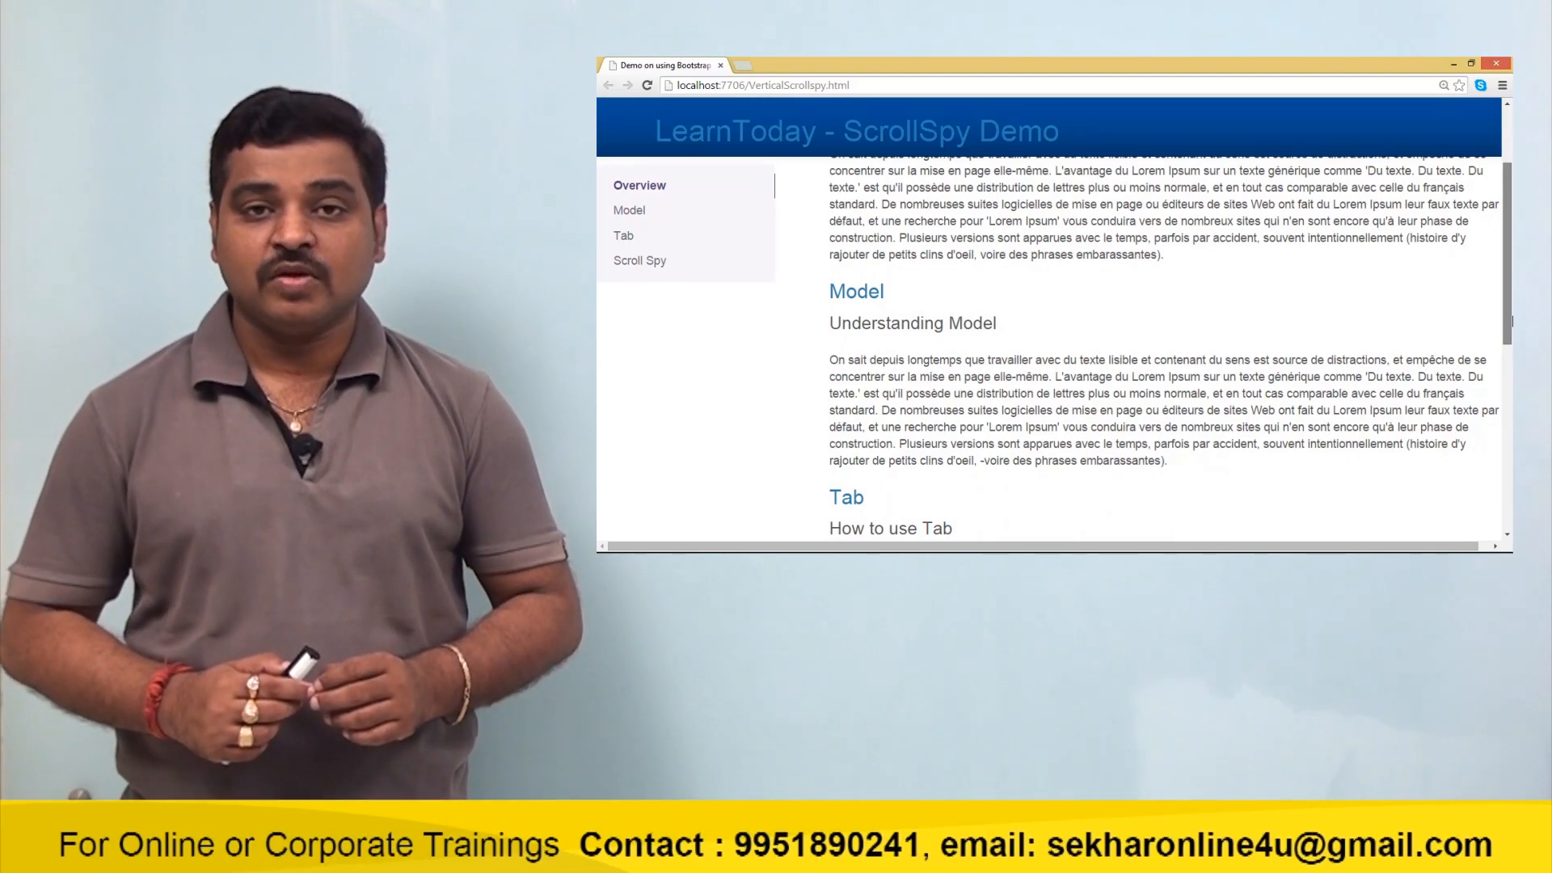
# Scroll the demo page down past Model and Tab until the Scroll Spy nav entry highlights
pyautogui.scroll(-3)
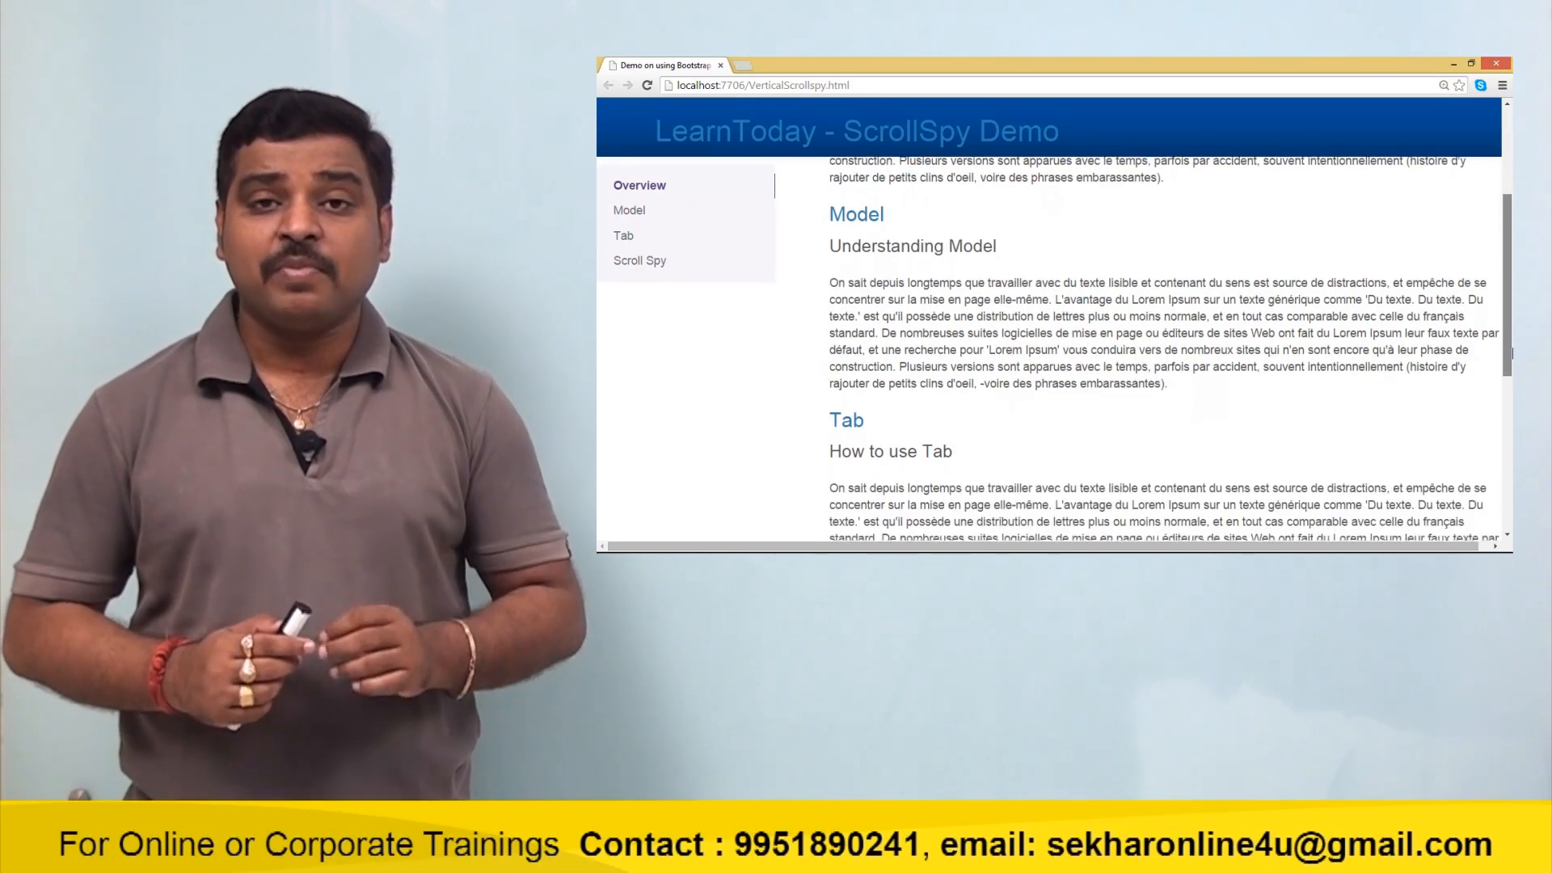
pyautogui.scroll(-3)
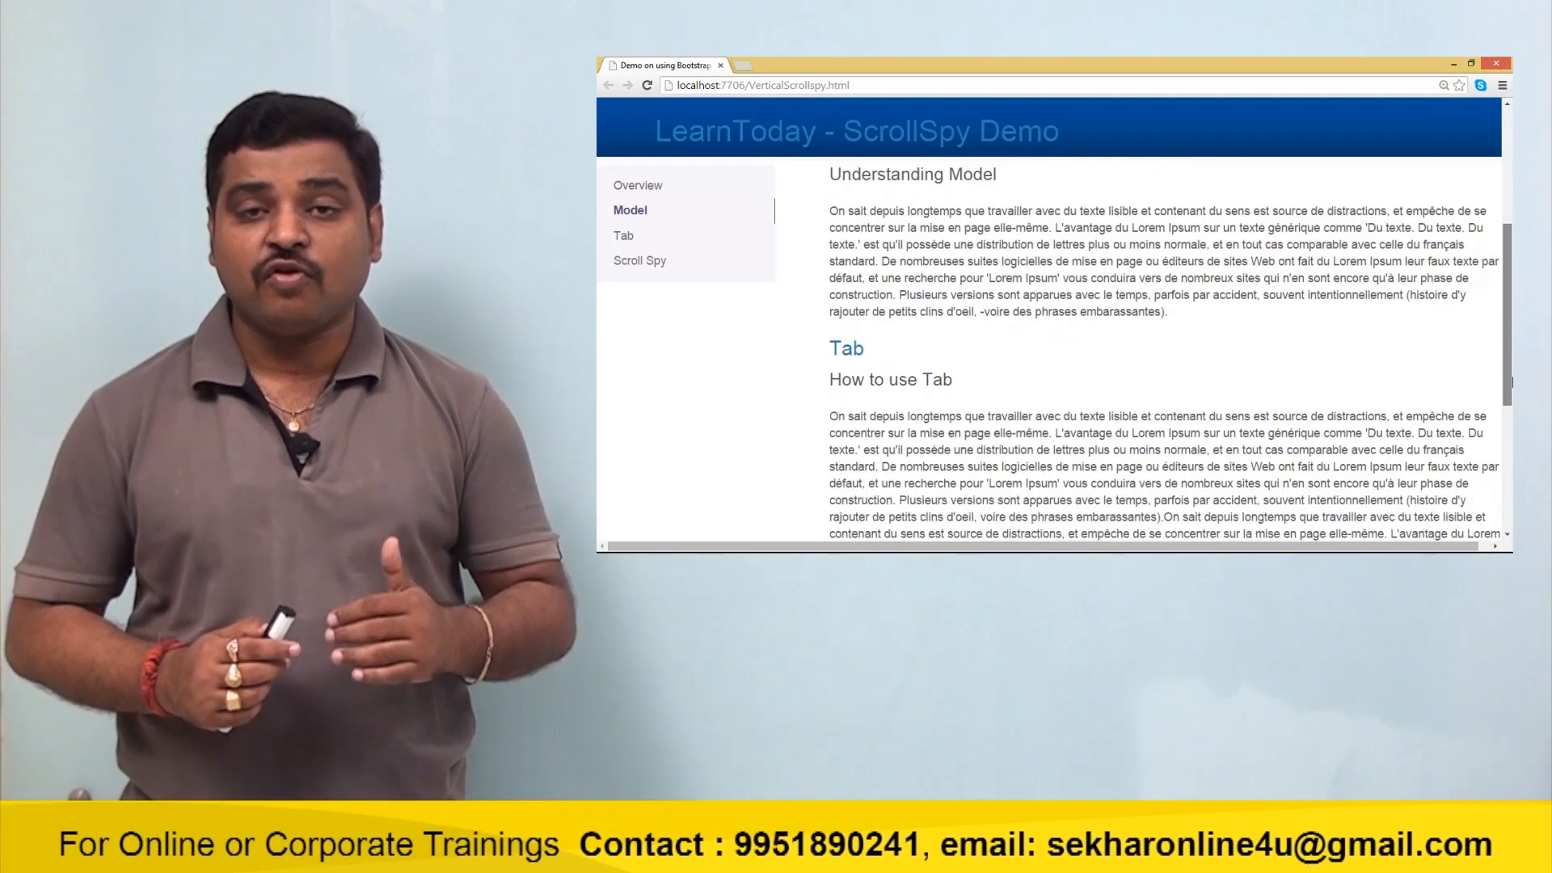
pyautogui.scroll(-3)
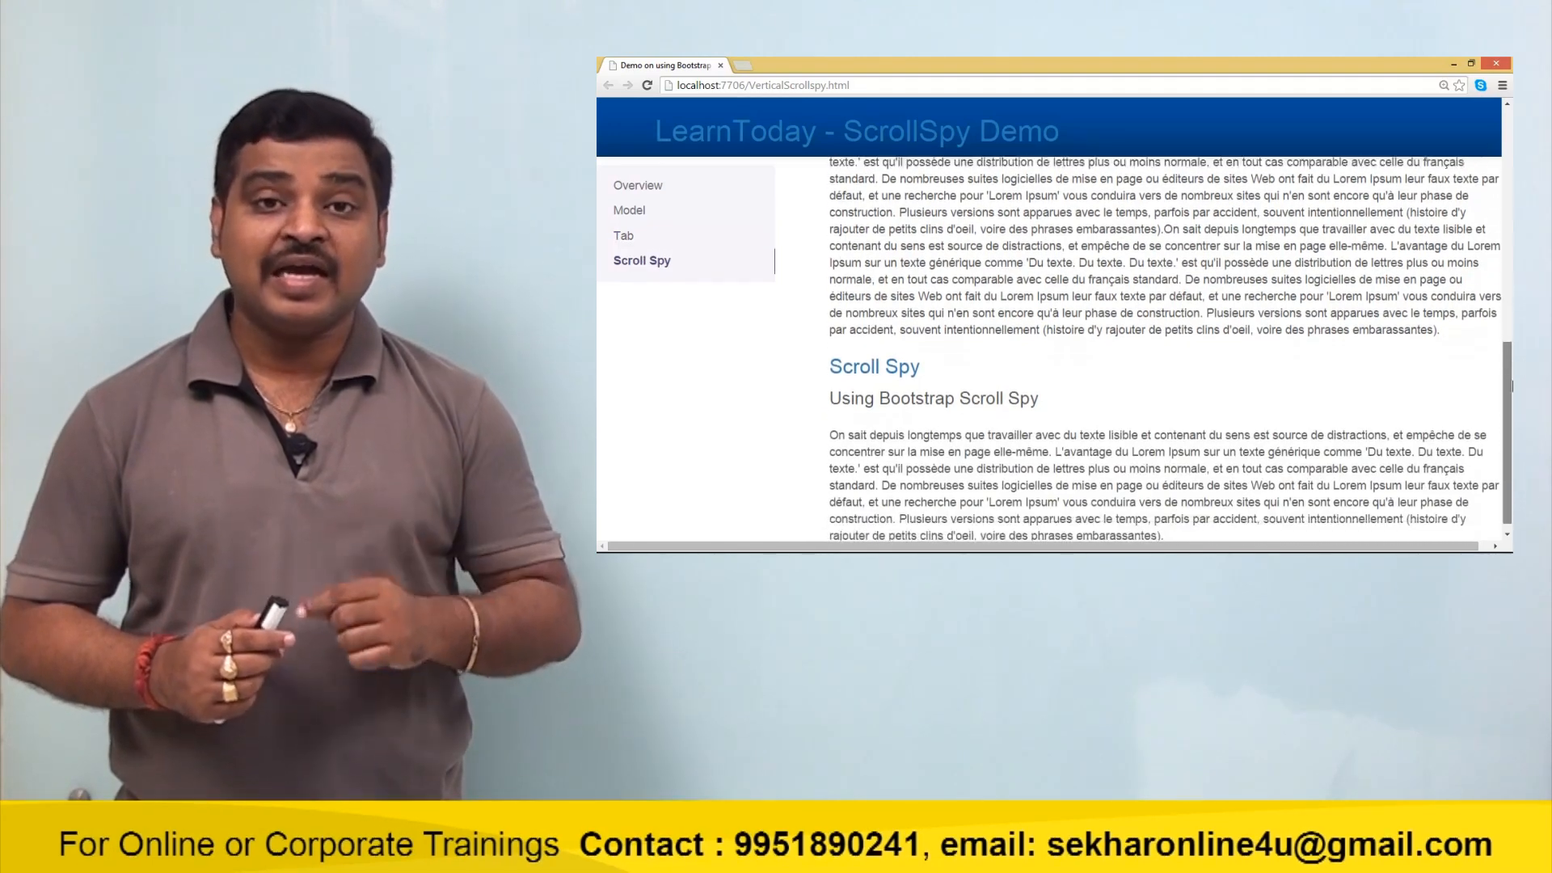
pyautogui.scroll(-3)
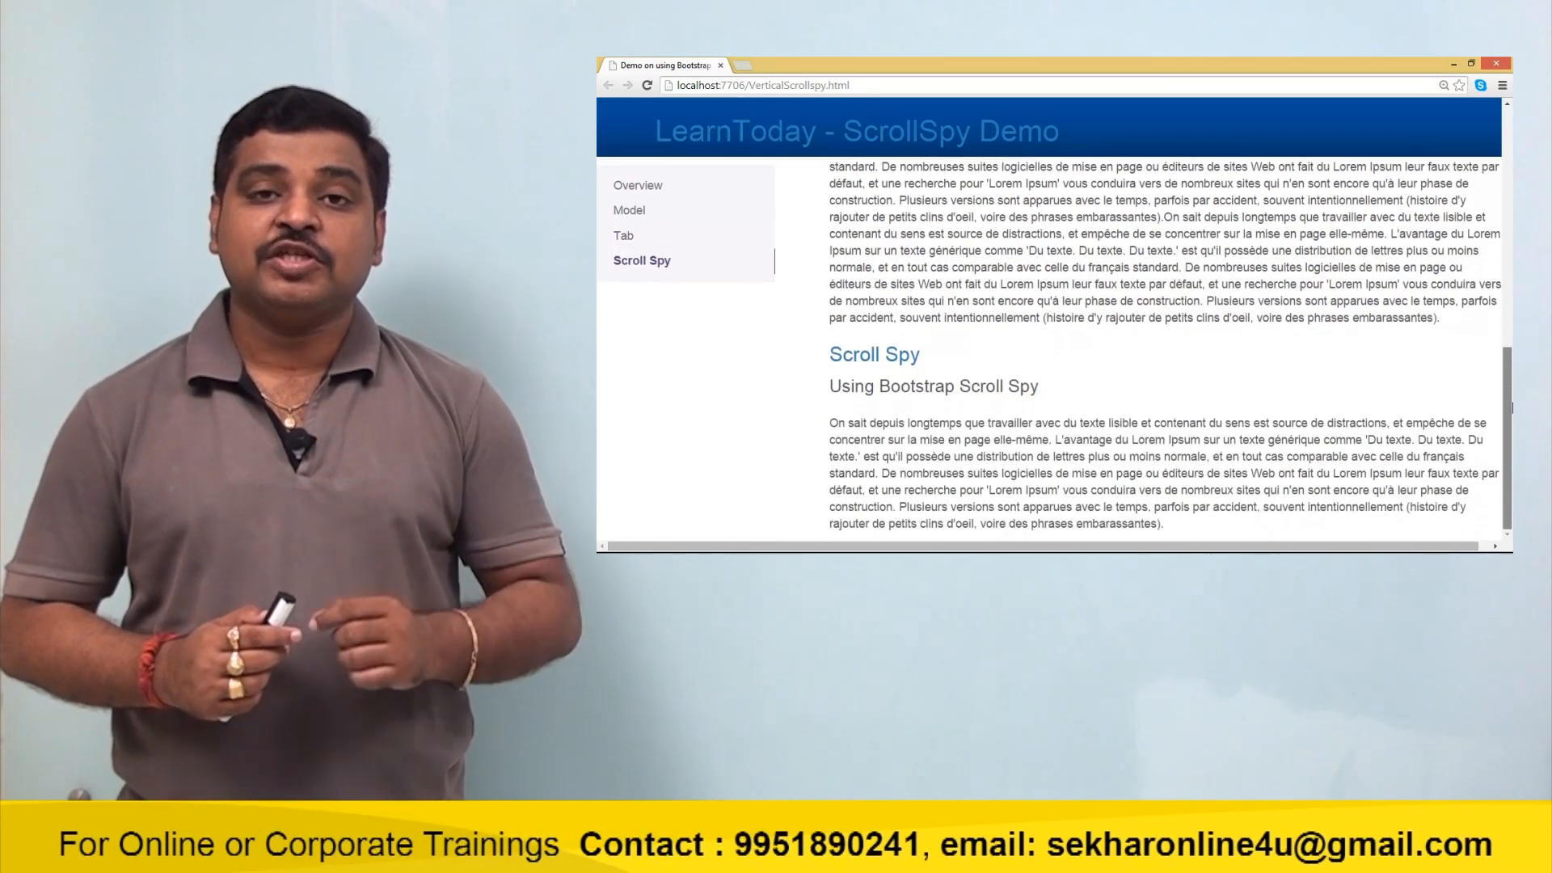
pyautogui.scroll(-3)
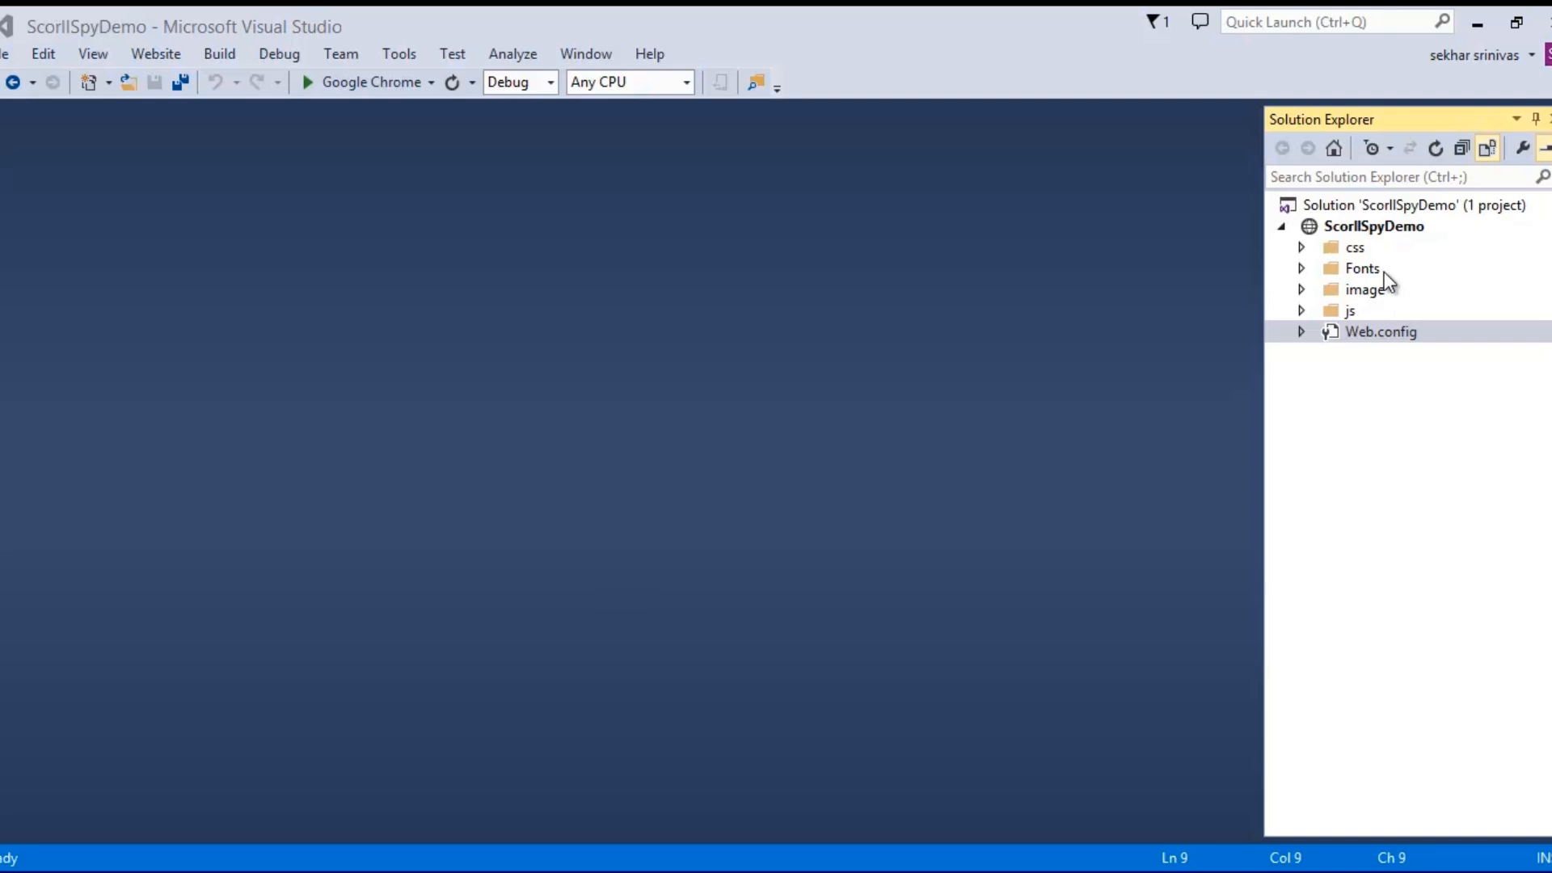
# Add a new HTML page named VerticalScrollspy to the ScrollSpyDemo site
pyautogui.rightClick(1374, 226)
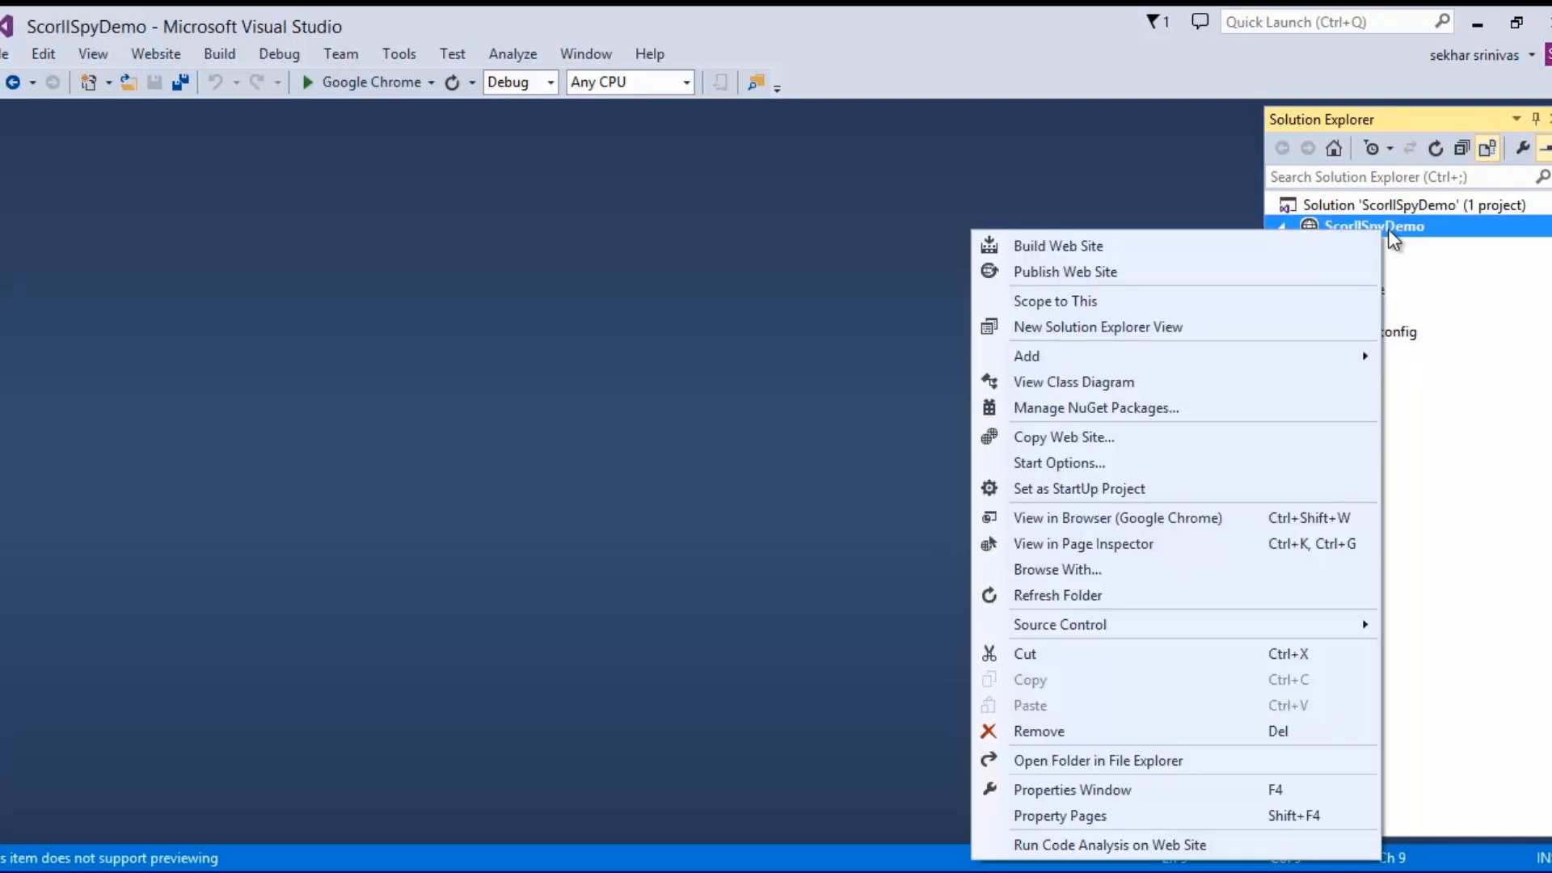
pyautogui.moveTo(1026, 356)
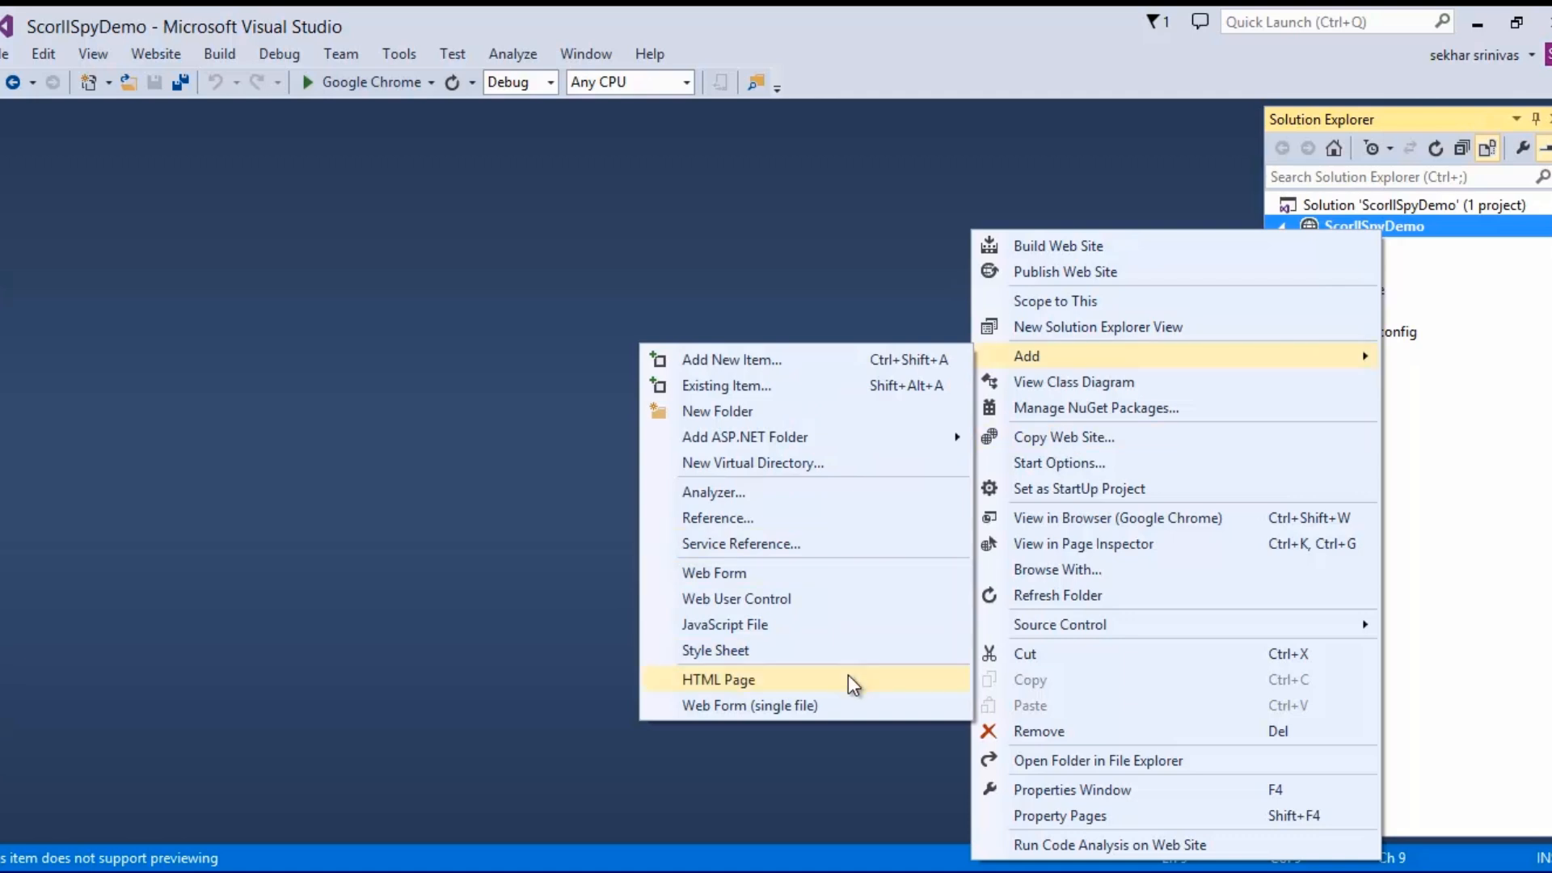
pyautogui.click(717, 679)
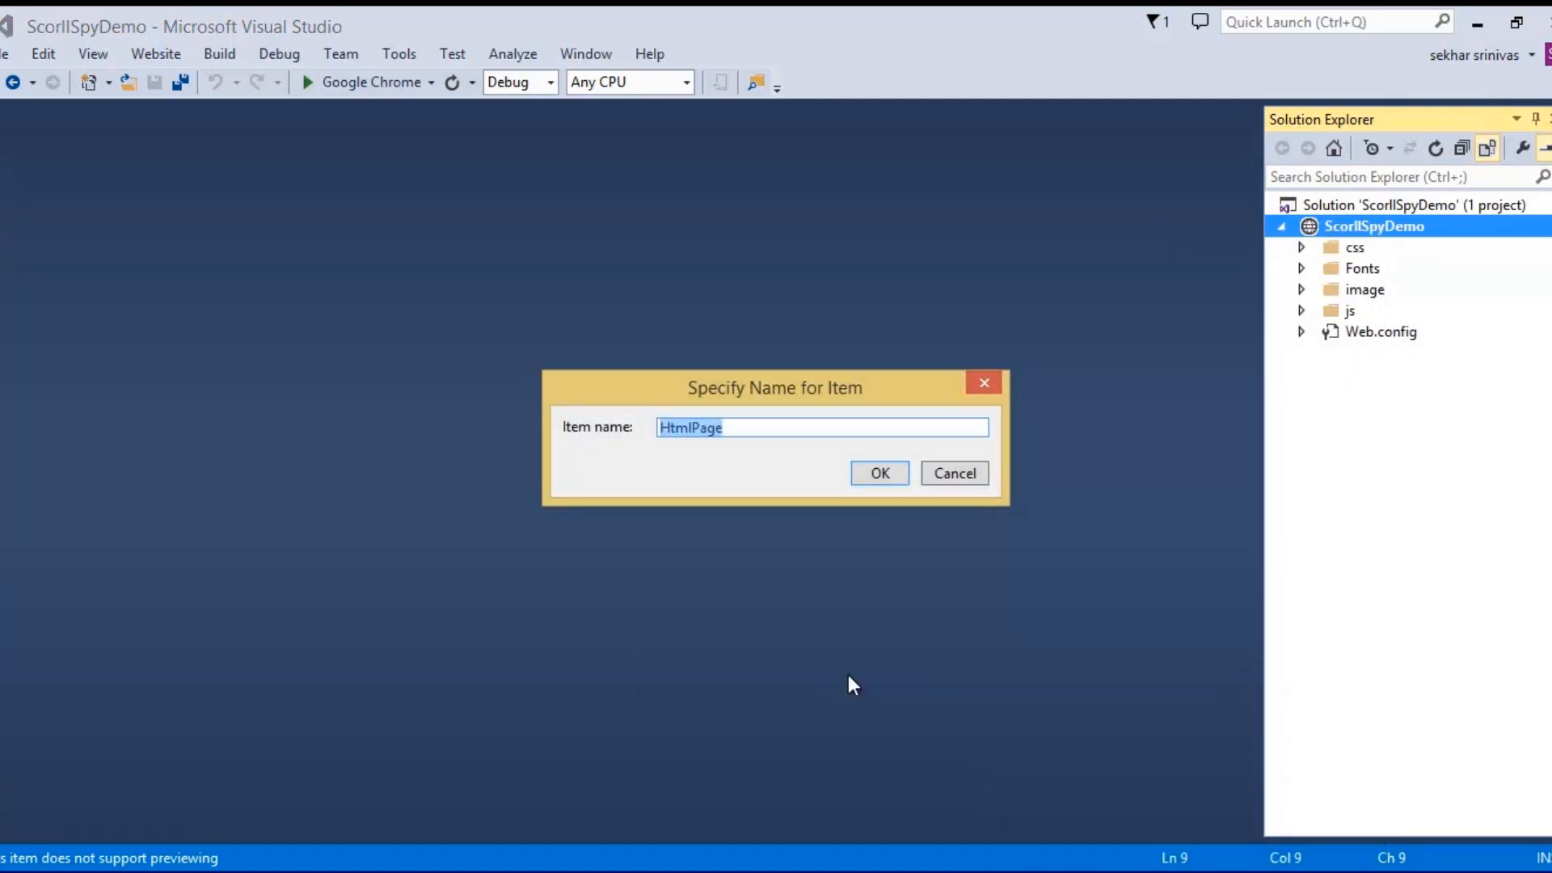
pyautogui.write('VerticalScrollP')
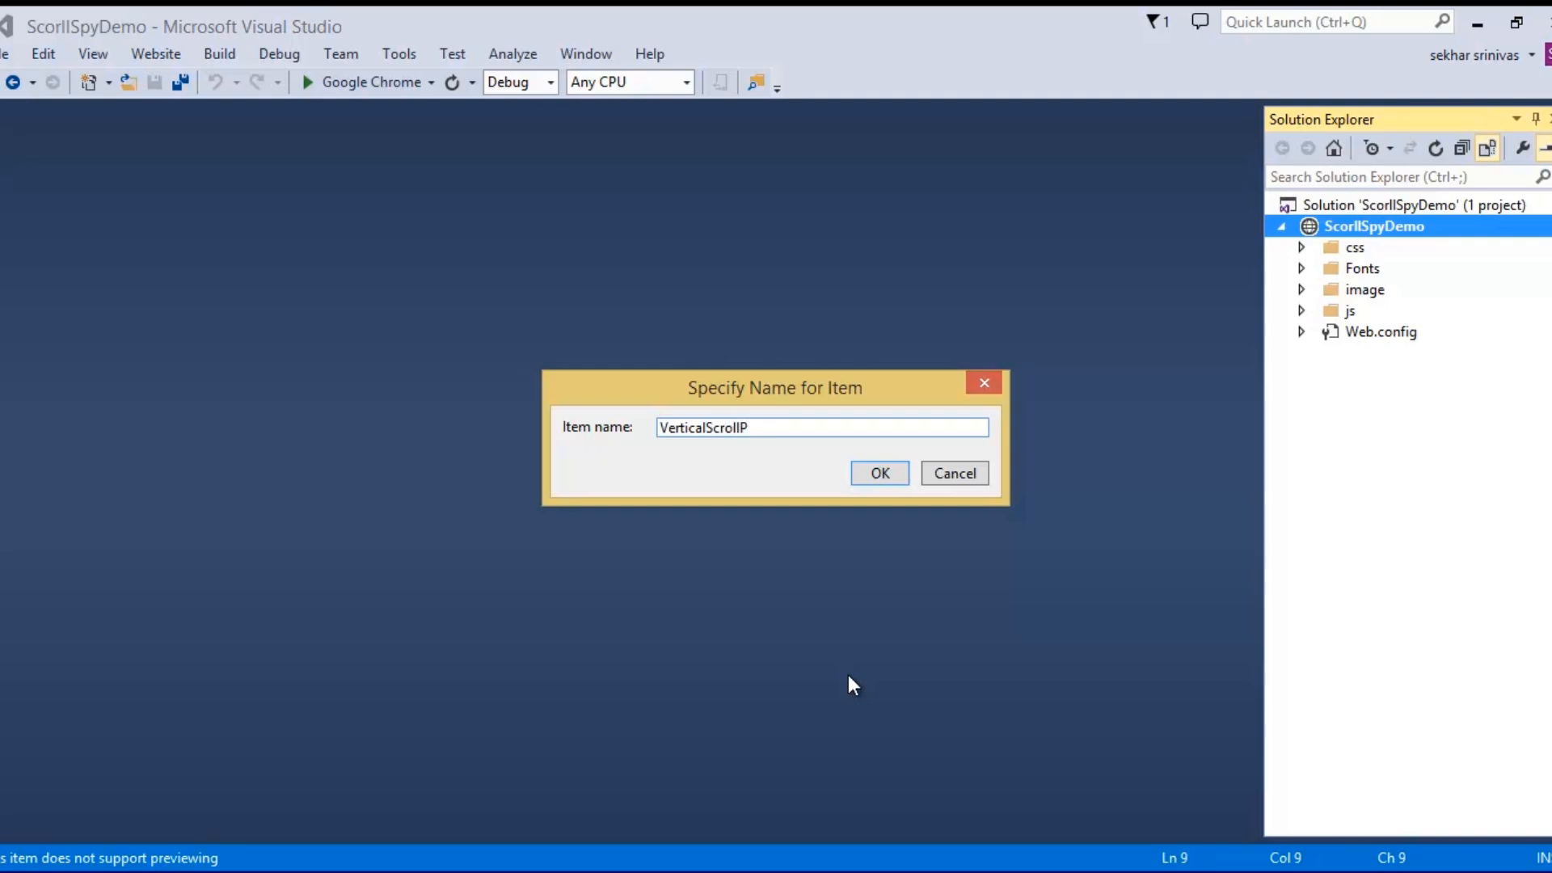
pyautogui.click(876, 472)
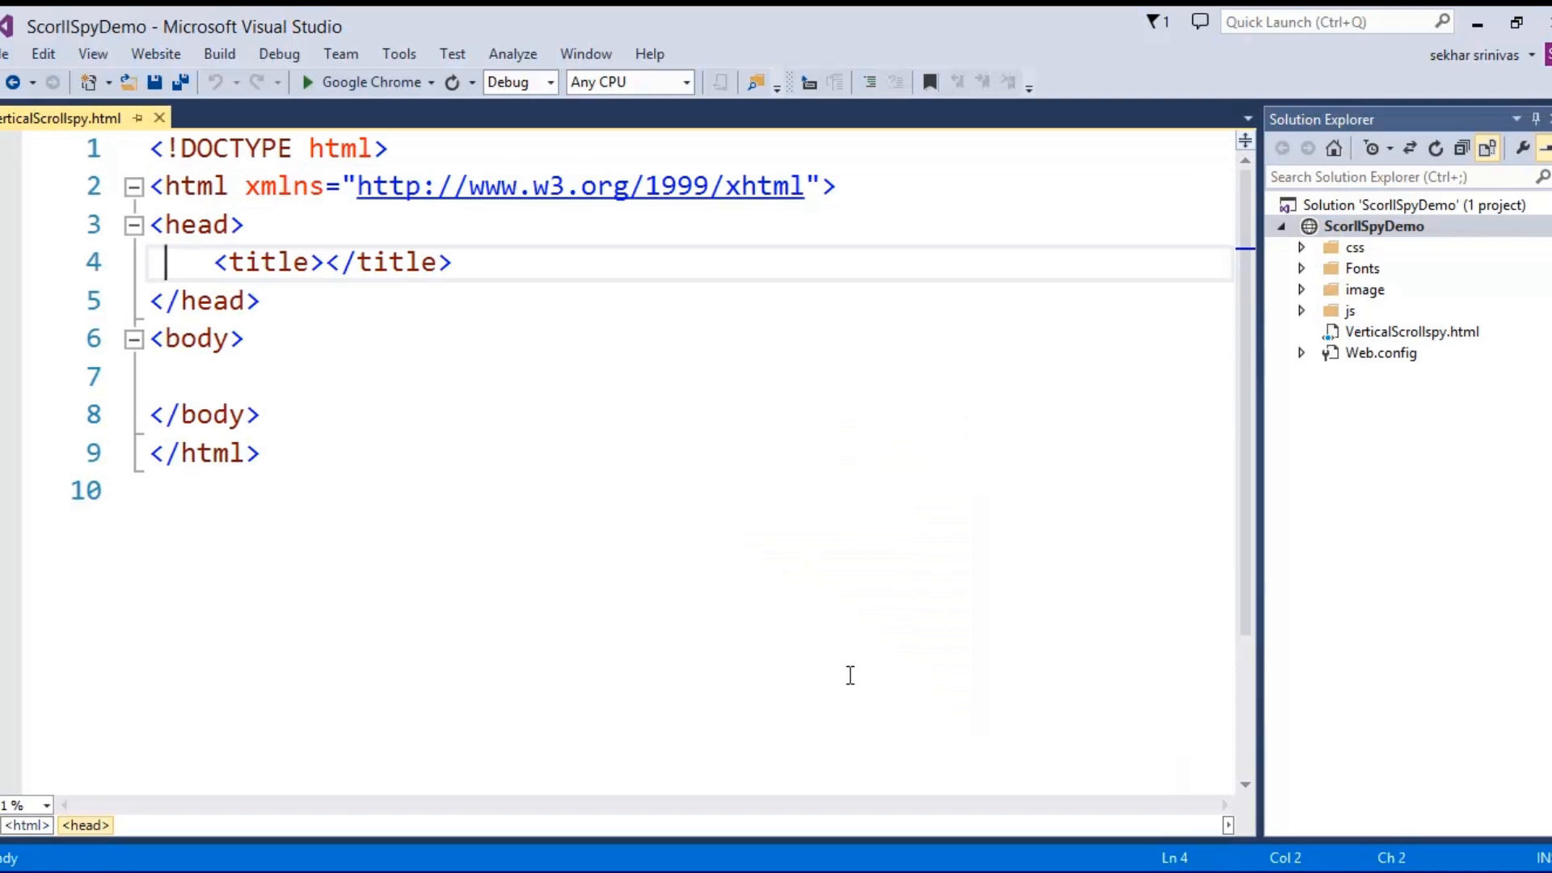
# Set the page title to 'Demo on using Bootstrap Vertical Scroll Spy'
pyautogui.write('Demo on using')
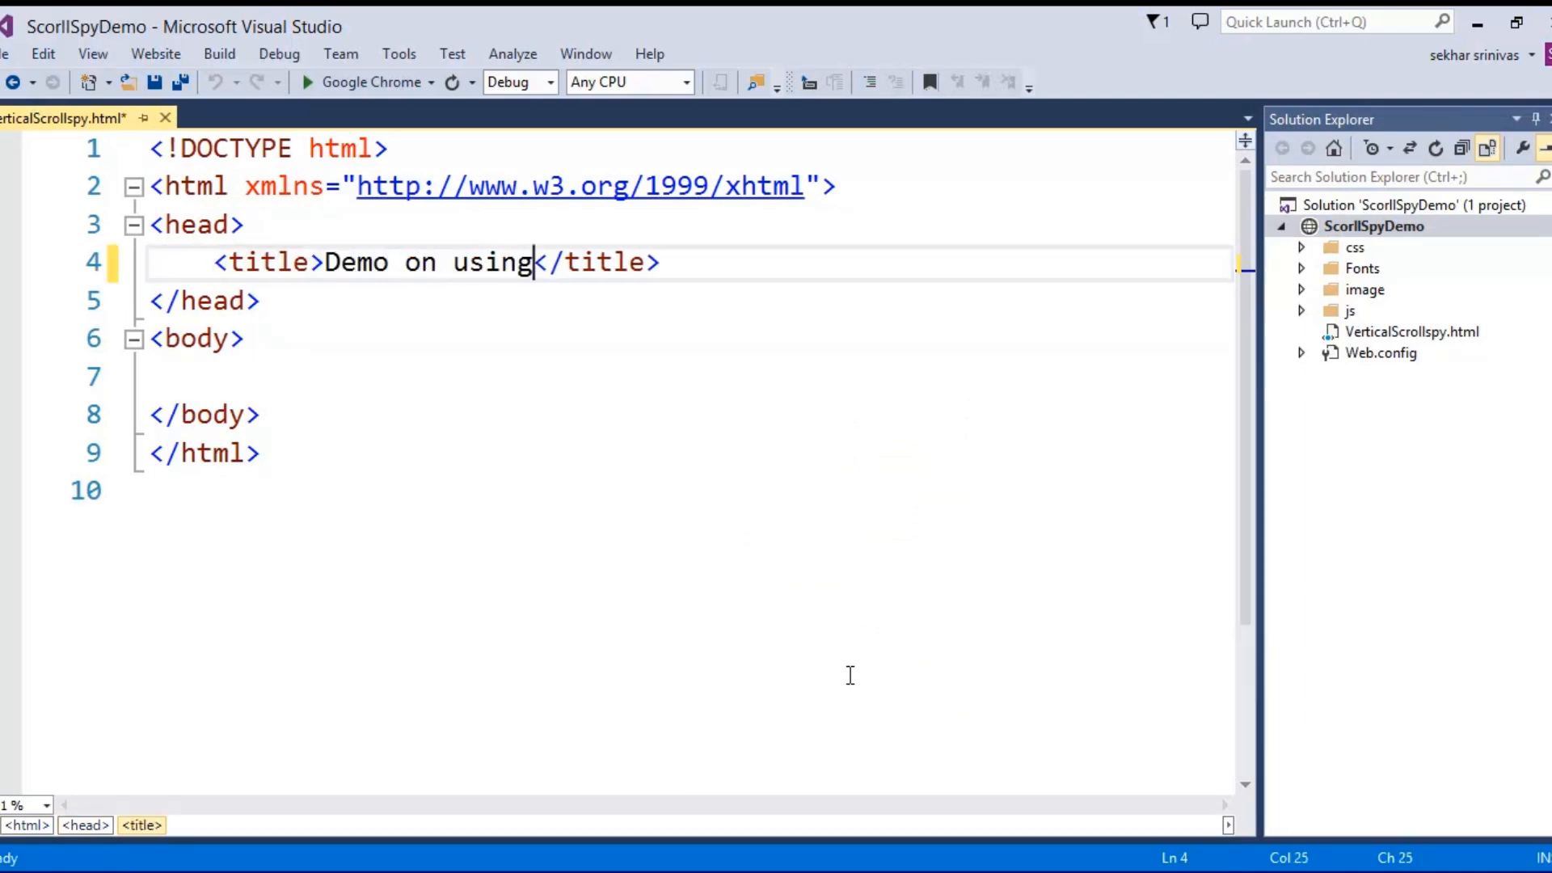
pyautogui.write('Bootstrap V')
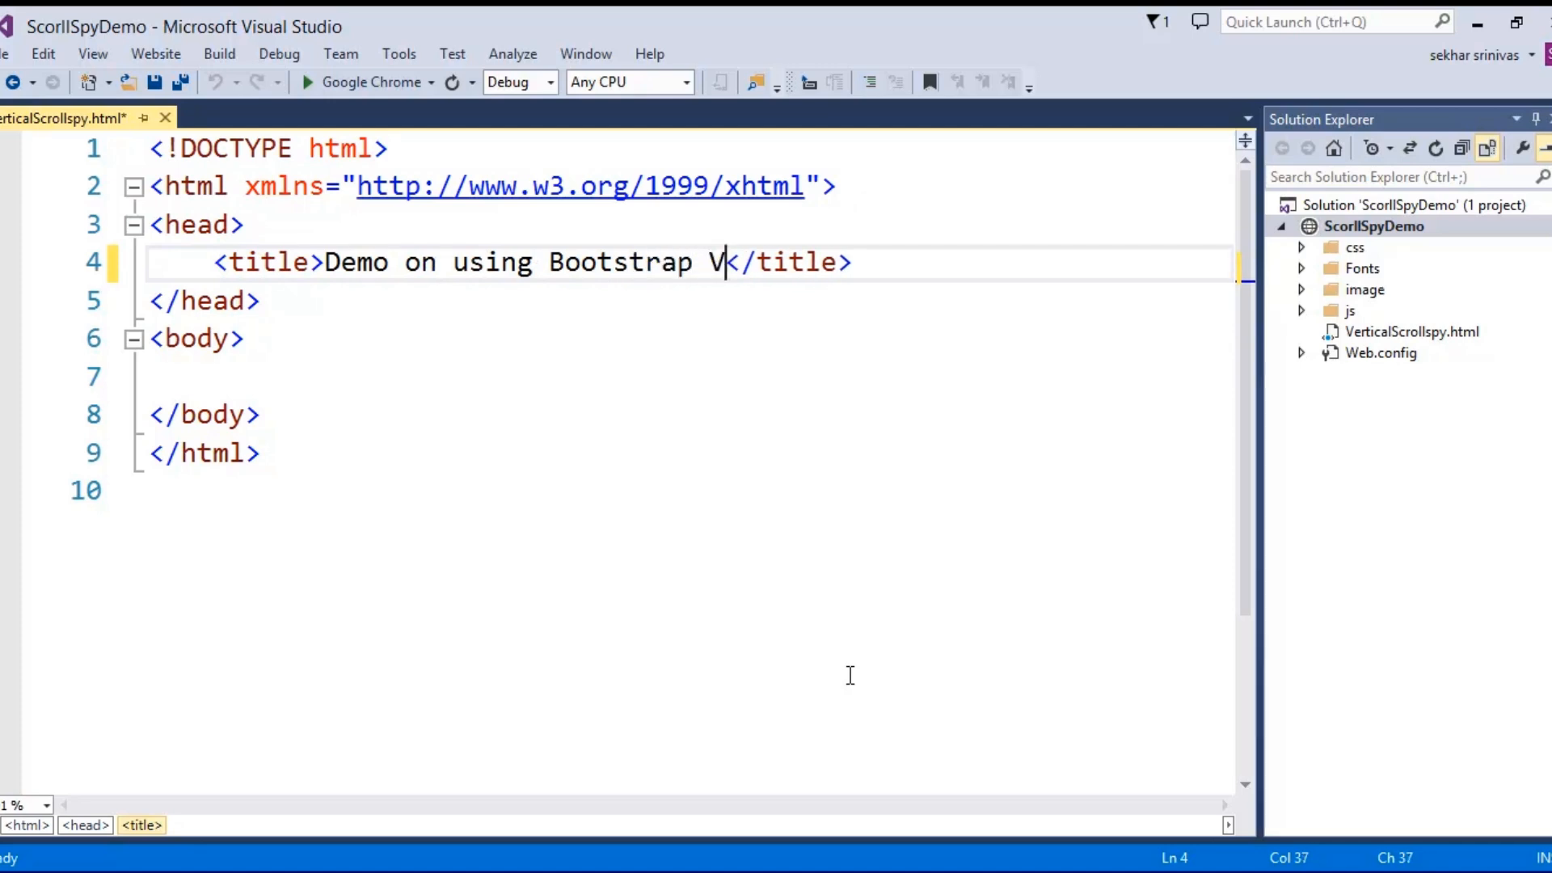
pyautogui.write('ertical Scro')
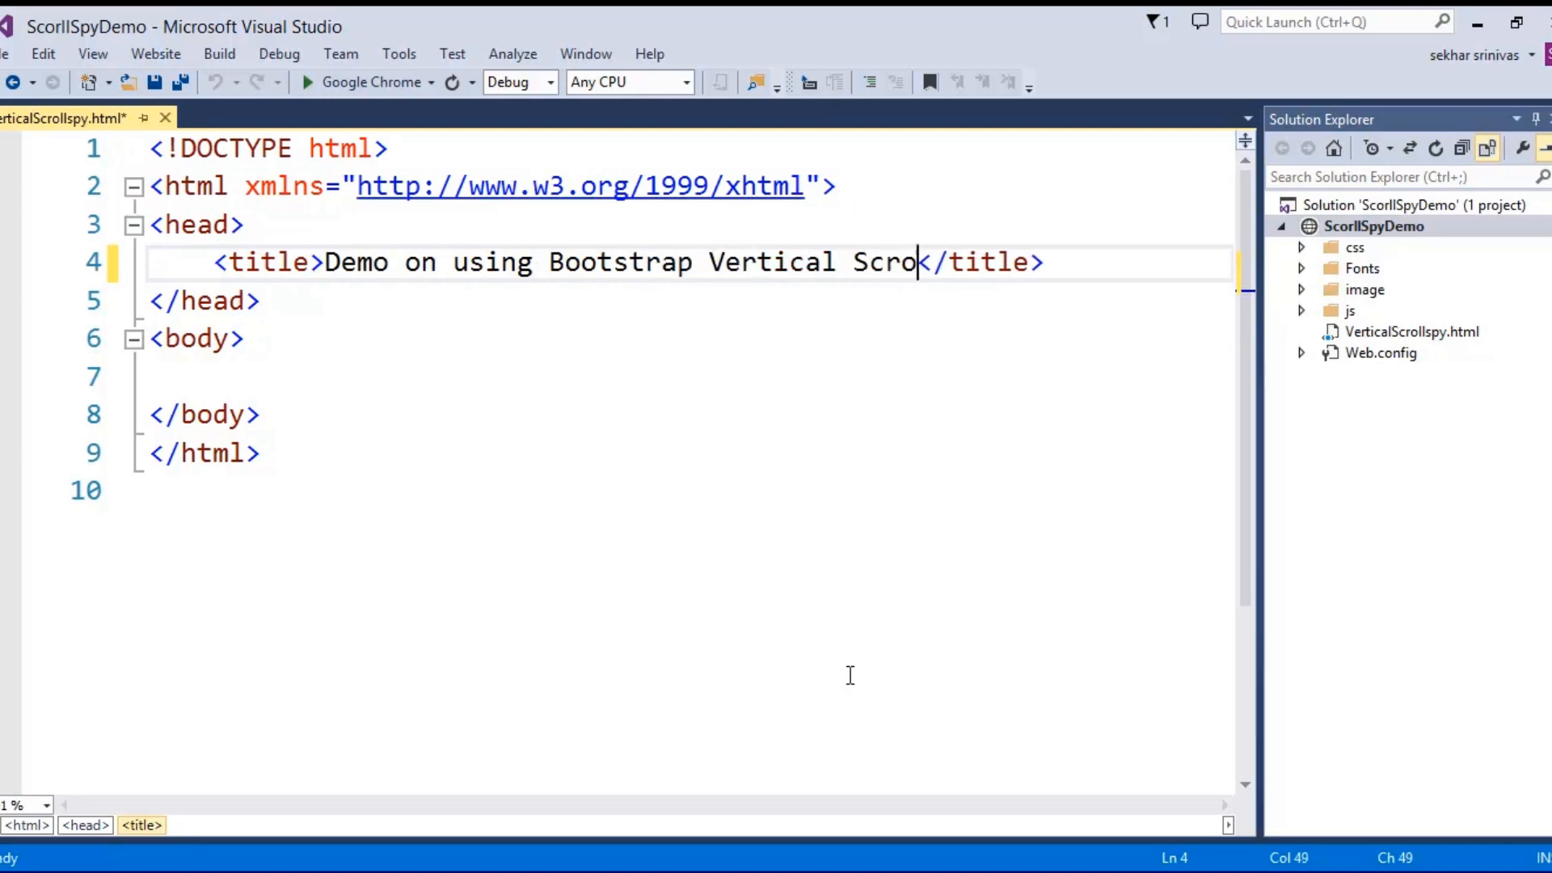
pyautogui.write('ll So')
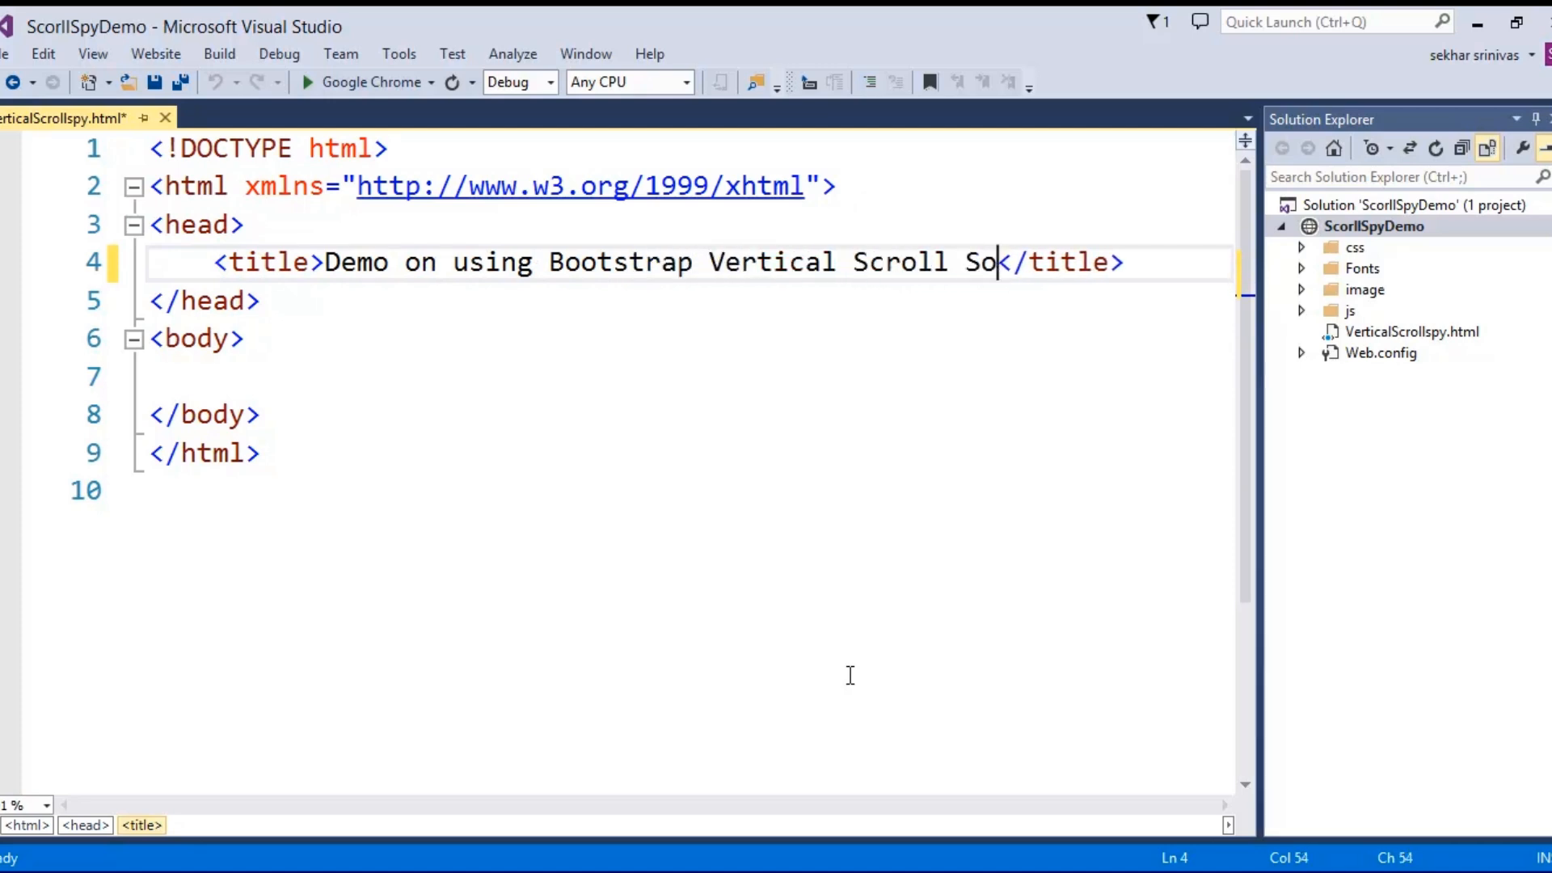
pyautogui.write('py')
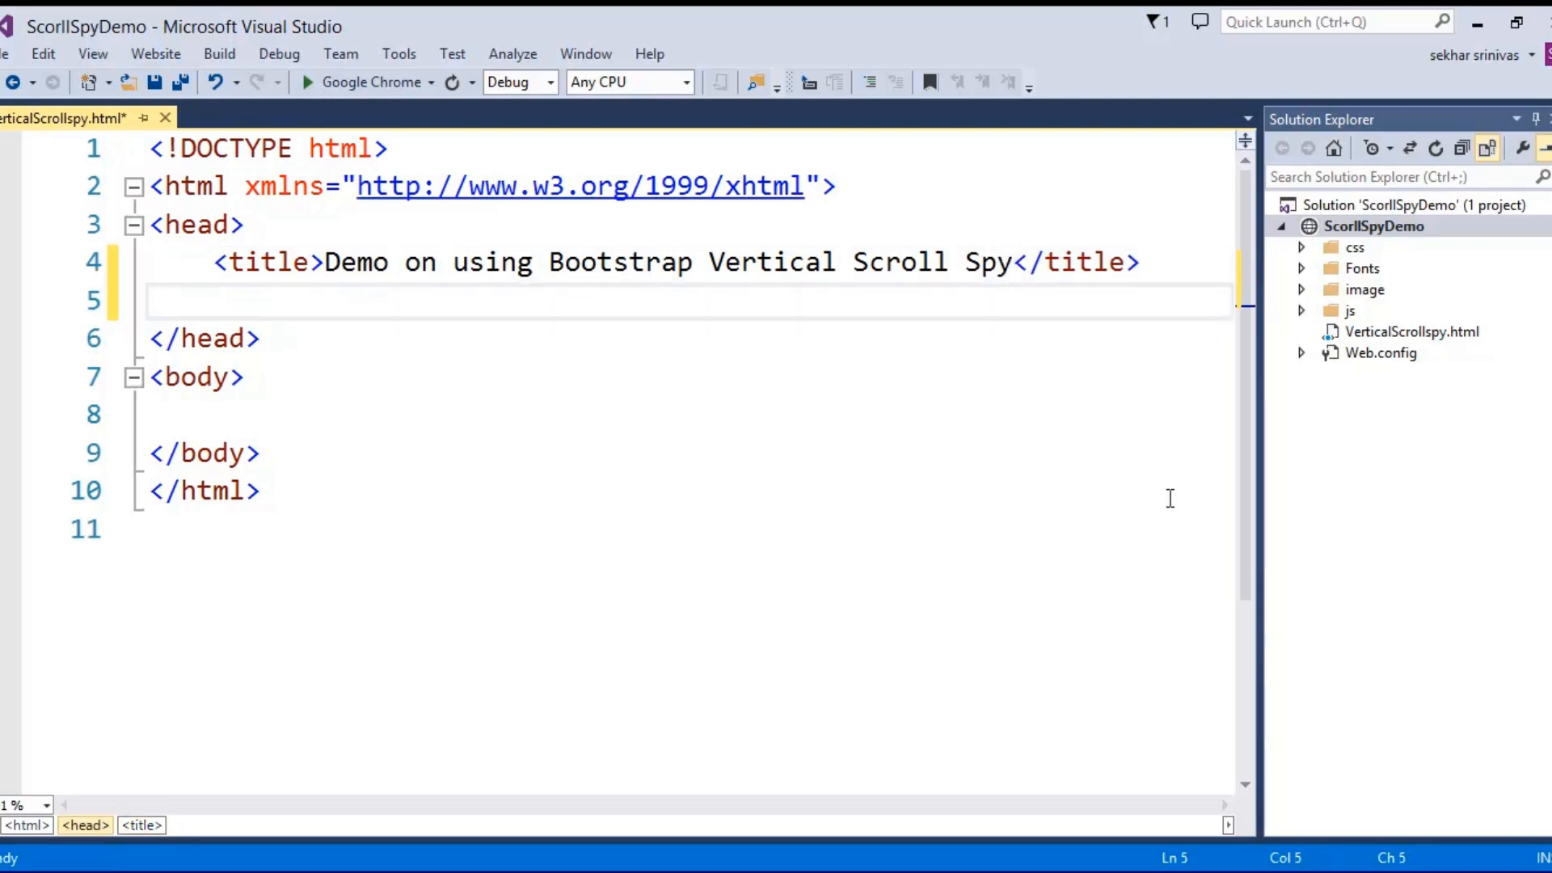
# Link bootstrap.min.css from the css folder into the page head
pyautogui.click(1307, 245)
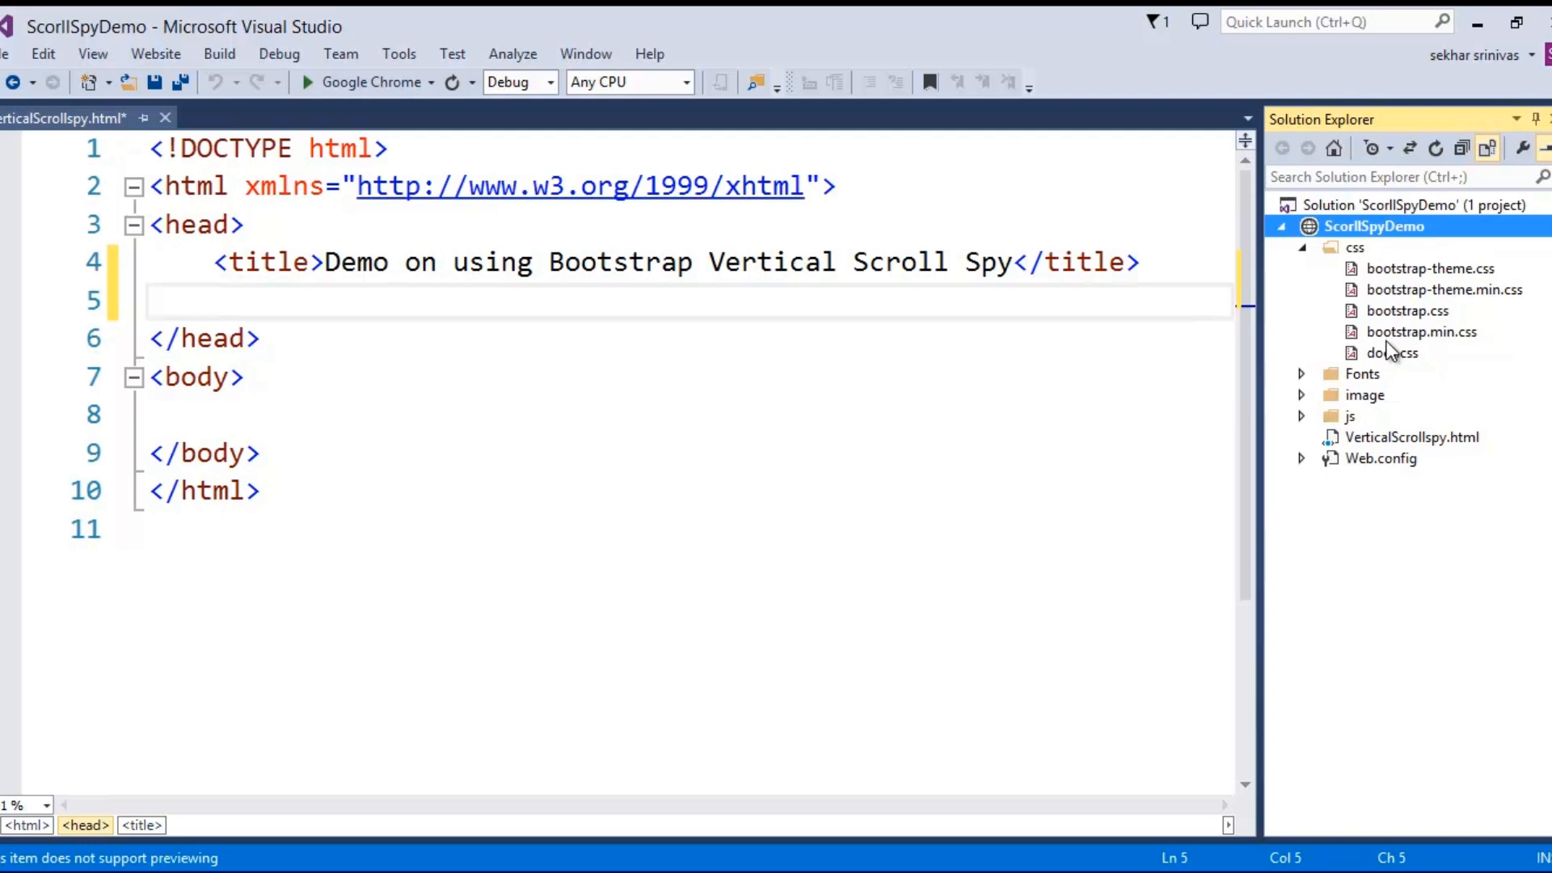
pyautogui.click(1422, 332)
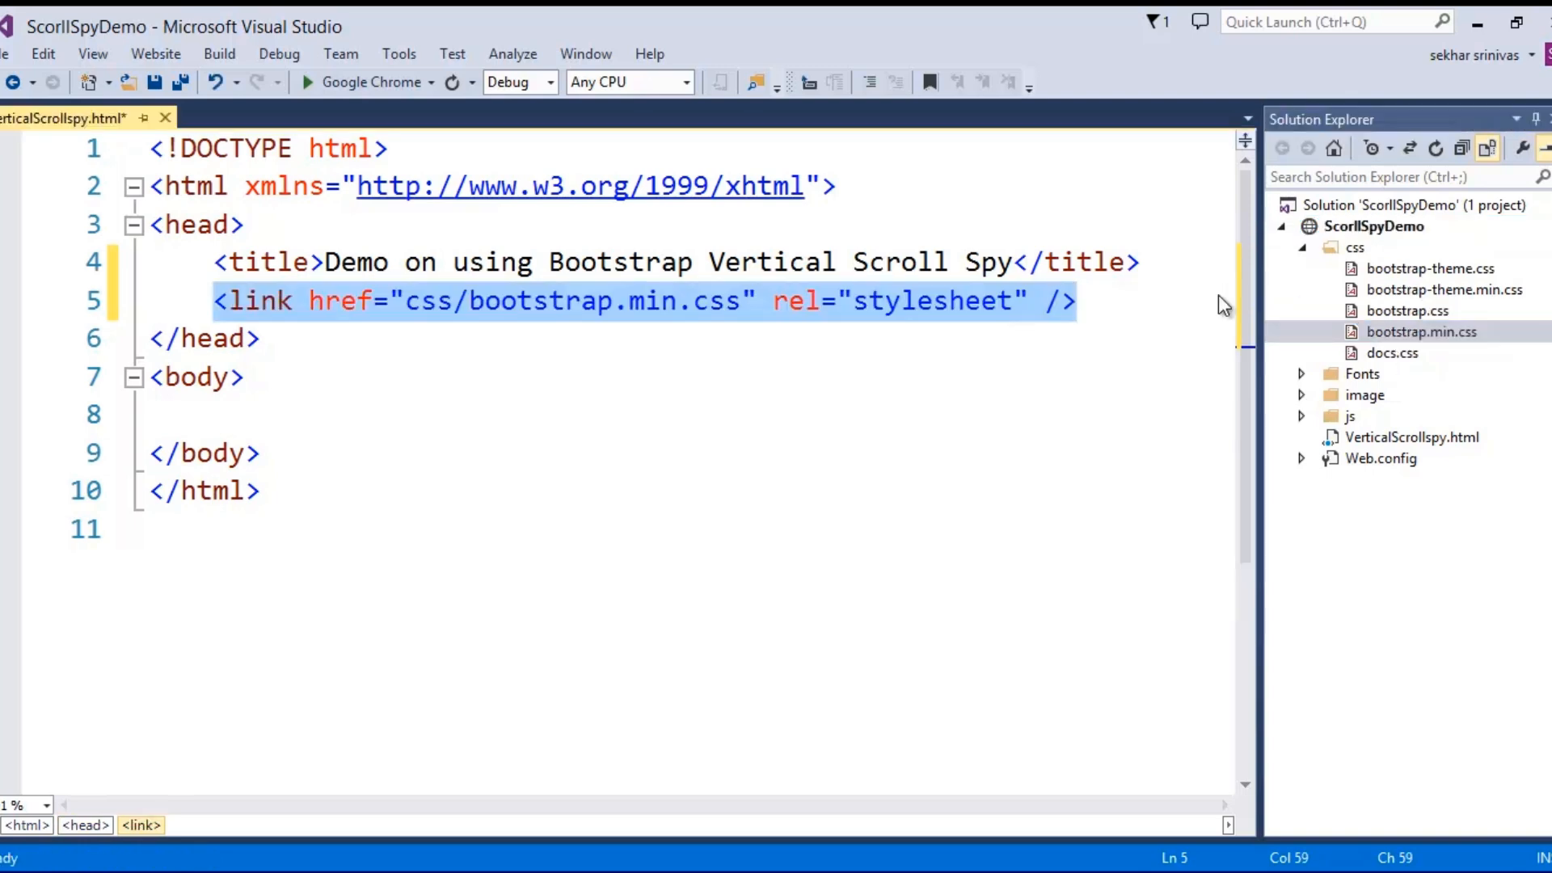
pyautogui.click(244, 377)
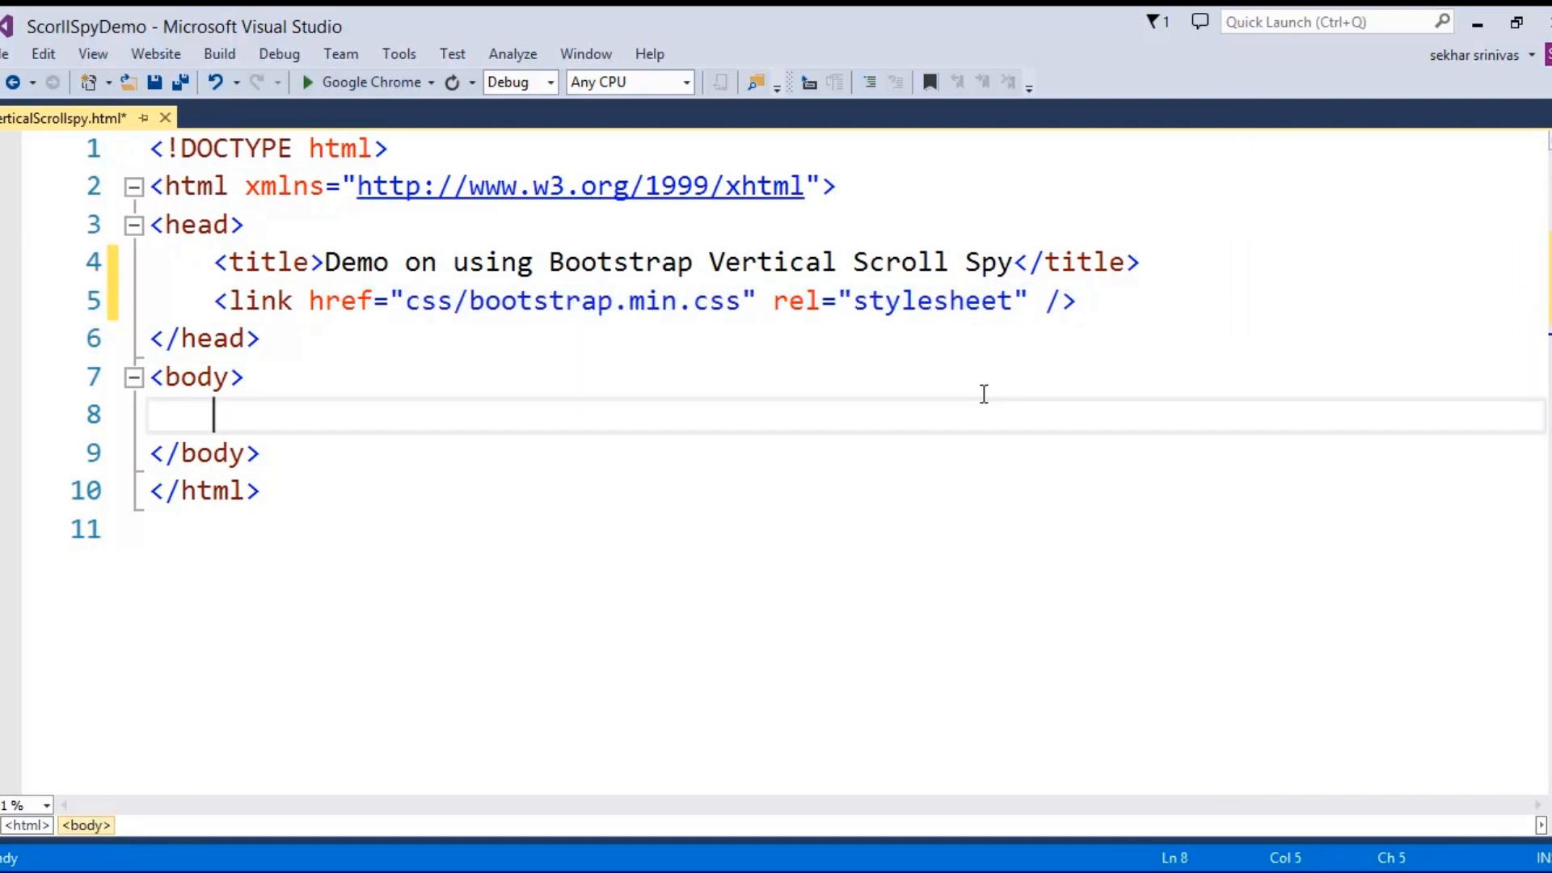
# Add a wrapper div holding <div class="navbar navbar-inverse navbar-fixed-top" role="navigation">
pyautogui.write('<div>')
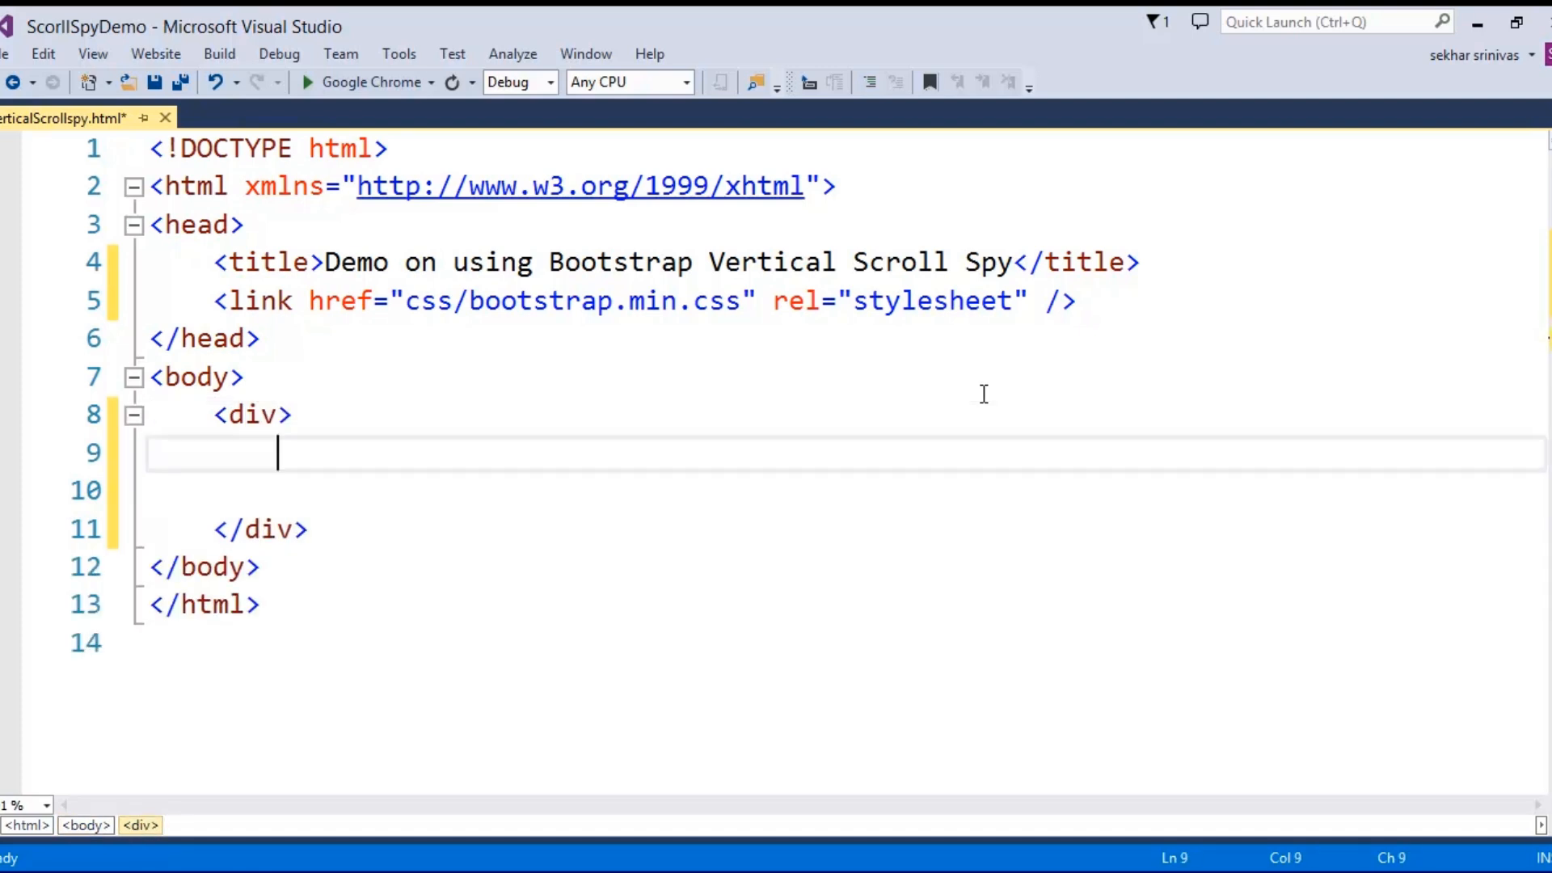
pyautogui.write('<')
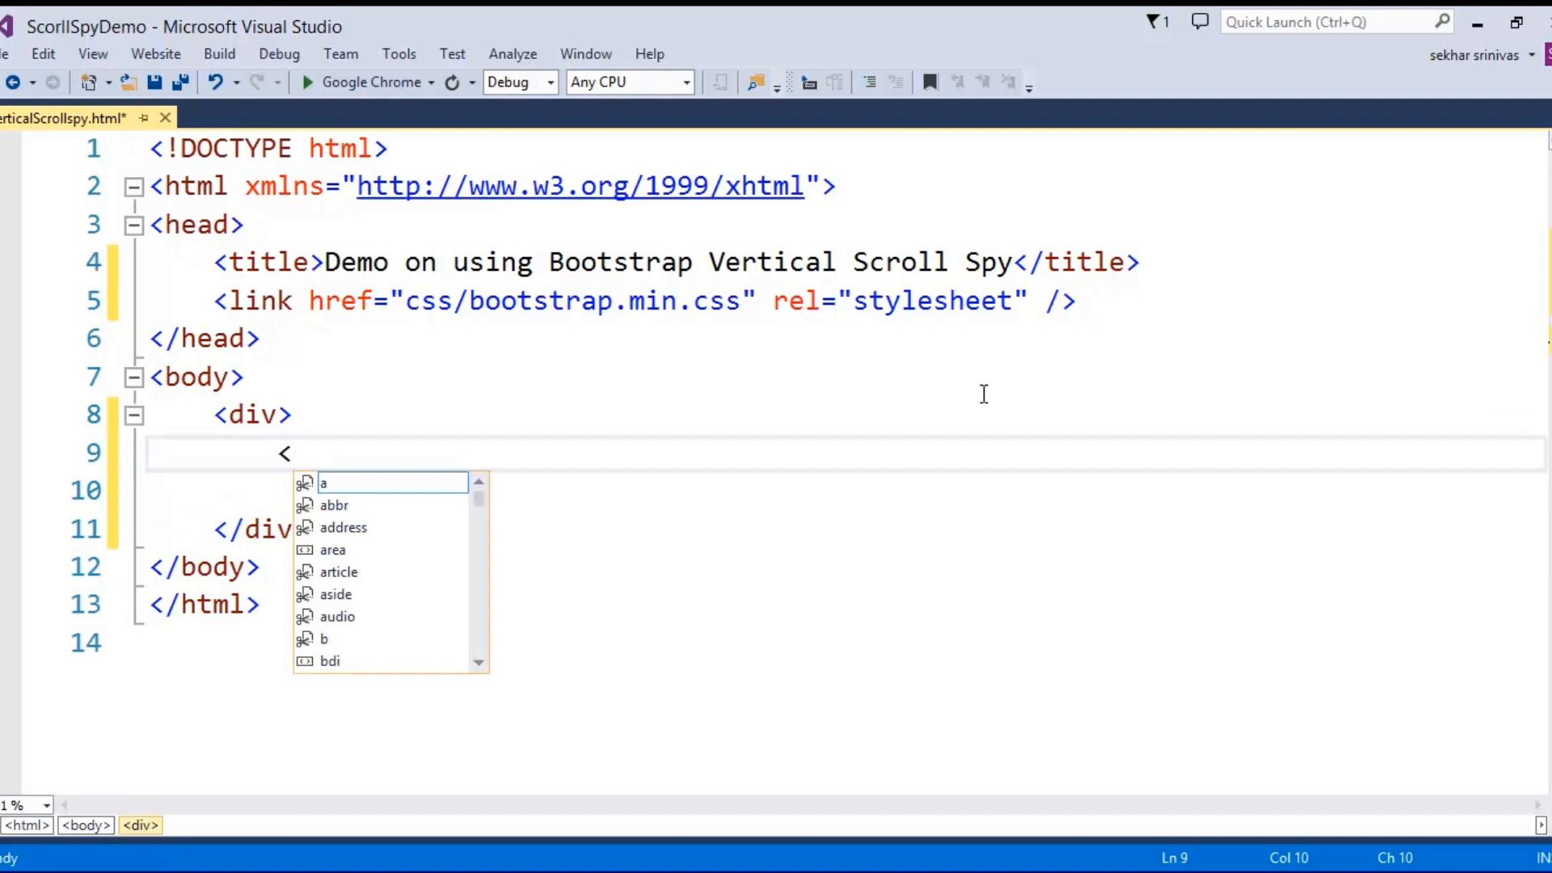
pyautogui.write('div')
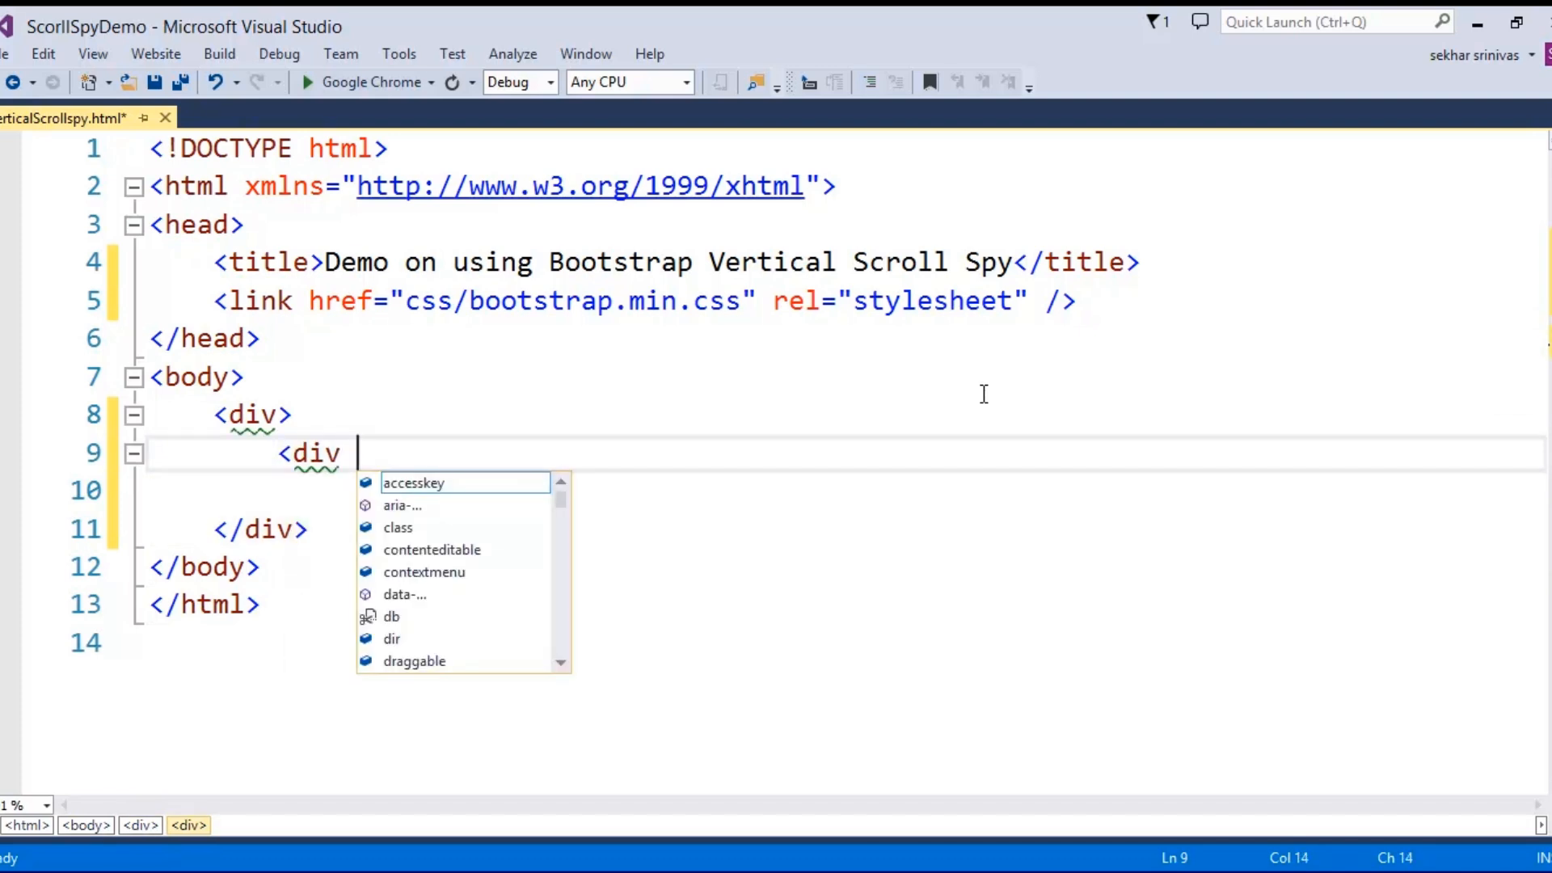
pyautogui.write('class="')
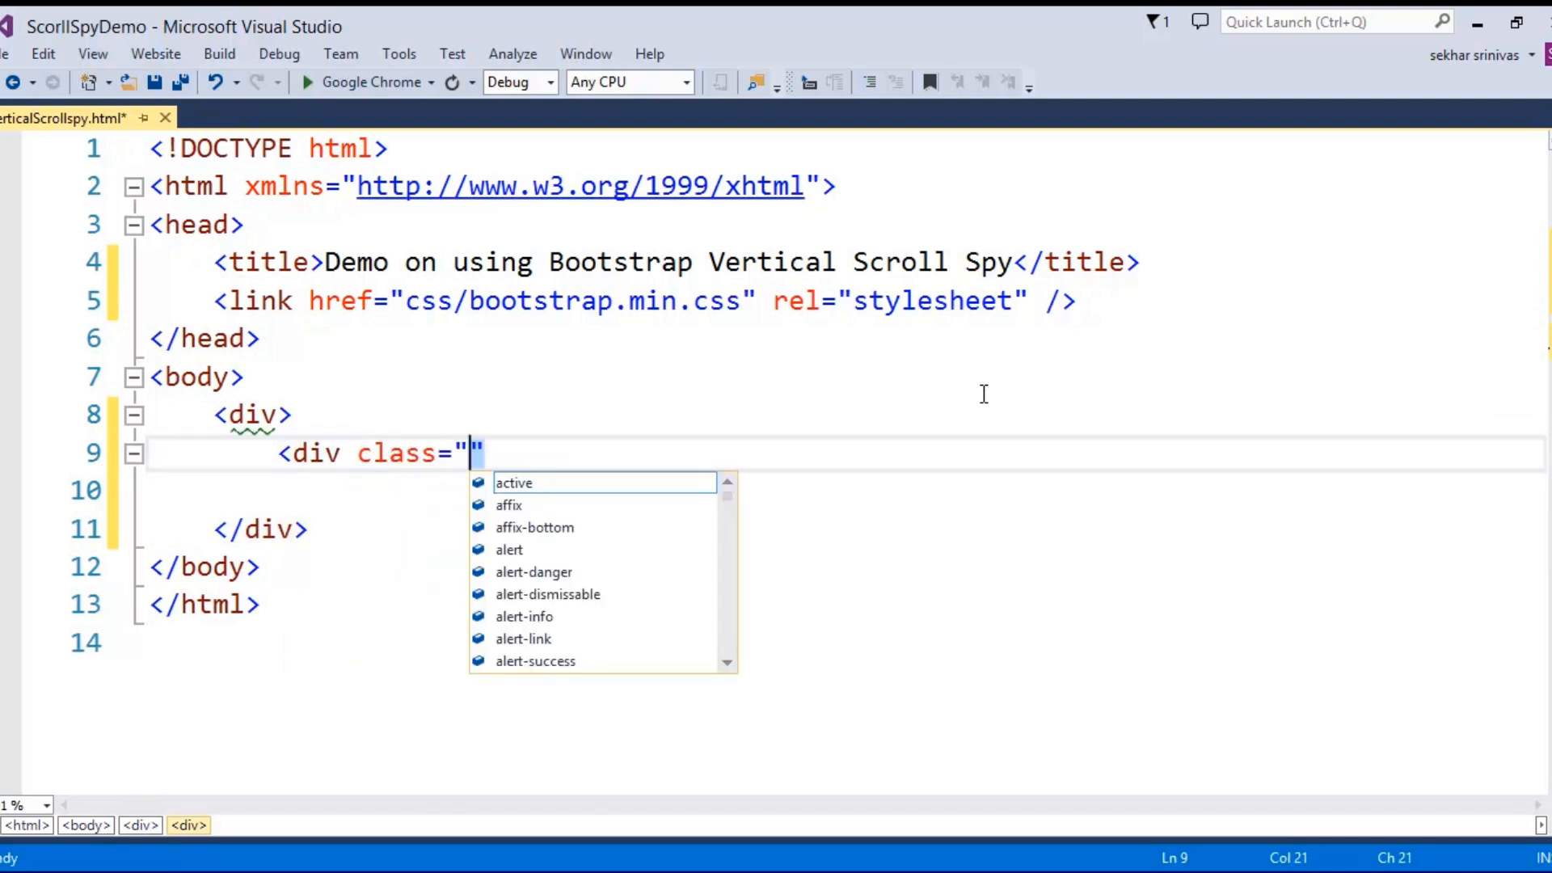
pyautogui.write('nav')
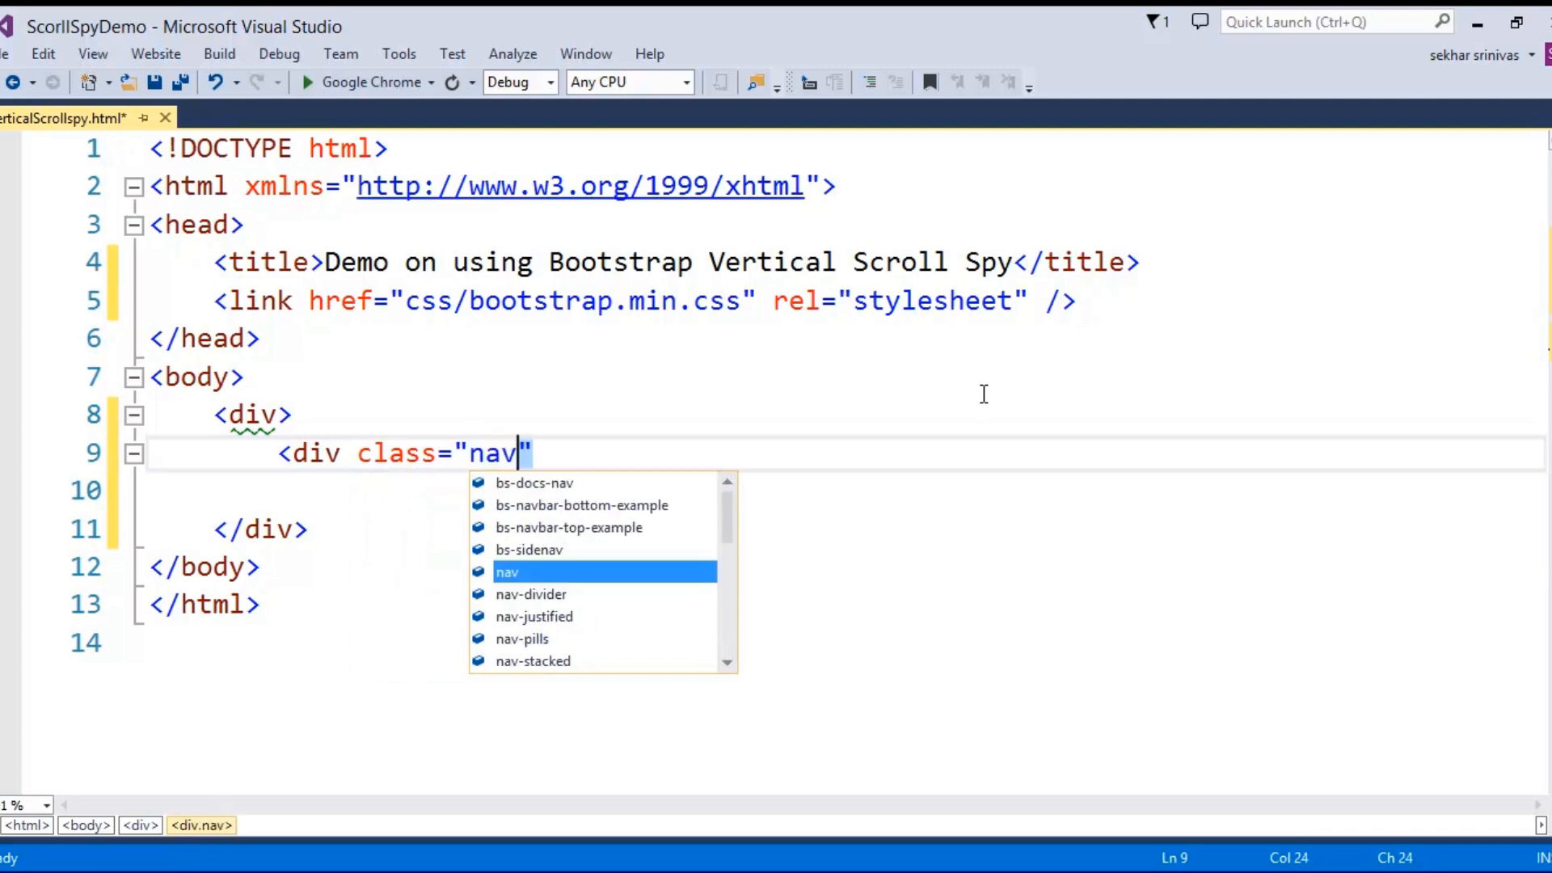
pyautogui.write('bar')
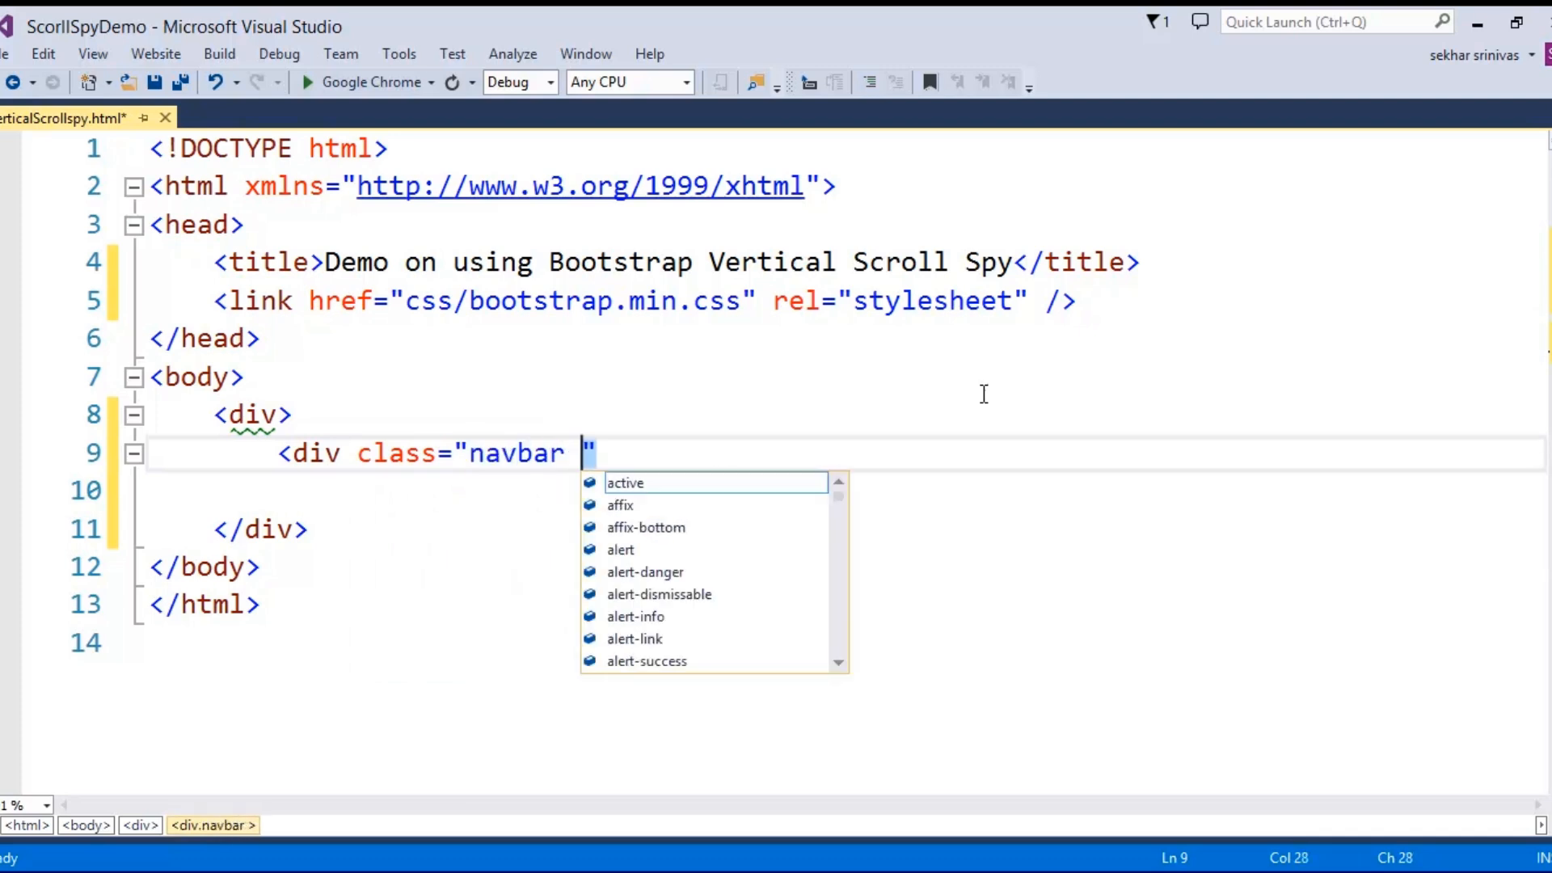
pyautogui.write('navv')
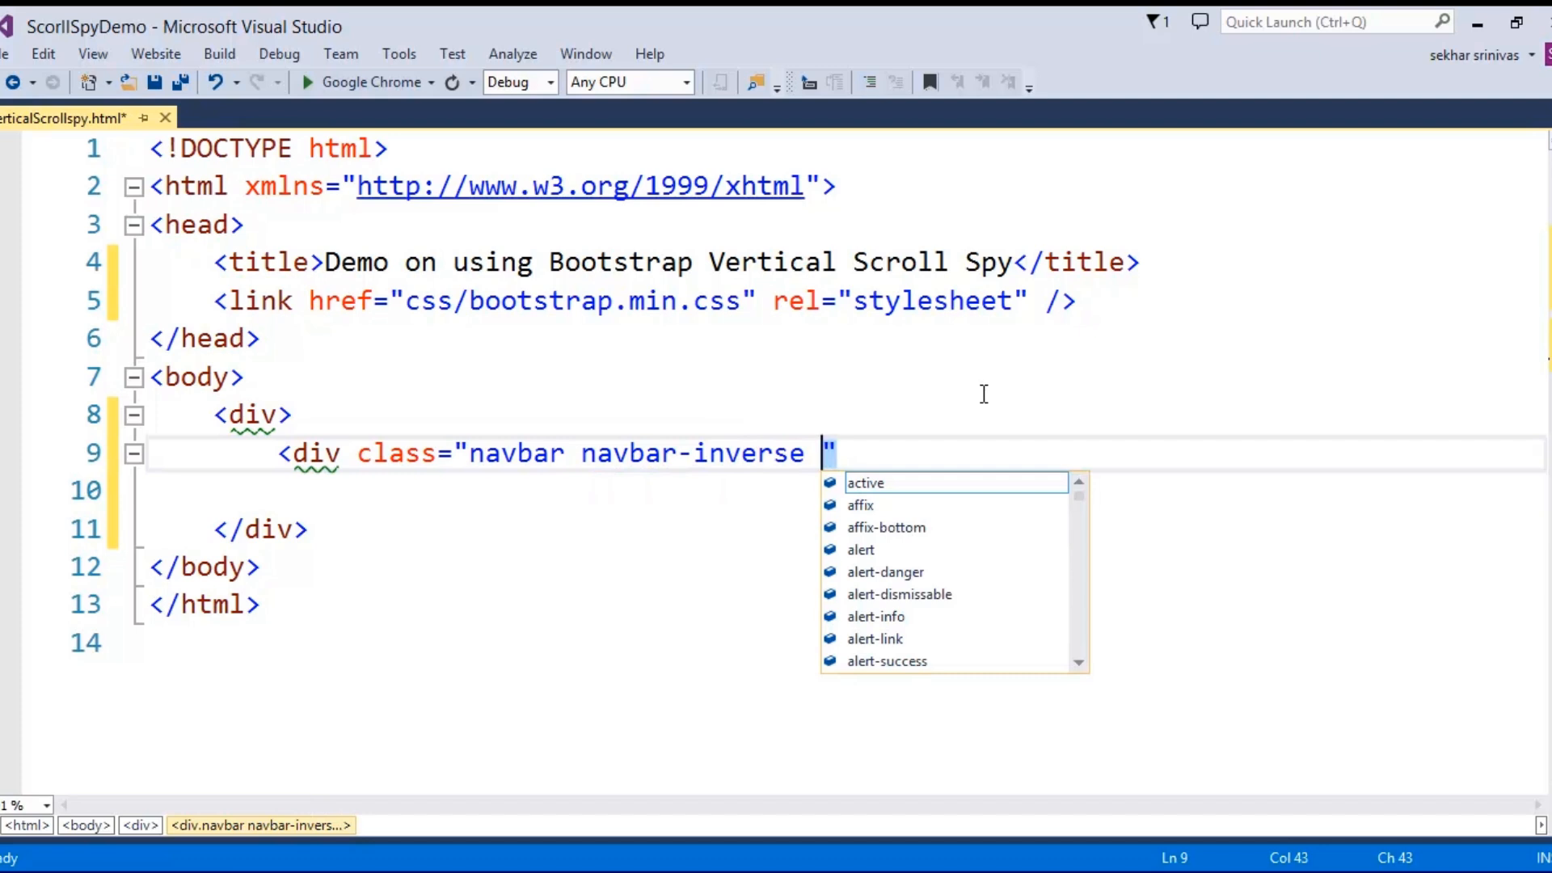
pyautogui.write('navbar-fixed-top')
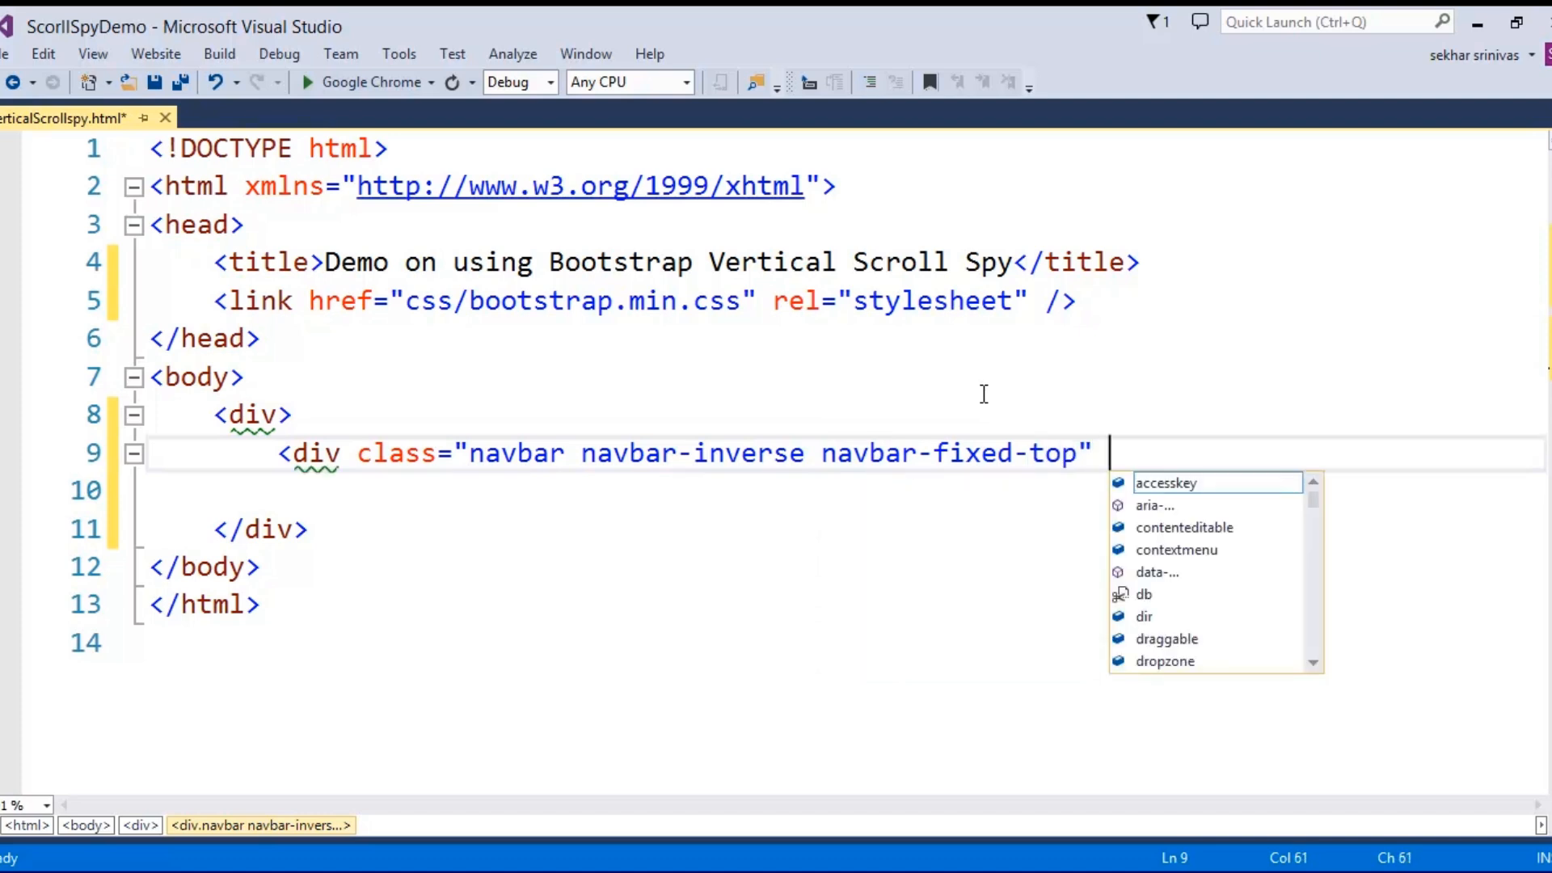
pyautogui.write('role="navigation"')
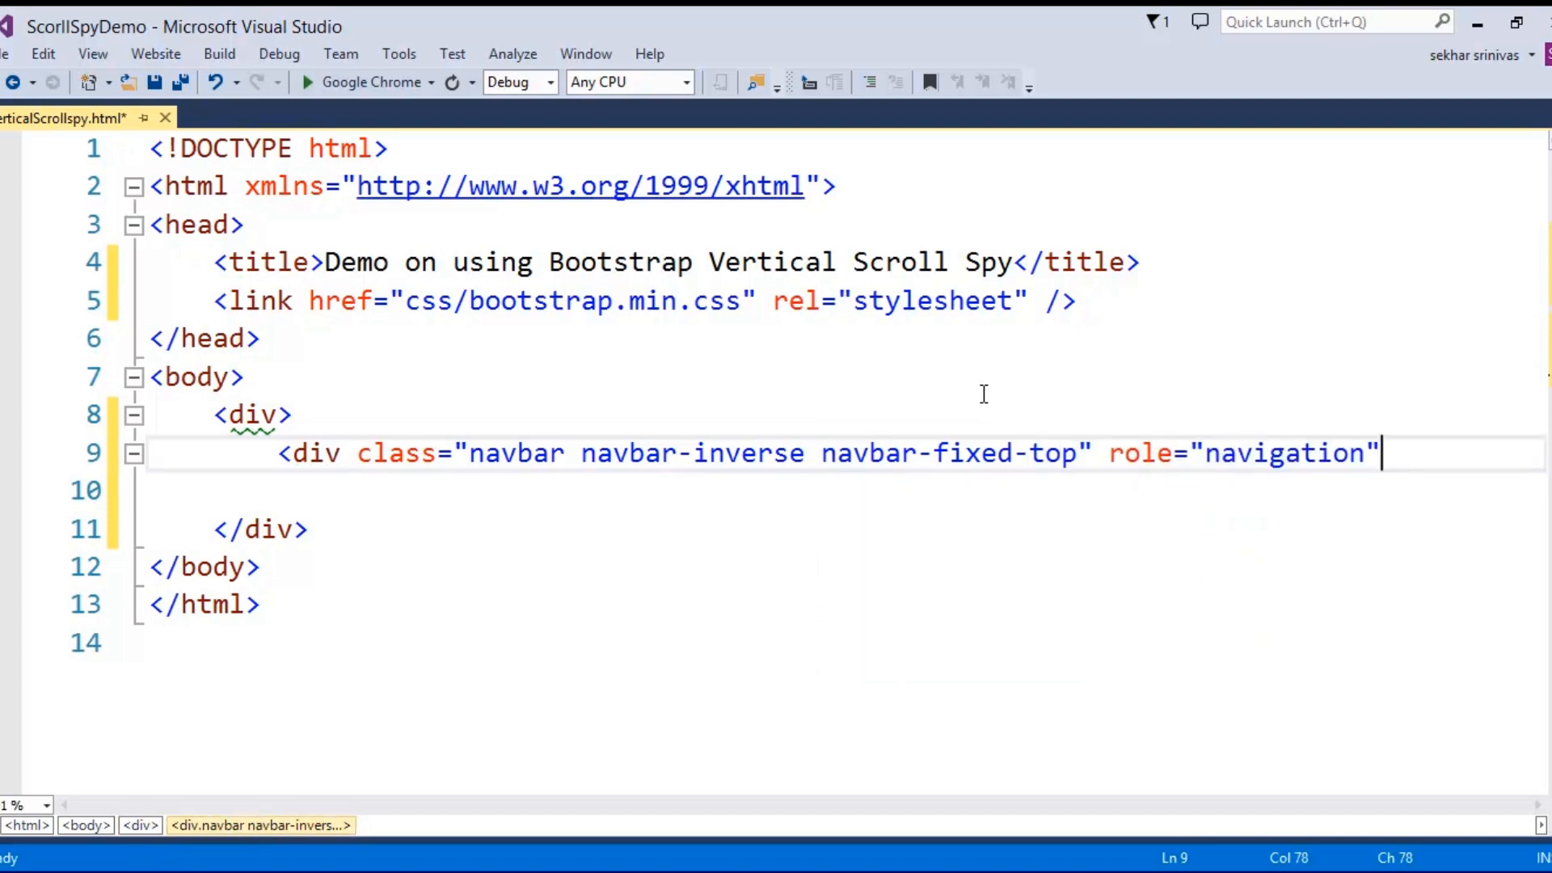
pyautogui.write('>')
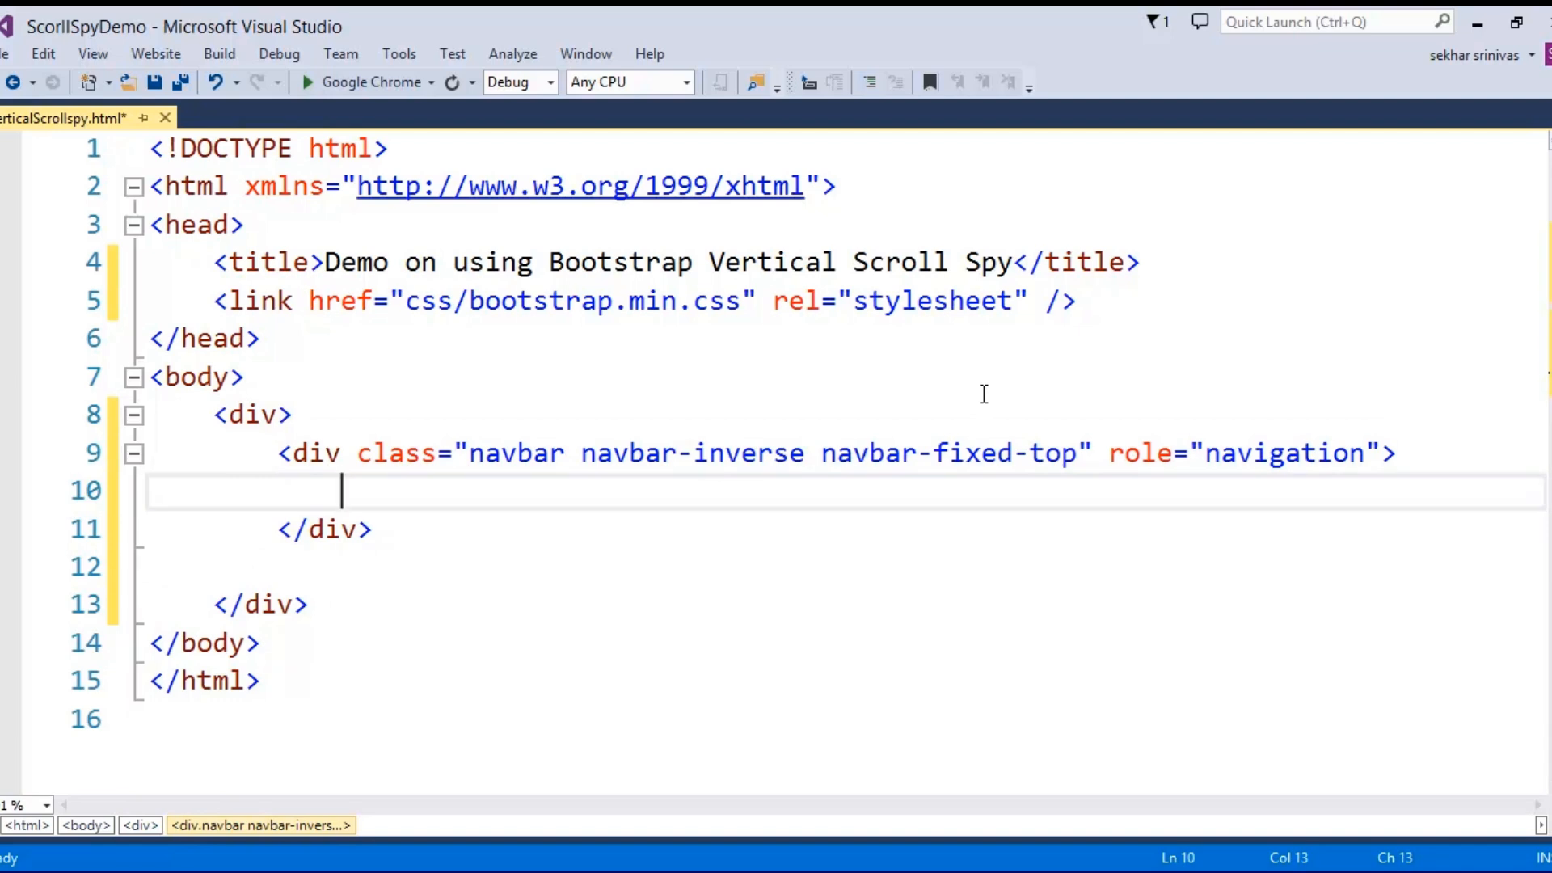
# Add a container div inside the navbar
pyautogui.write('<')
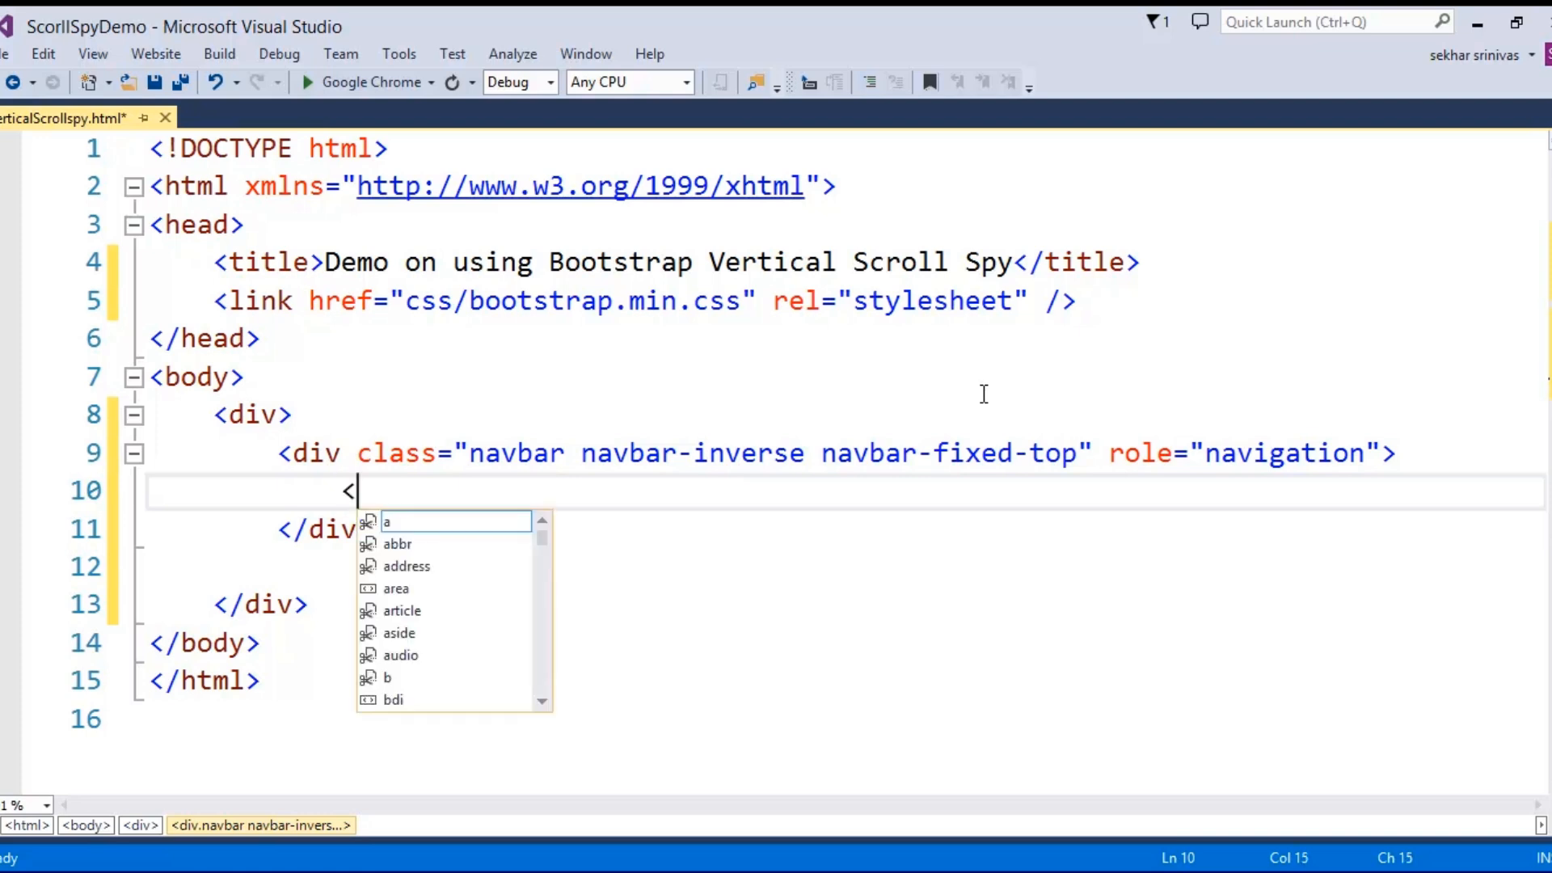
pyautogui.write('div class="r"')
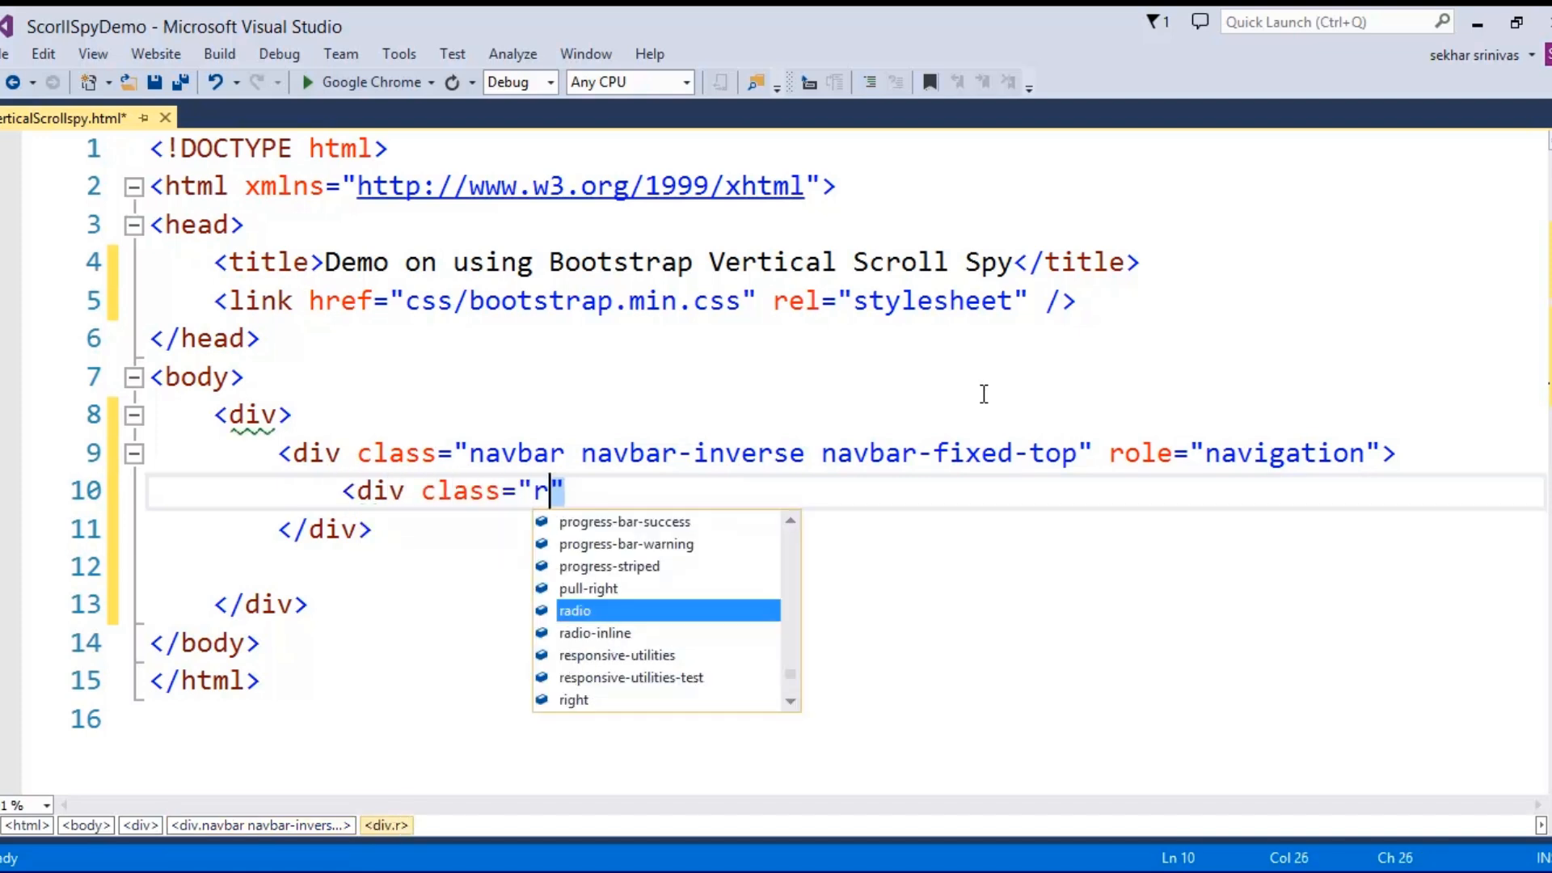
pyautogui.write('container')
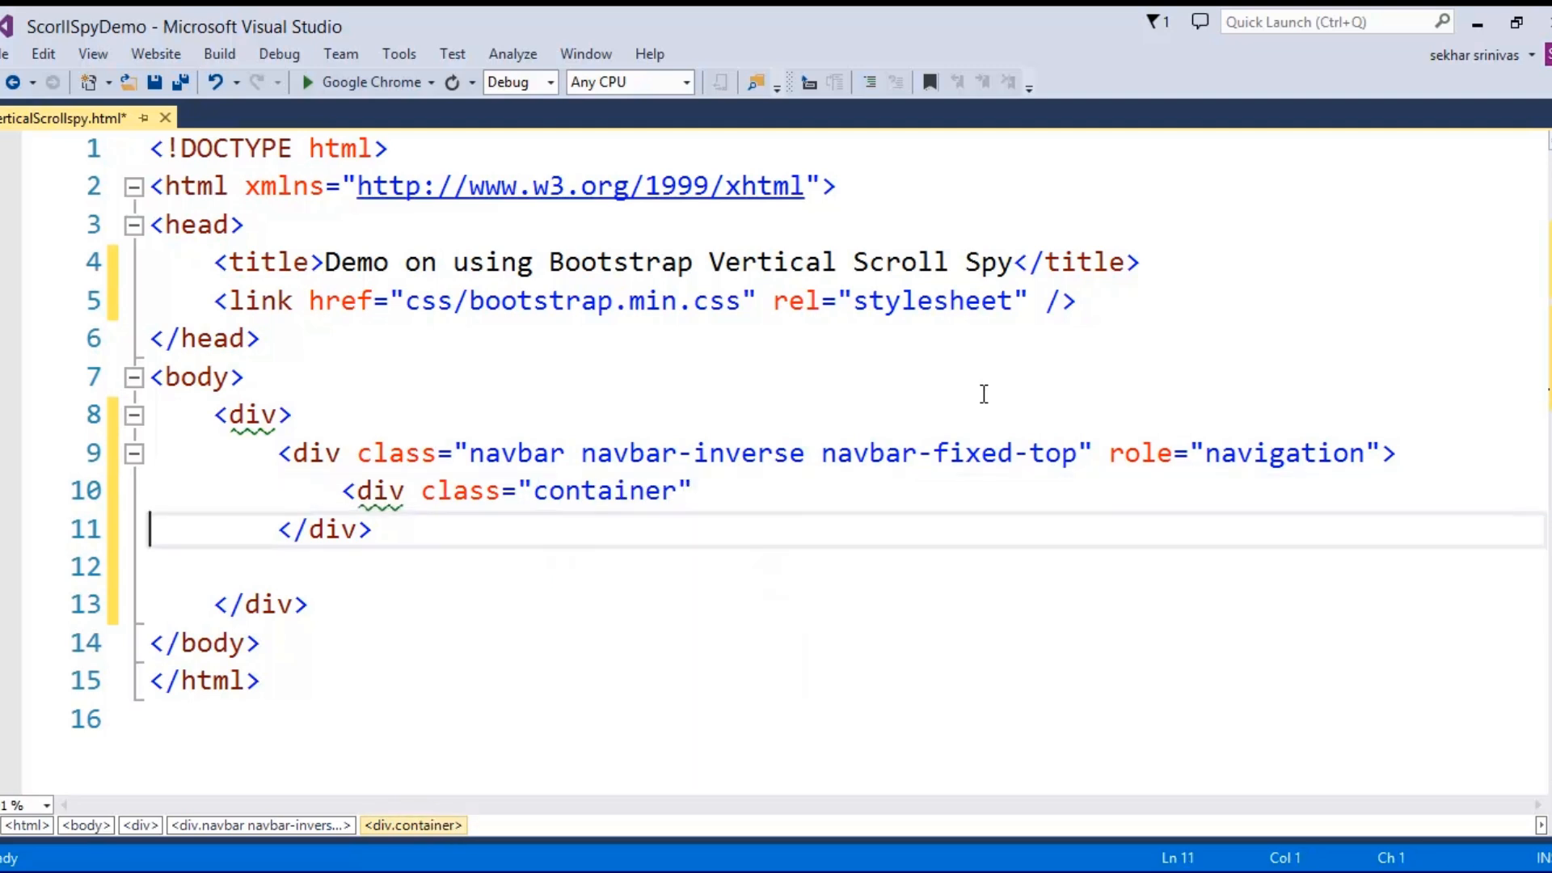
pyautogui.press('Delete')
pyautogui.write('>')
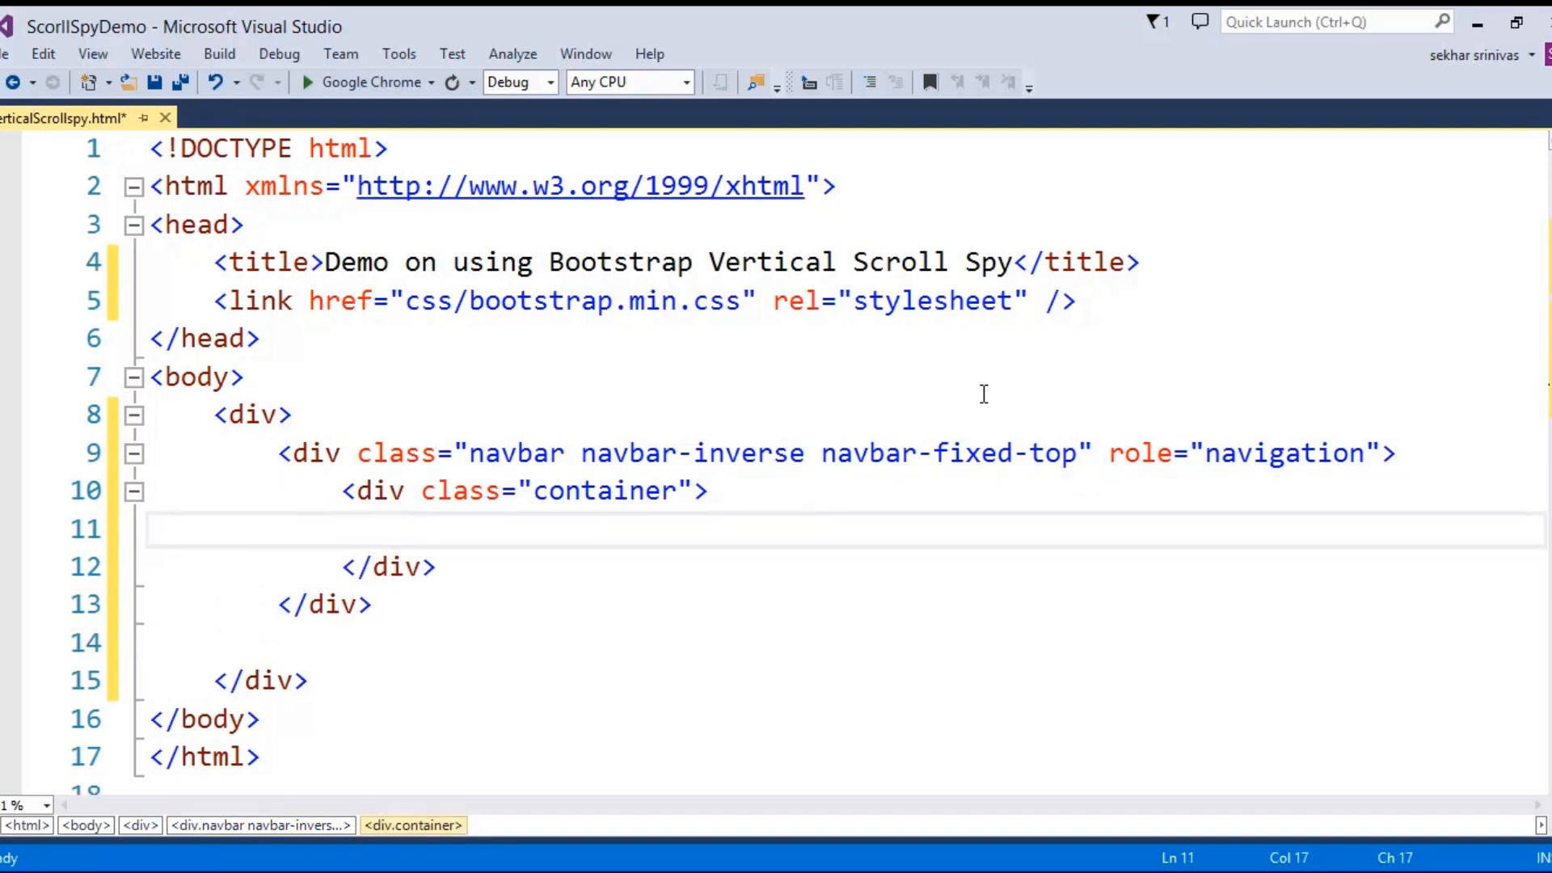
# Add a div with an h1 navbar-header reading 'LearnToday - ScrollSpy Demo'
pyautogui.write('<div')
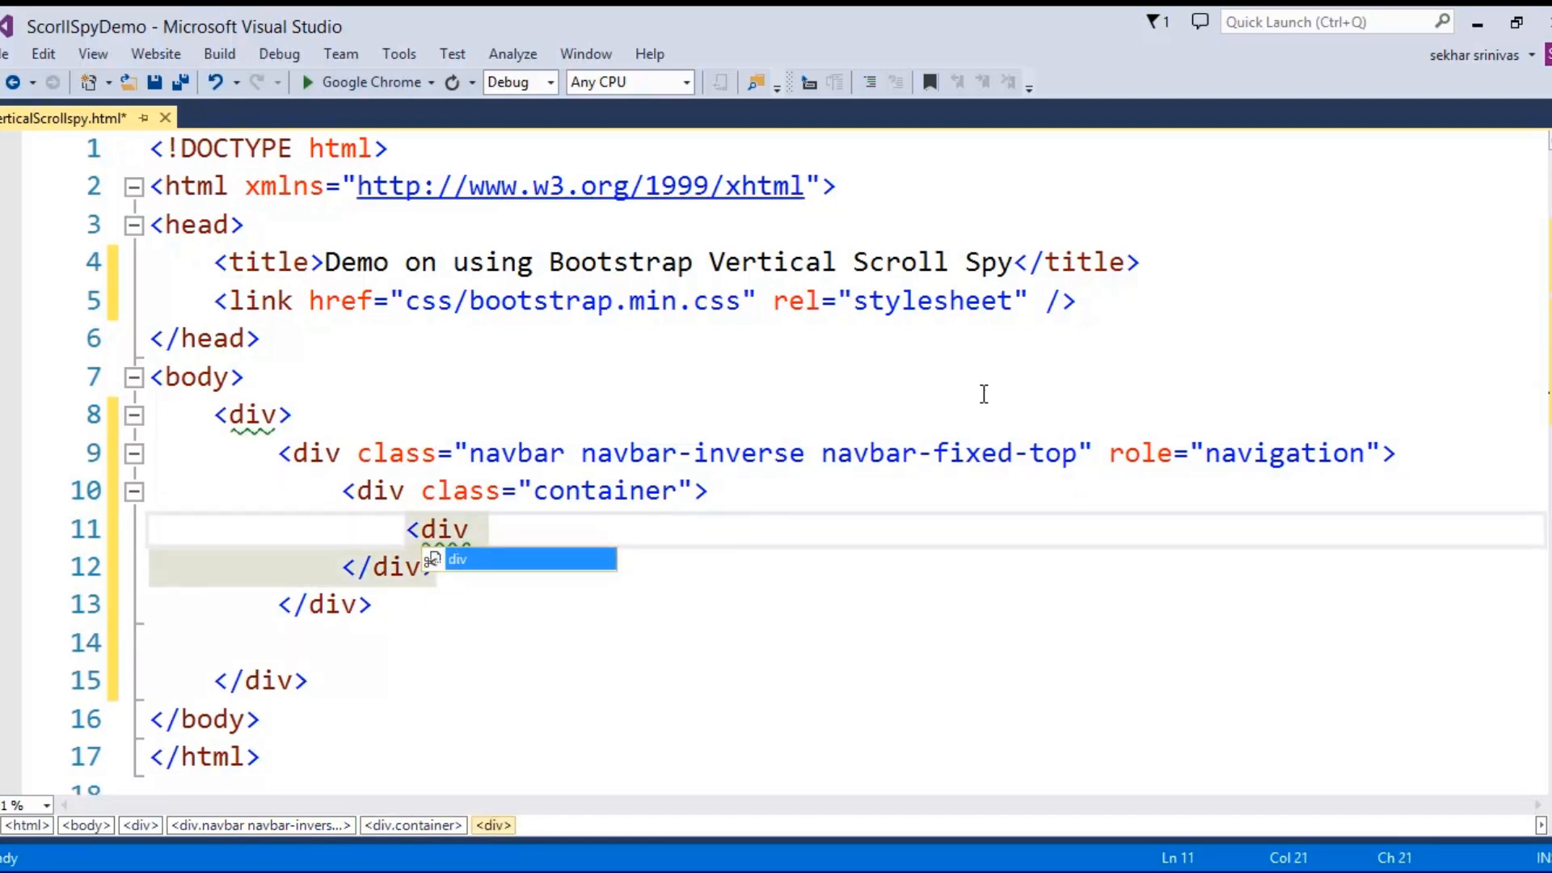
pyautogui.write('<h1 </div>')
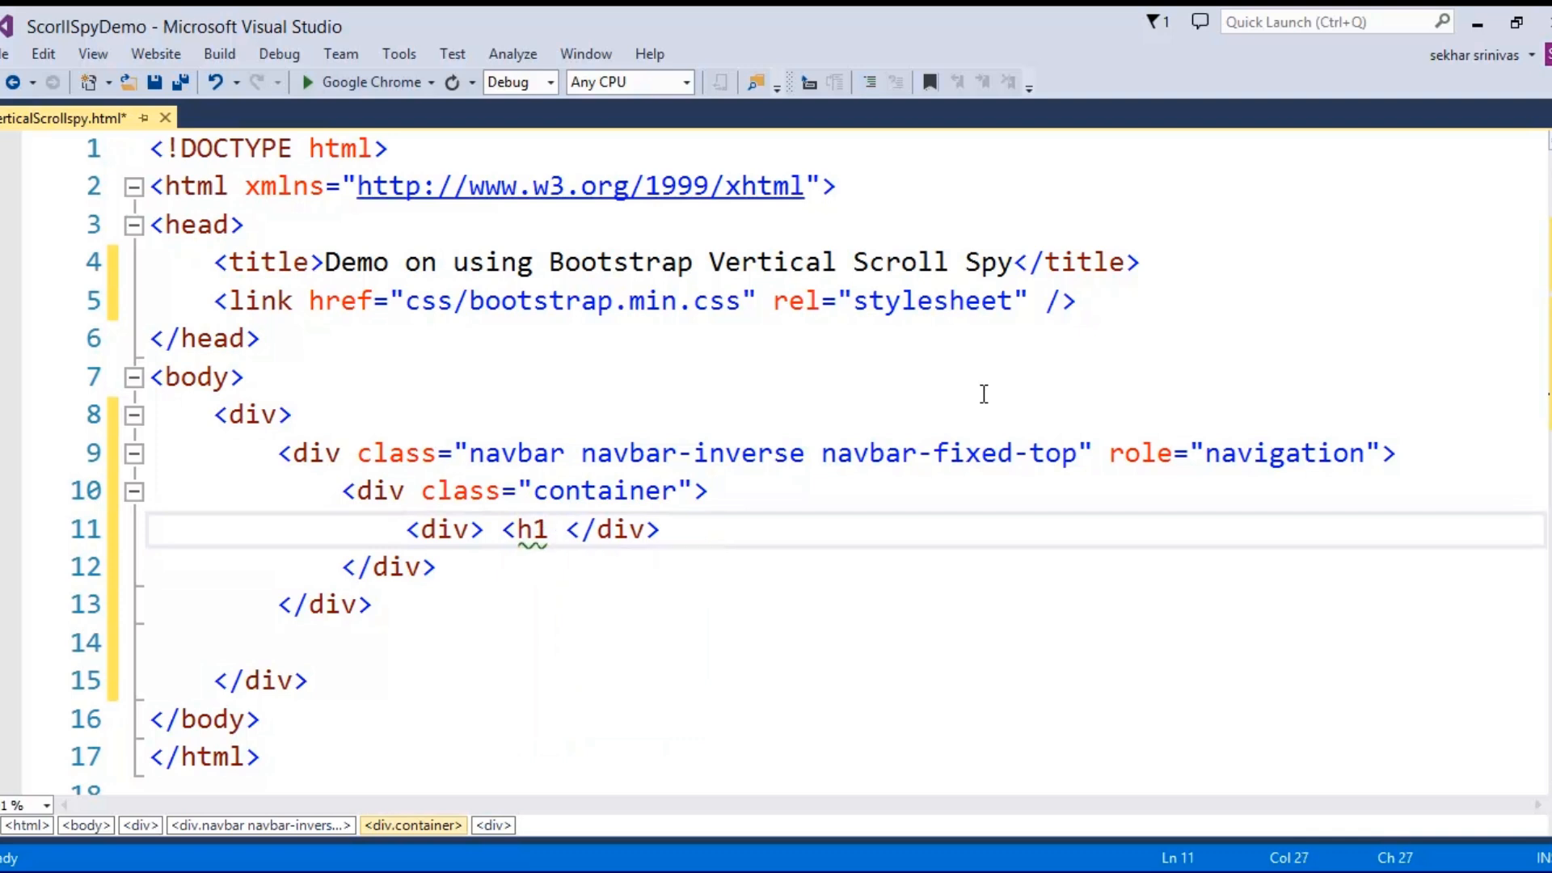
pyautogui.write('class="nav')
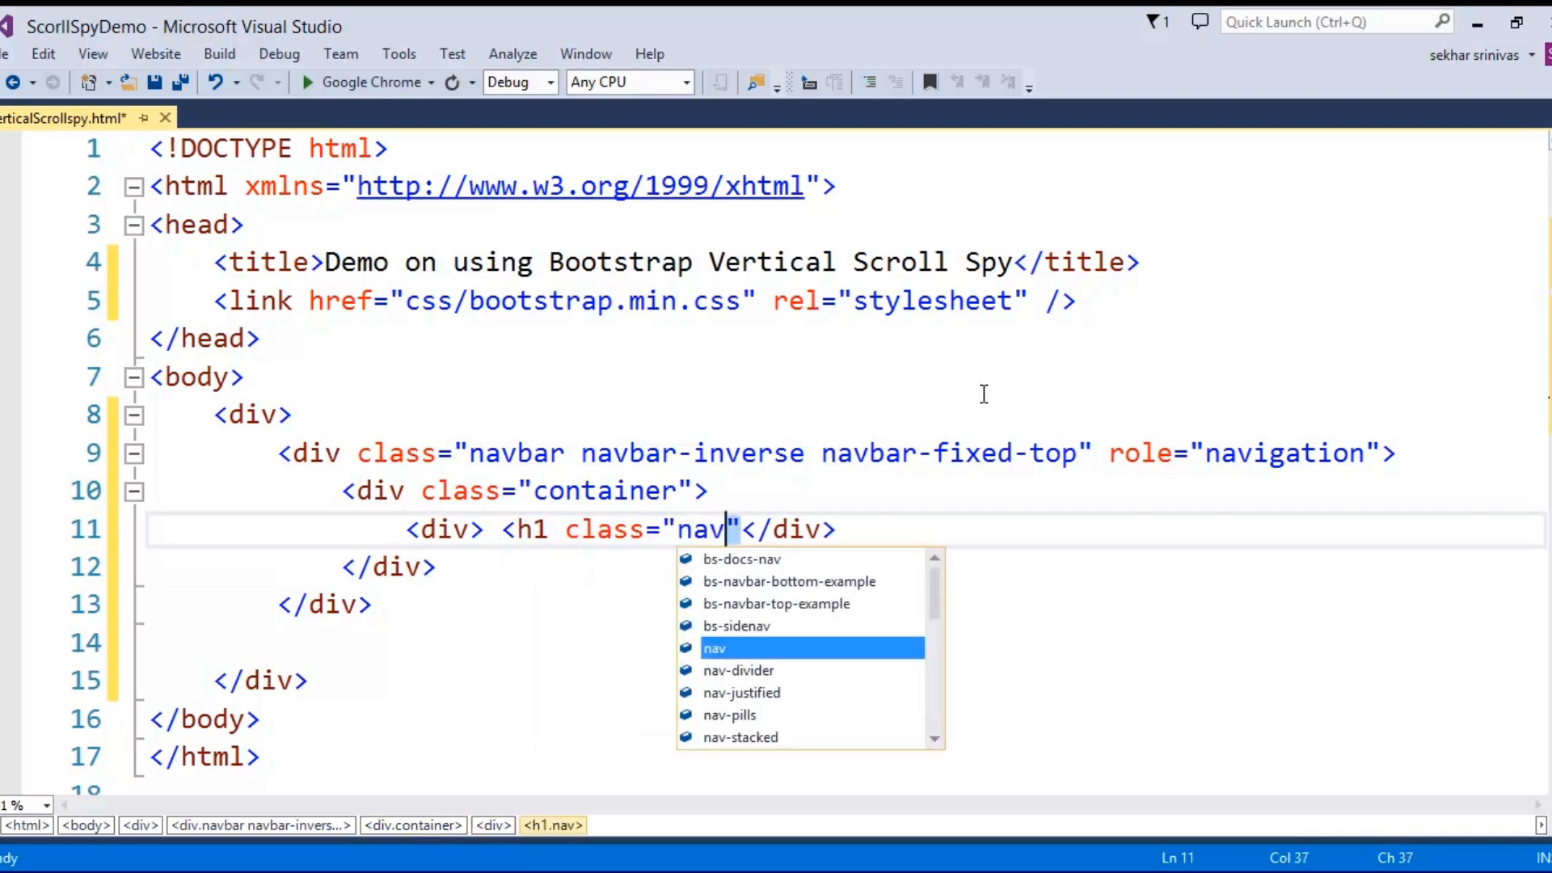
pyautogui.write('bar-header')
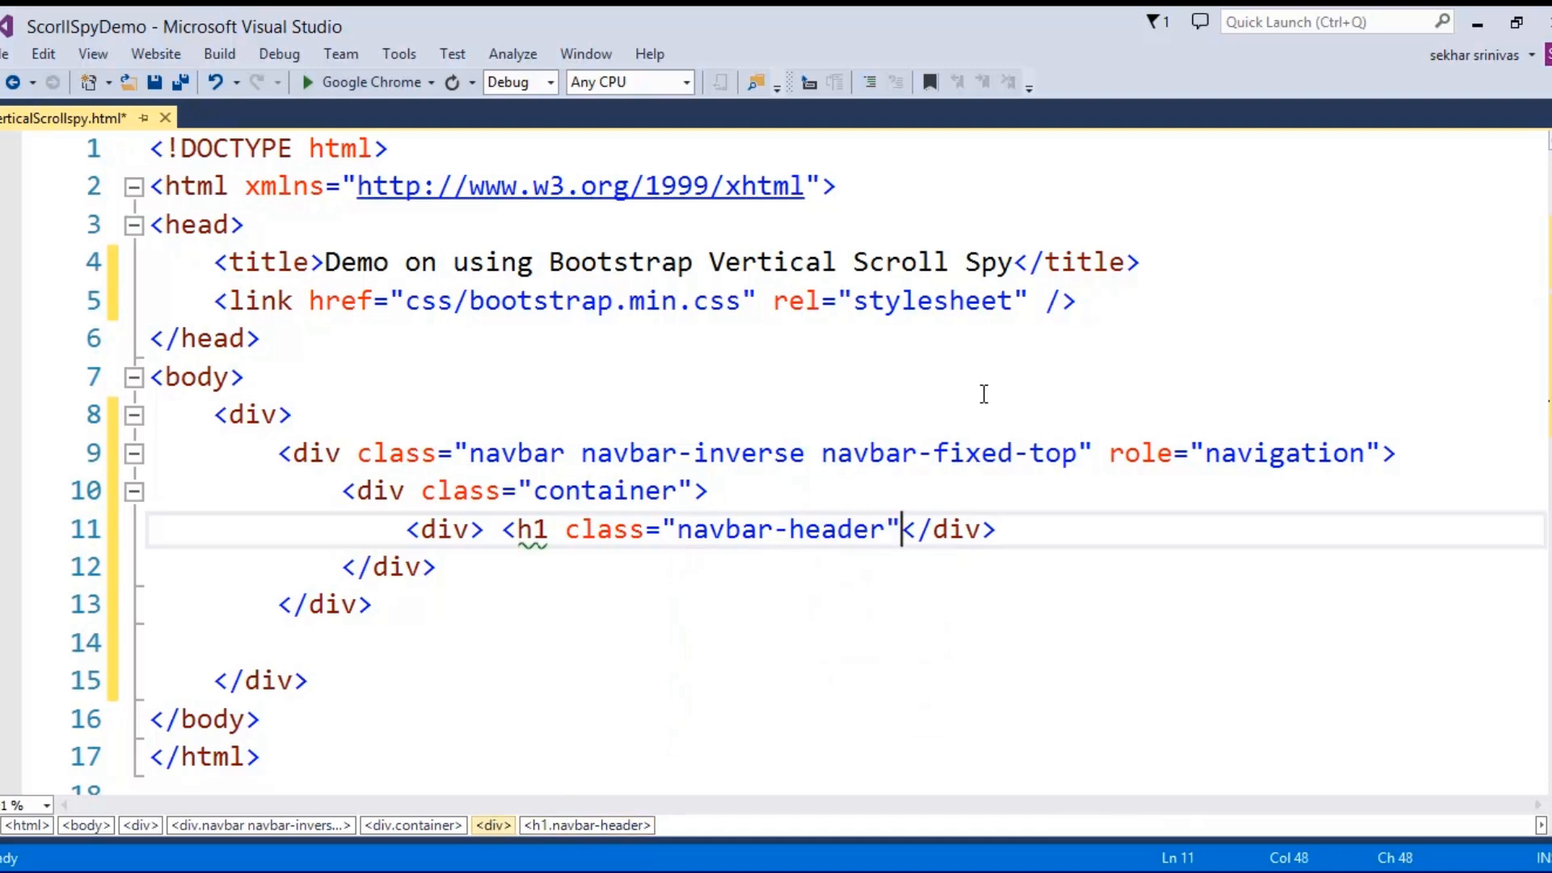
pyautogui.write('LearnToday - </h1>')
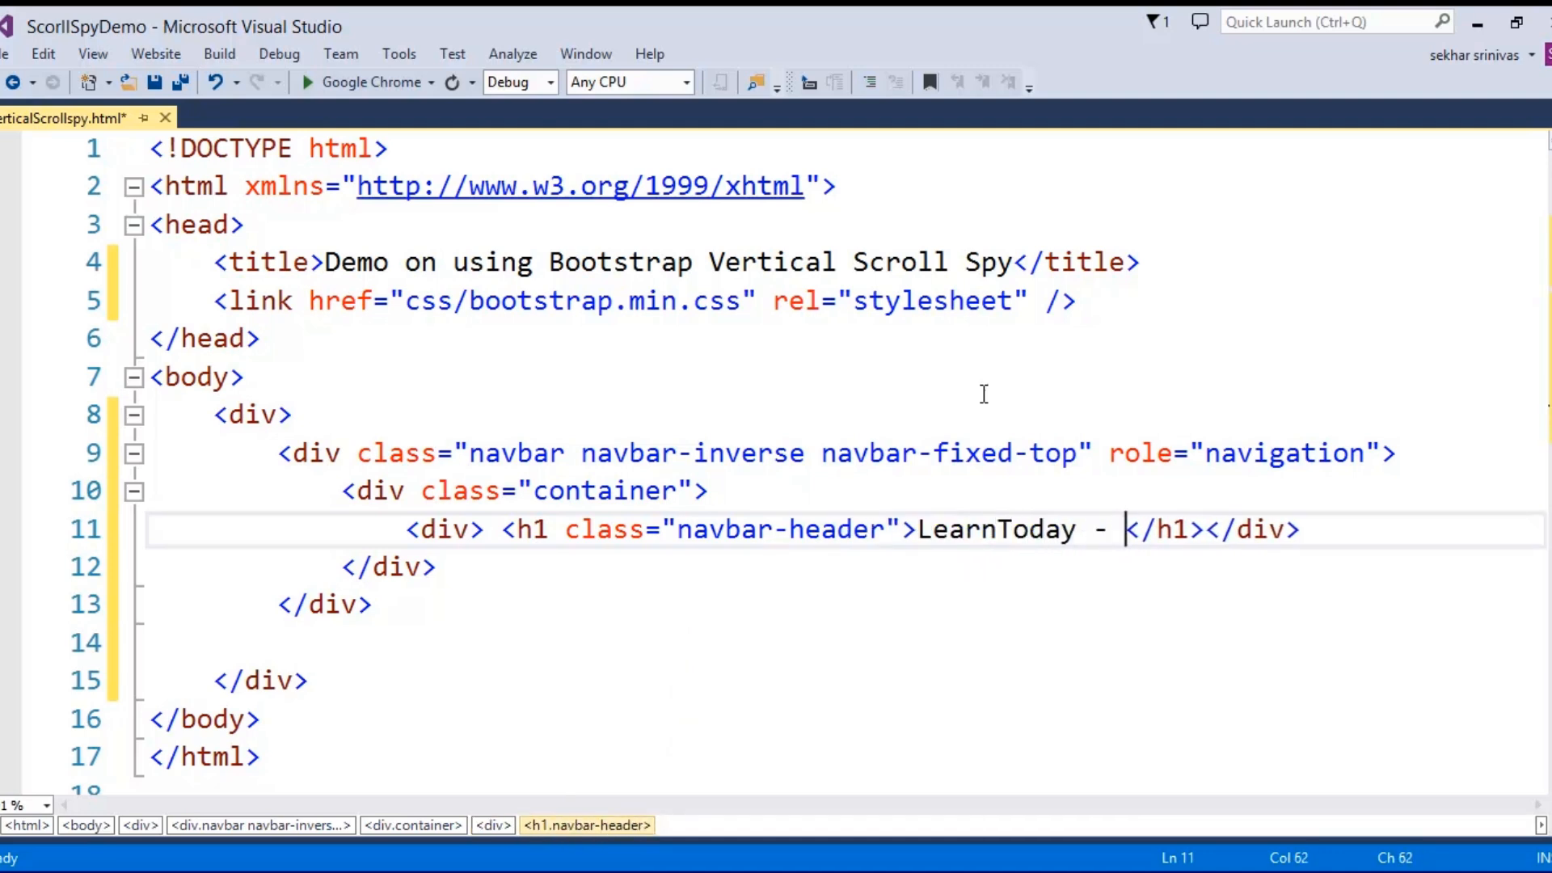
pyautogui.write('ScrollSpy Demo')
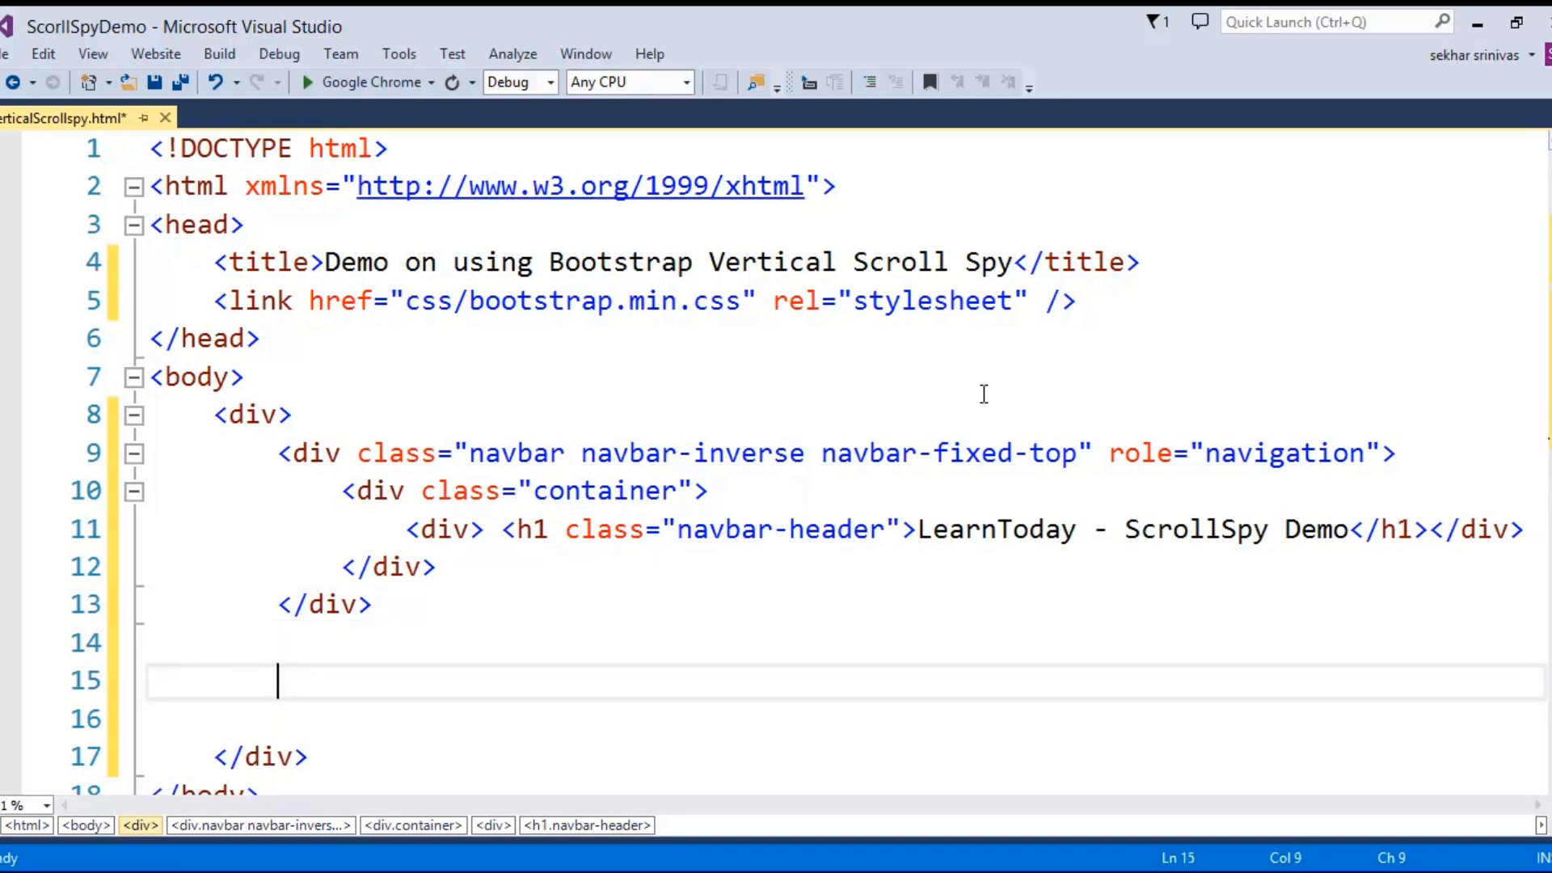
# Add <div class="row" style="margin-top:60px"> below the navbar
pyautogui.write('<d')
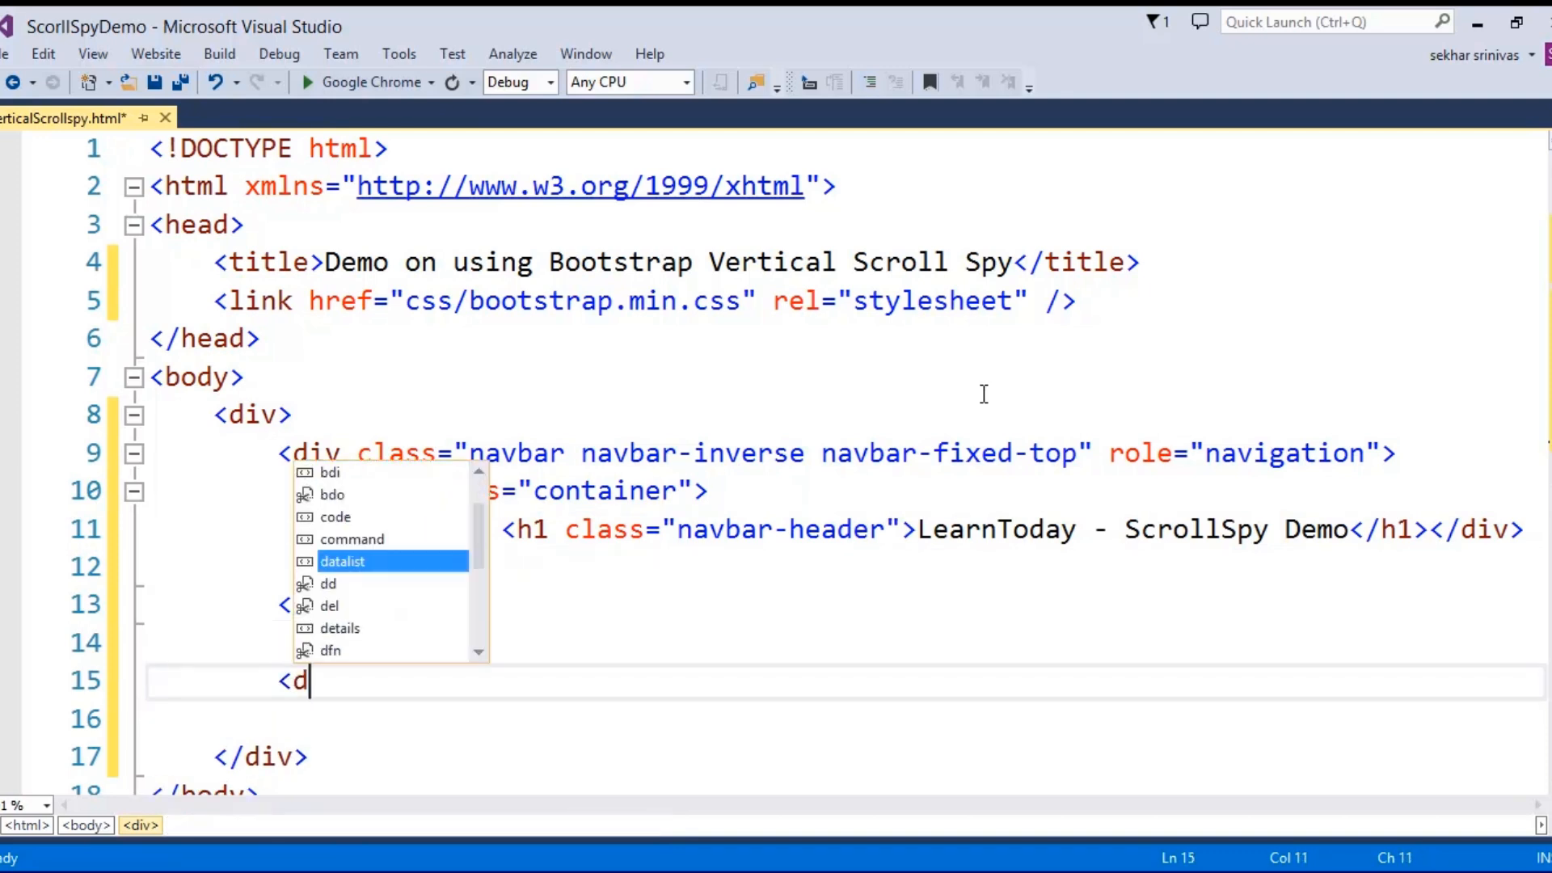
pyautogui.write('iv')
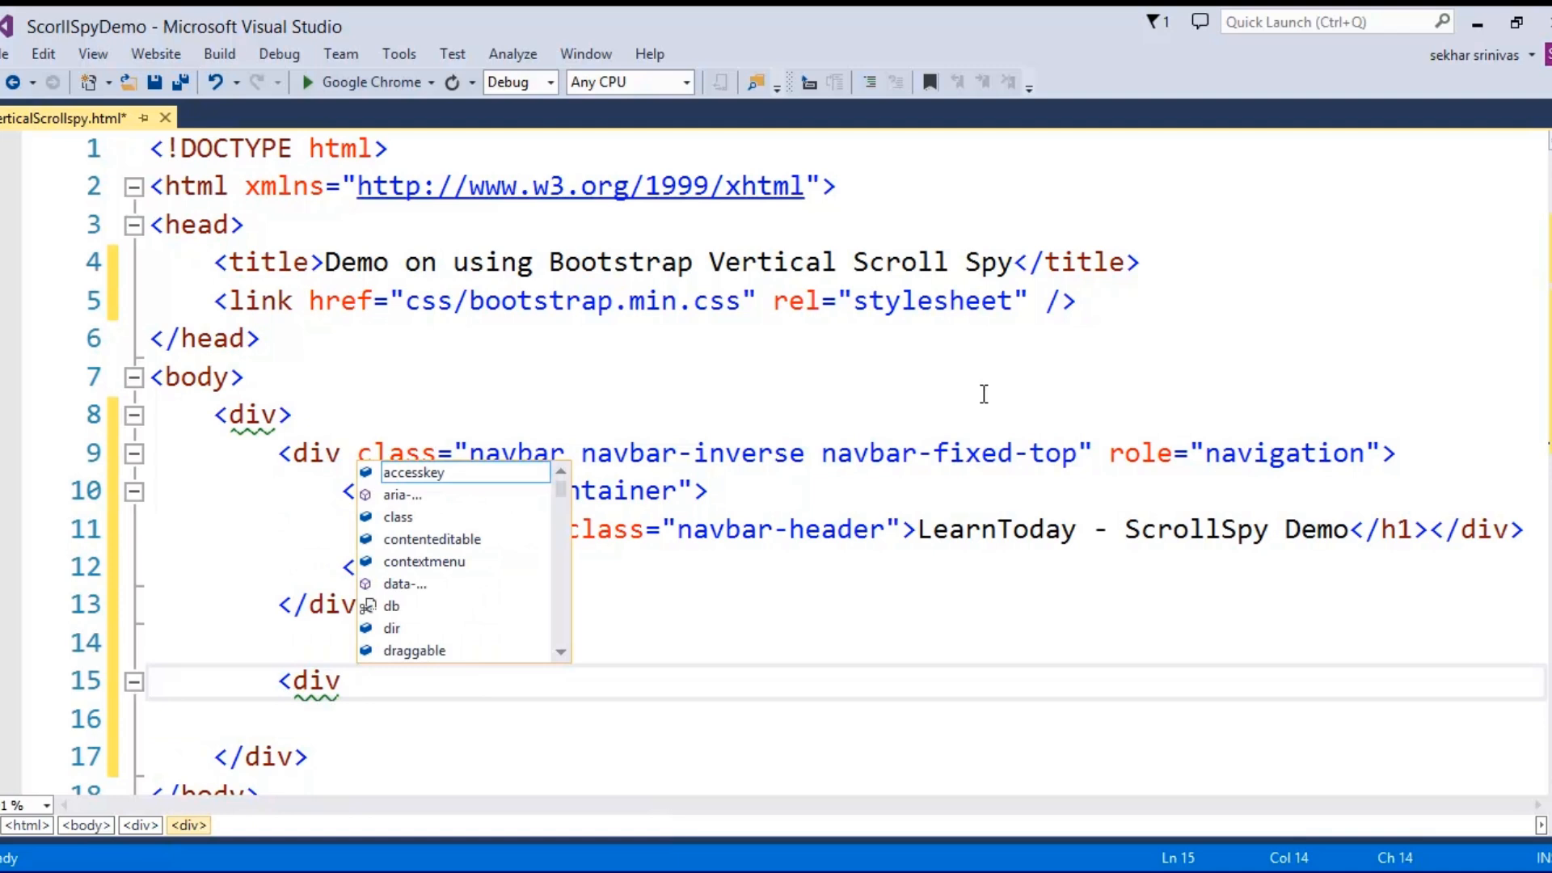
pyautogui.write('class')
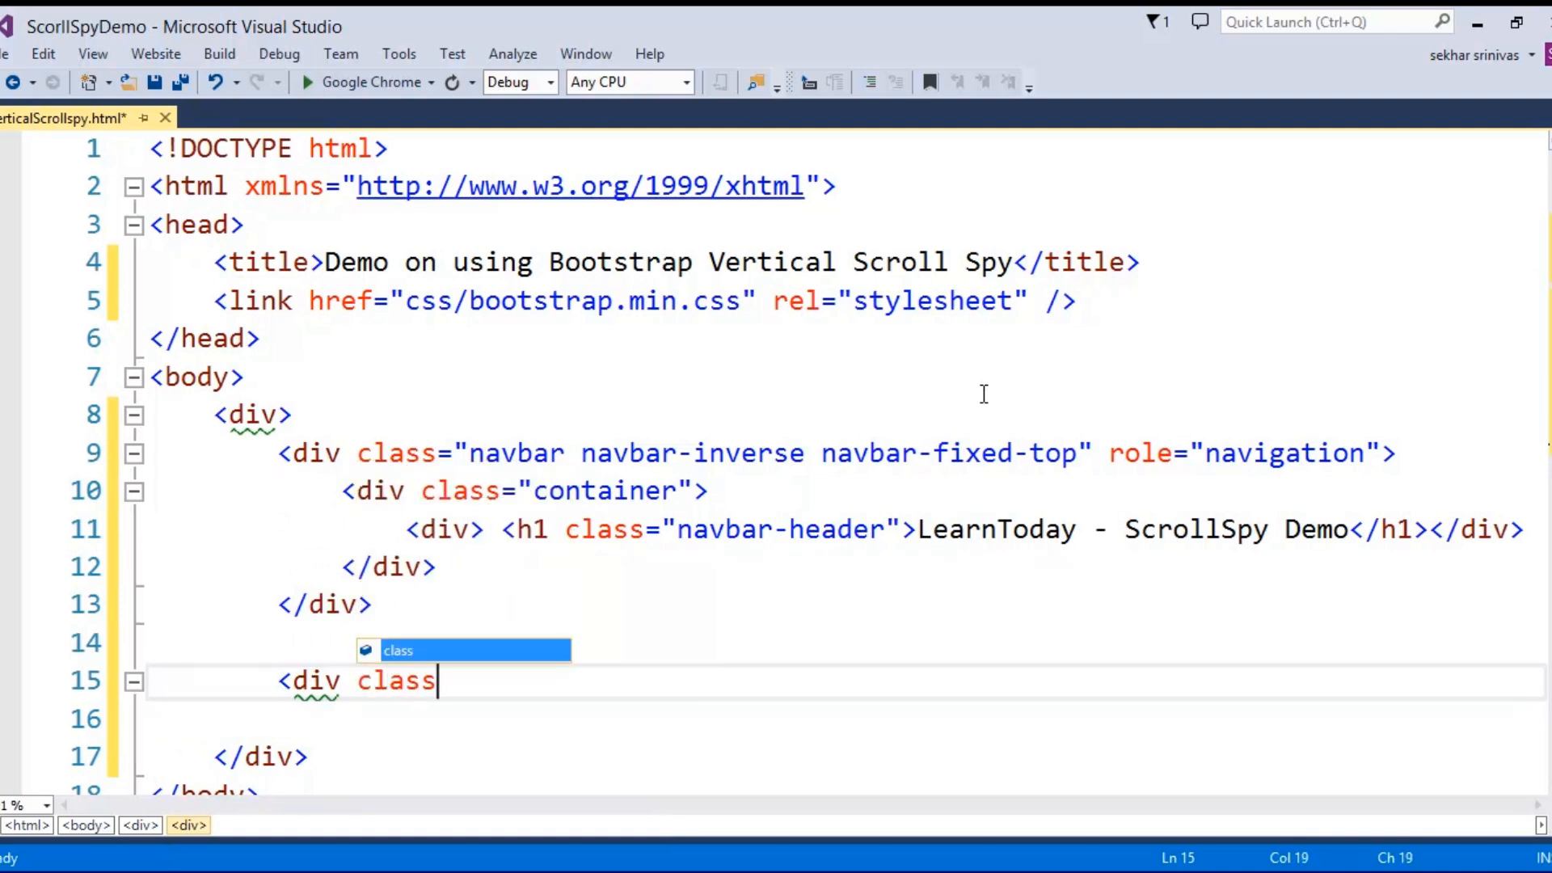
pyautogui.write('="row"')
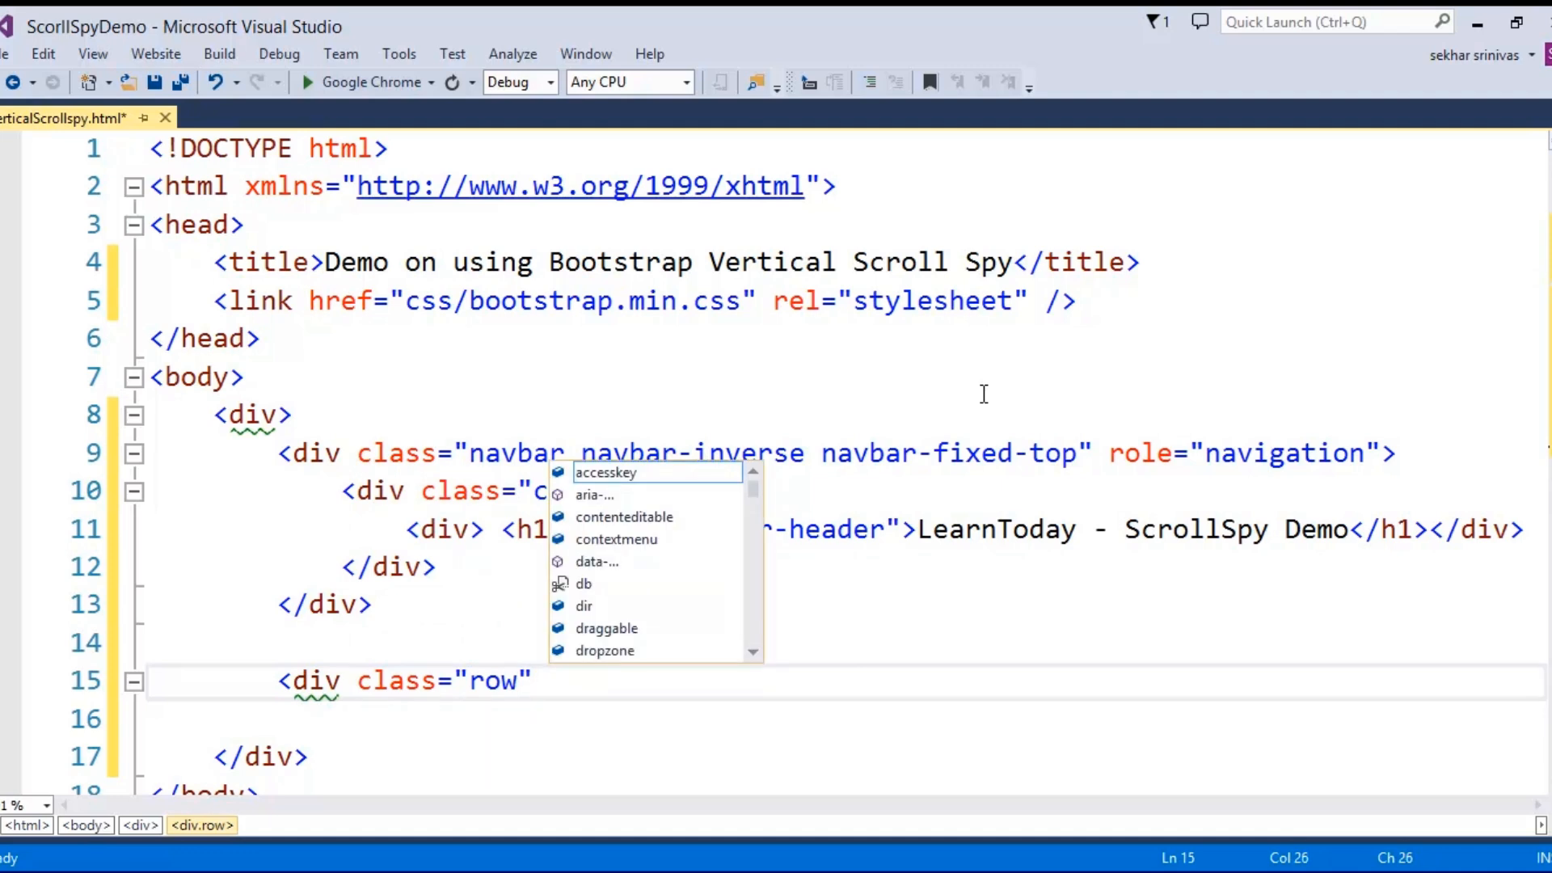
pyautogui.write('style=""')
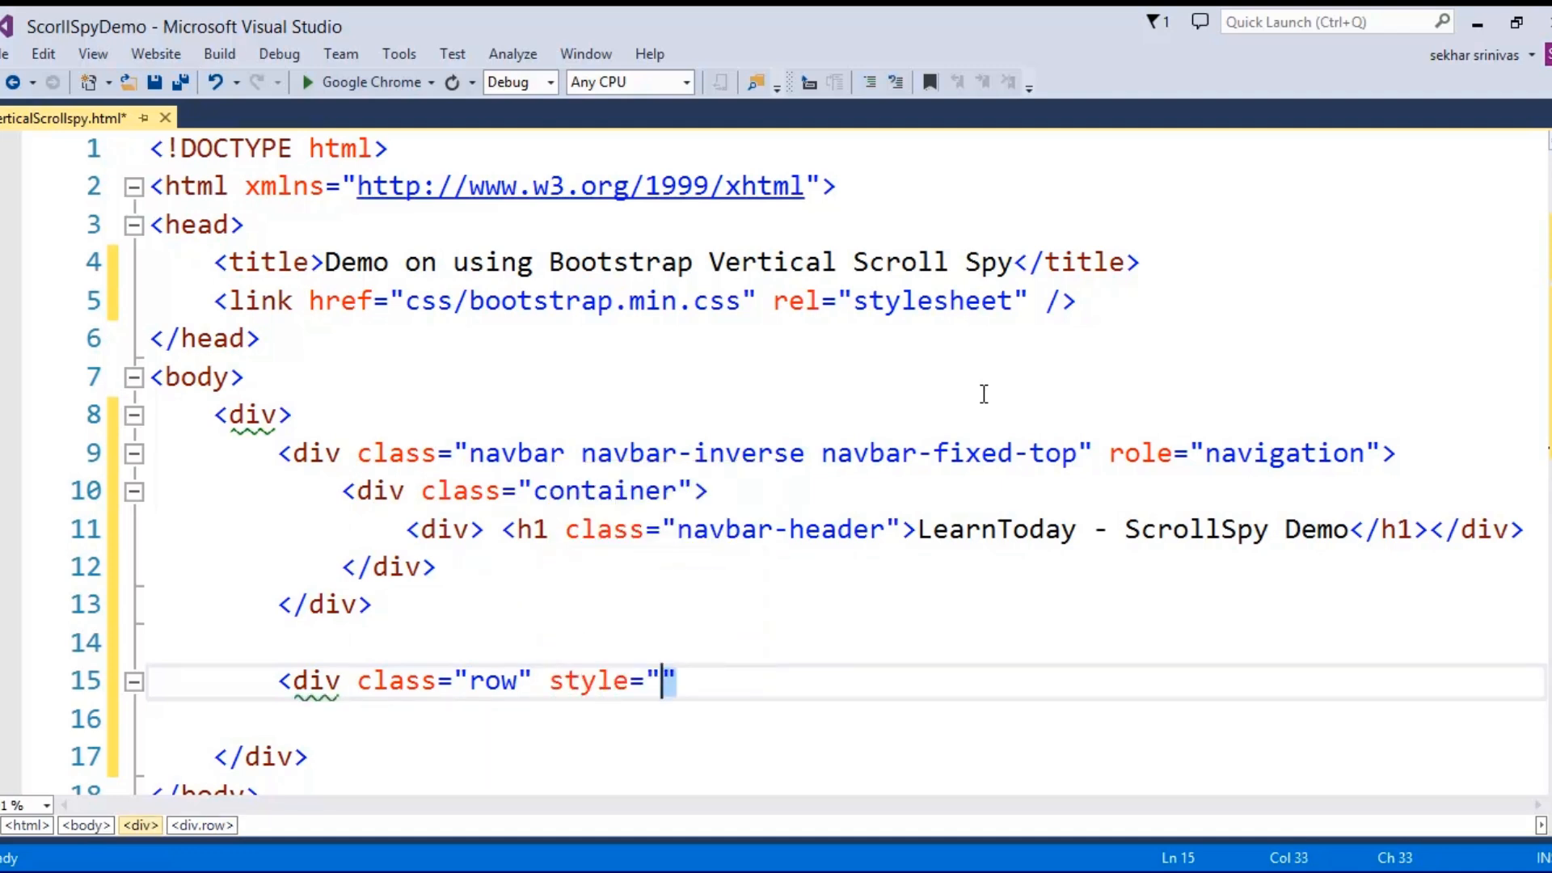
pyautogui.write('margin')
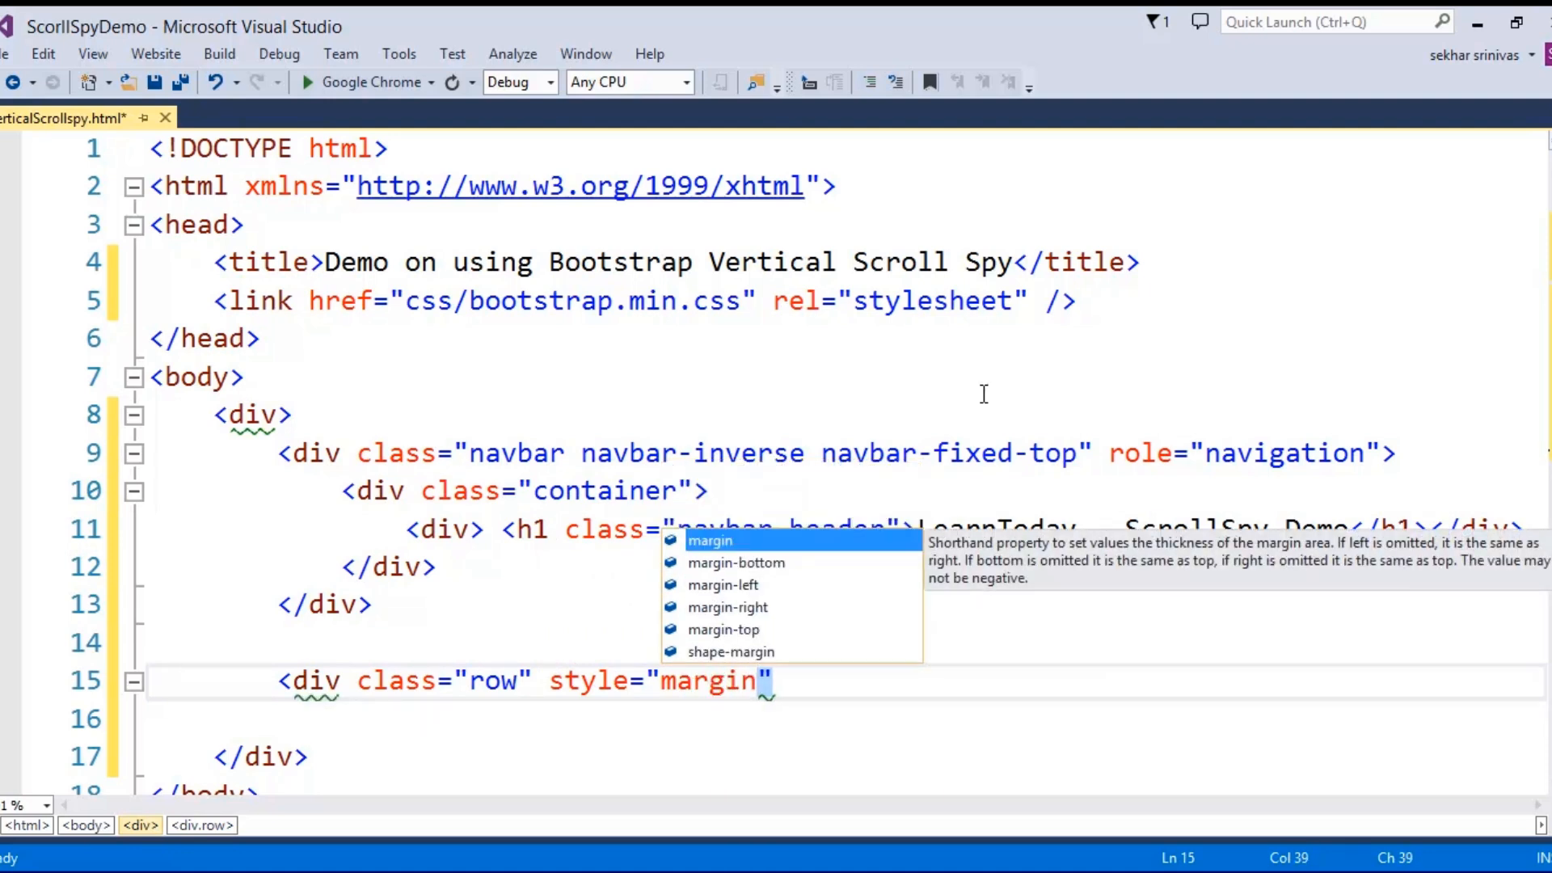
pyautogui.write('-top:')
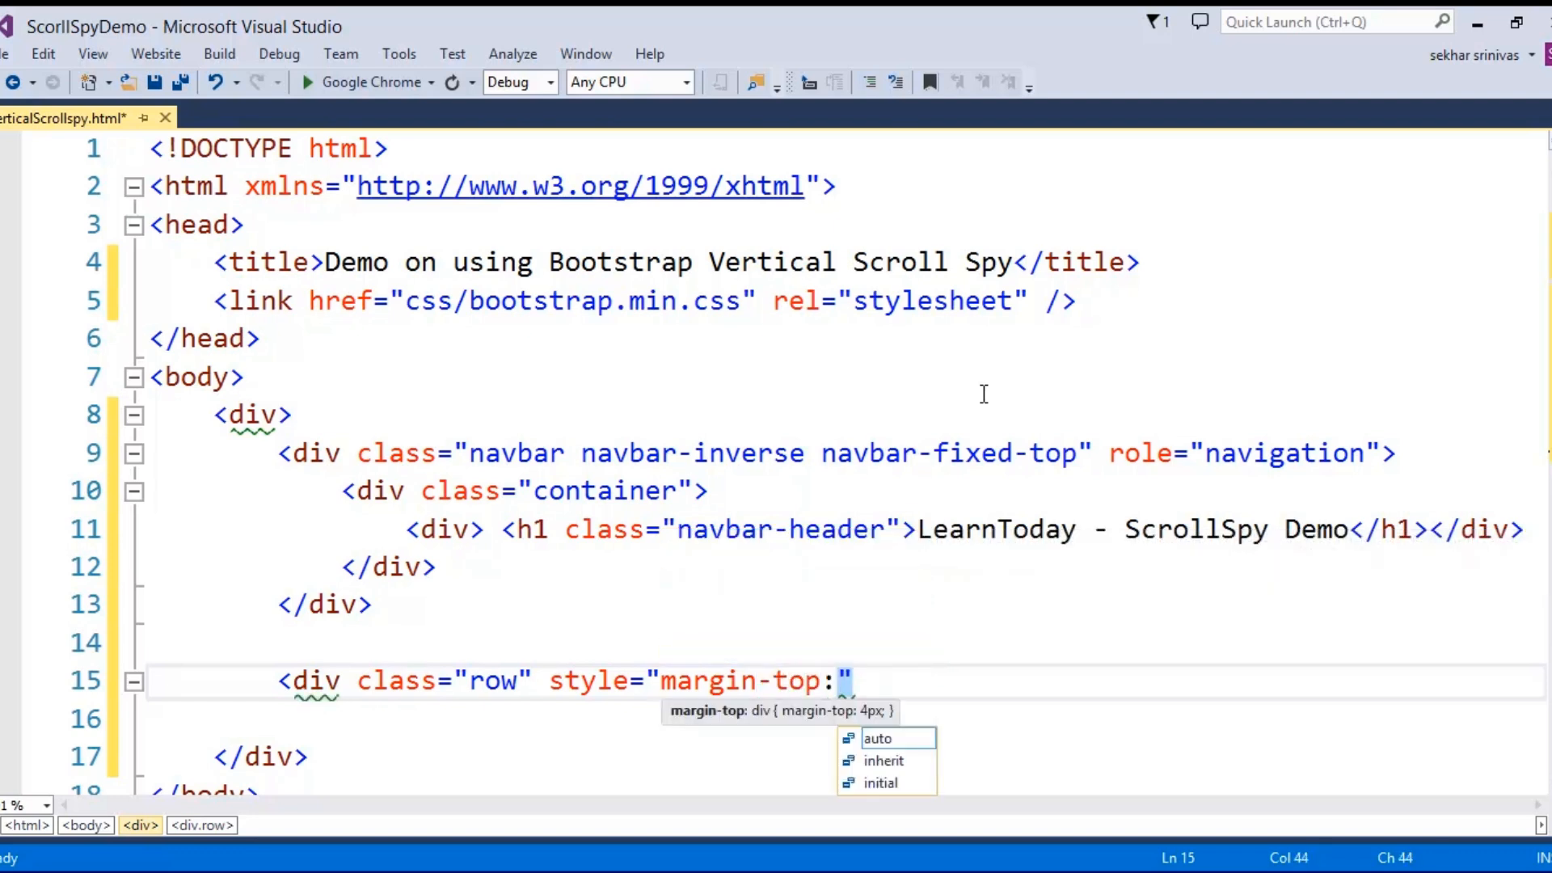
pyautogui.write('60px')
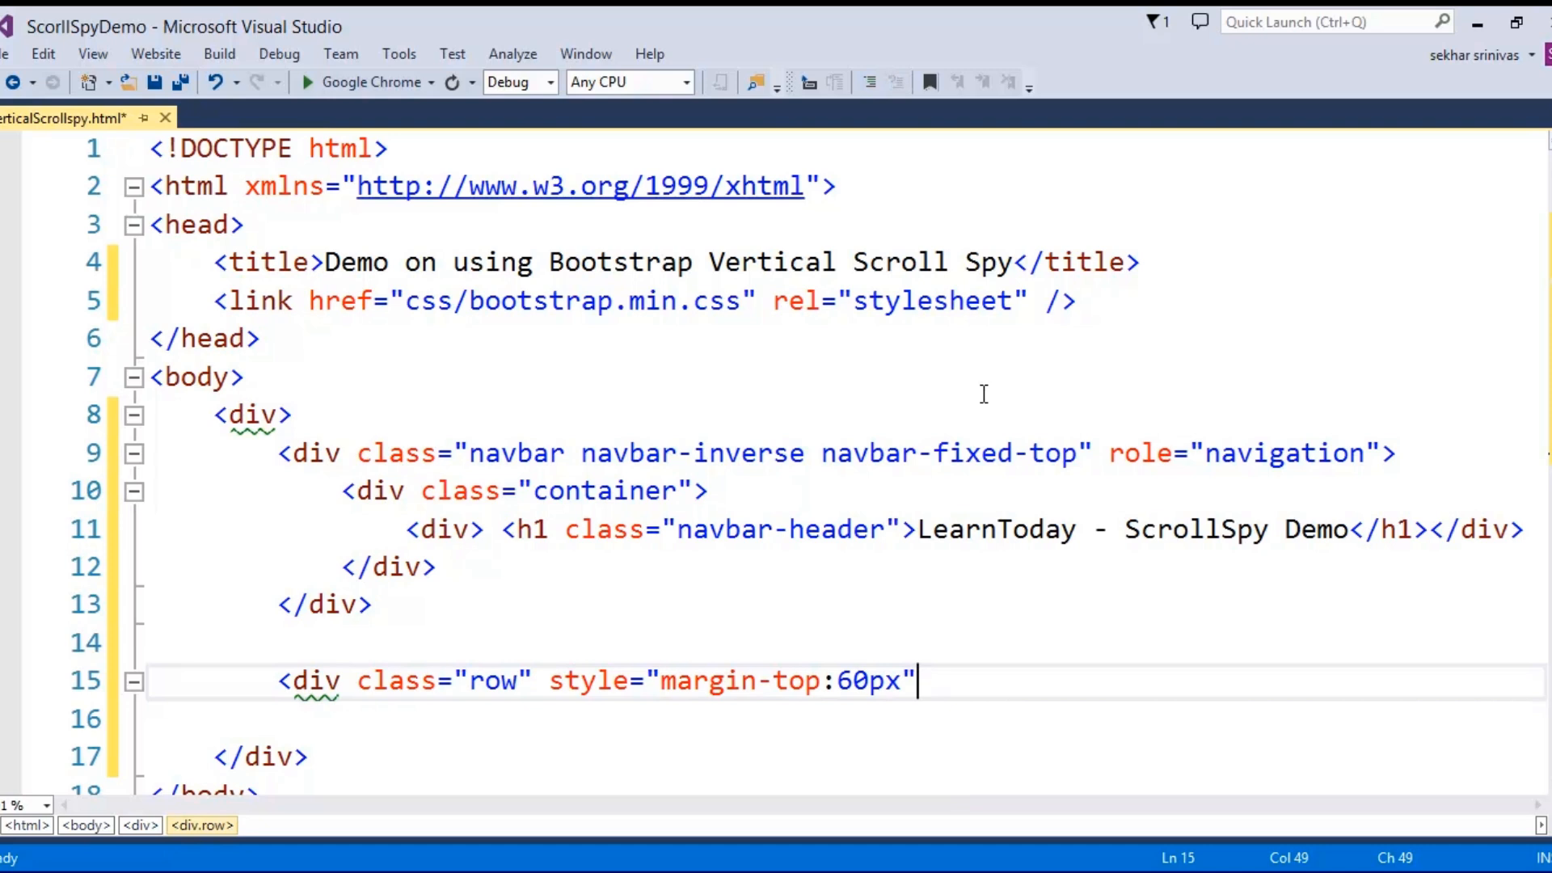
pyautogui.write('></div>')
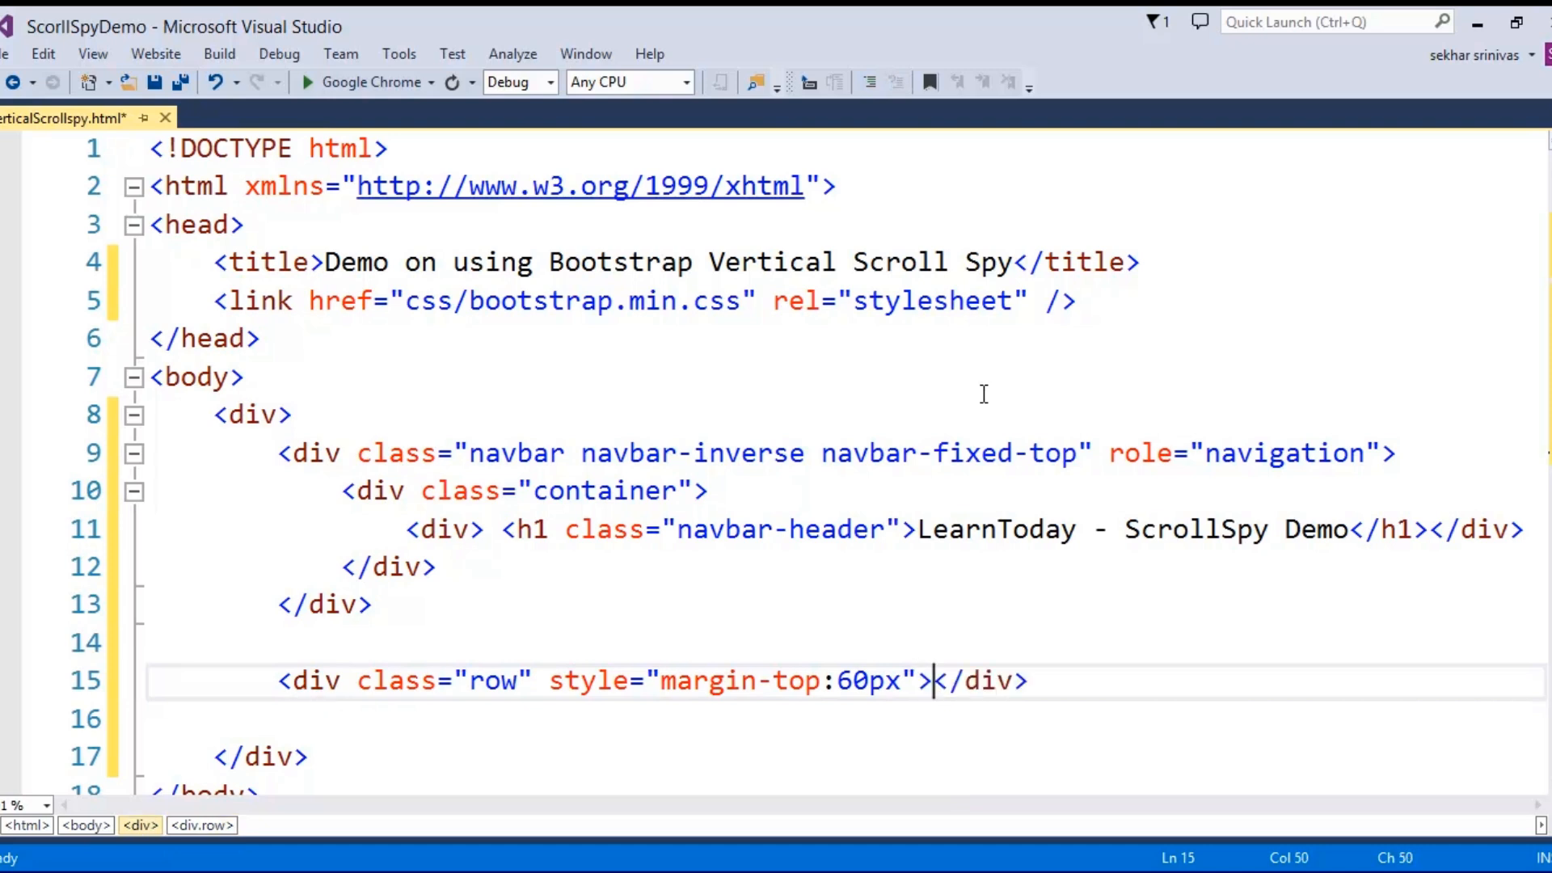
pyautogui.write('<')
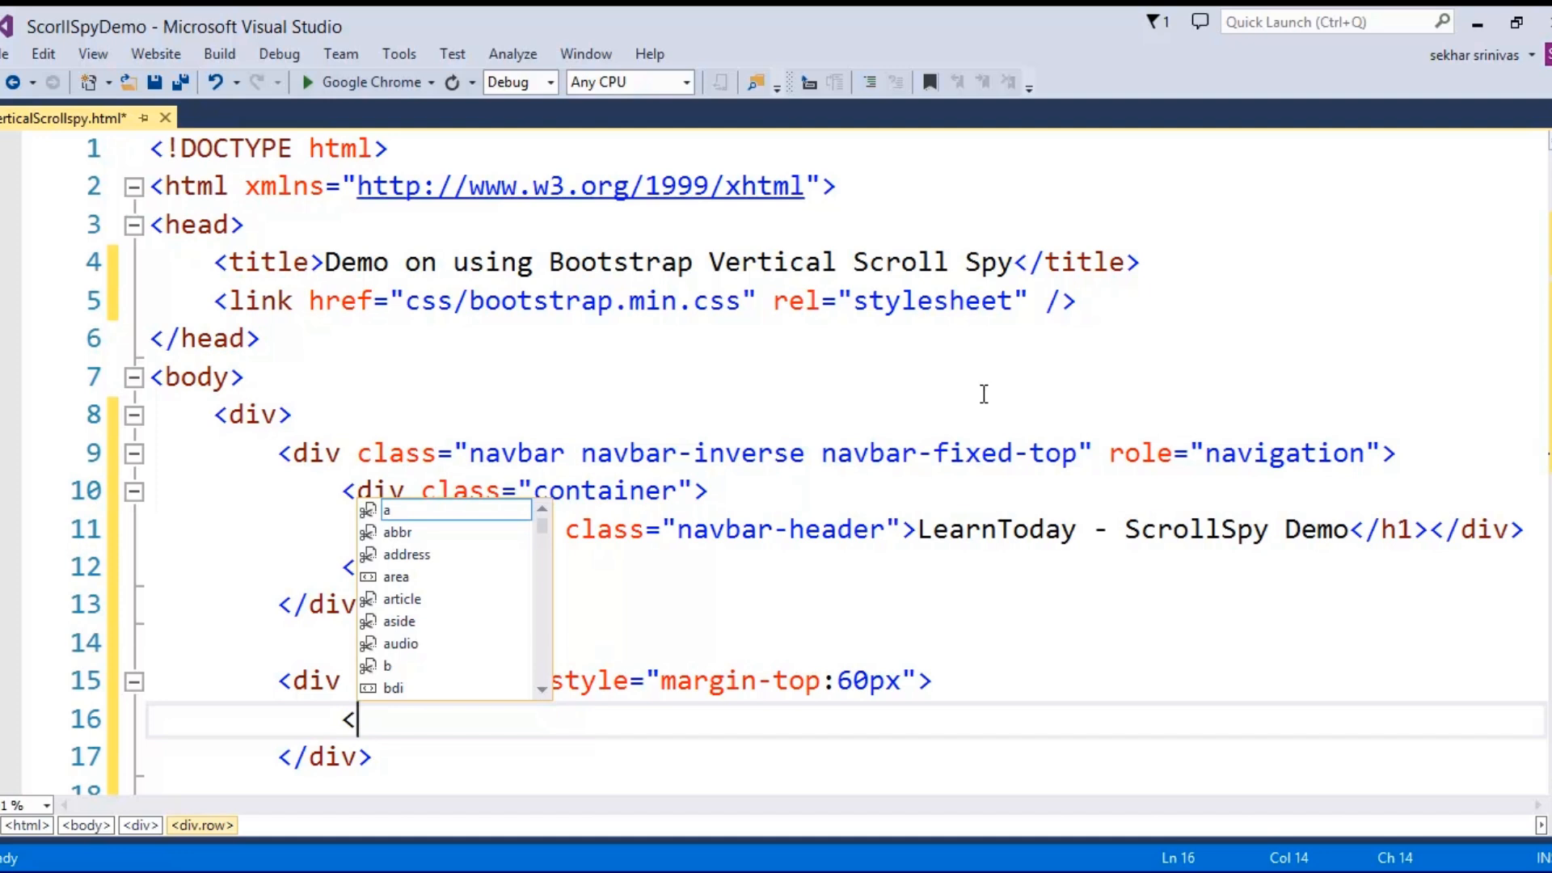
# Add a col-md-3 column div in the row containing a bs-sidebar div
pyautogui.write('div class')
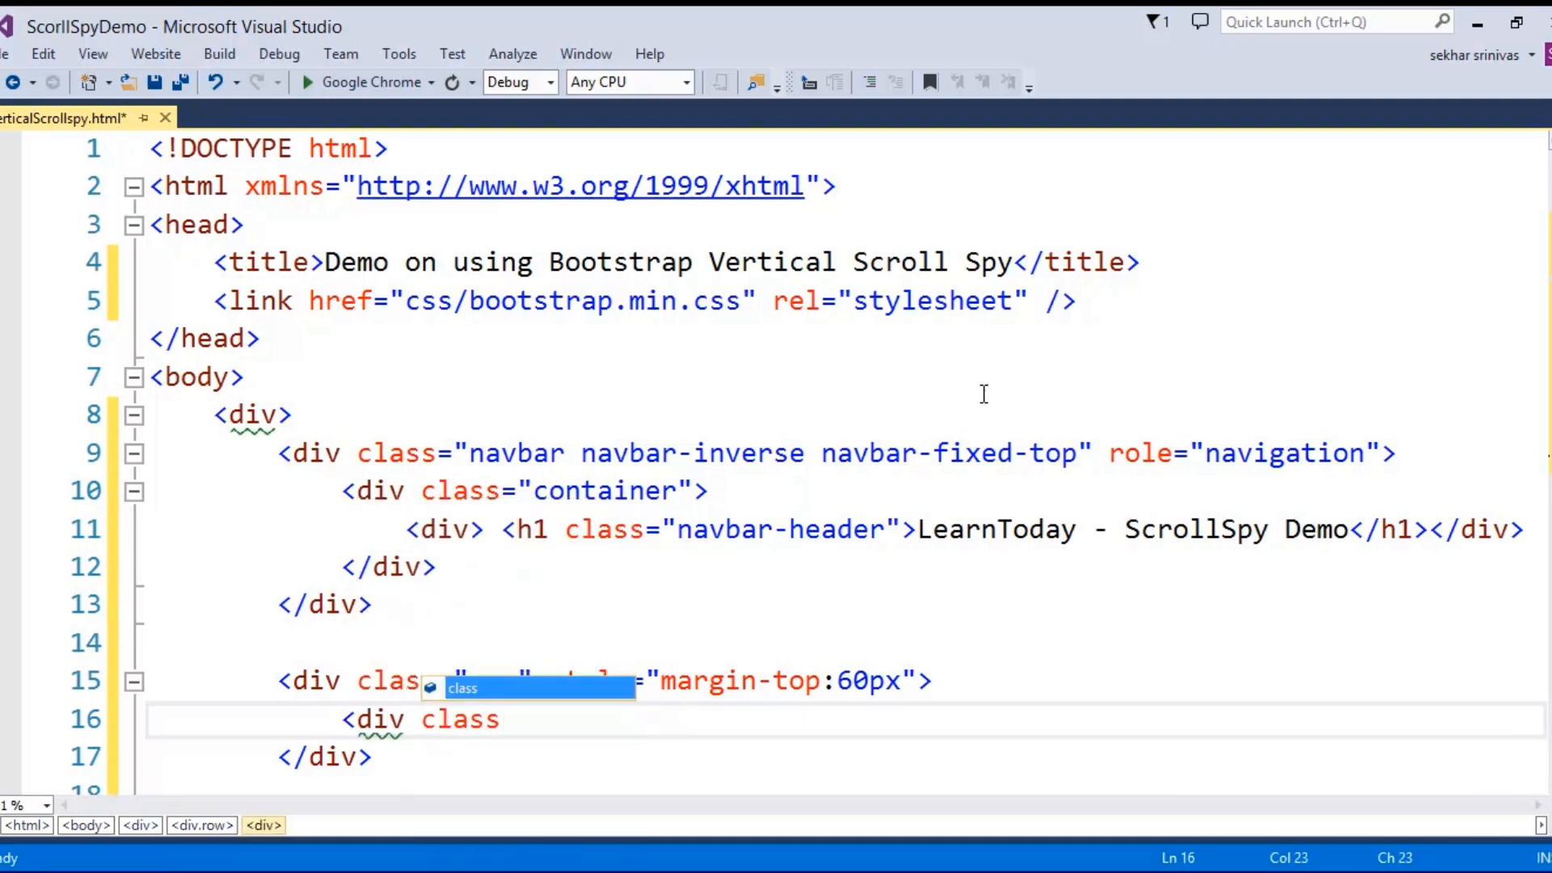
pyautogui.write('col="')
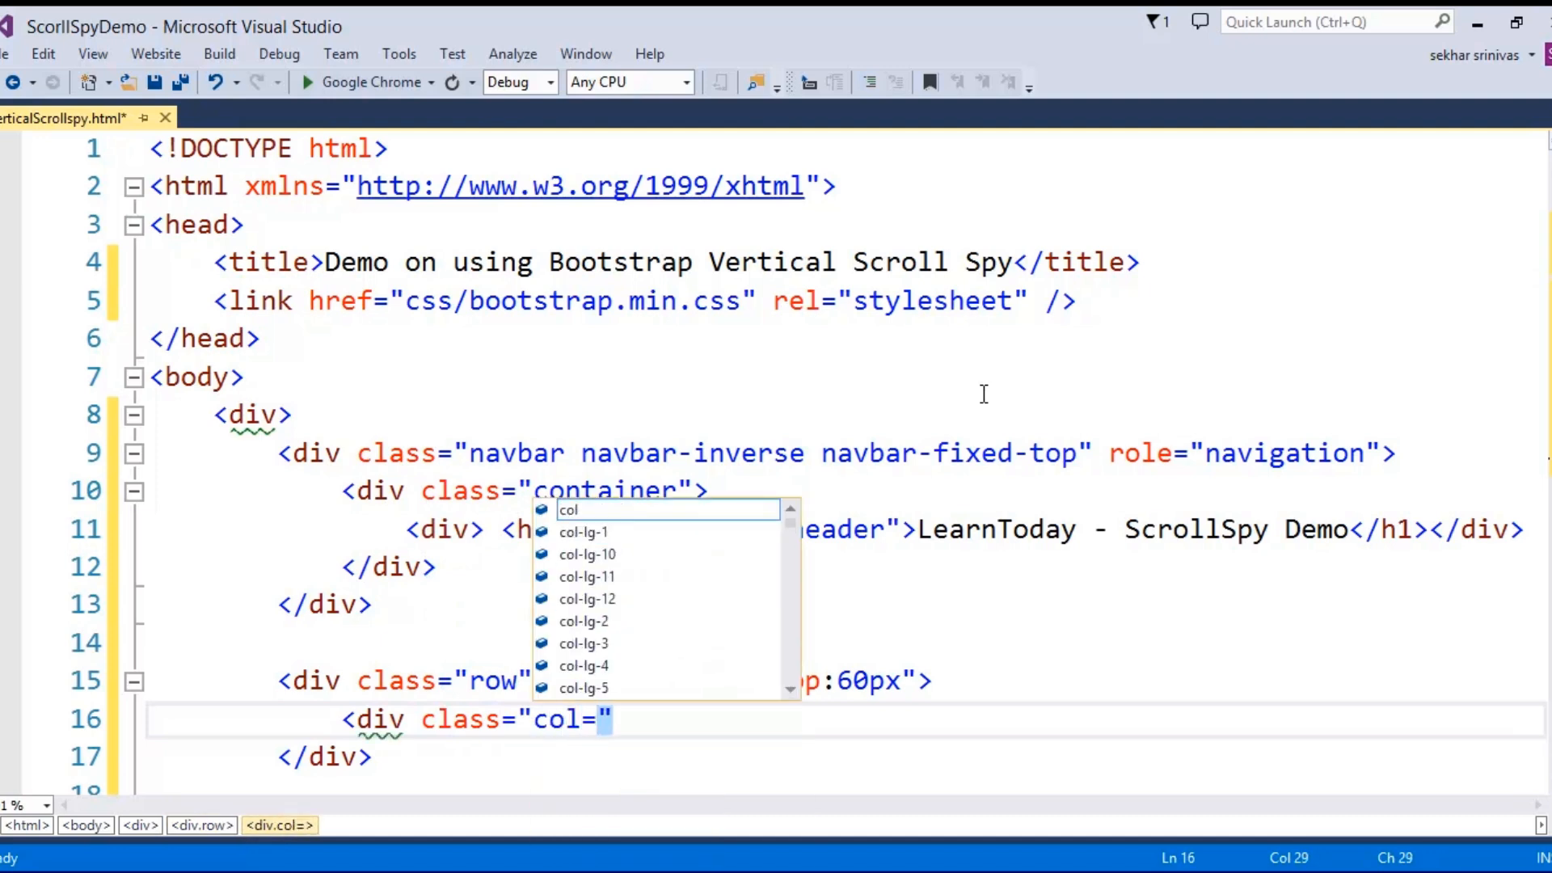
pyautogui.write('-md-3')
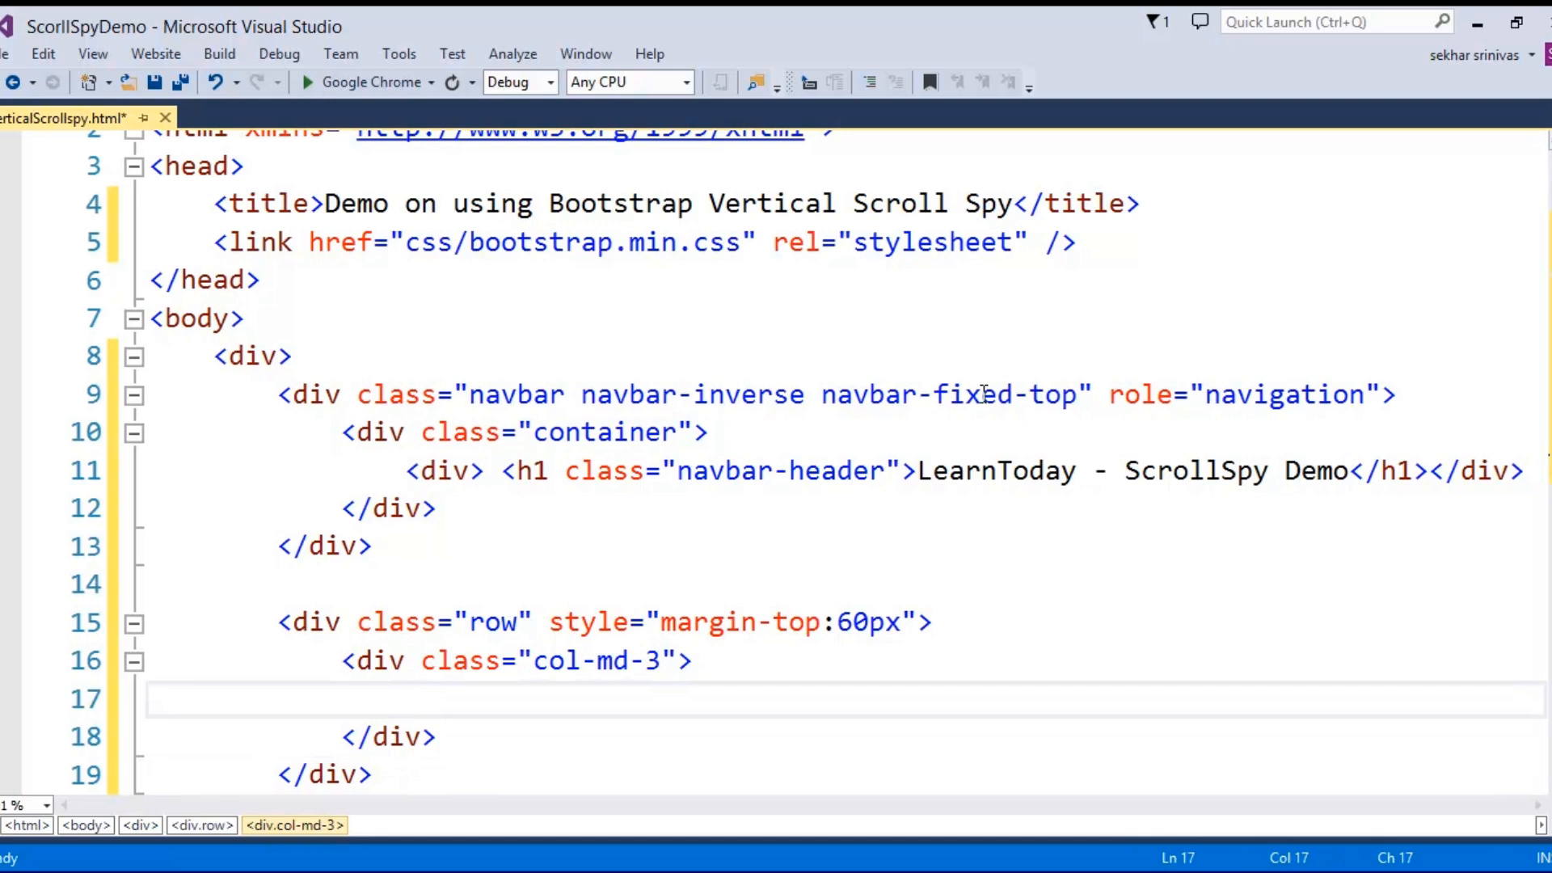
pyautogui.write('<')
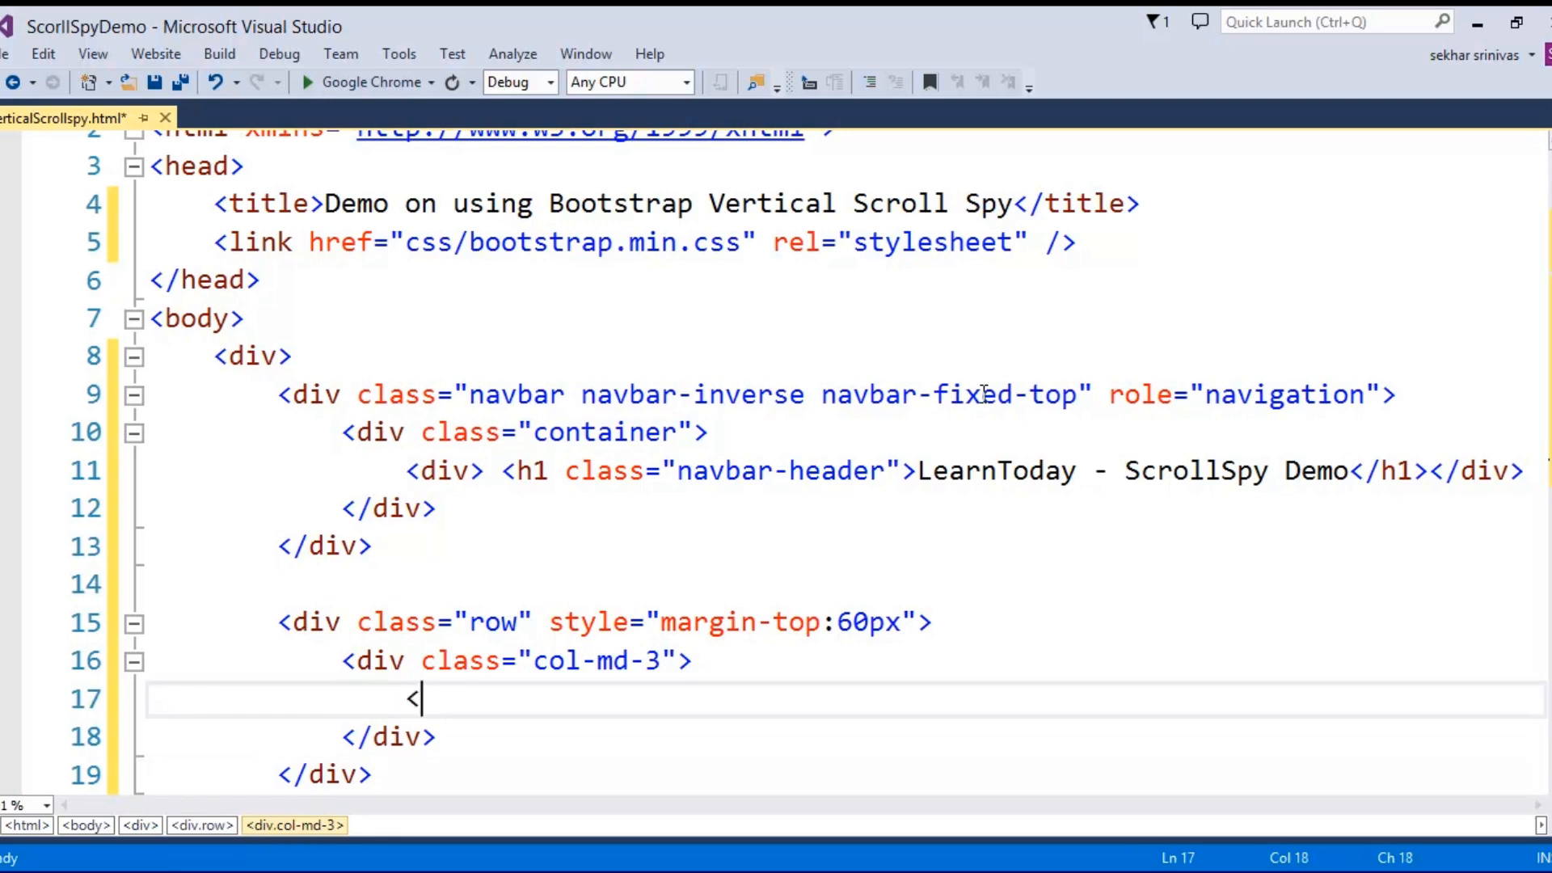
pyautogui.write('div')
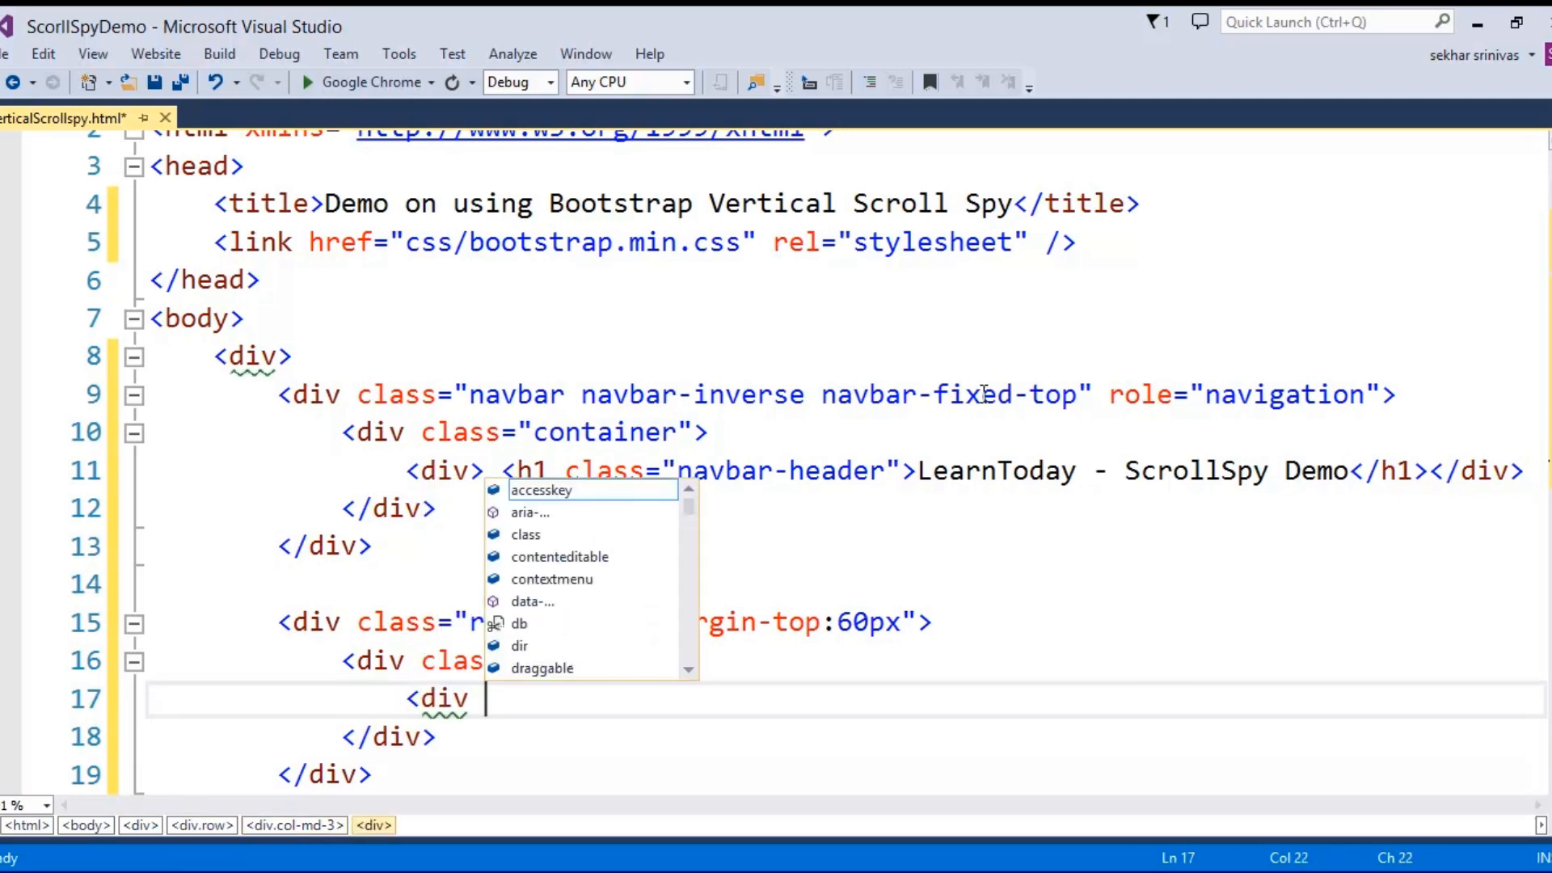
pyautogui.write('class=""')
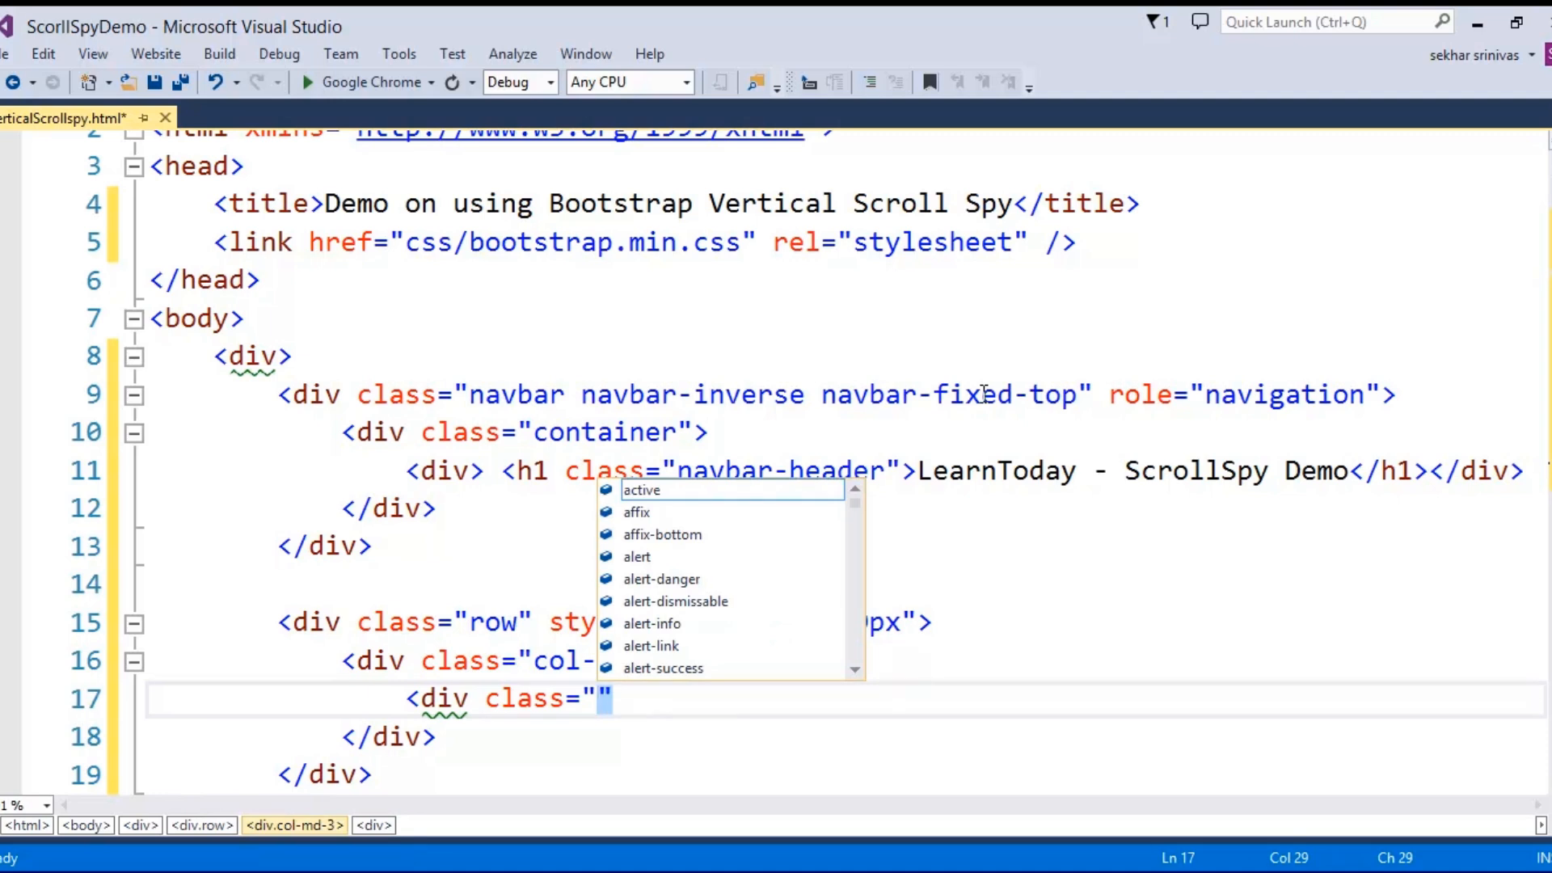
pyautogui.write('bs-')
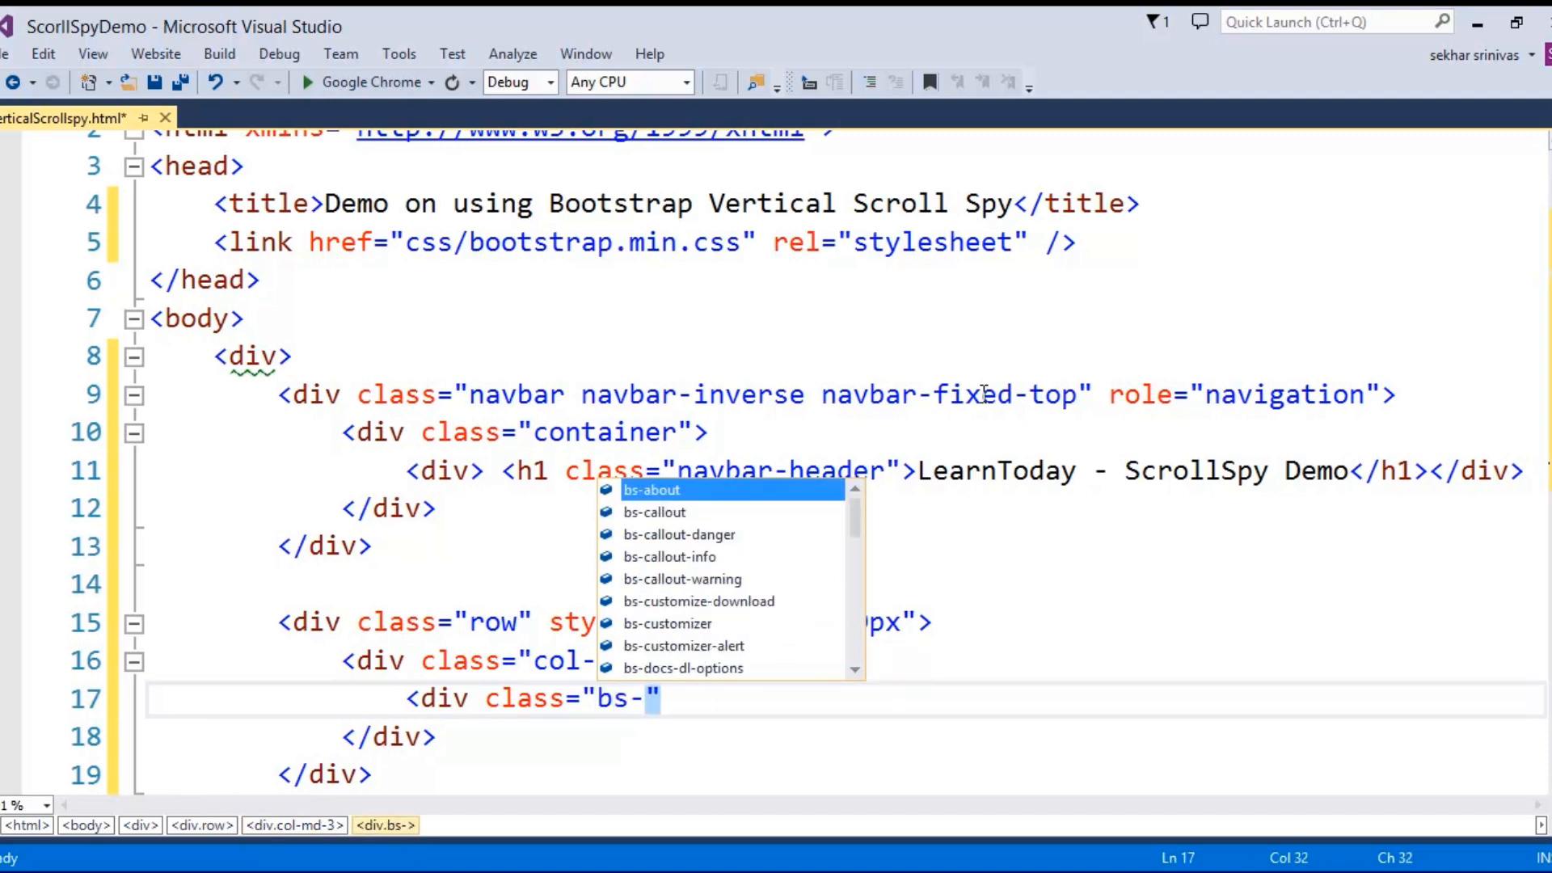
pyautogui.write('sidebar')
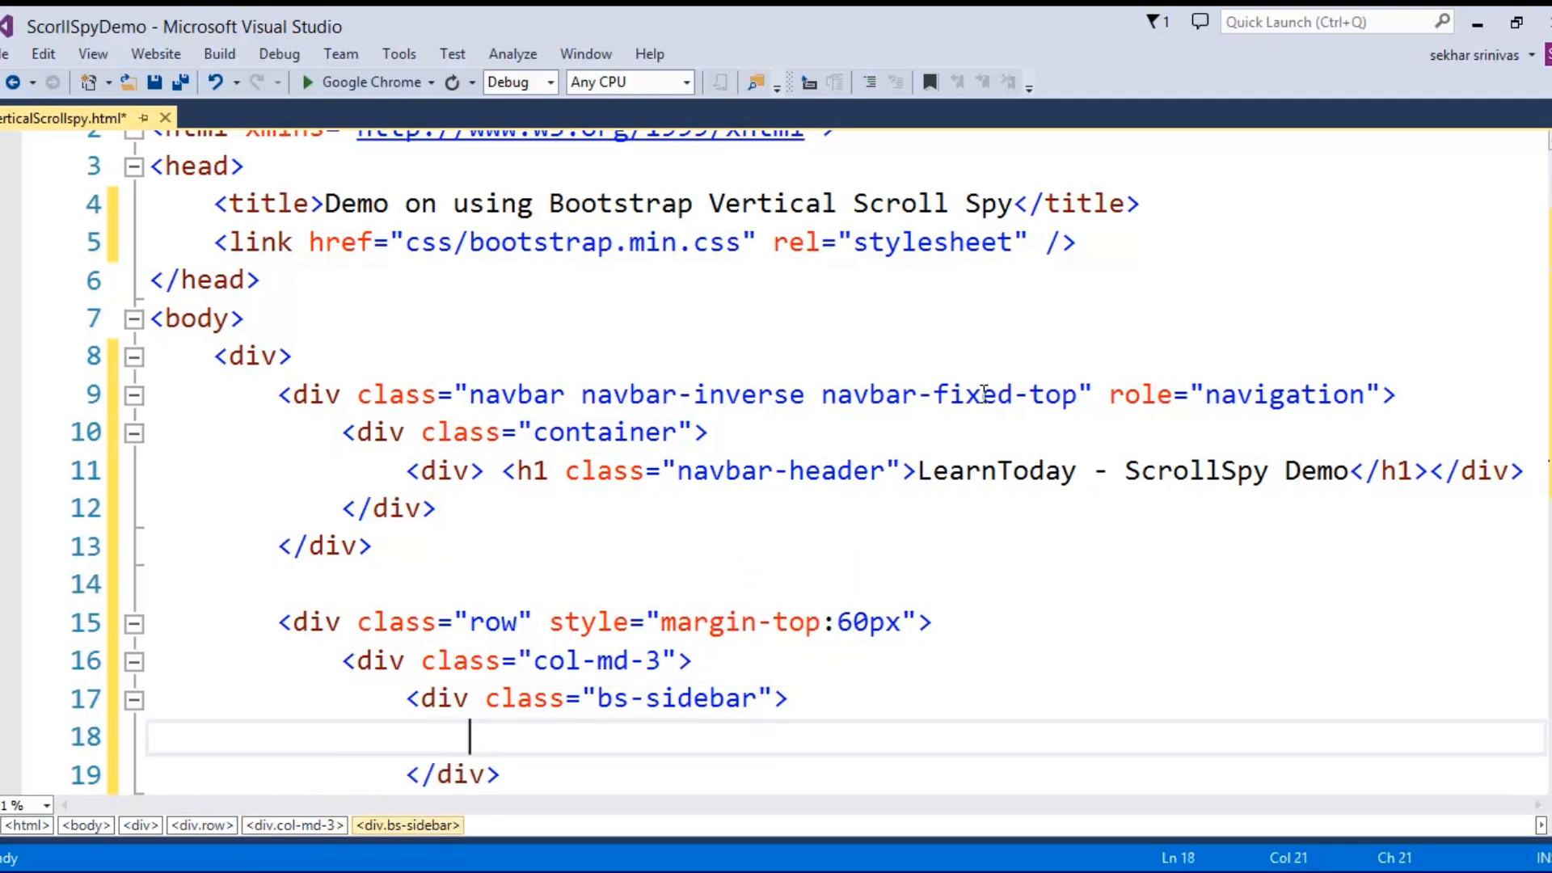
# Add <ul class="nav bs-sidenav" id="example"> inside the sidebar
pyautogui.write('<ul')
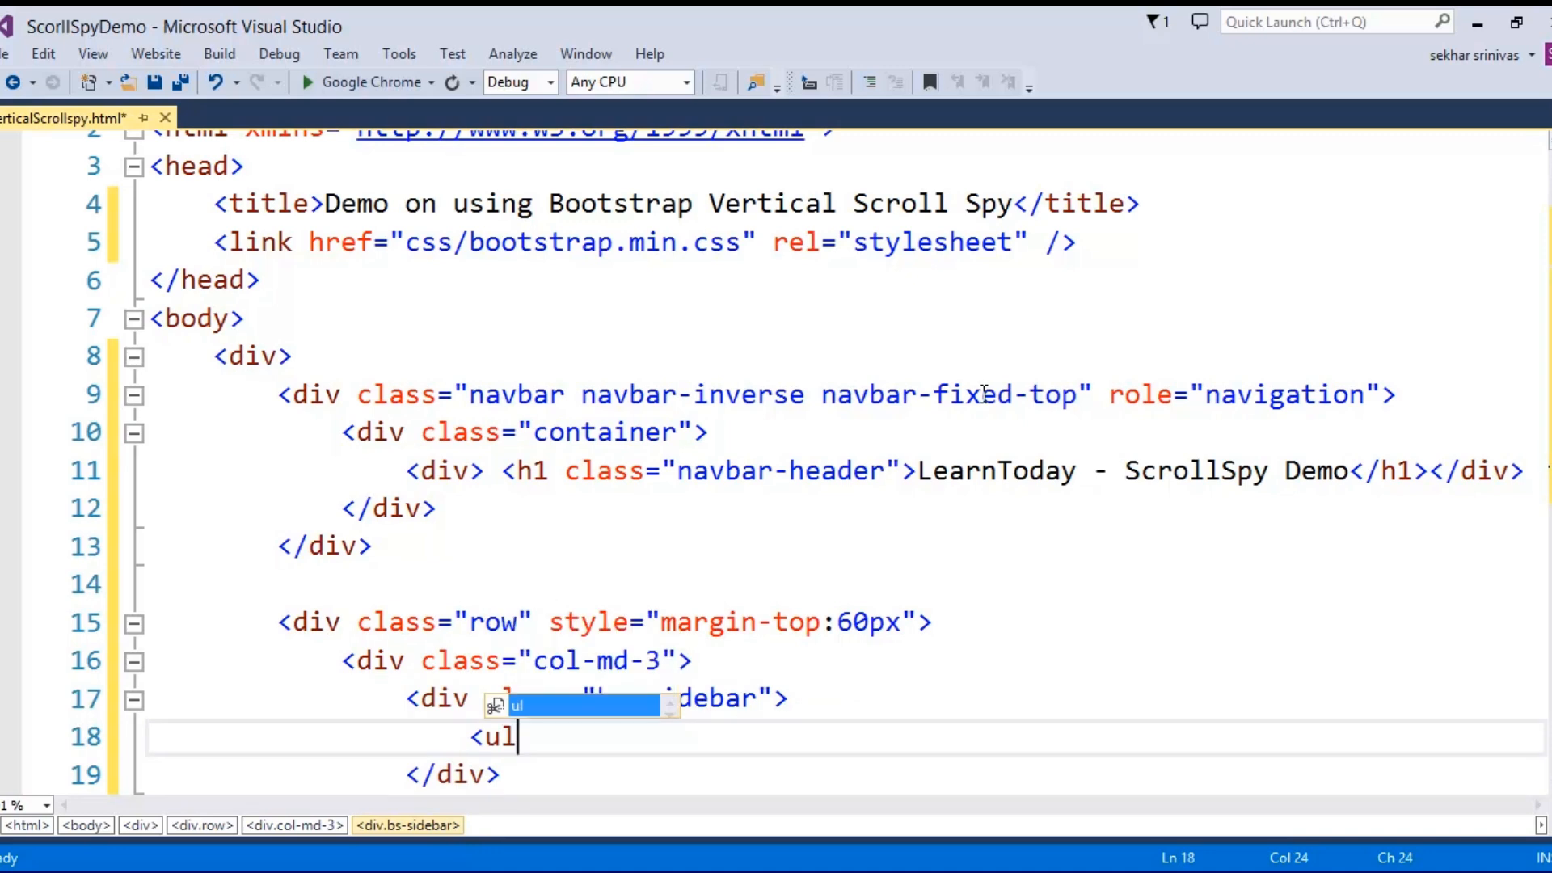
pyautogui.write('class=""')
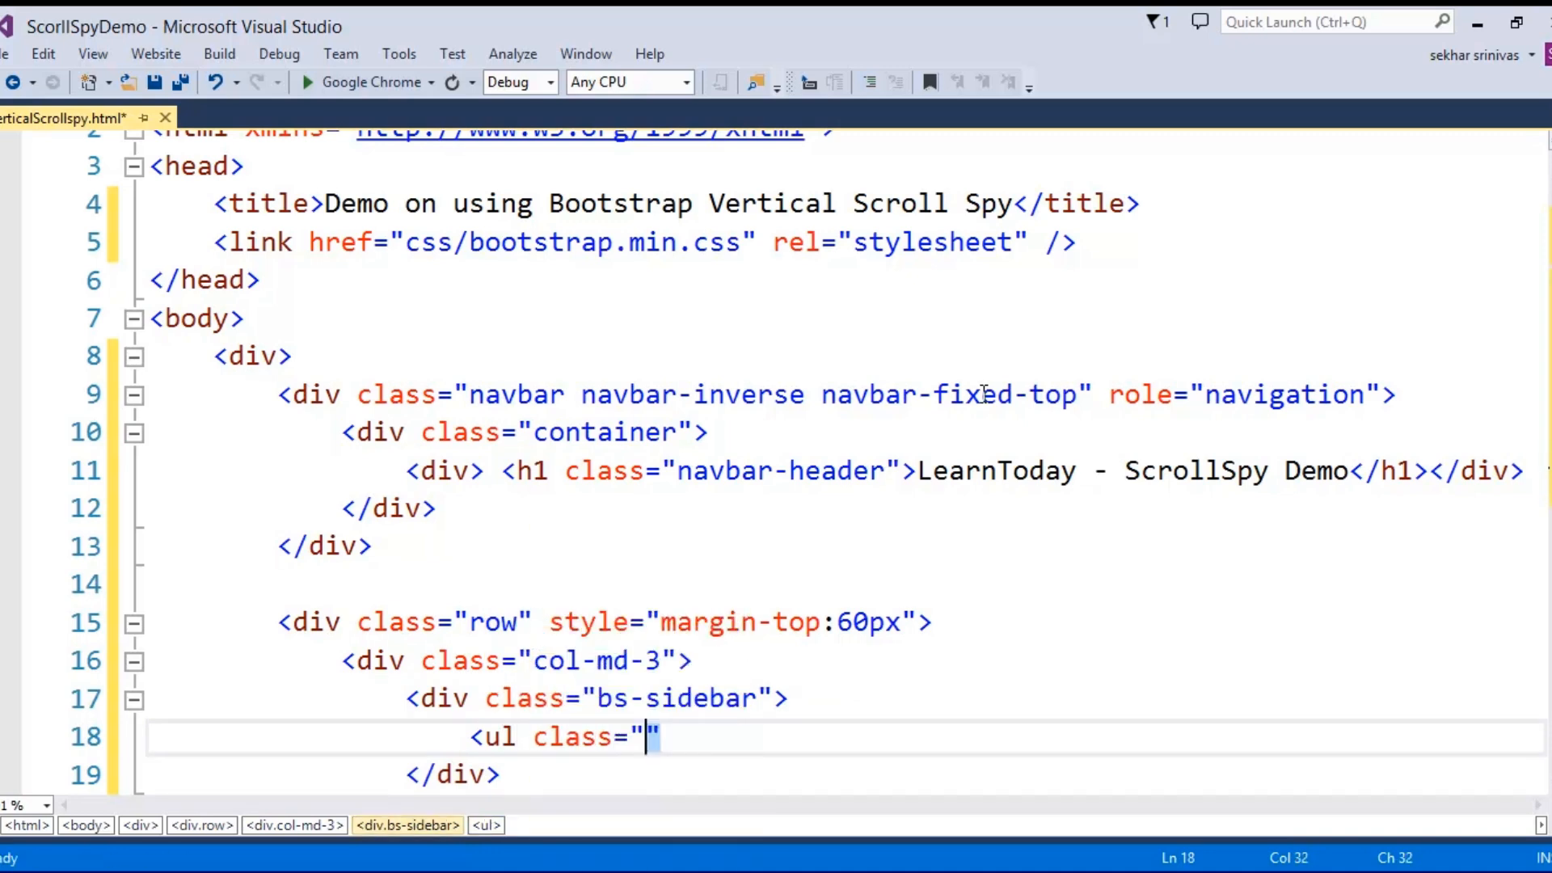
pyautogui.write('nav')
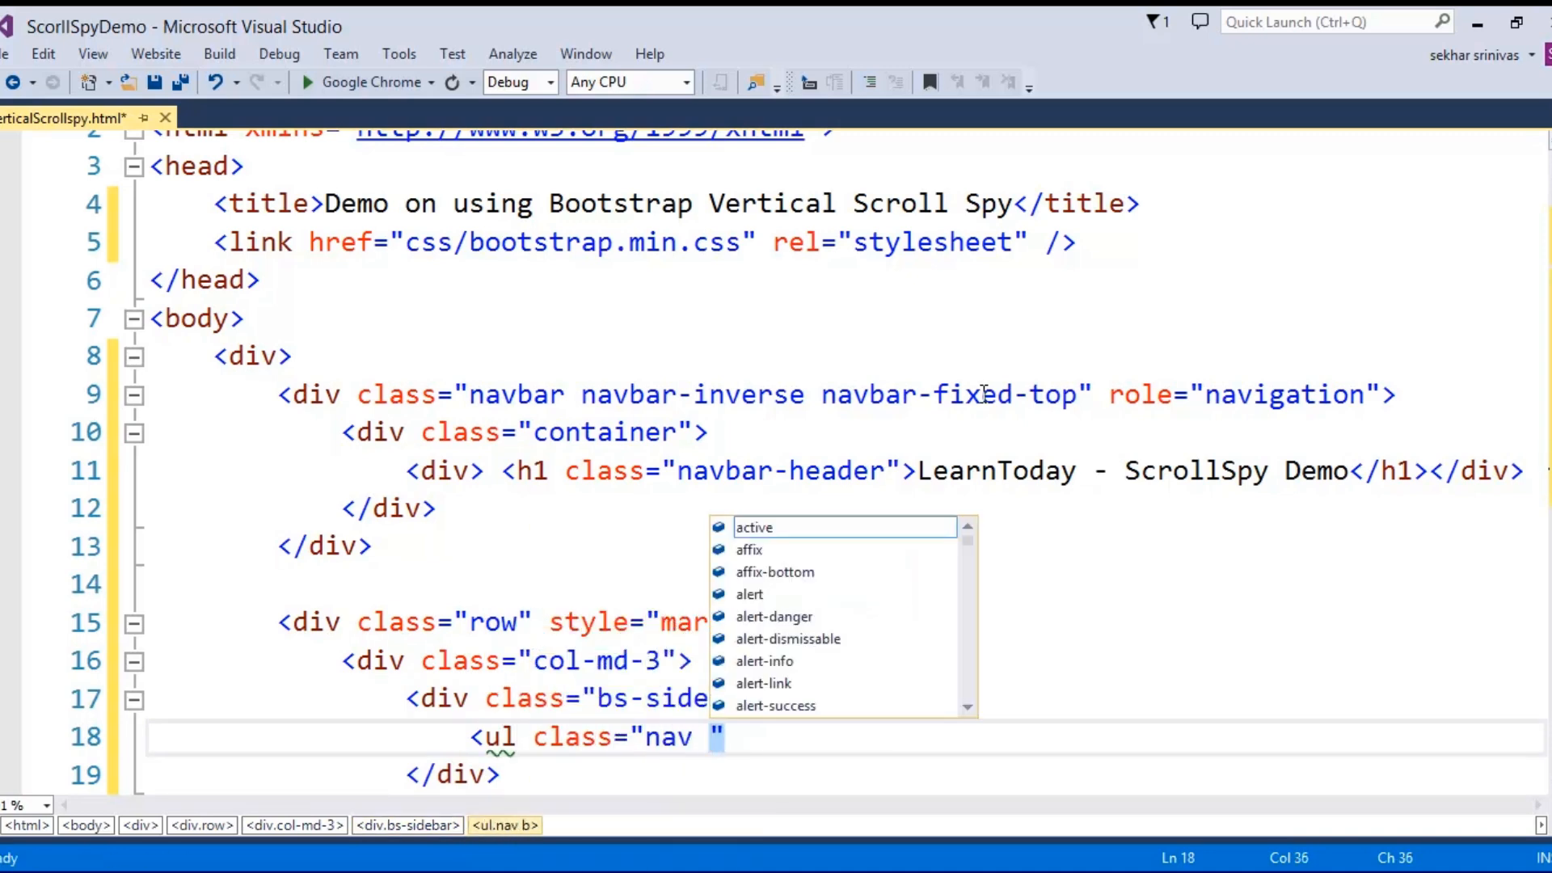
pyautogui.write('bs')
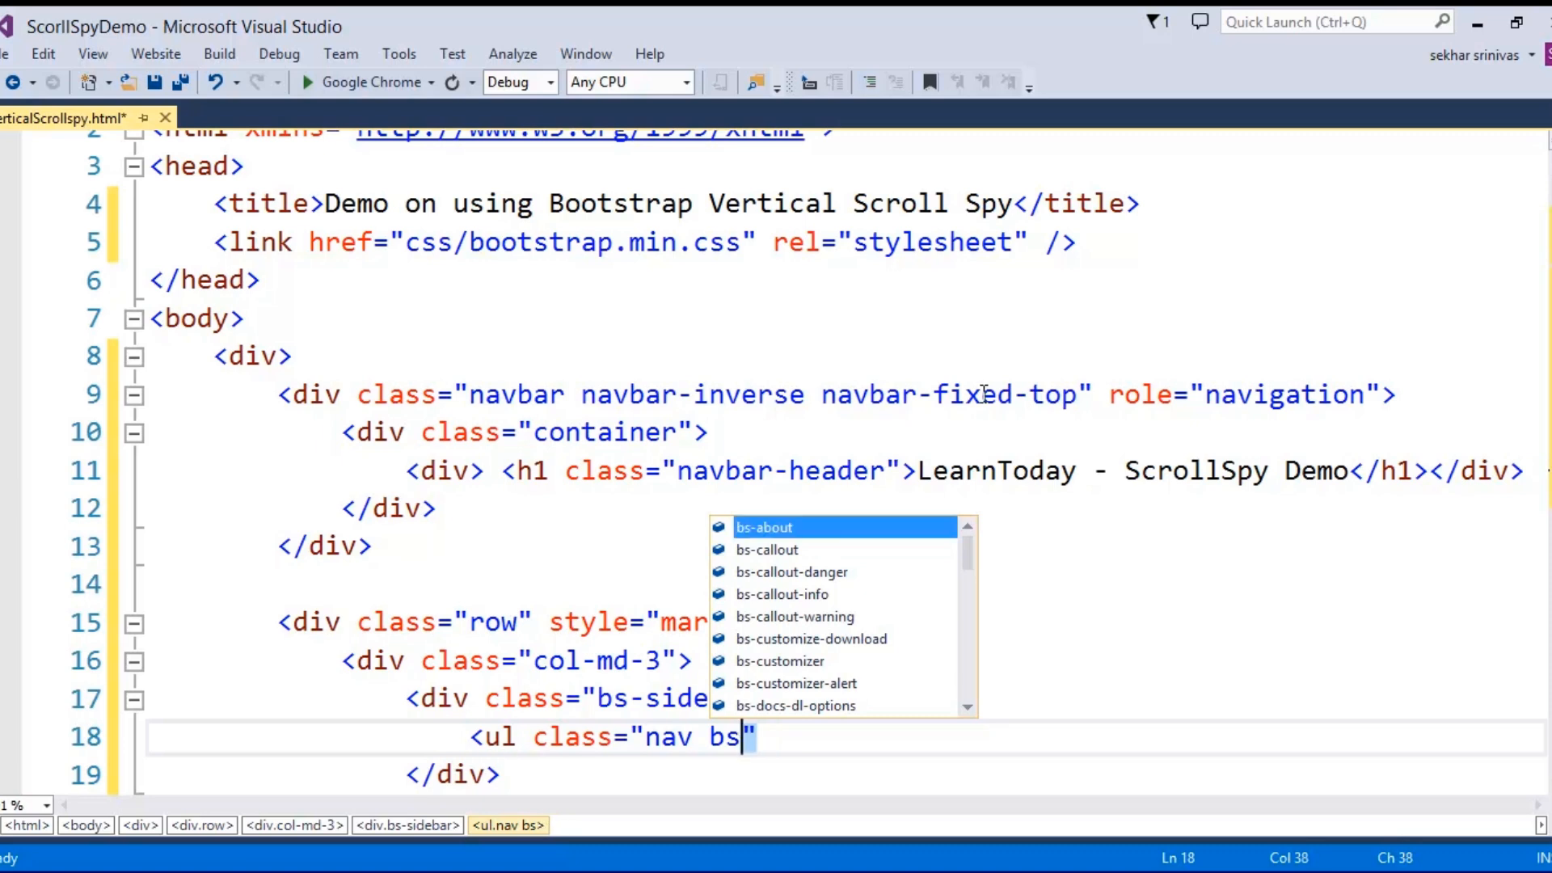
pyautogui.write('idenav')
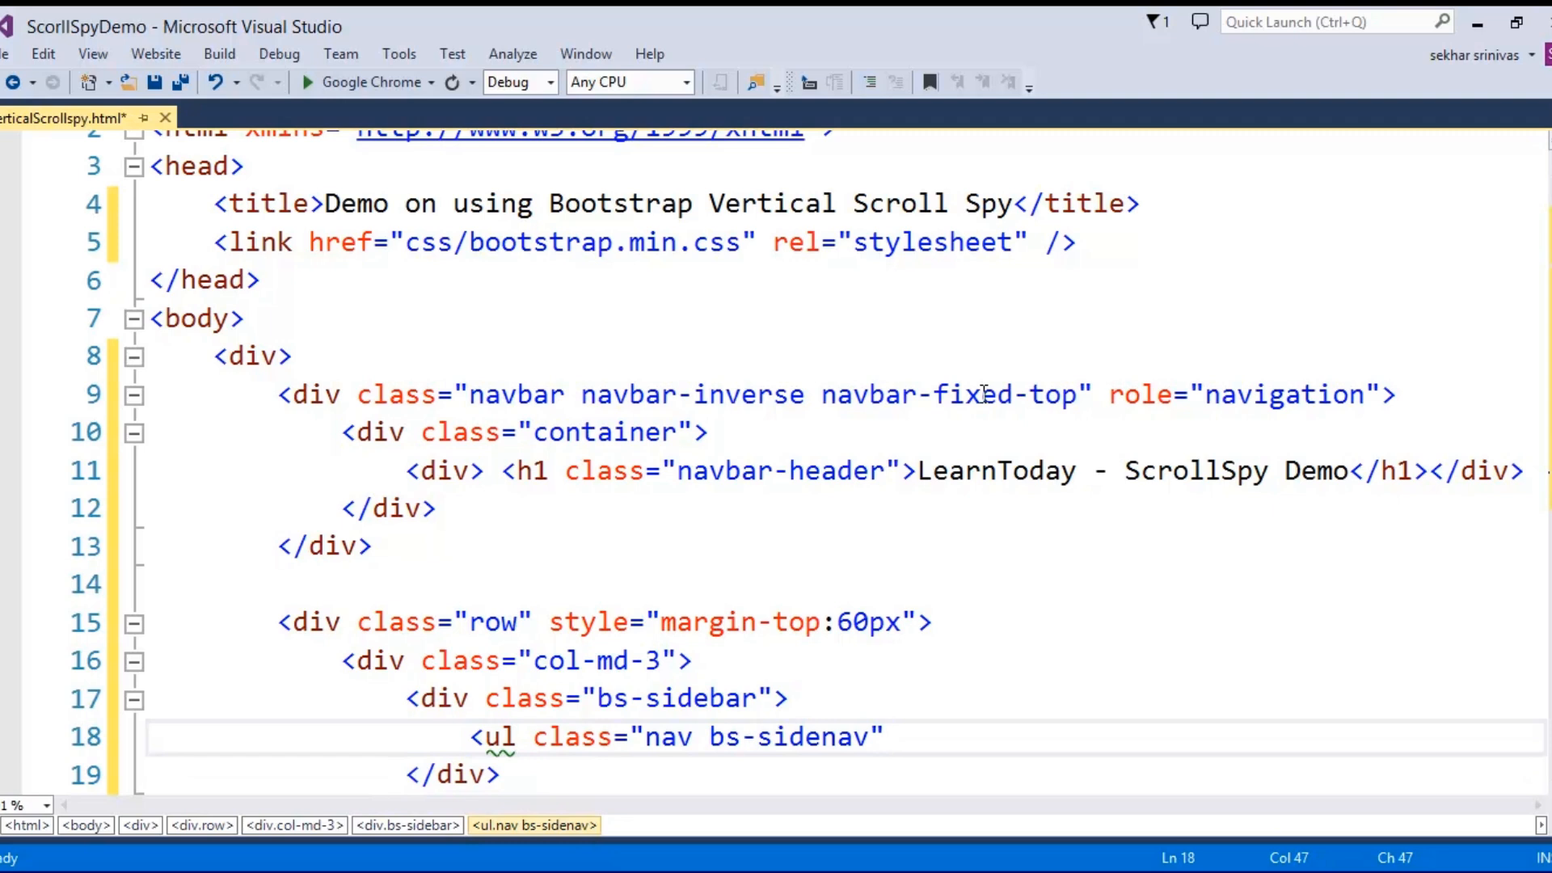
pyautogui.write('id="ea')
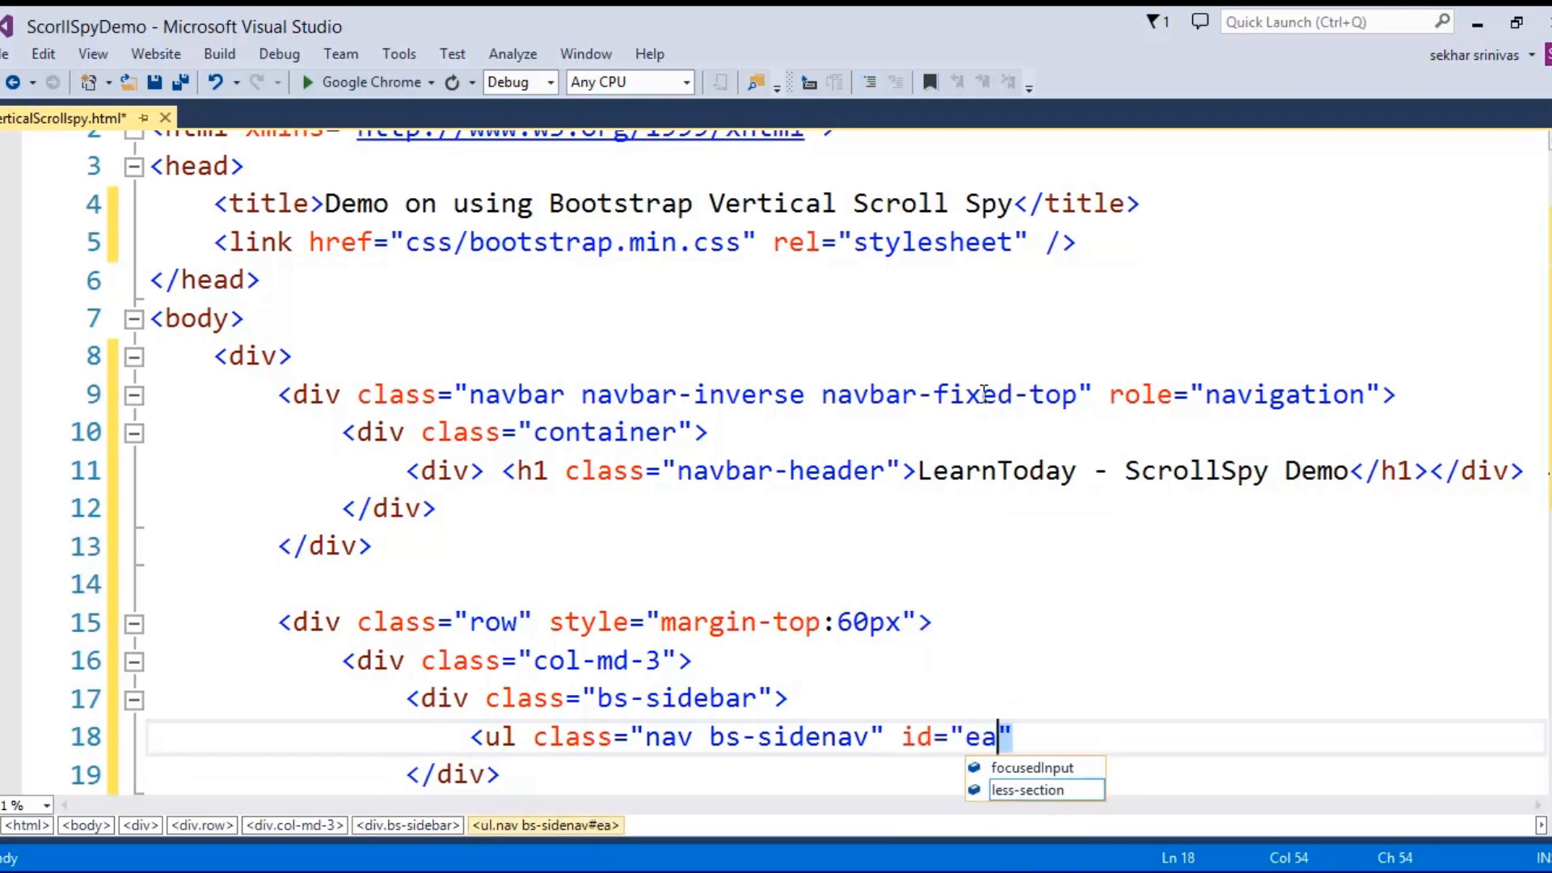
pyautogui.write('xample')
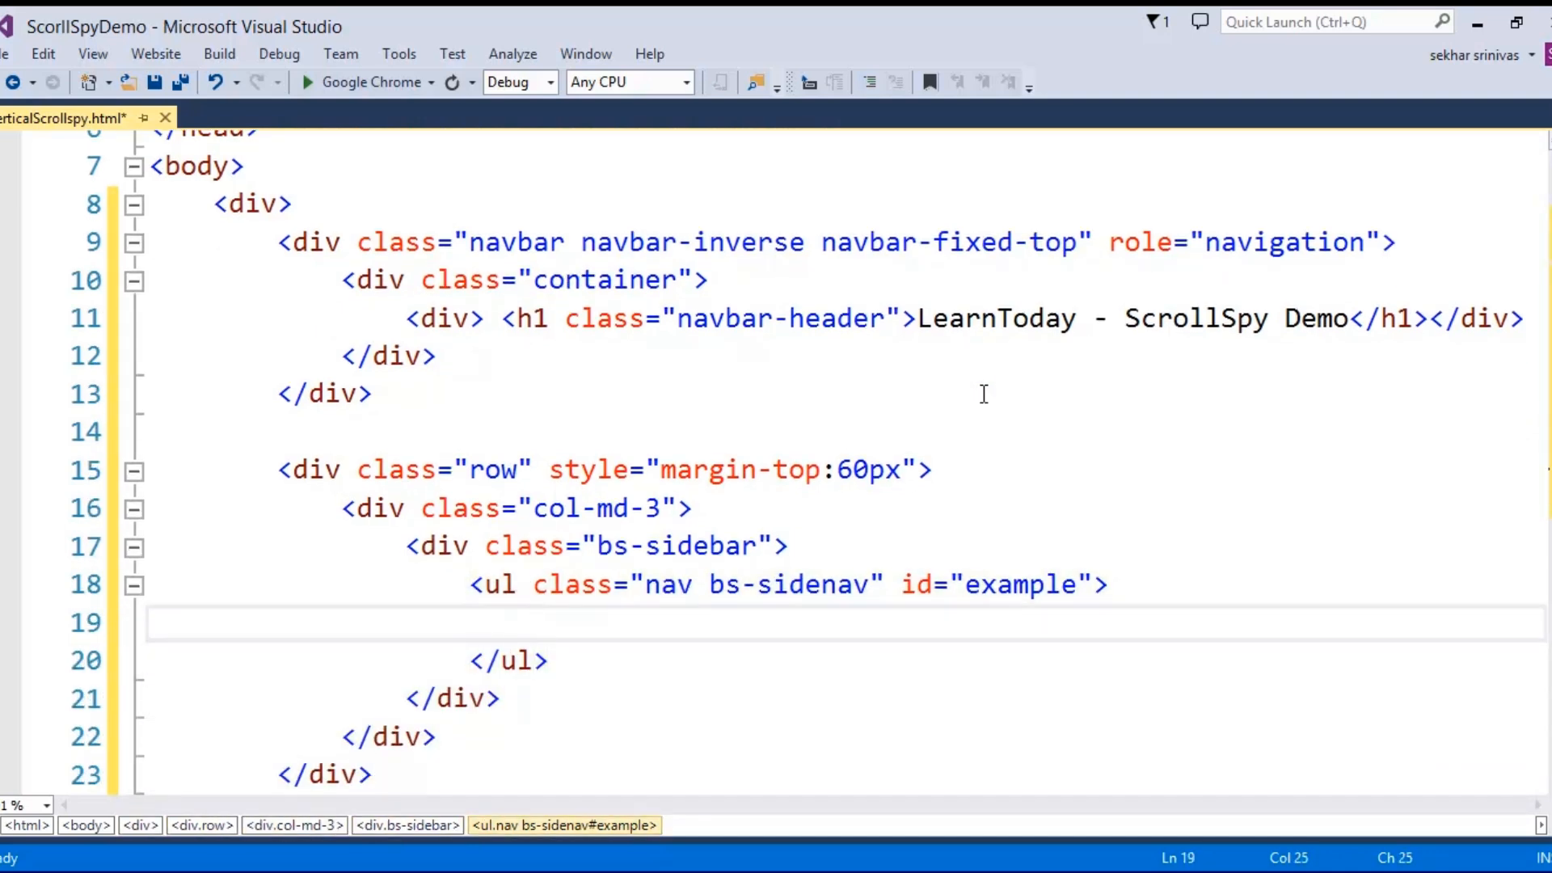
# Add an active li linking #overview with the label Overview
pyautogui.write('<li')
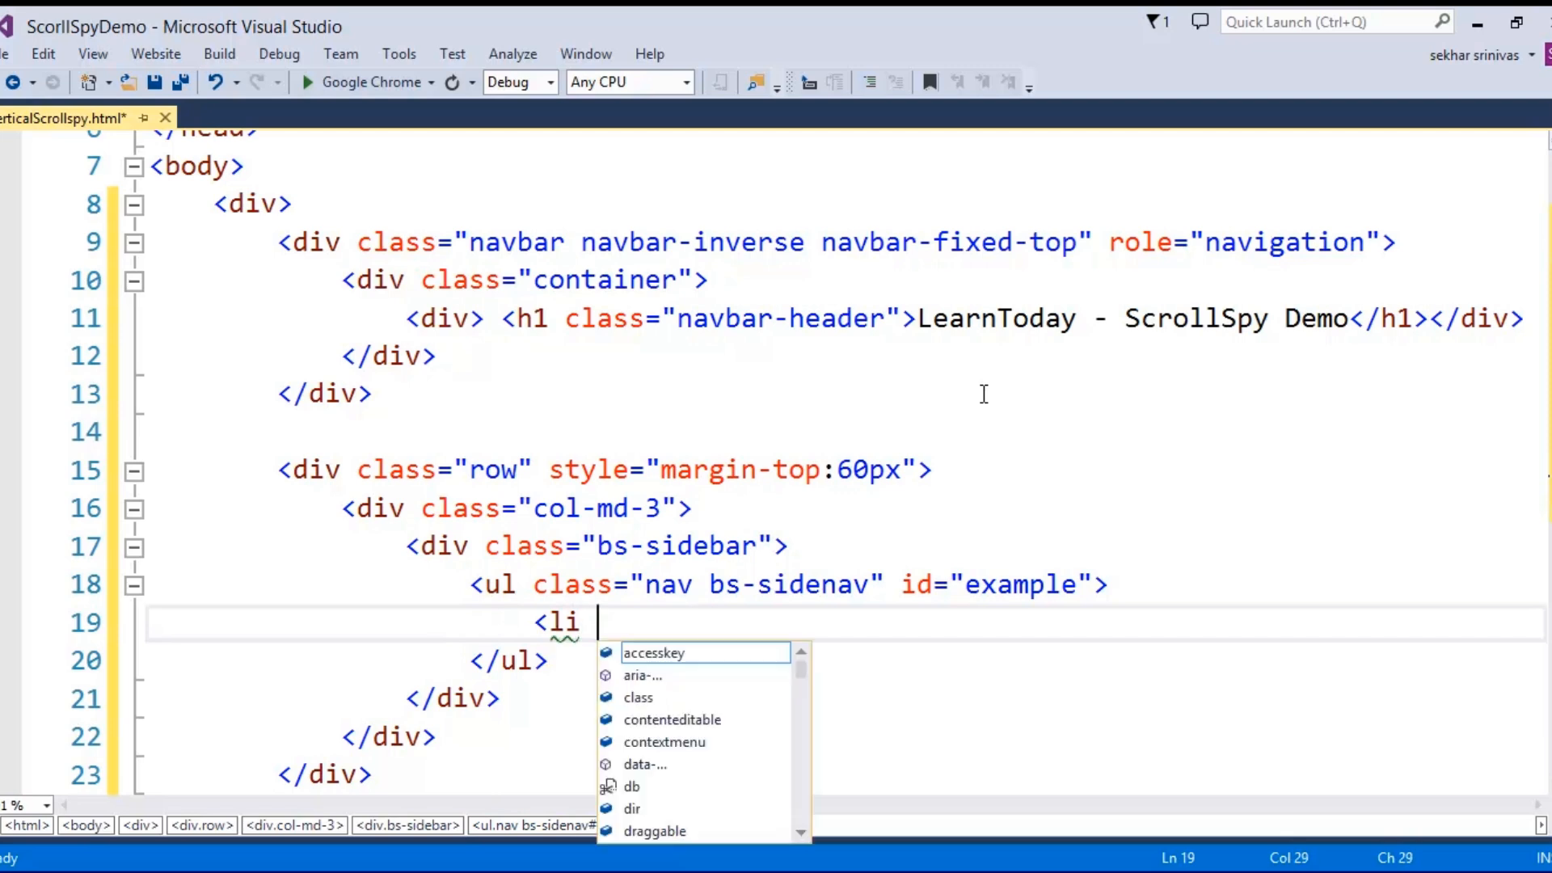
pyautogui.write('class="active"')
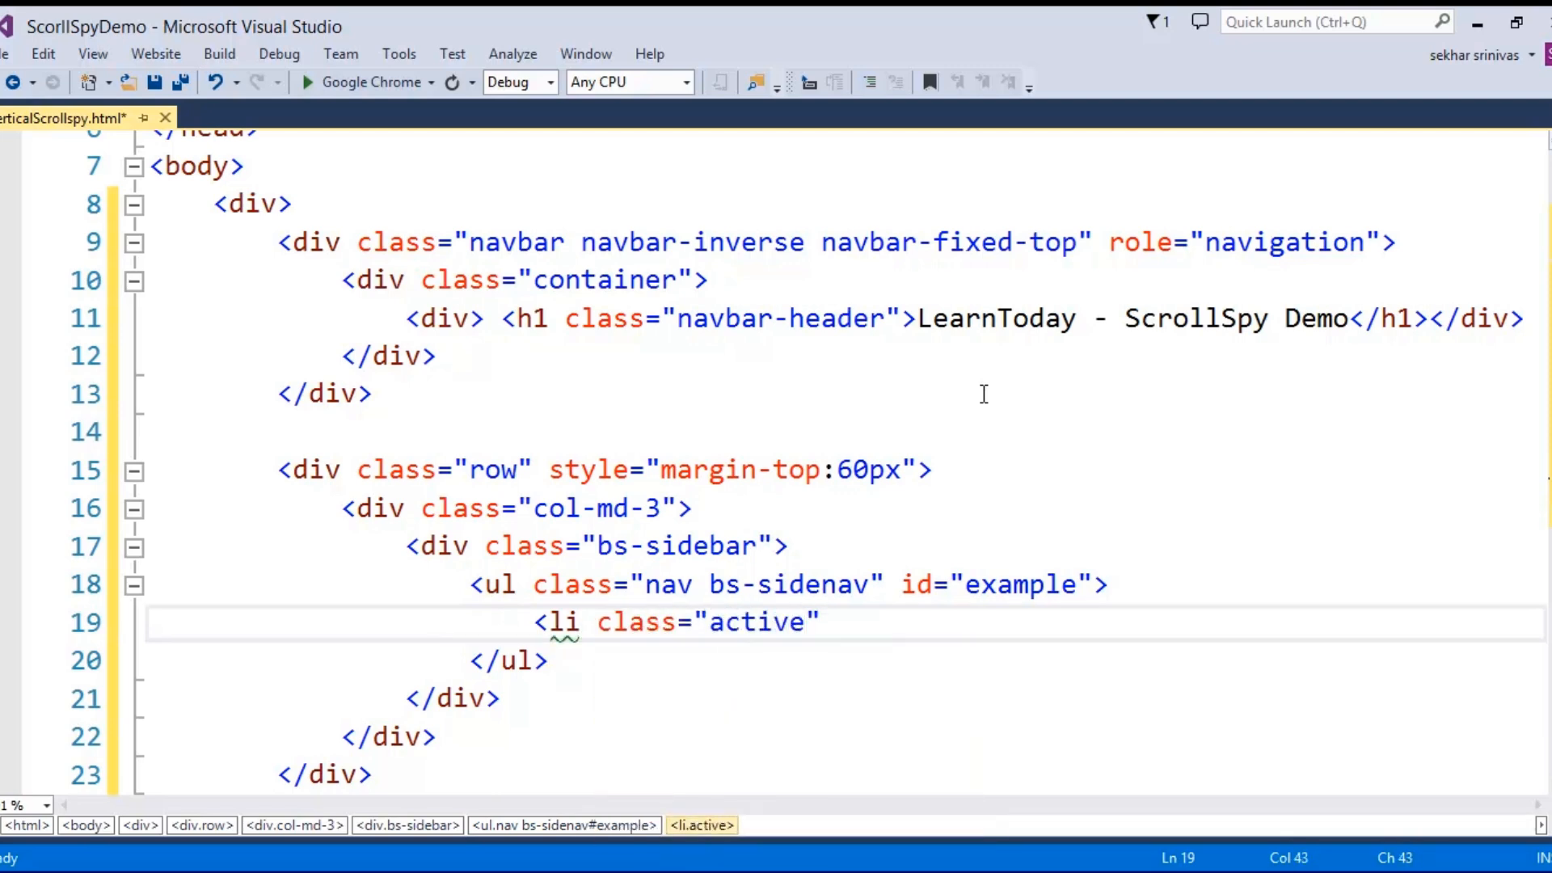
pyautogui.write('<a href=""</li>')
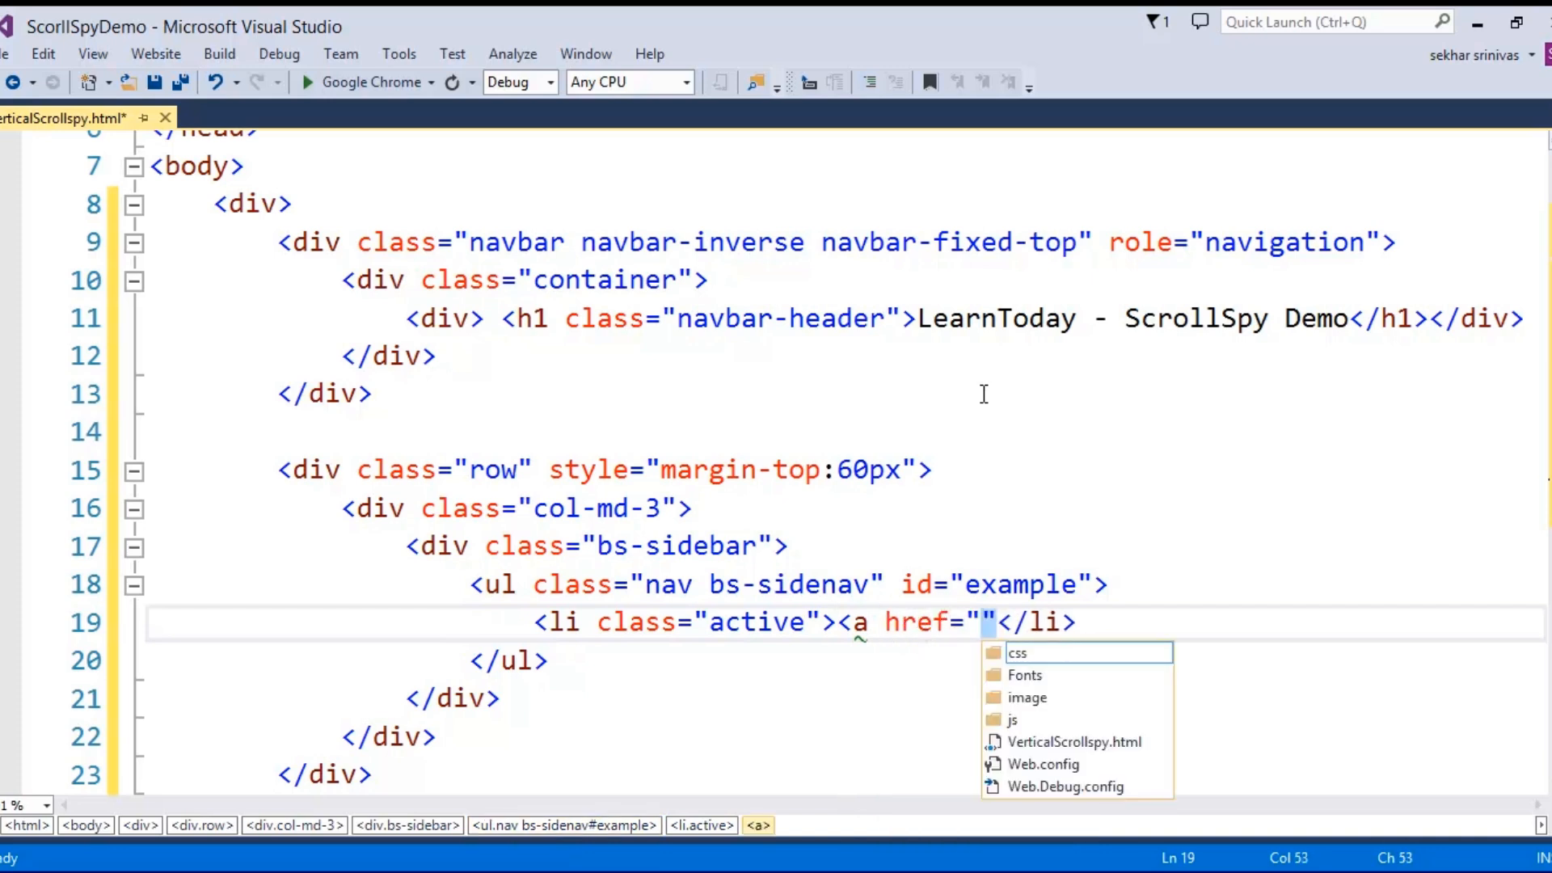
pyautogui.write('#')
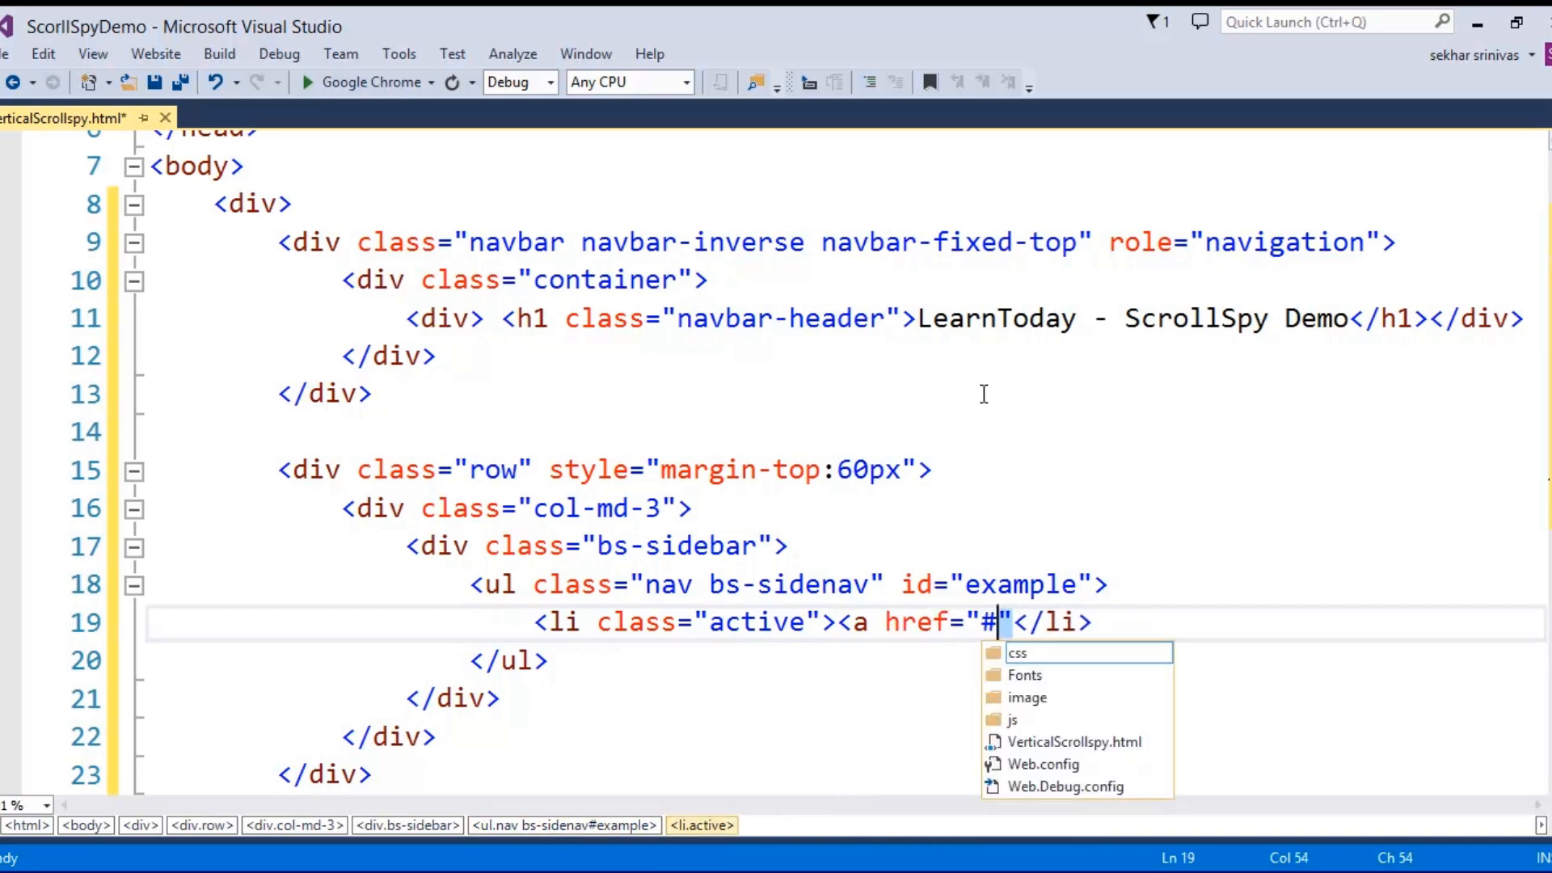
pyautogui.write('overview')
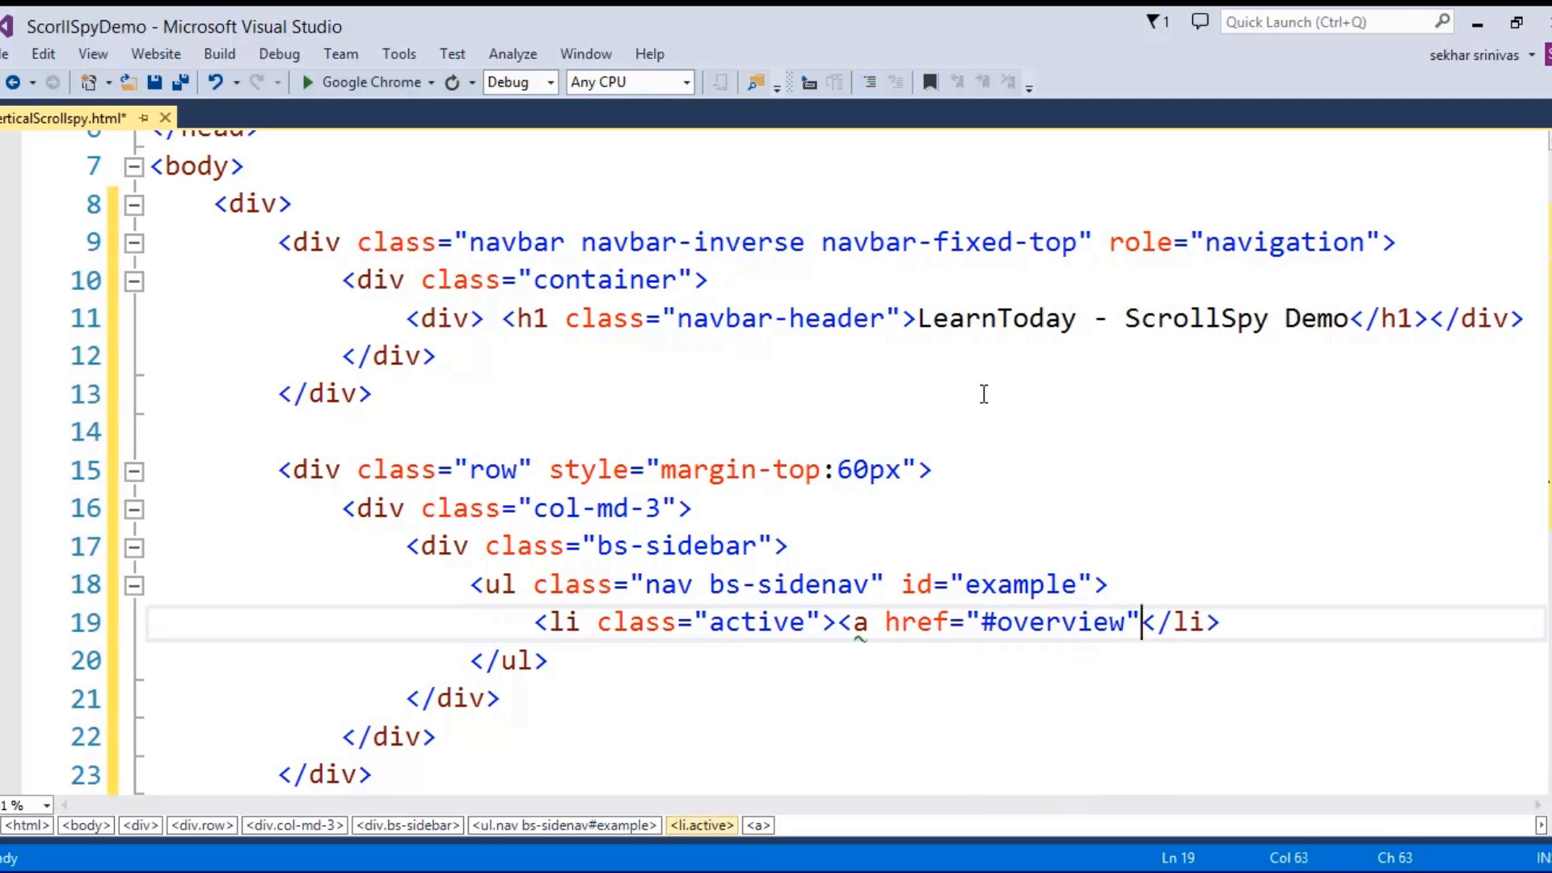
pyautogui.write('>Overview</a>')
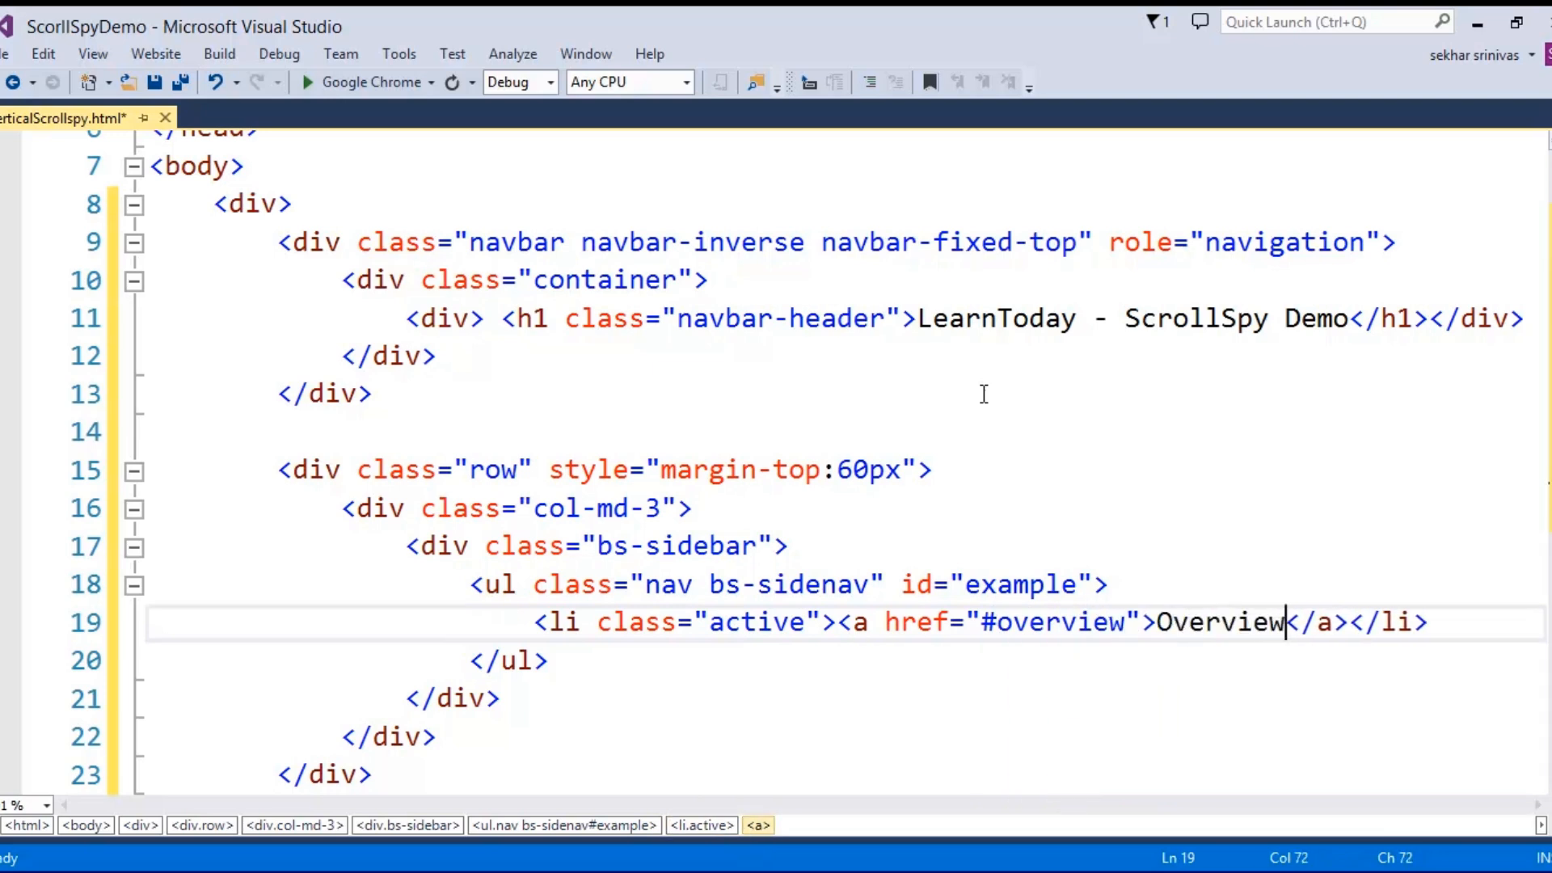
# Add li links to #model, #tab and #scrollspy labelled Model, Tab and Scroll Spy
pyautogui.write('<li></li>')
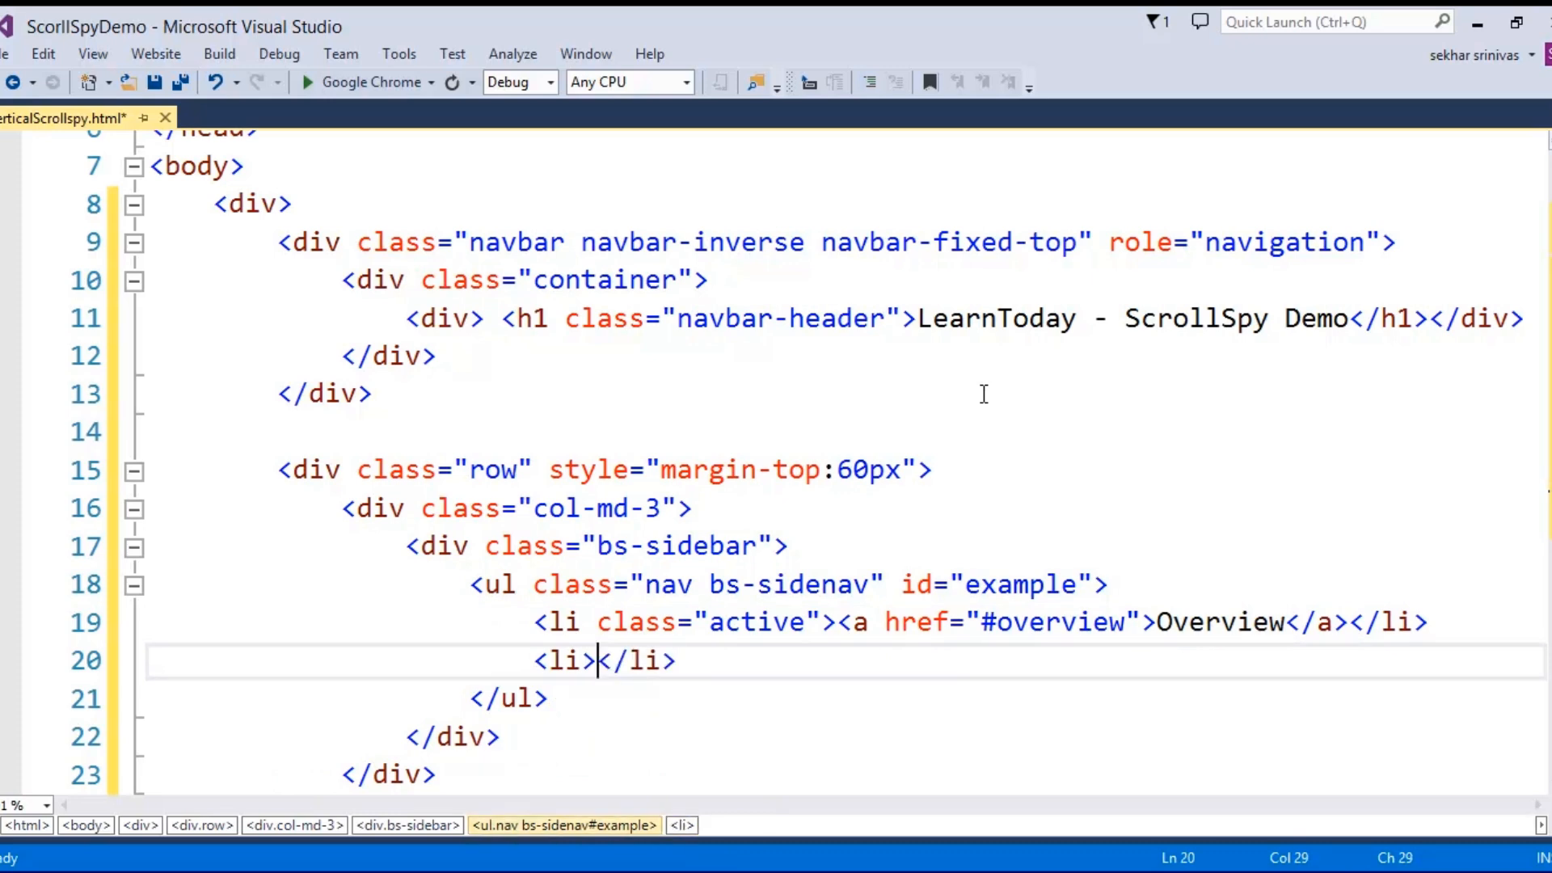
pyautogui.write('<a href=""<')
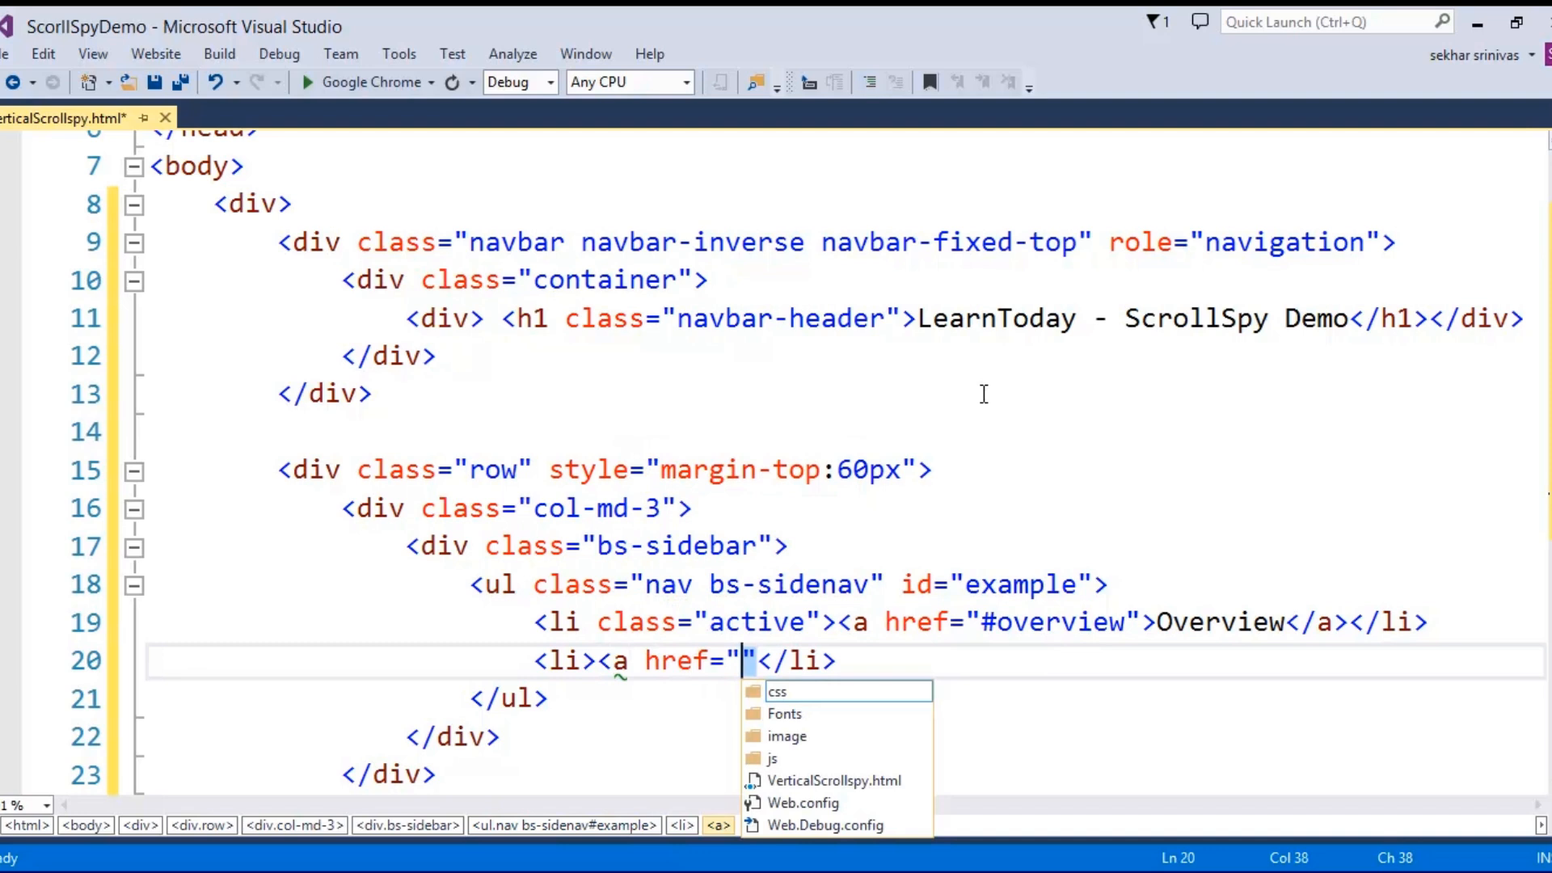
pyautogui.write('#')
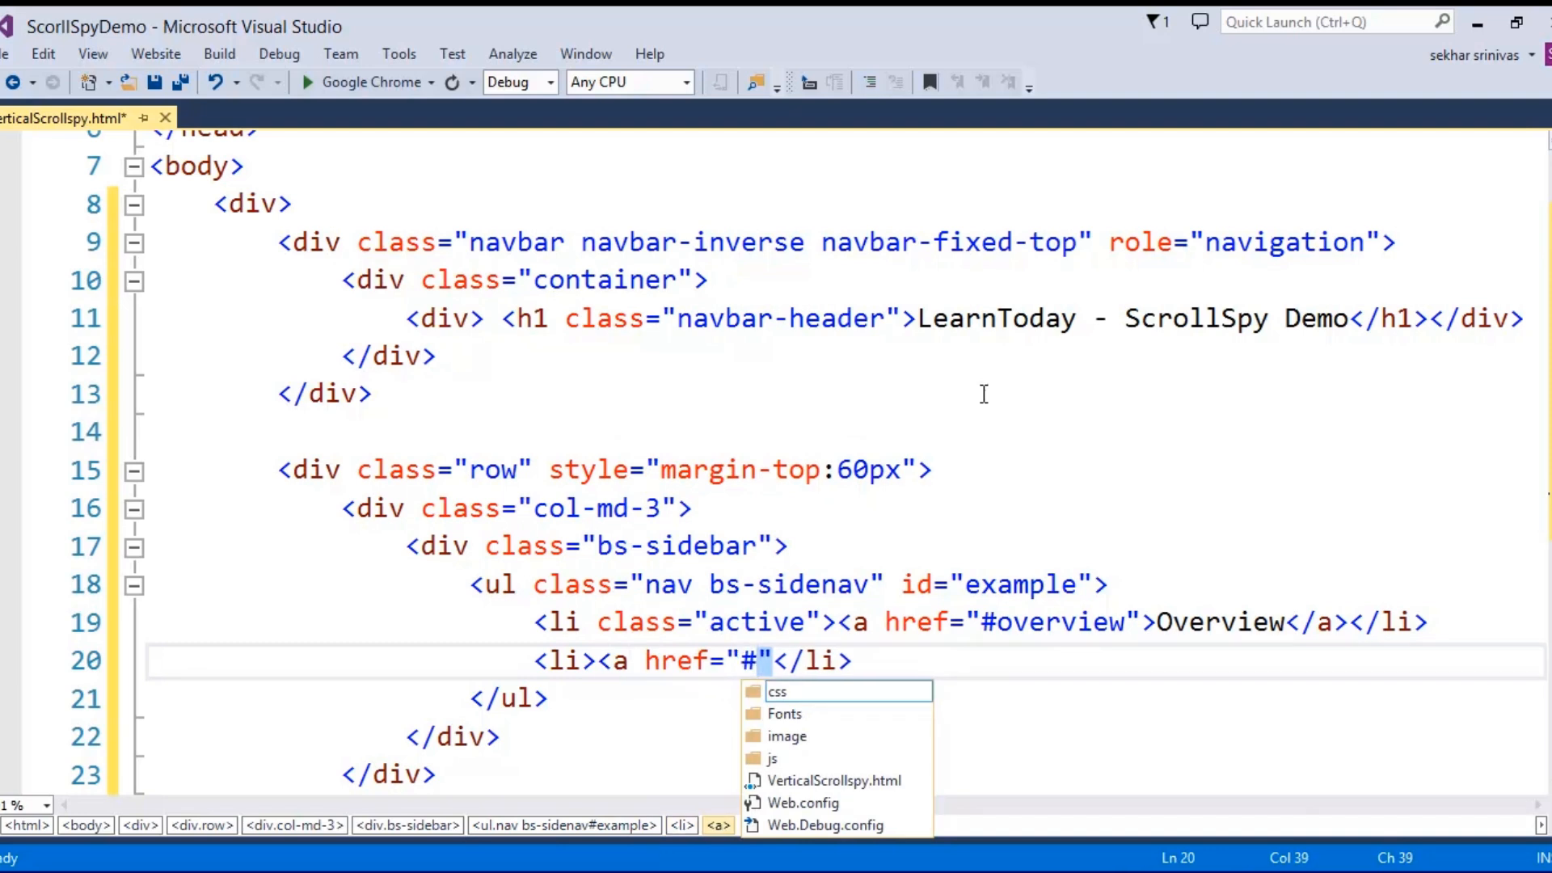
pyautogui.write('model')
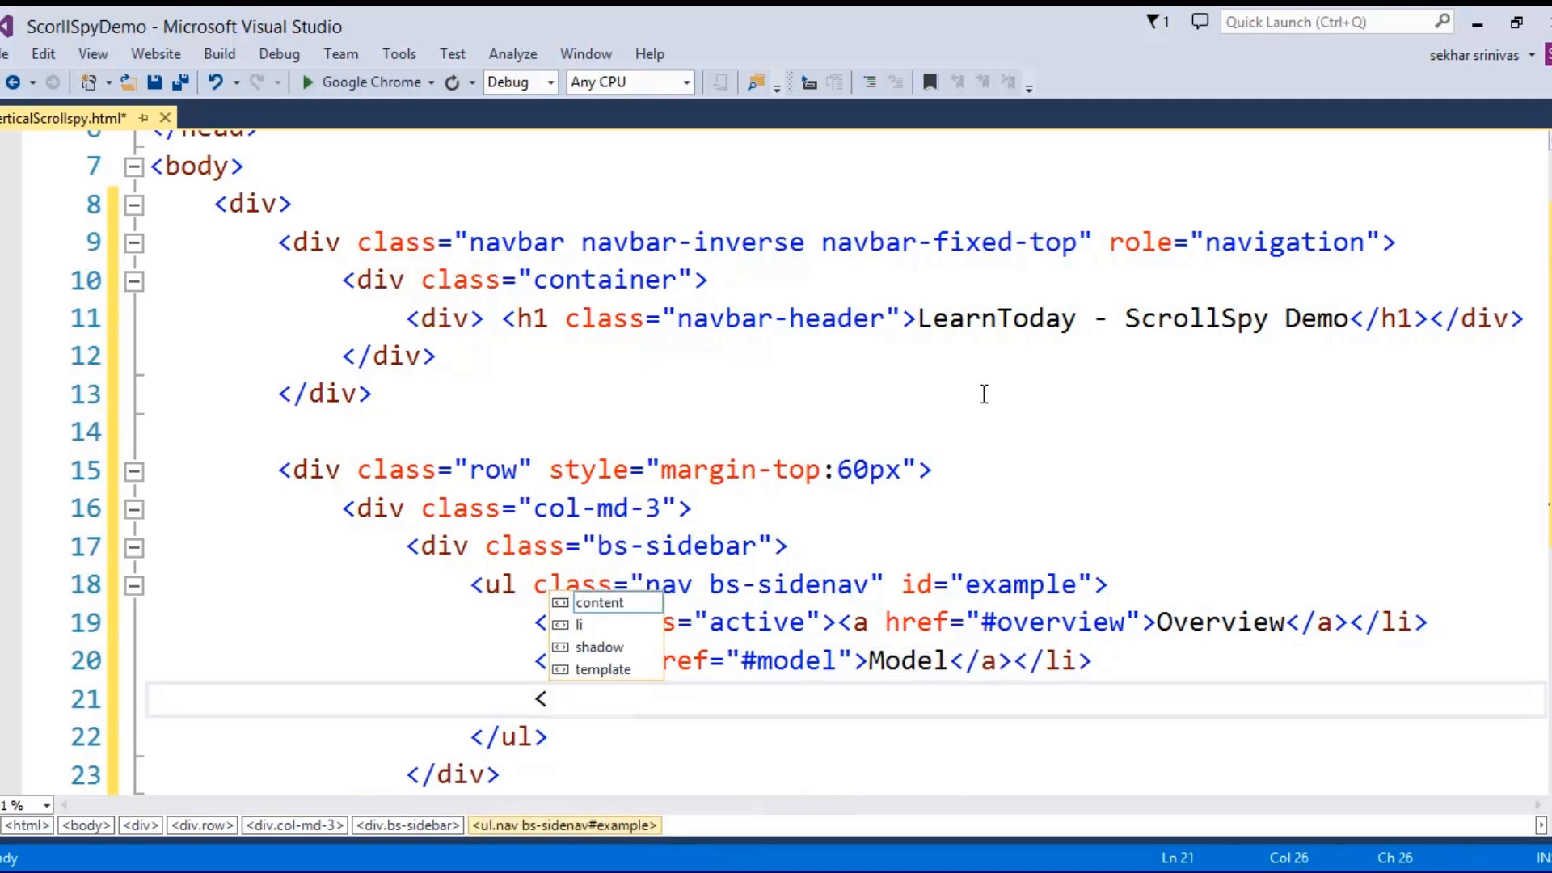
pyautogui.write('<li><a href="#"</li>')
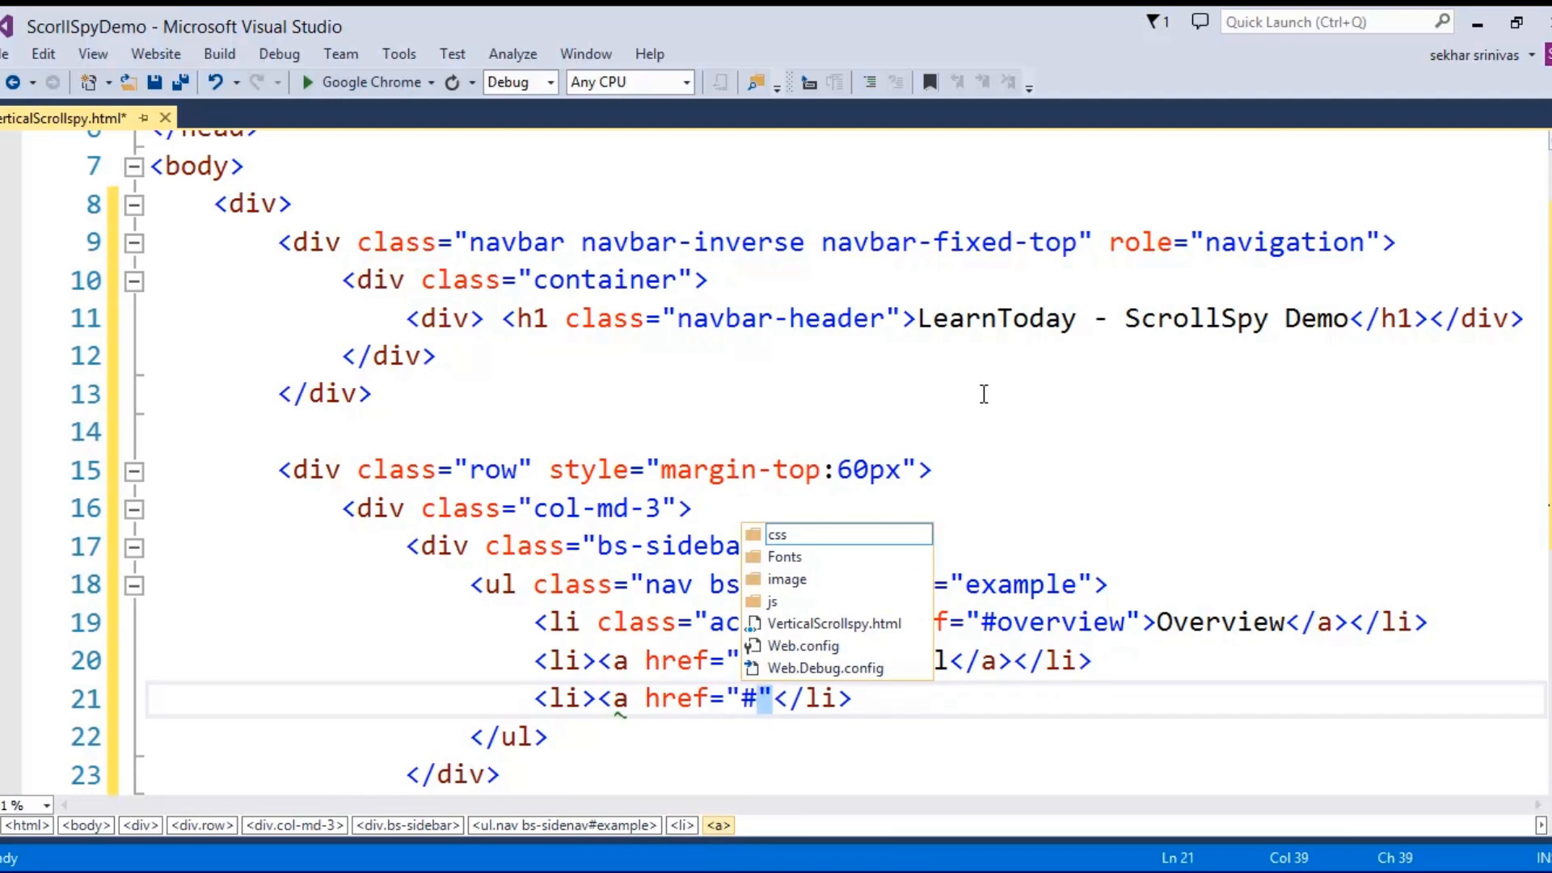
pyautogui.write('tab')
pyautogui.write('<li></li>')
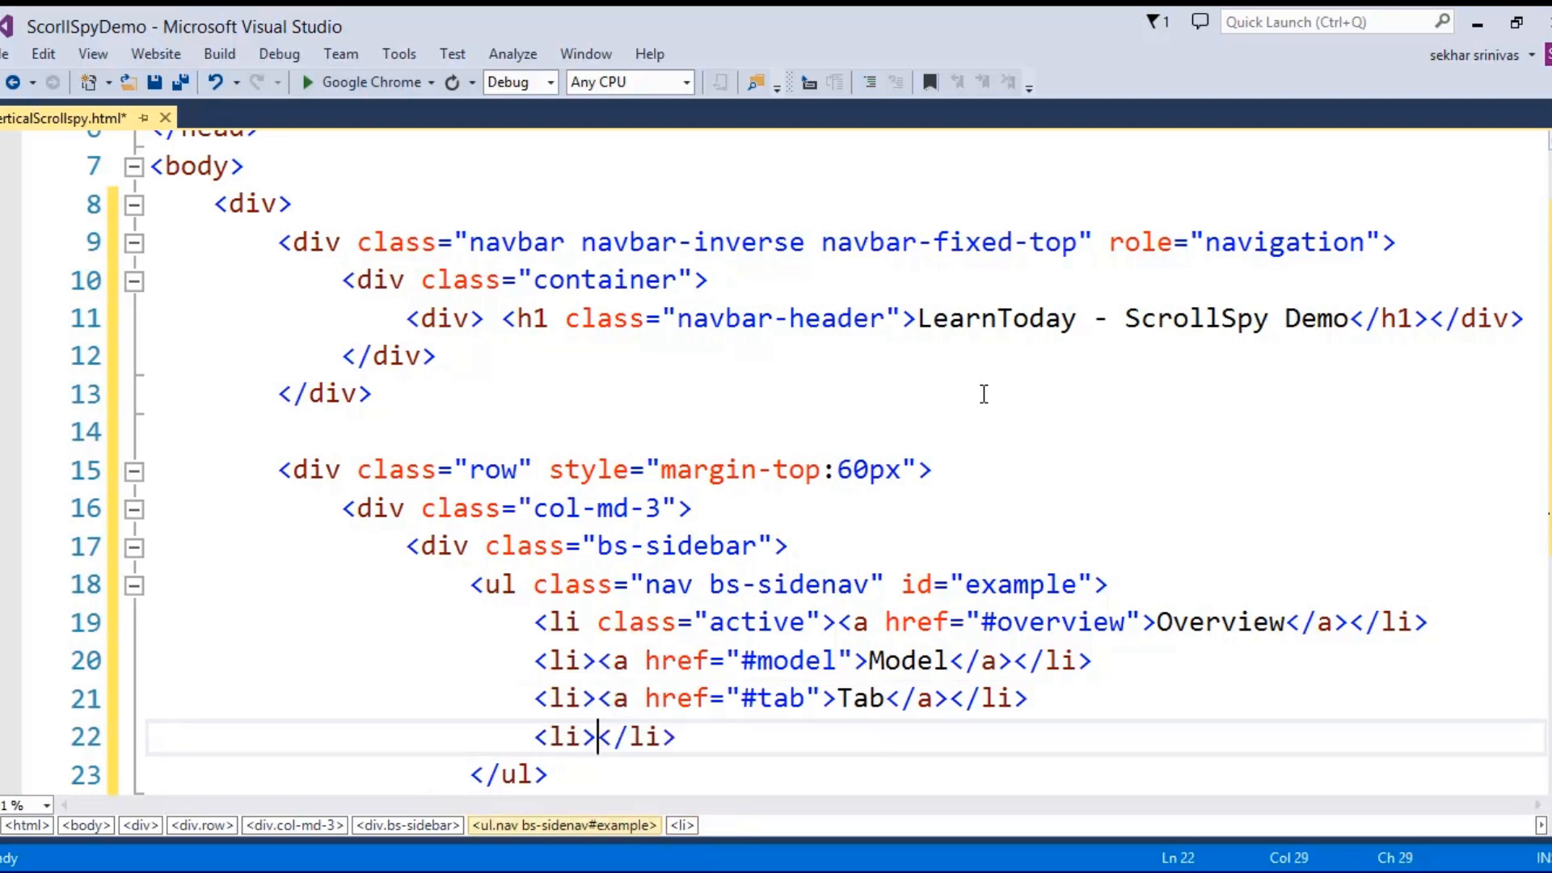
pyautogui.write('<a href=""<')
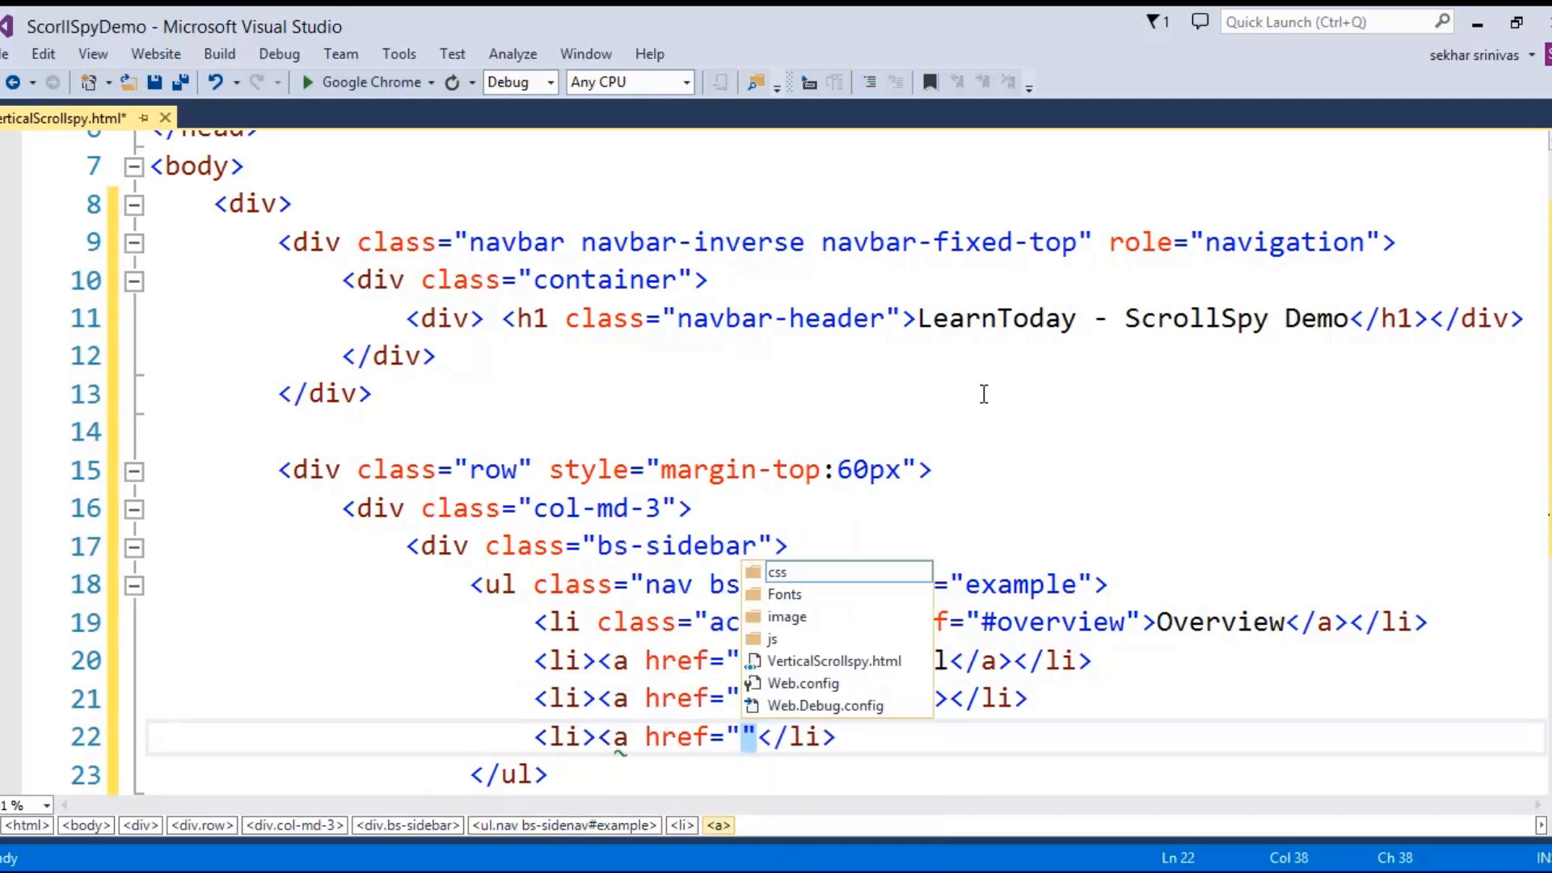
pyautogui.write('#')
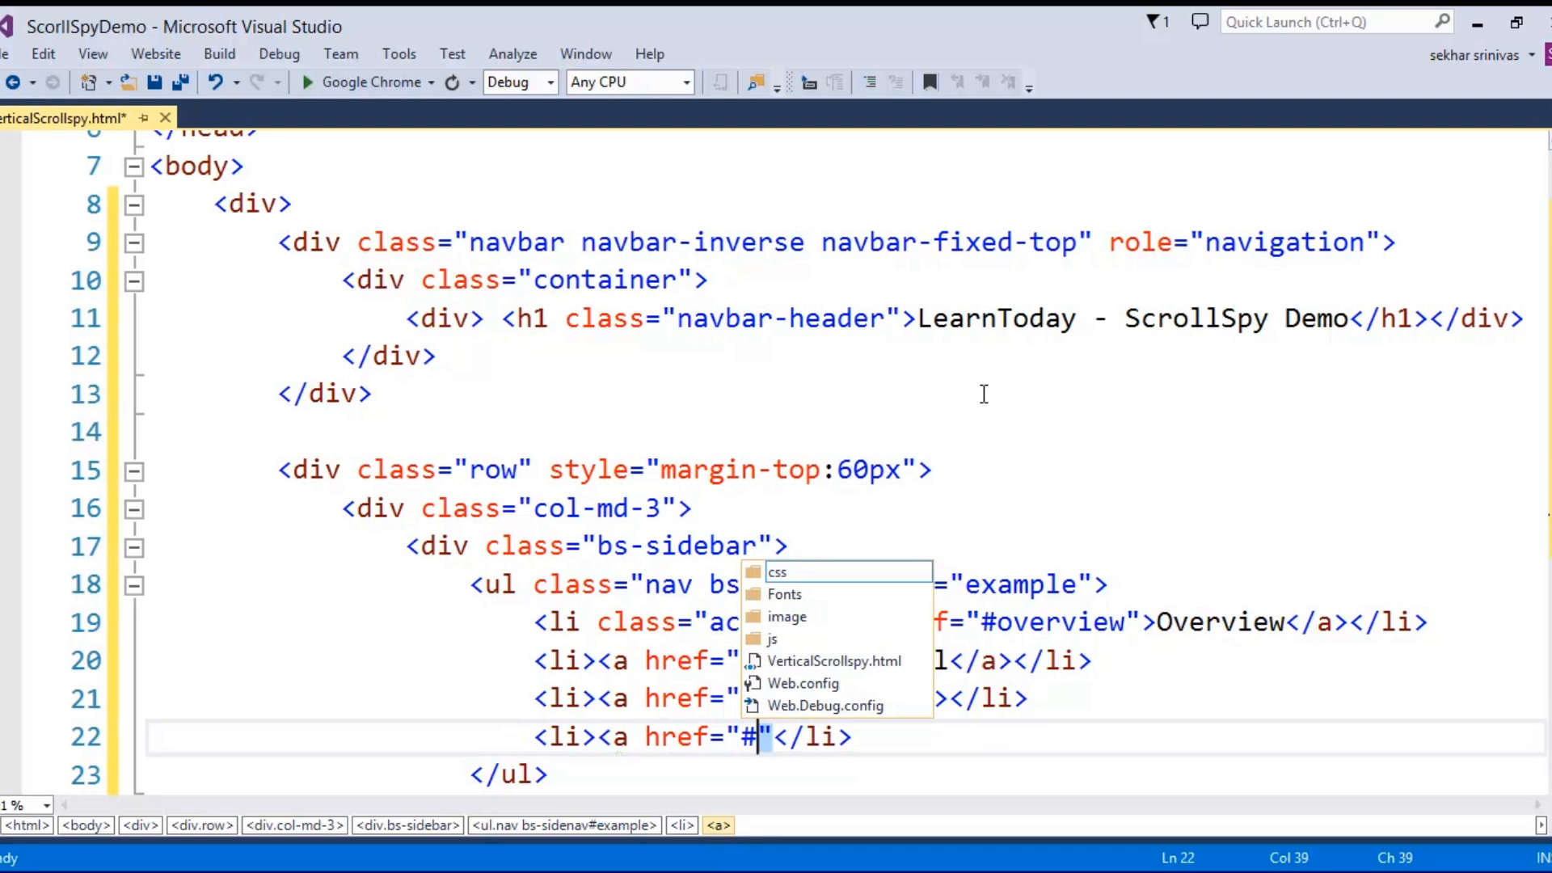
pyautogui.write('scrollspy')
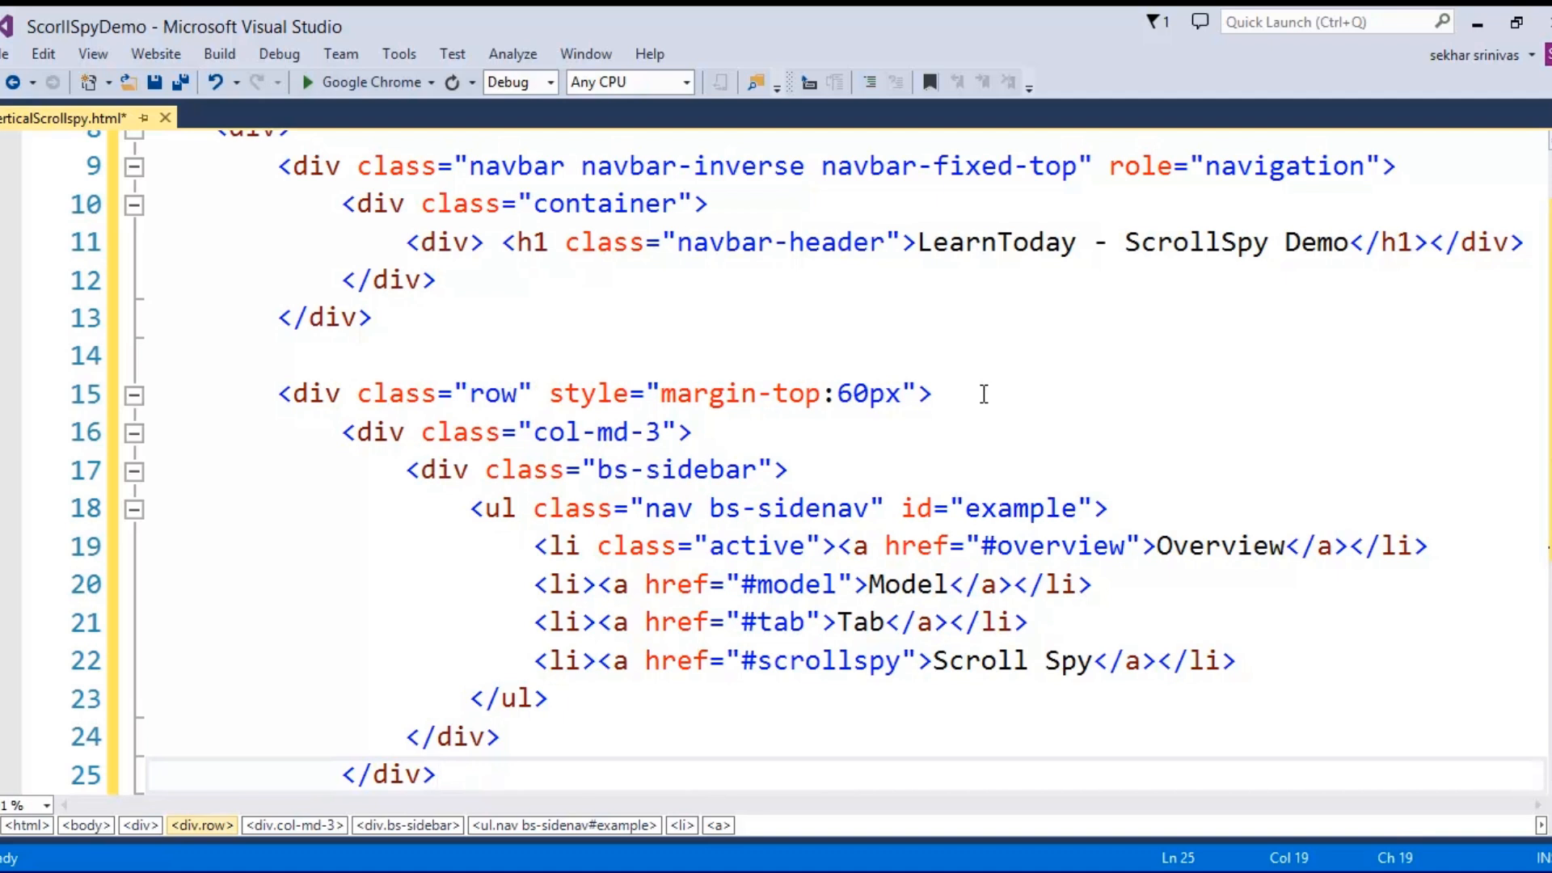
pyautogui.scroll(-3)
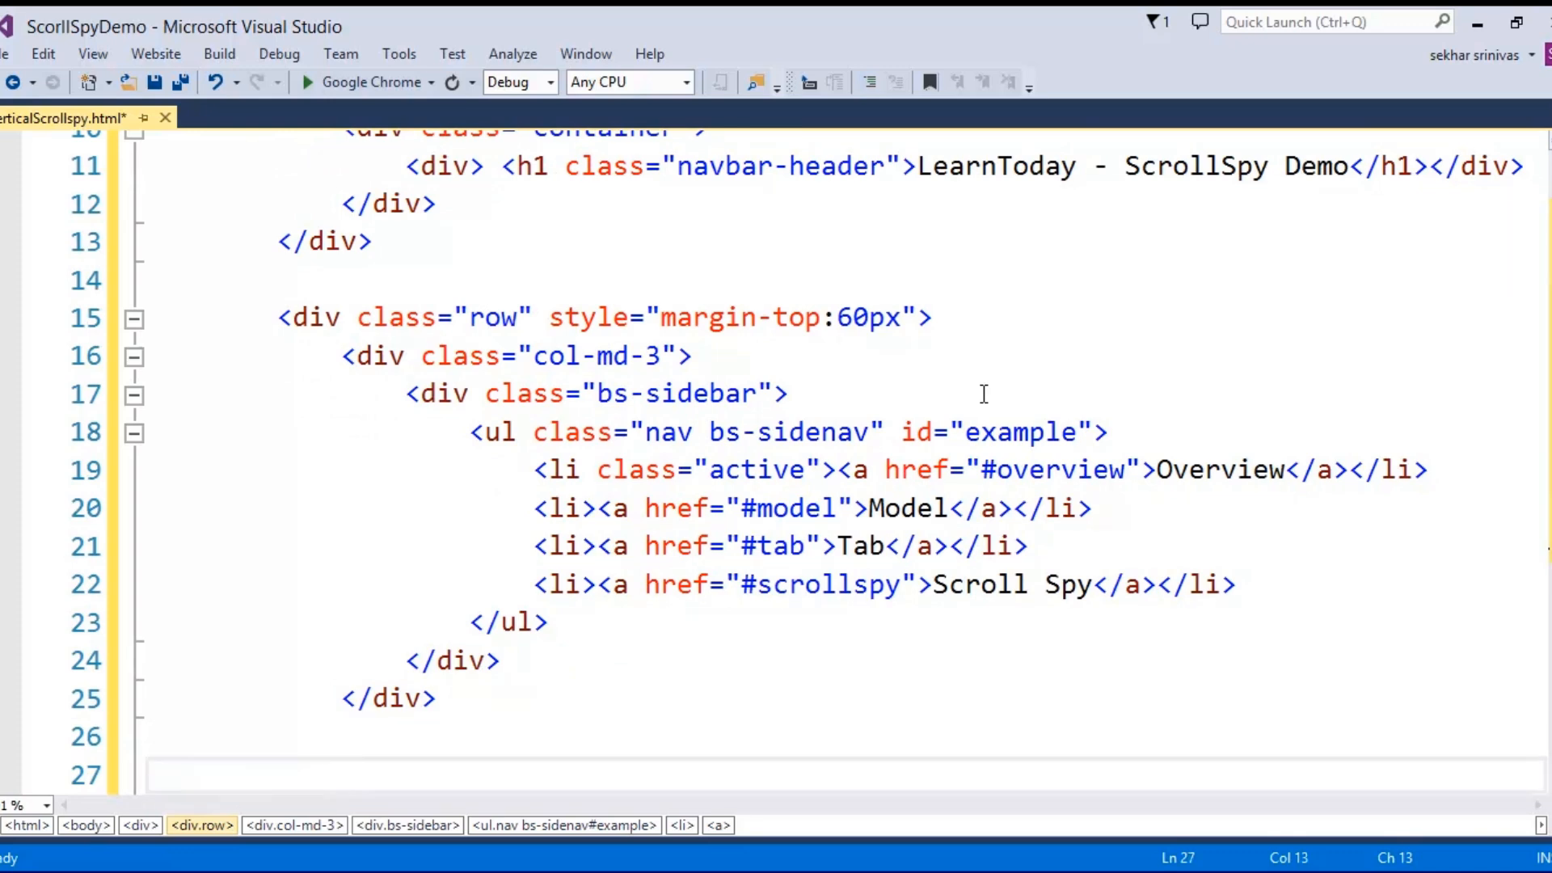
# Add <div class="col-md-9" role="main"> beside the sidebar column
pyautogui.write('<div class')
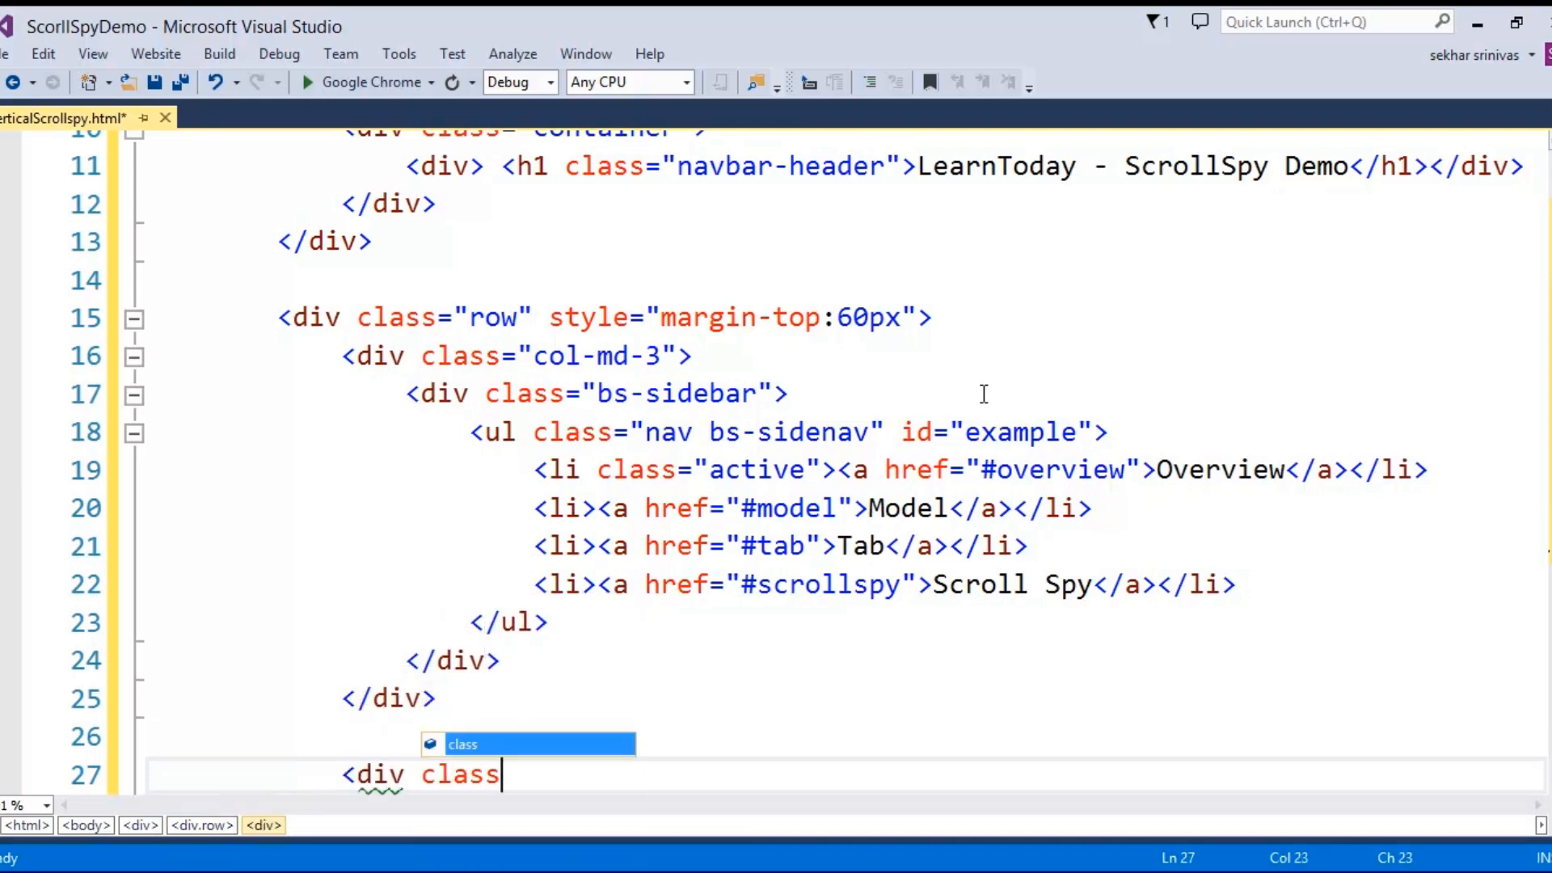
pyautogui.write('="col-m"')
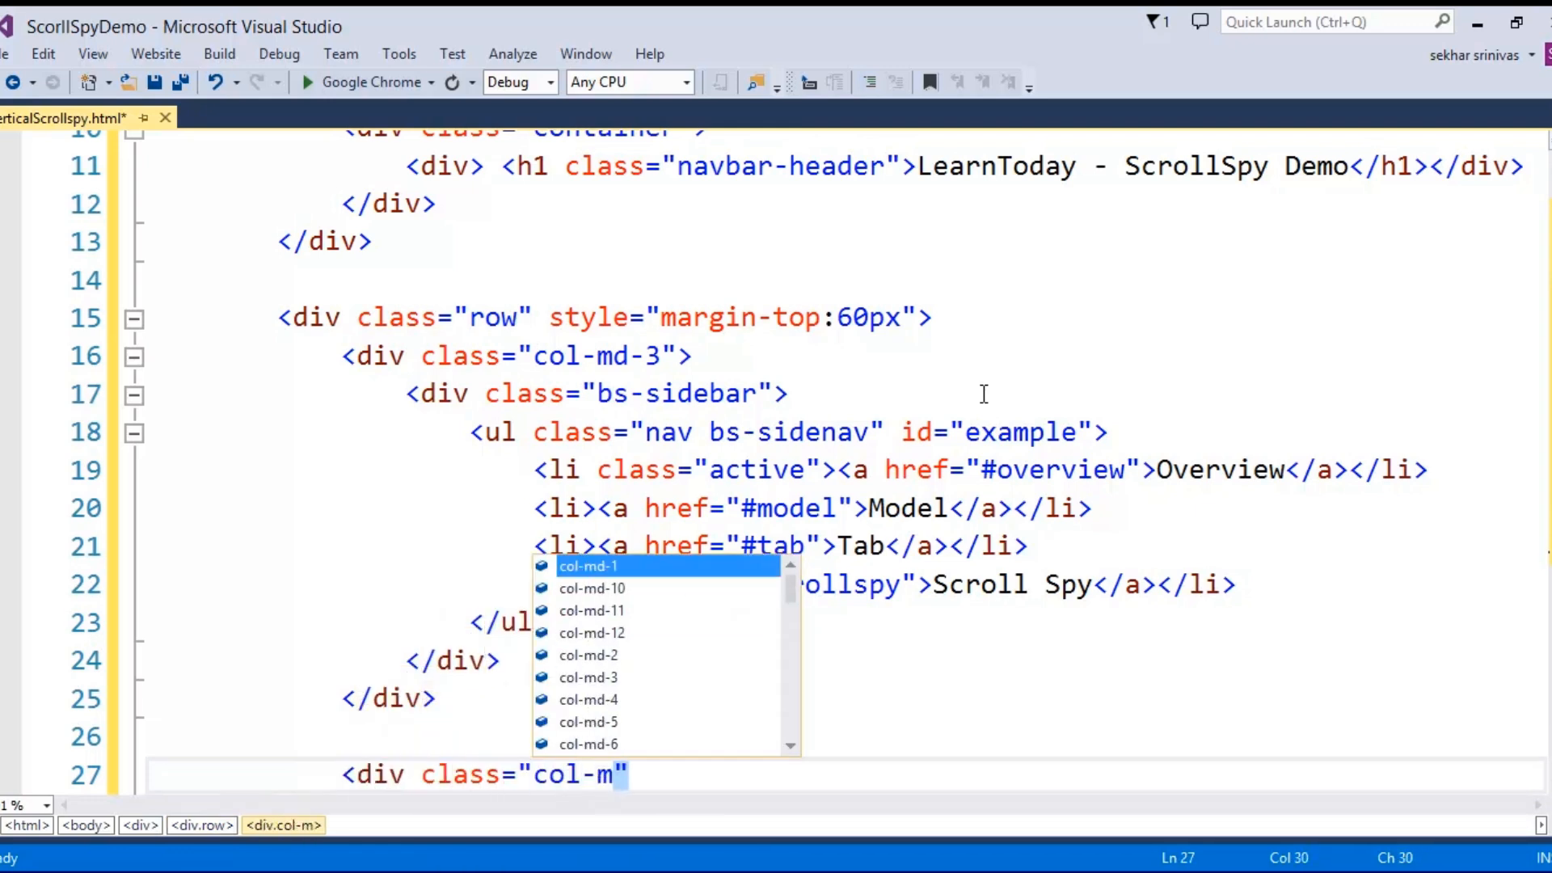
pyautogui.write('d-9')
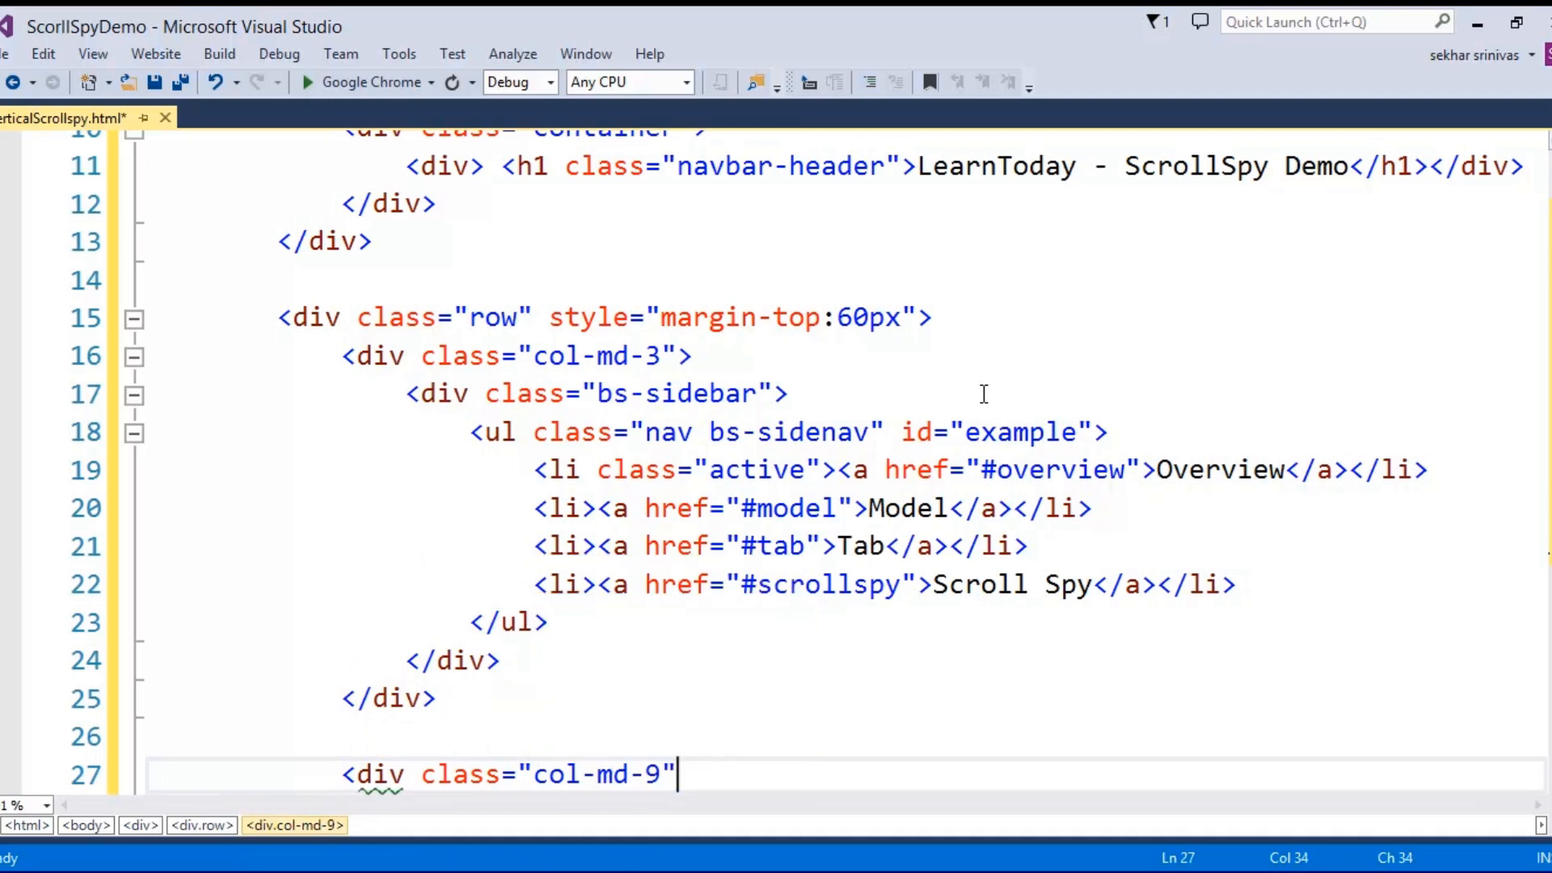
pyautogui.write('rolw=""')
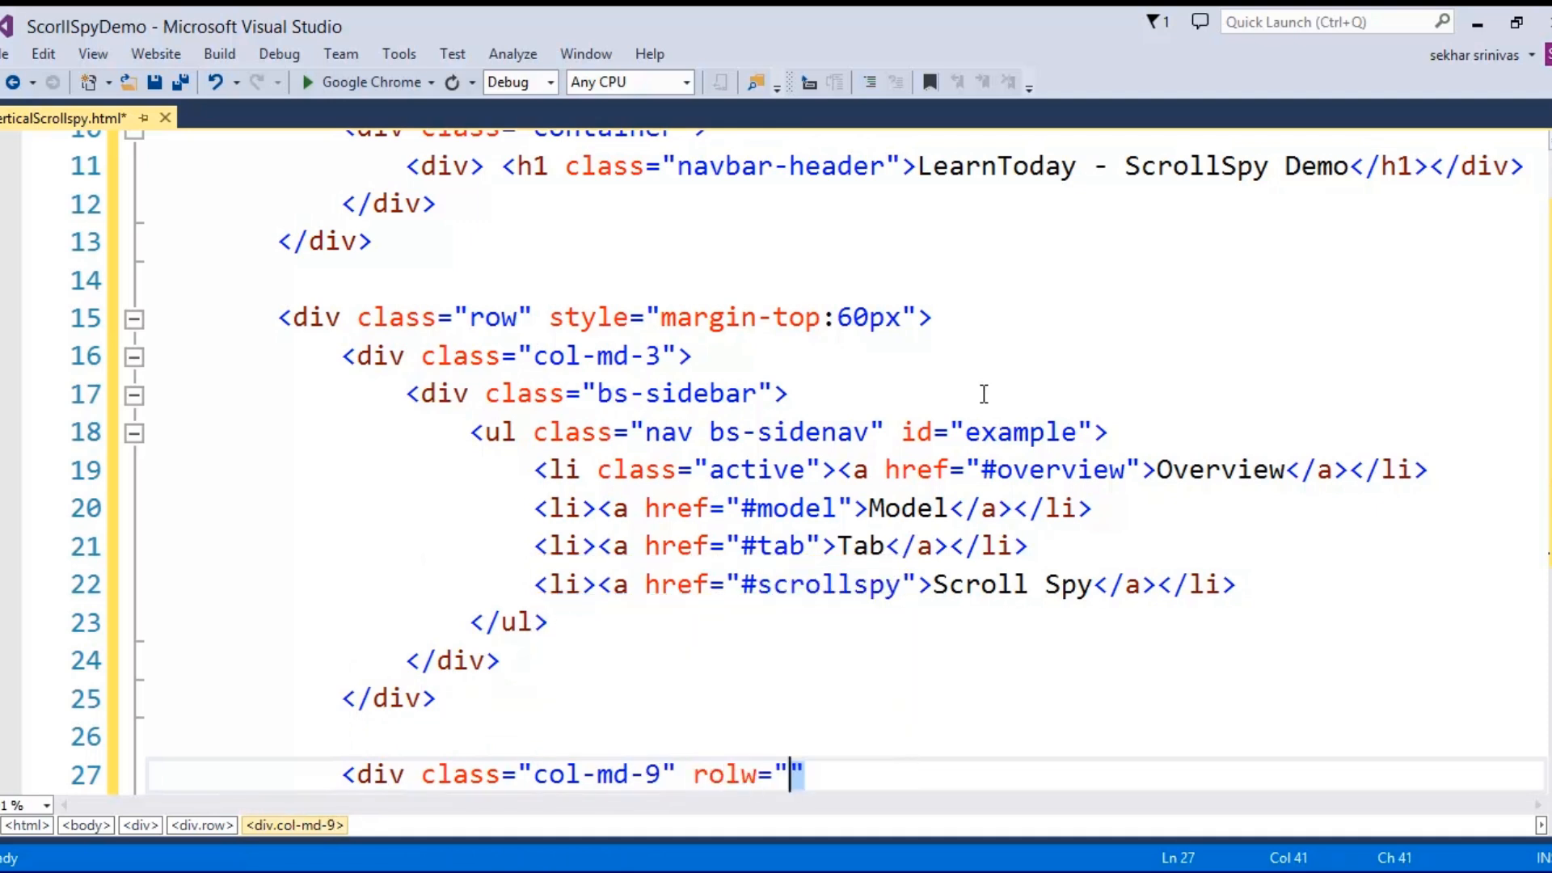
pyautogui.write('main')
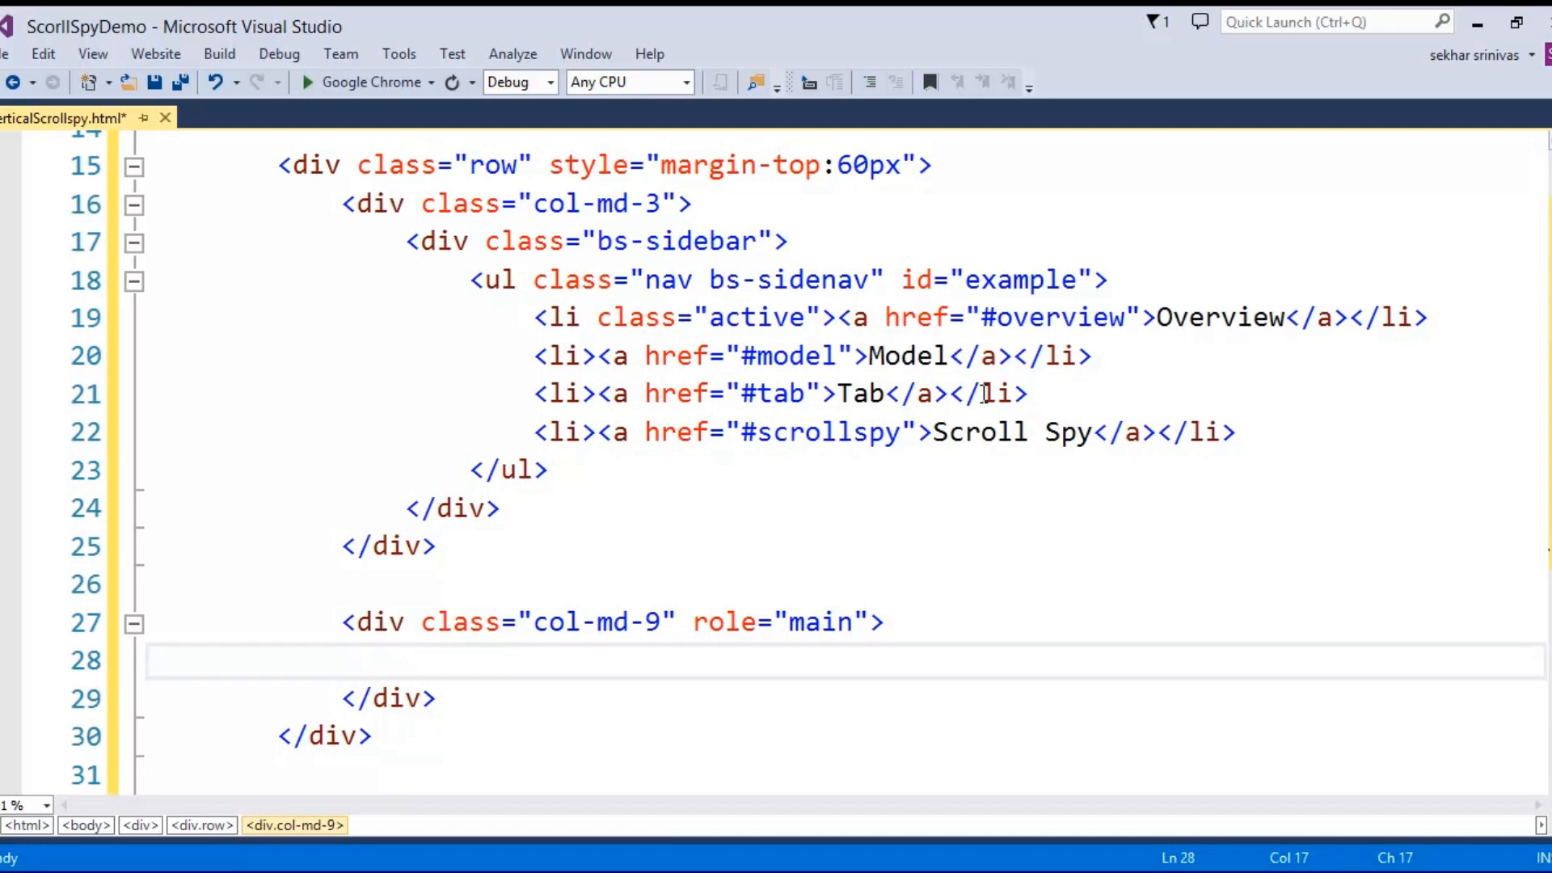
# Write the <h3 id="overview">Overview</h3> heading in the main column
pyautogui.write('<h')
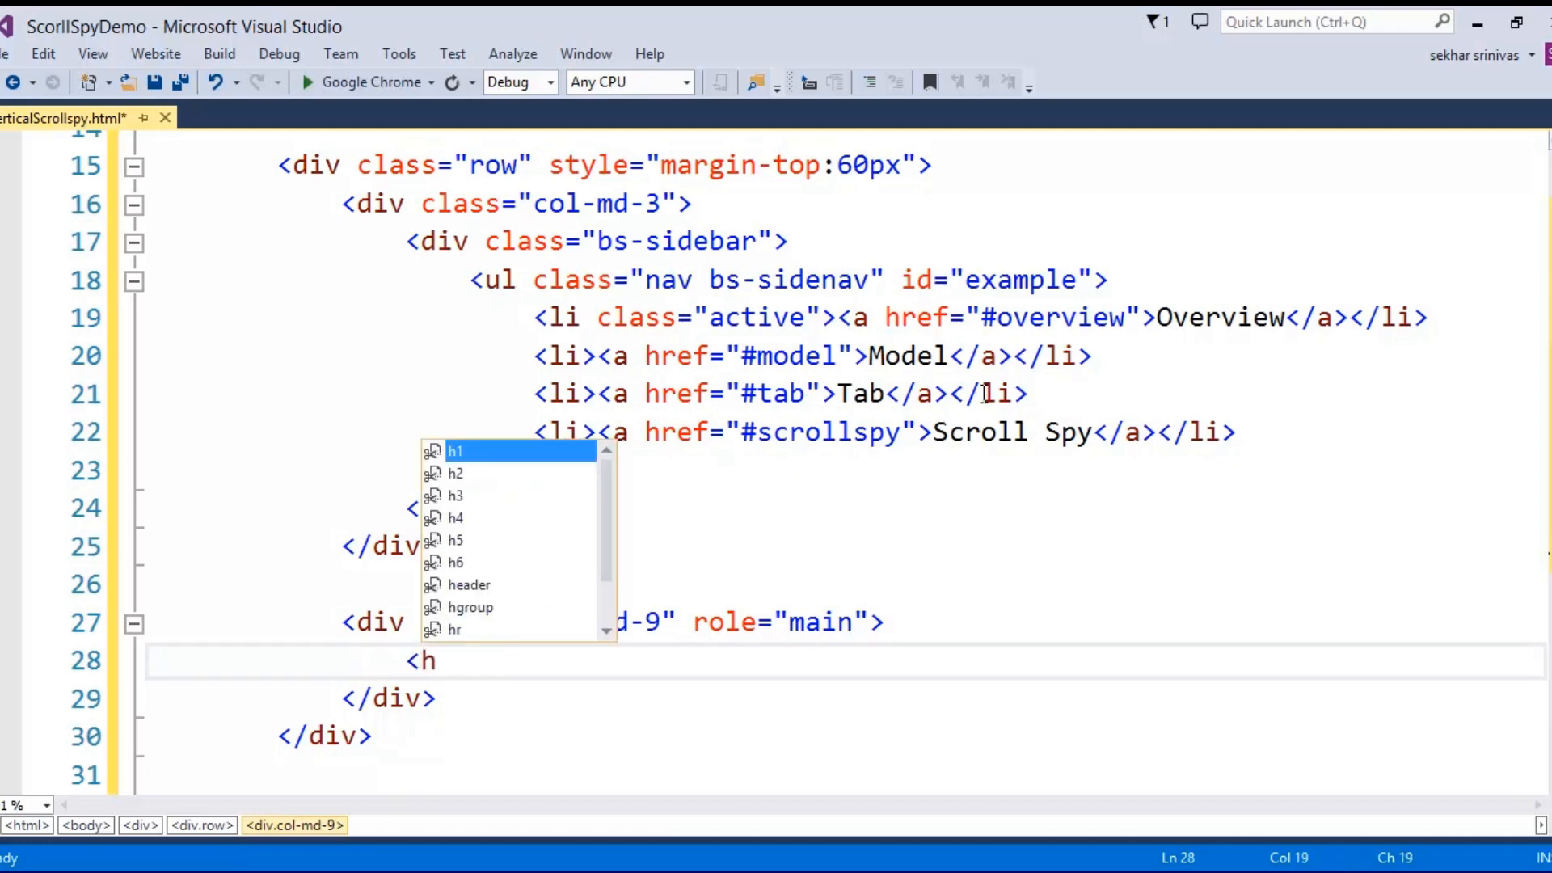
pyautogui.write('3 id')
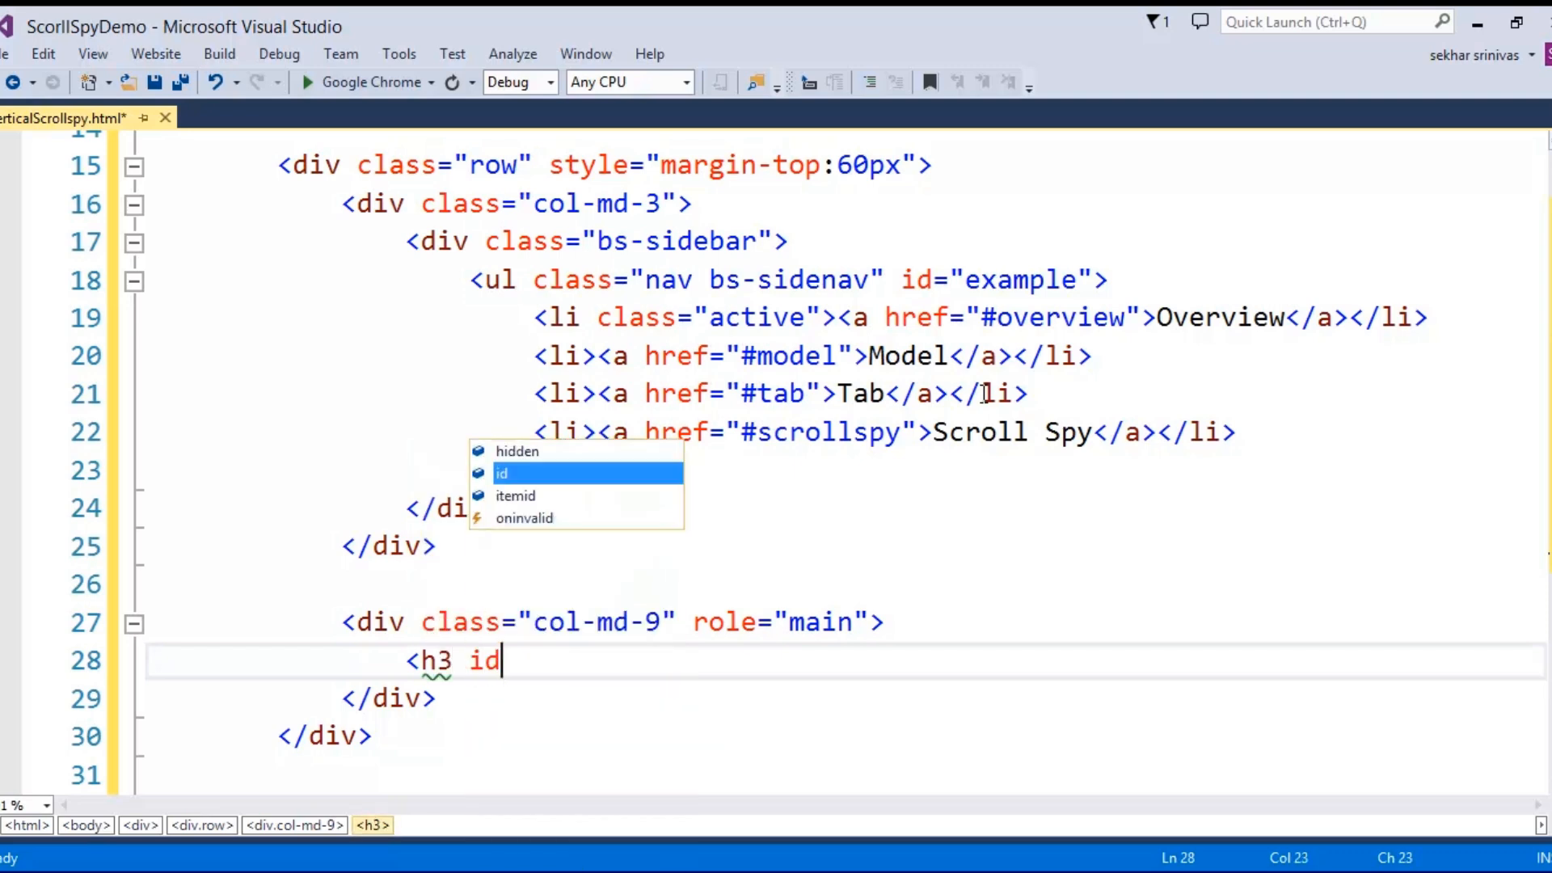
pyautogui.write('="overvie')
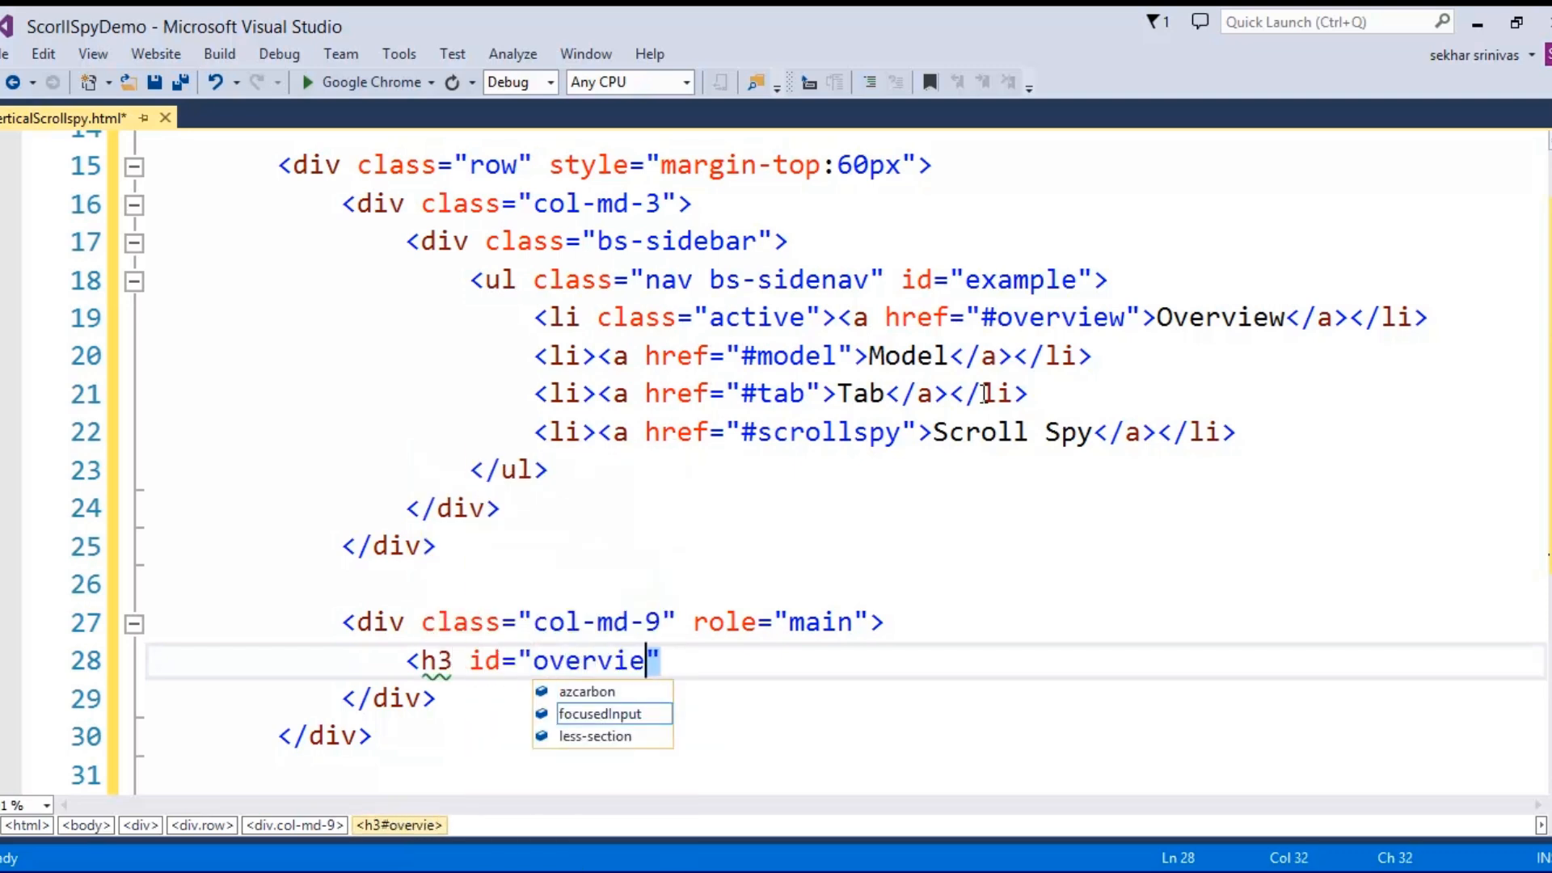
pyautogui.write('w"></h3>')
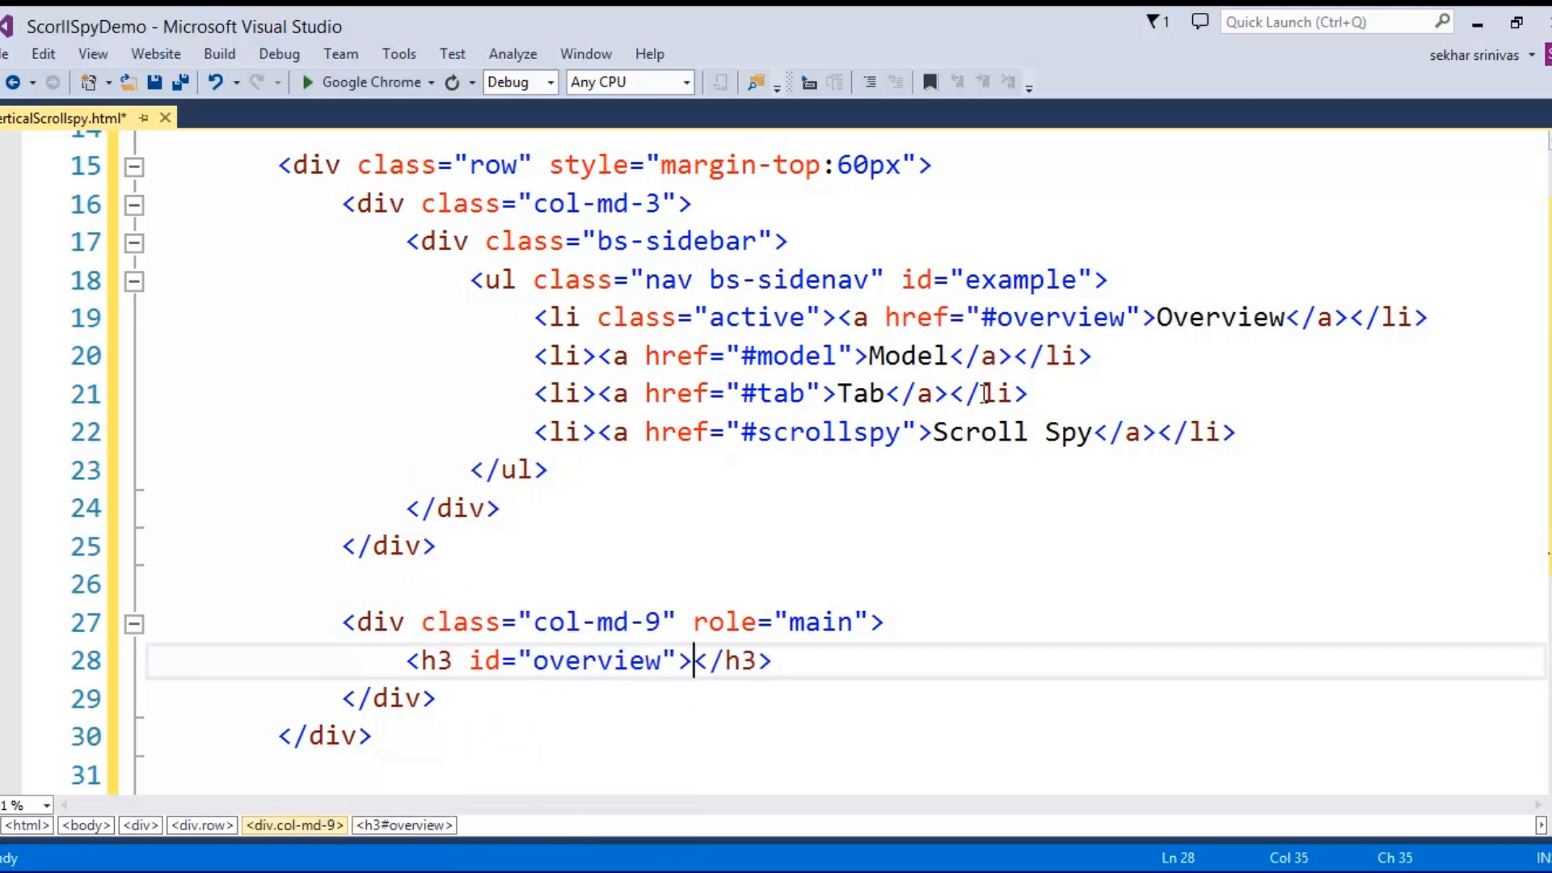
pyautogui.write('Ovew')
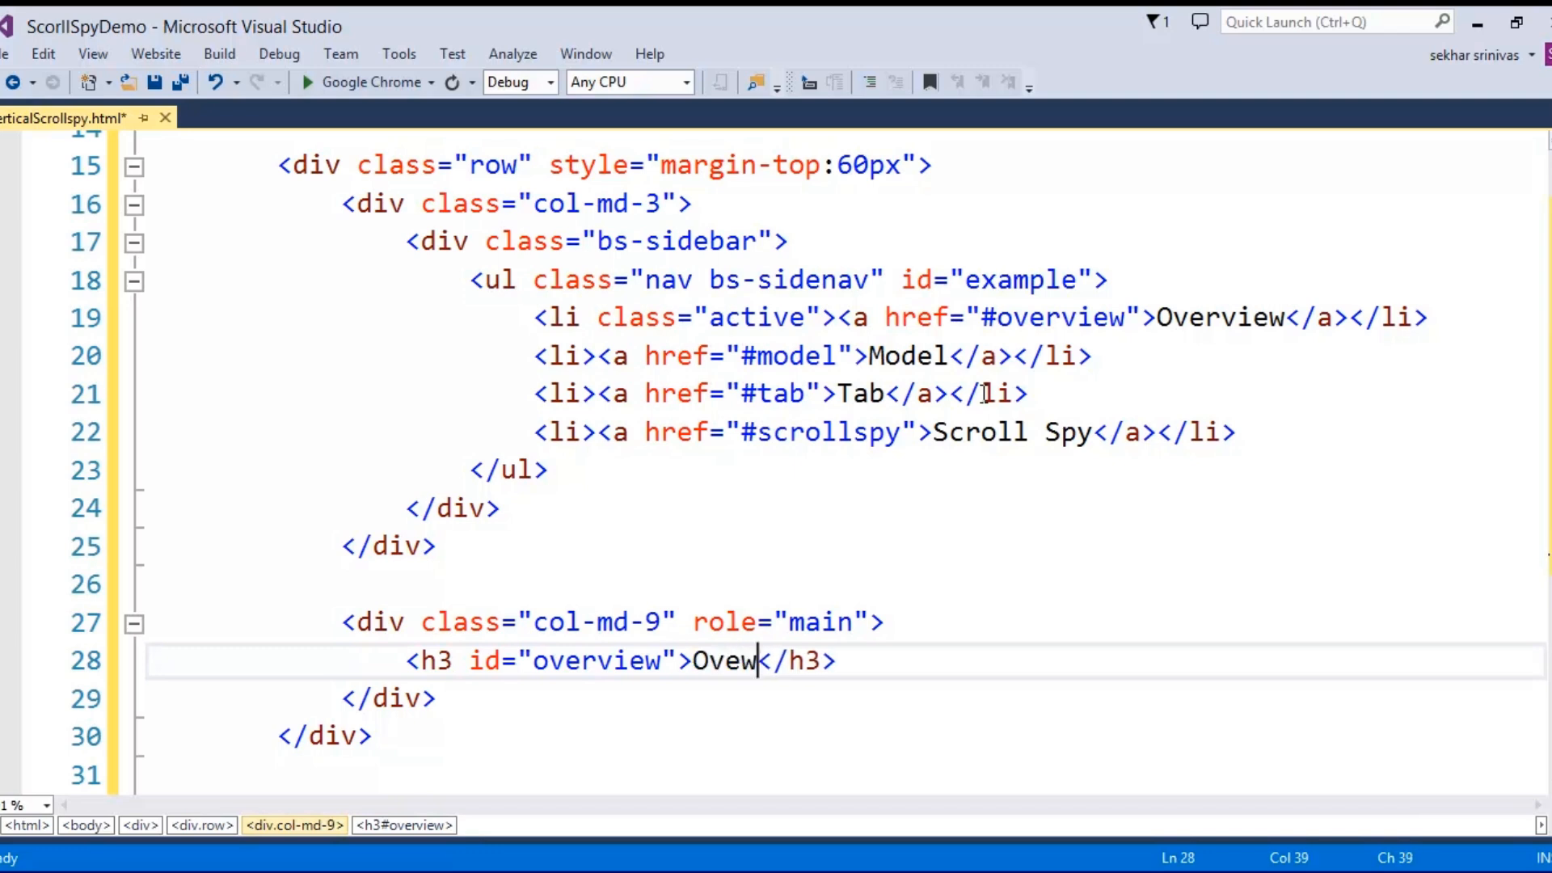
pyautogui.write('rvie')
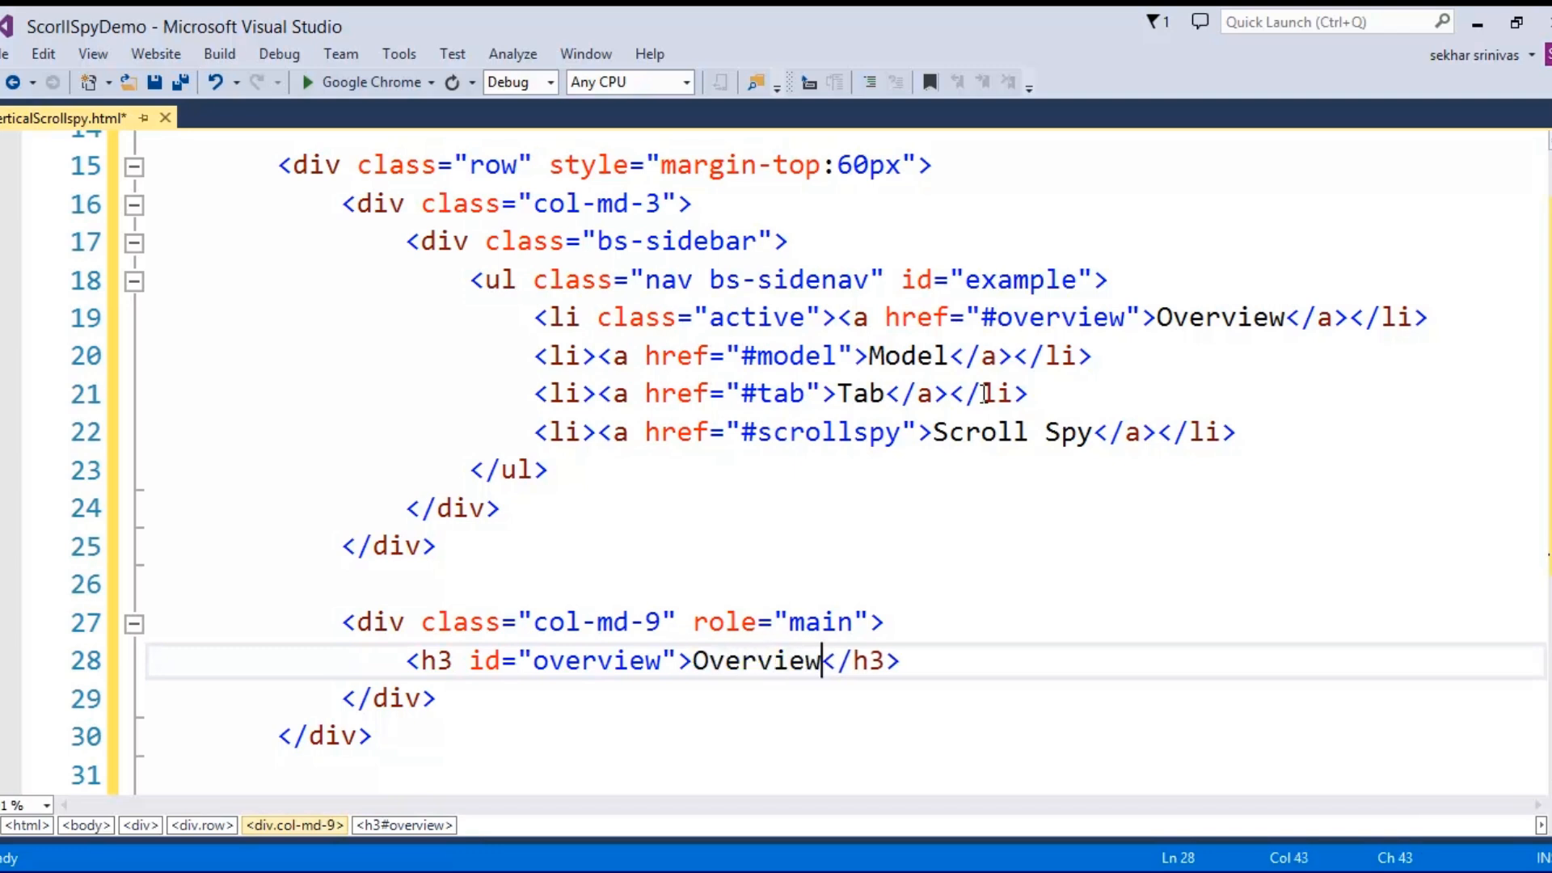
# Add the lead paragraph 'Overview of Bootstrap' and a collapsed lorem filler paragraph below it
pyautogui.write('<p class="lead"></p>')
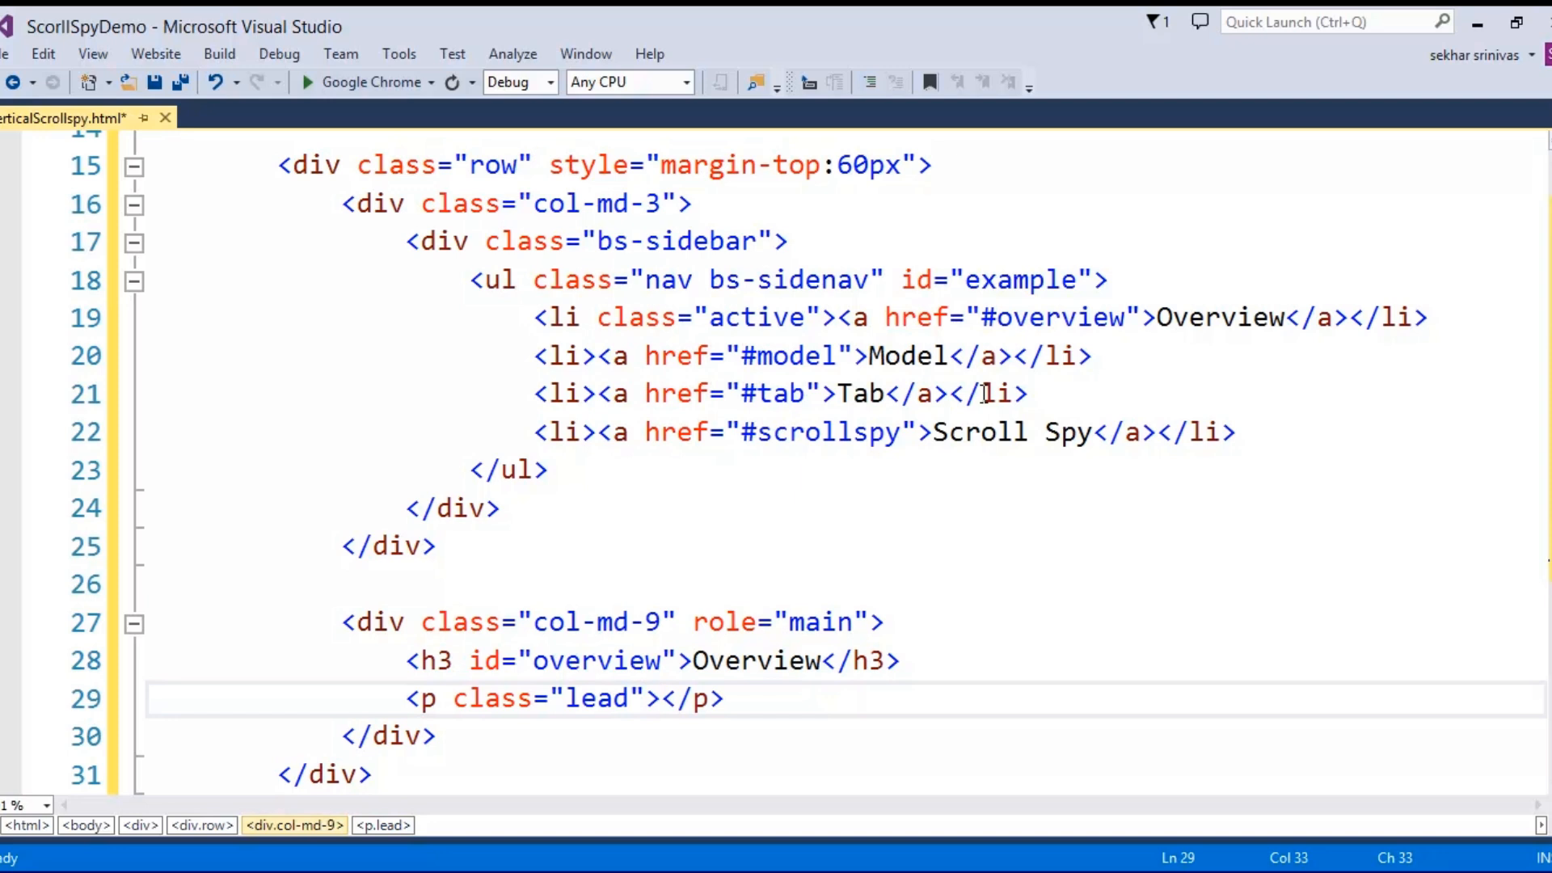
pyautogui.write('Overview o')
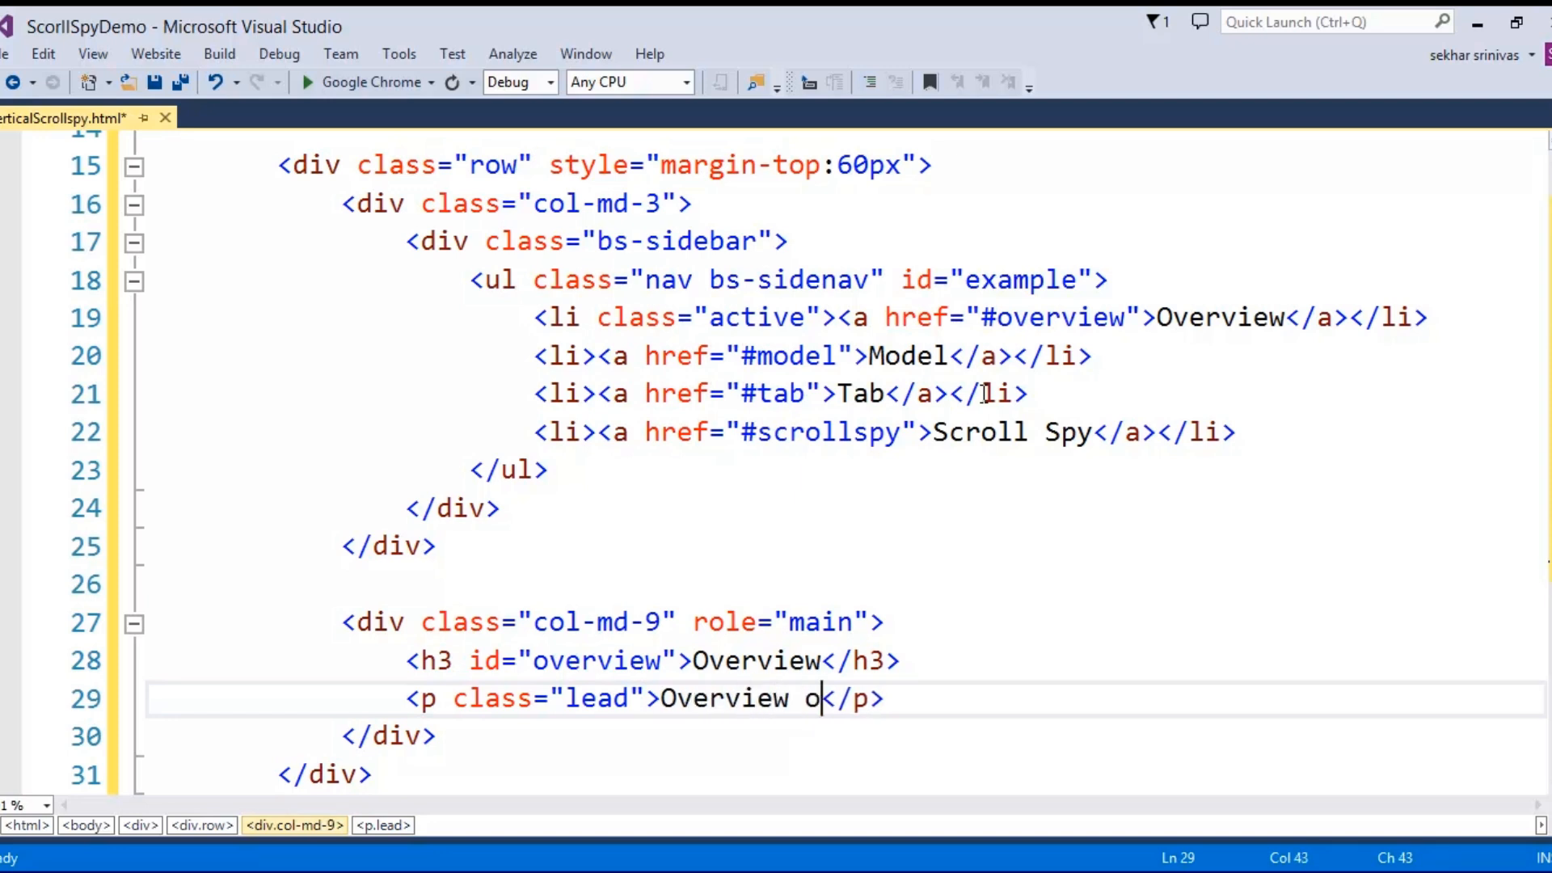
pyautogui.write('f Bootstrap')
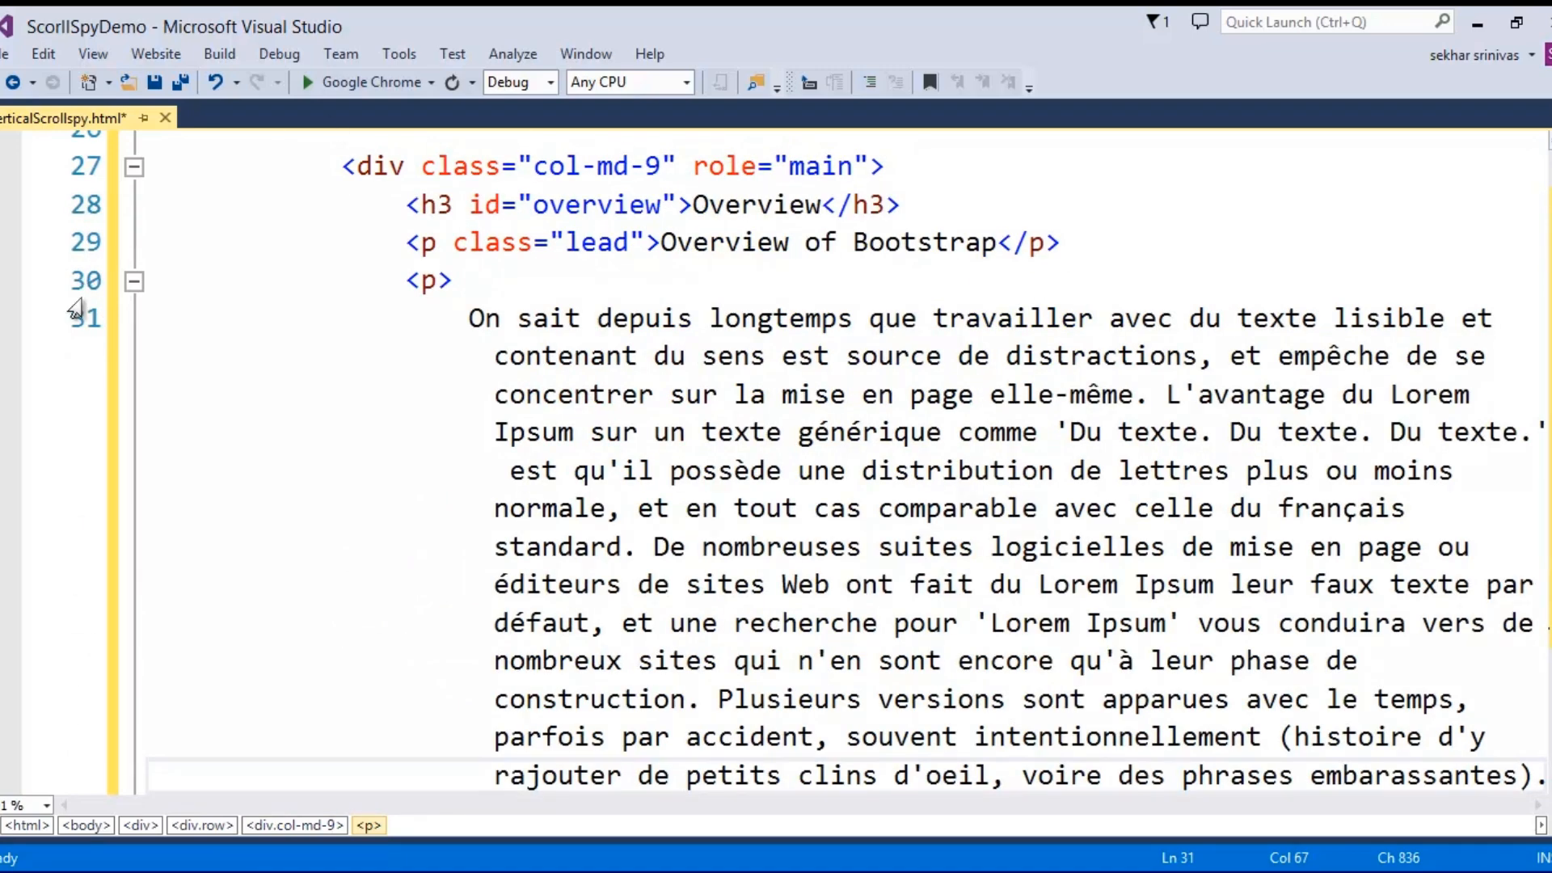
pyautogui.click(134, 282)
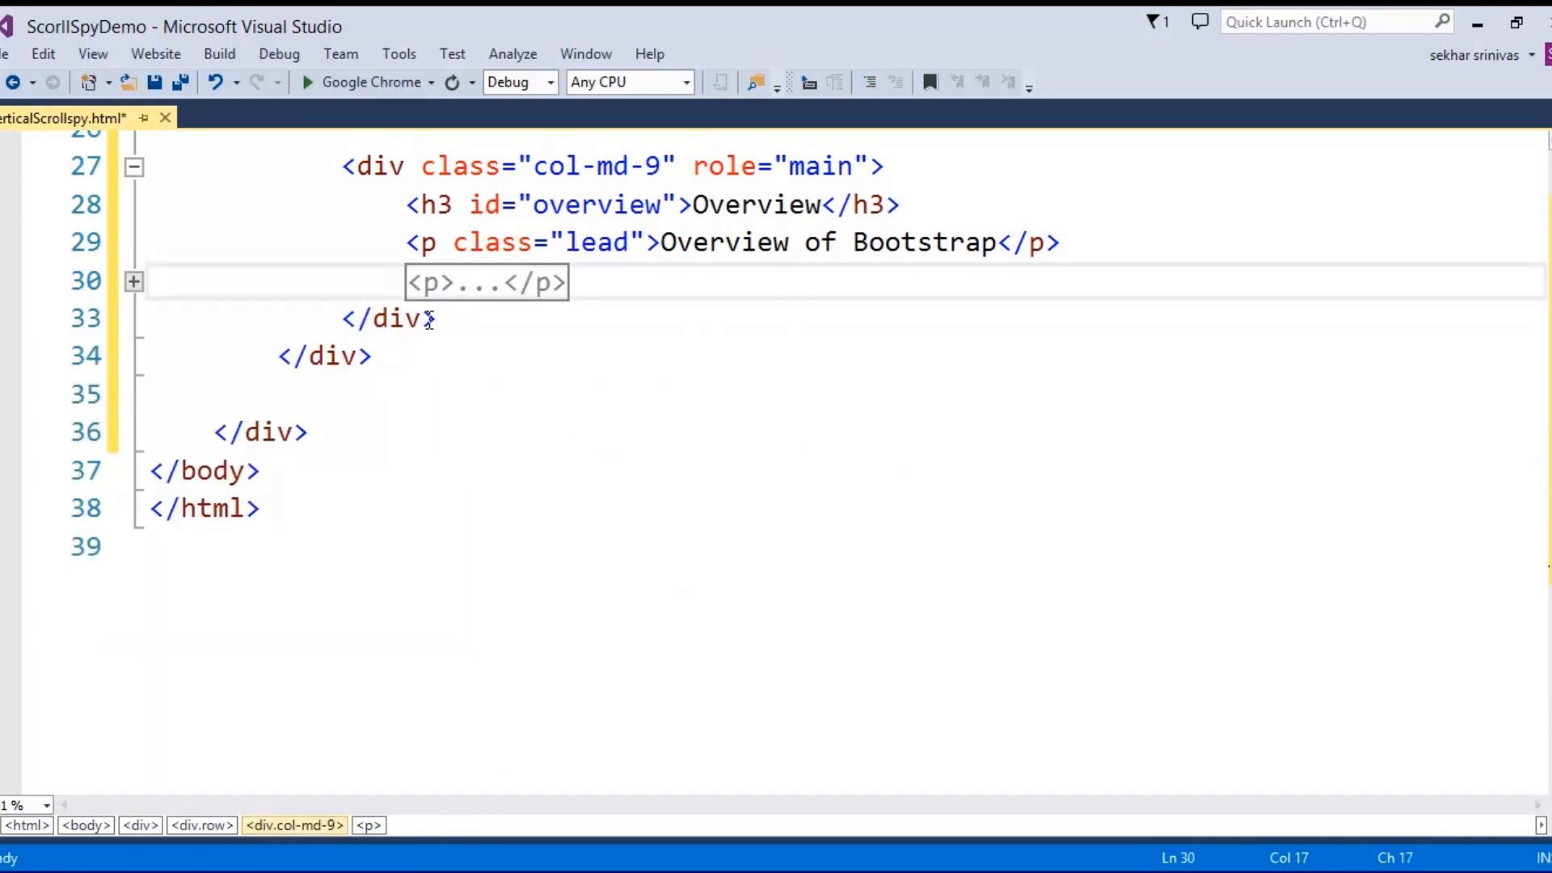
pyautogui.click(569, 281)
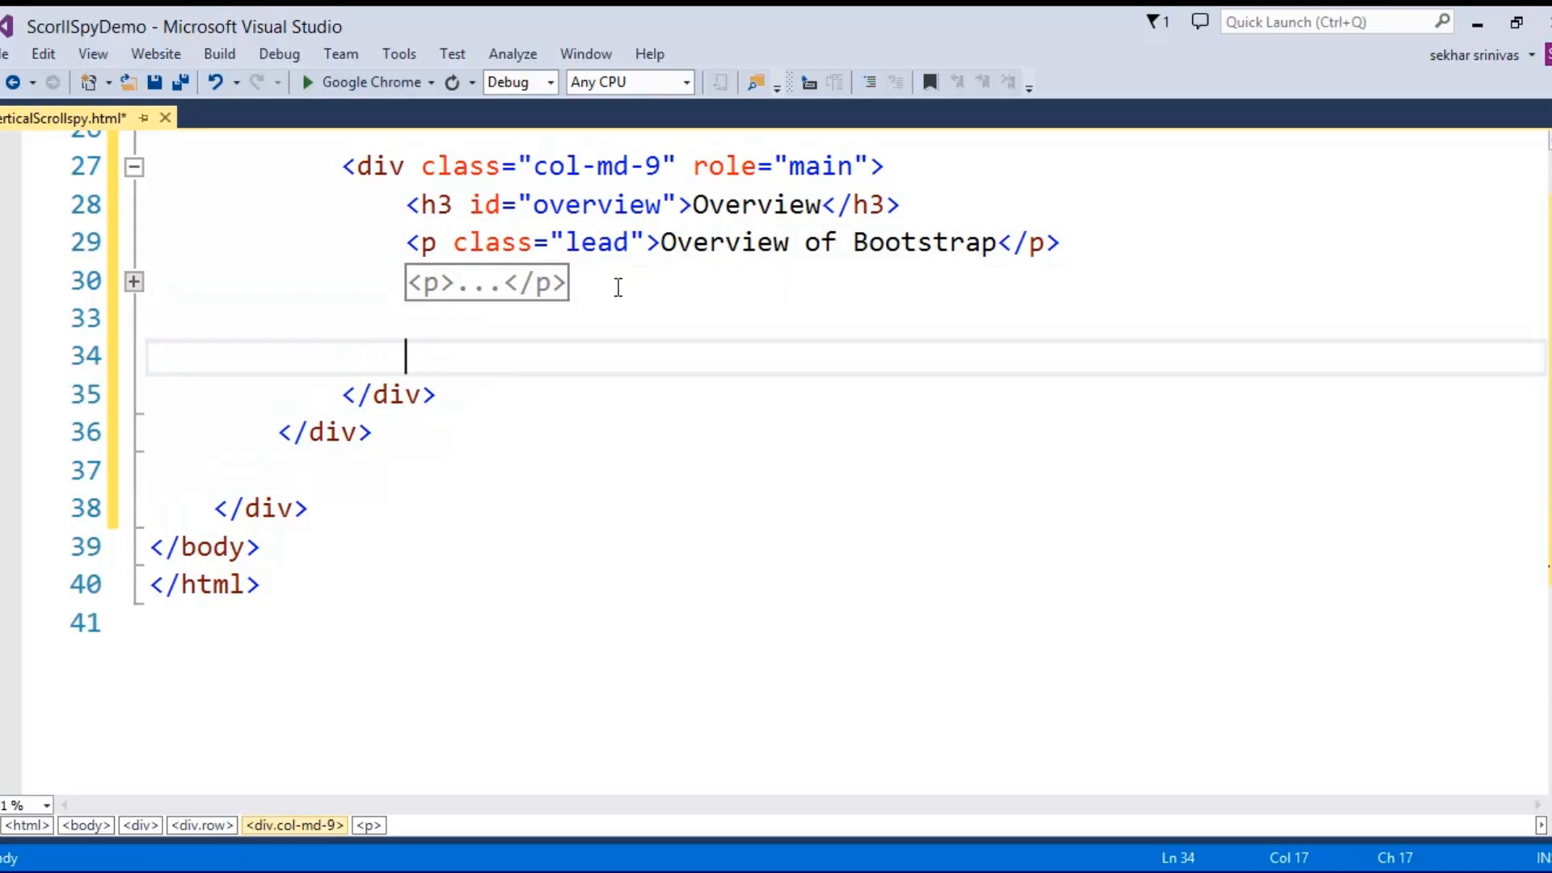
# Write <h3 id="model">Model</h3>, the lead line 'Understanding Model' and a lorem filler paragraph
pyautogui.write('<h')
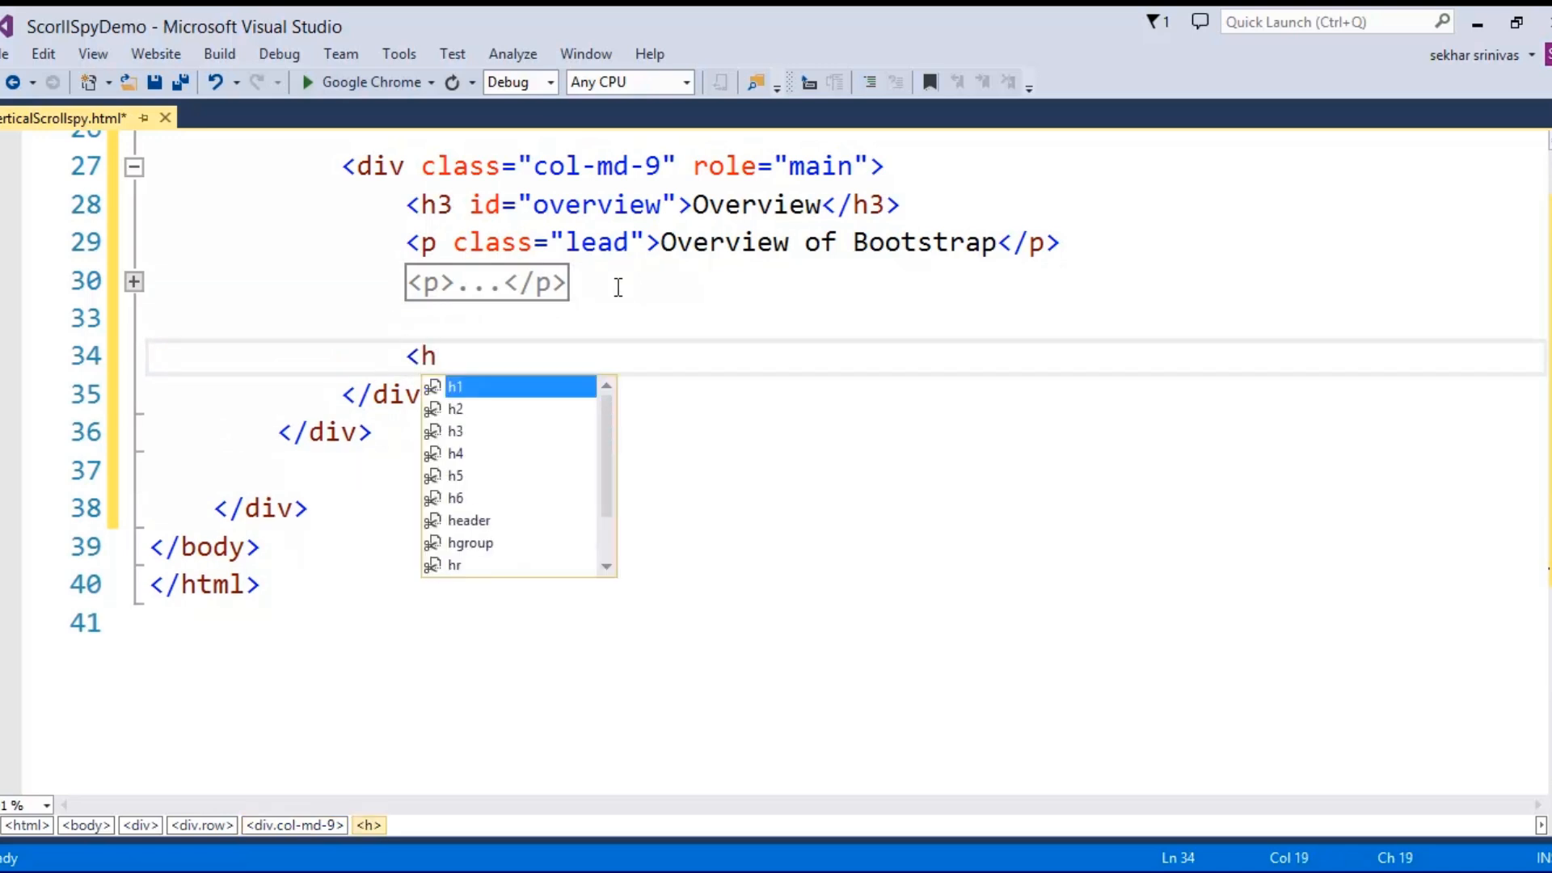
pyautogui.write('3 id="')
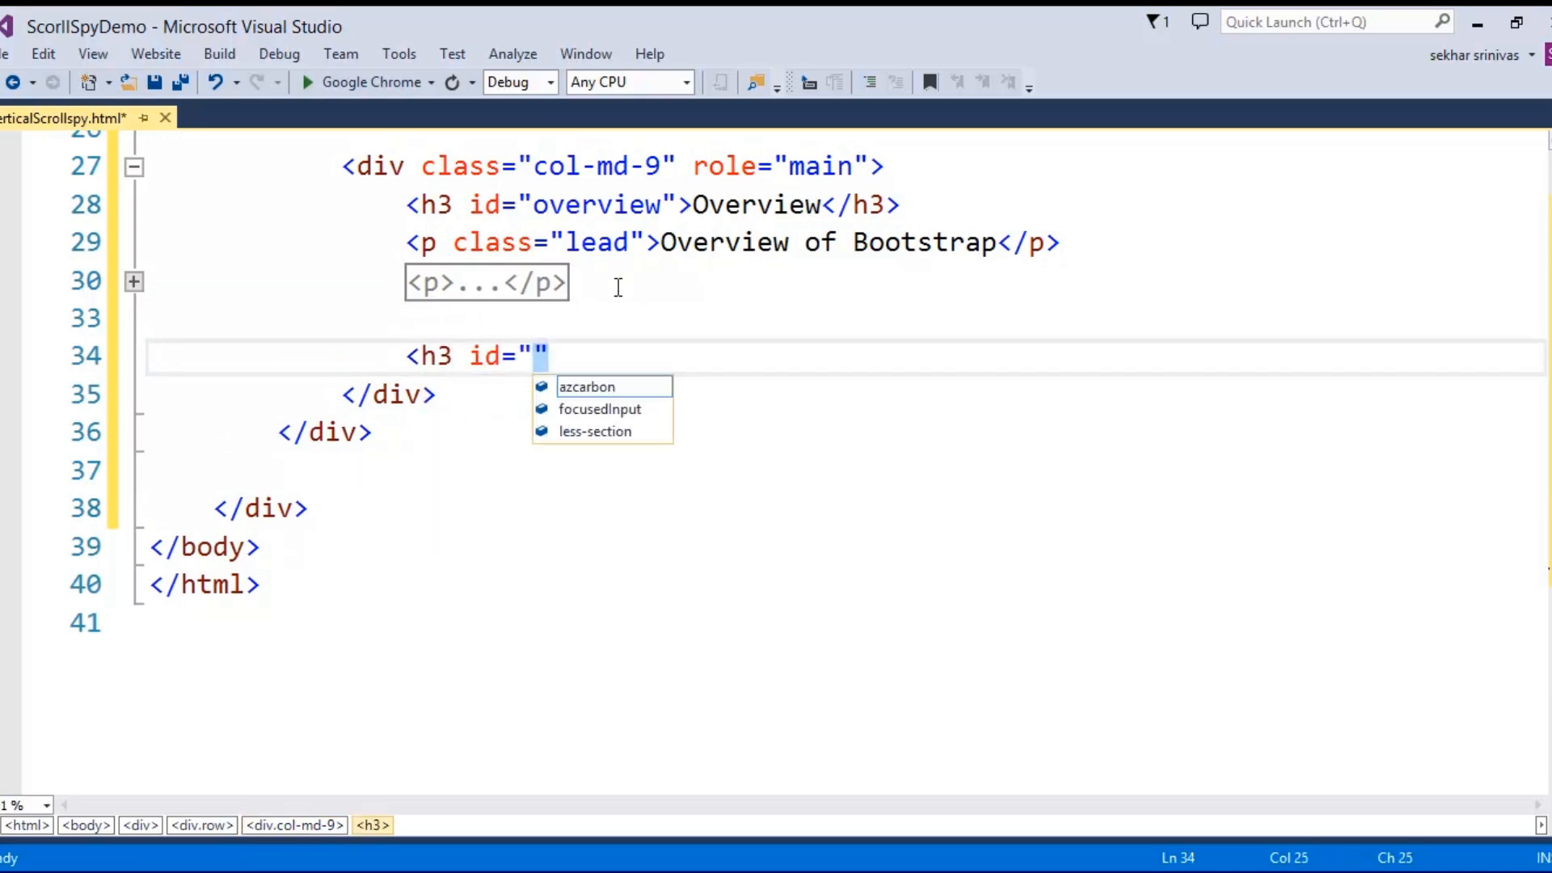
pyautogui.write('model')
pyautogui.write('<')
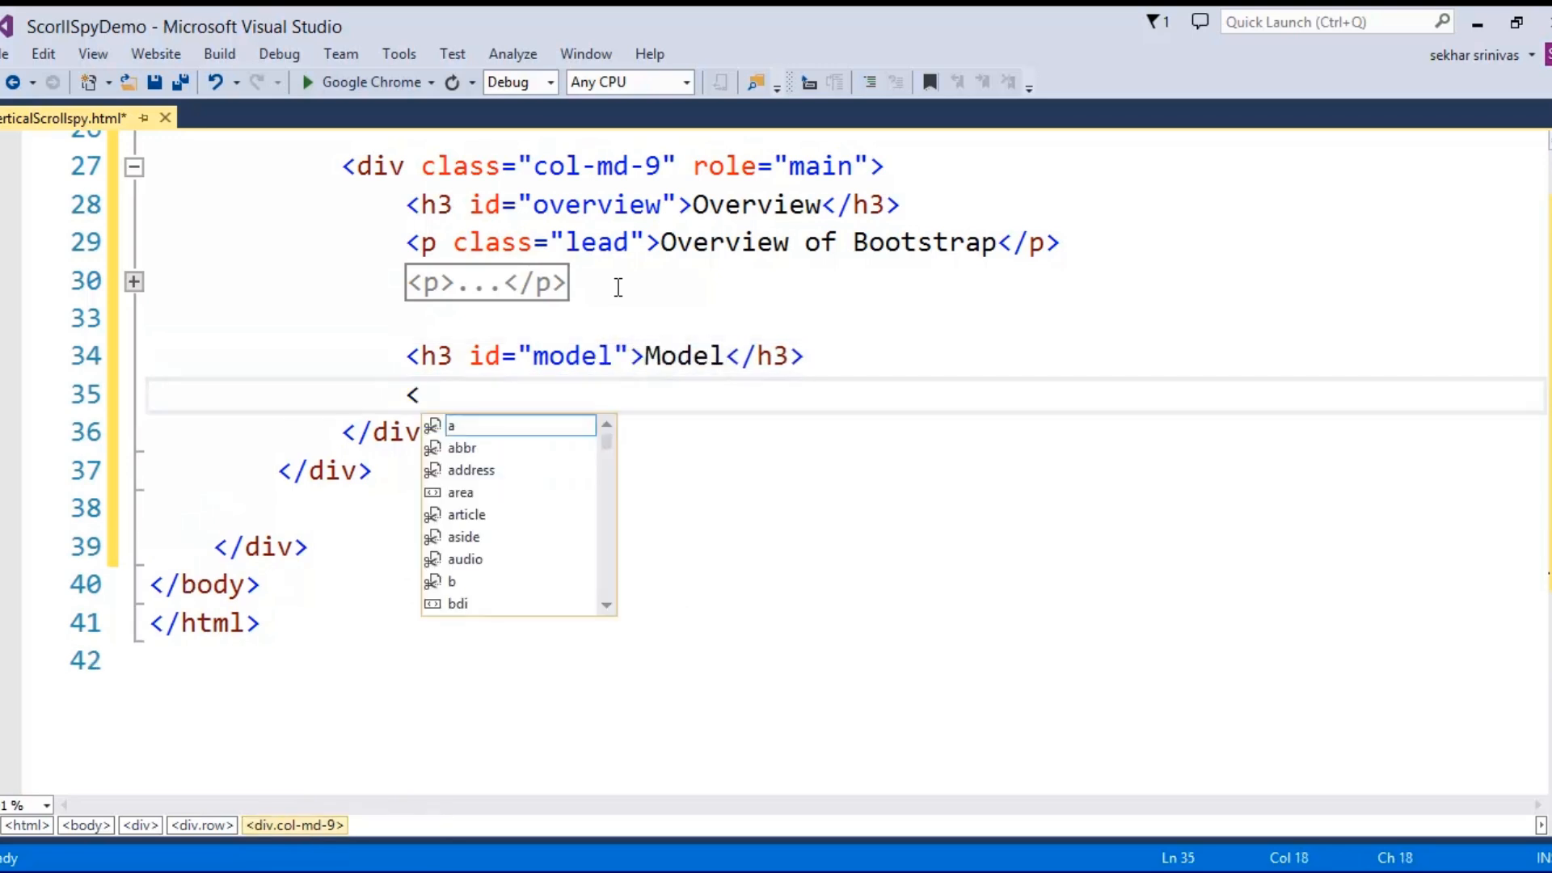
pyautogui.write('p class="lead"></p>')
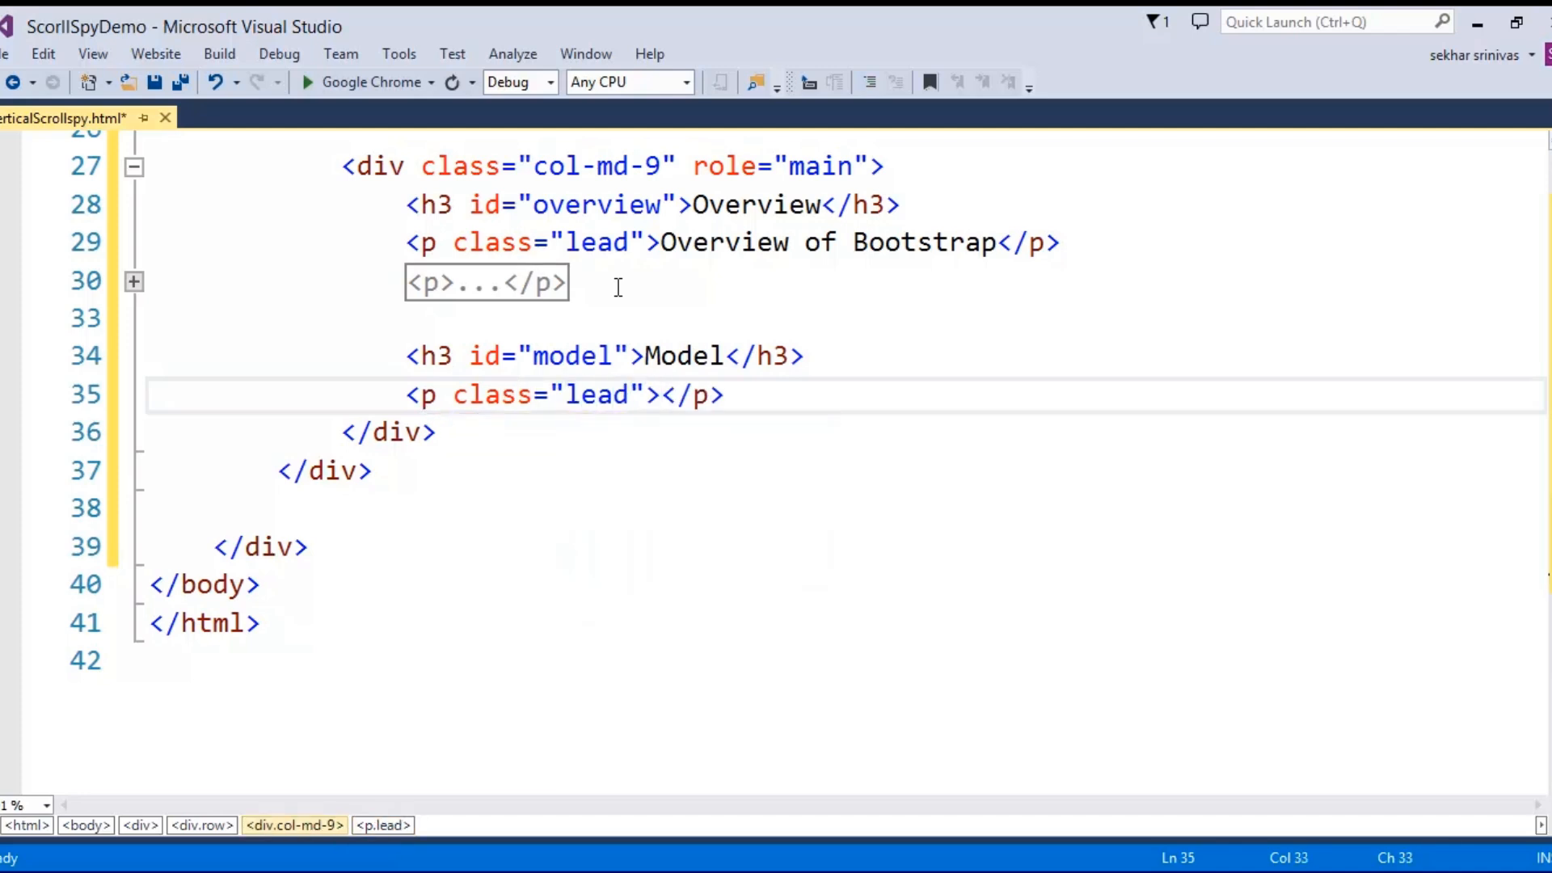
pyautogui.write('Understanding Model')
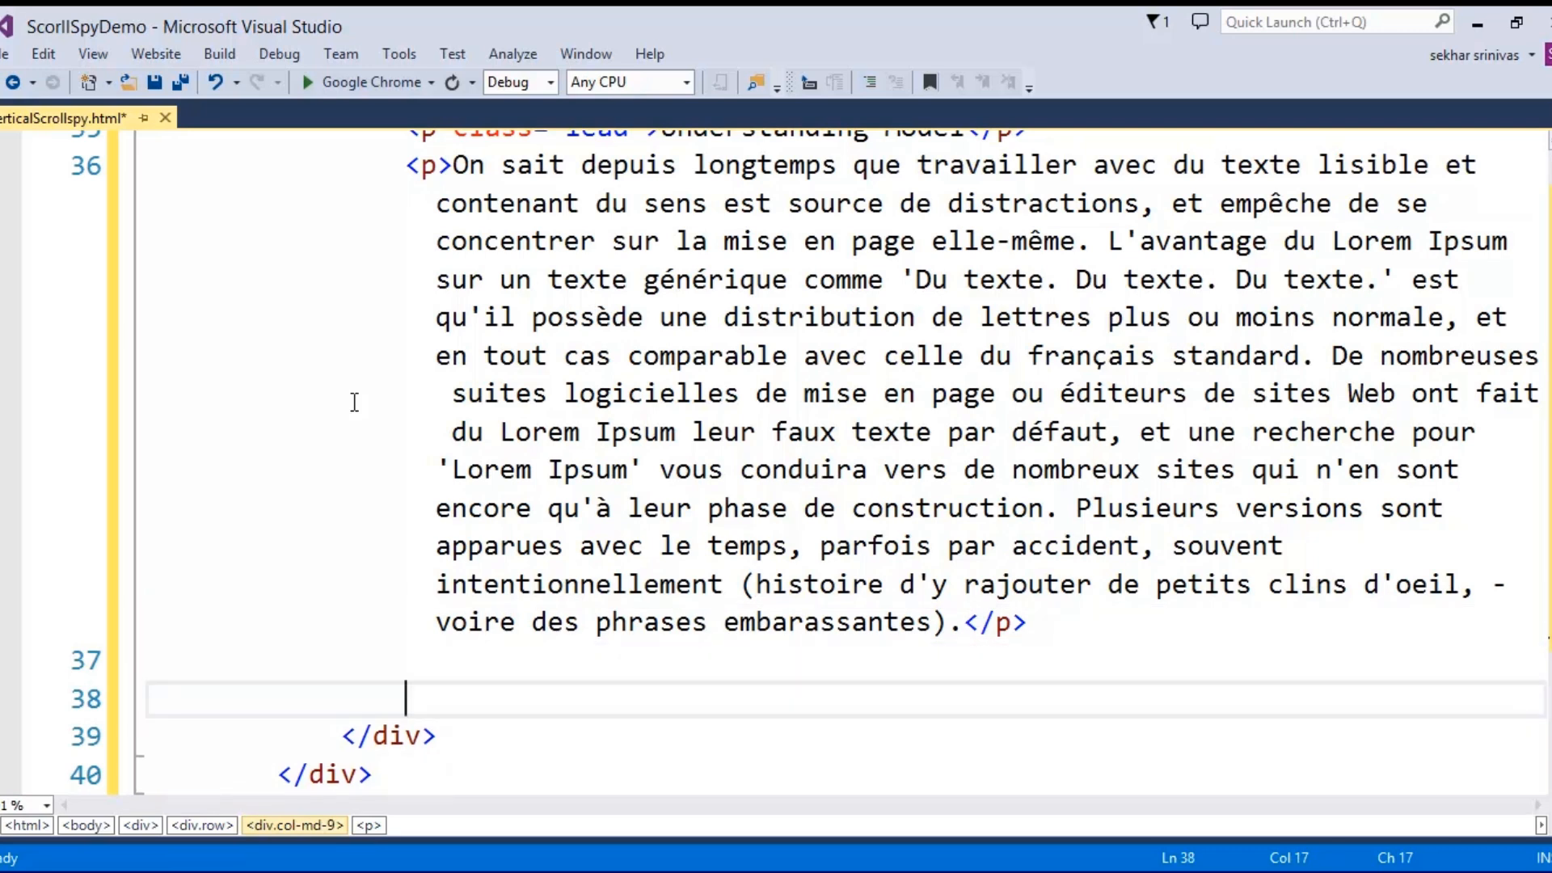
# Write <h3 id="tab">Tab</h3>, the lead line 'How to use Tab' and a lorem filler paragraph
pyautogui.write('<h3 id')
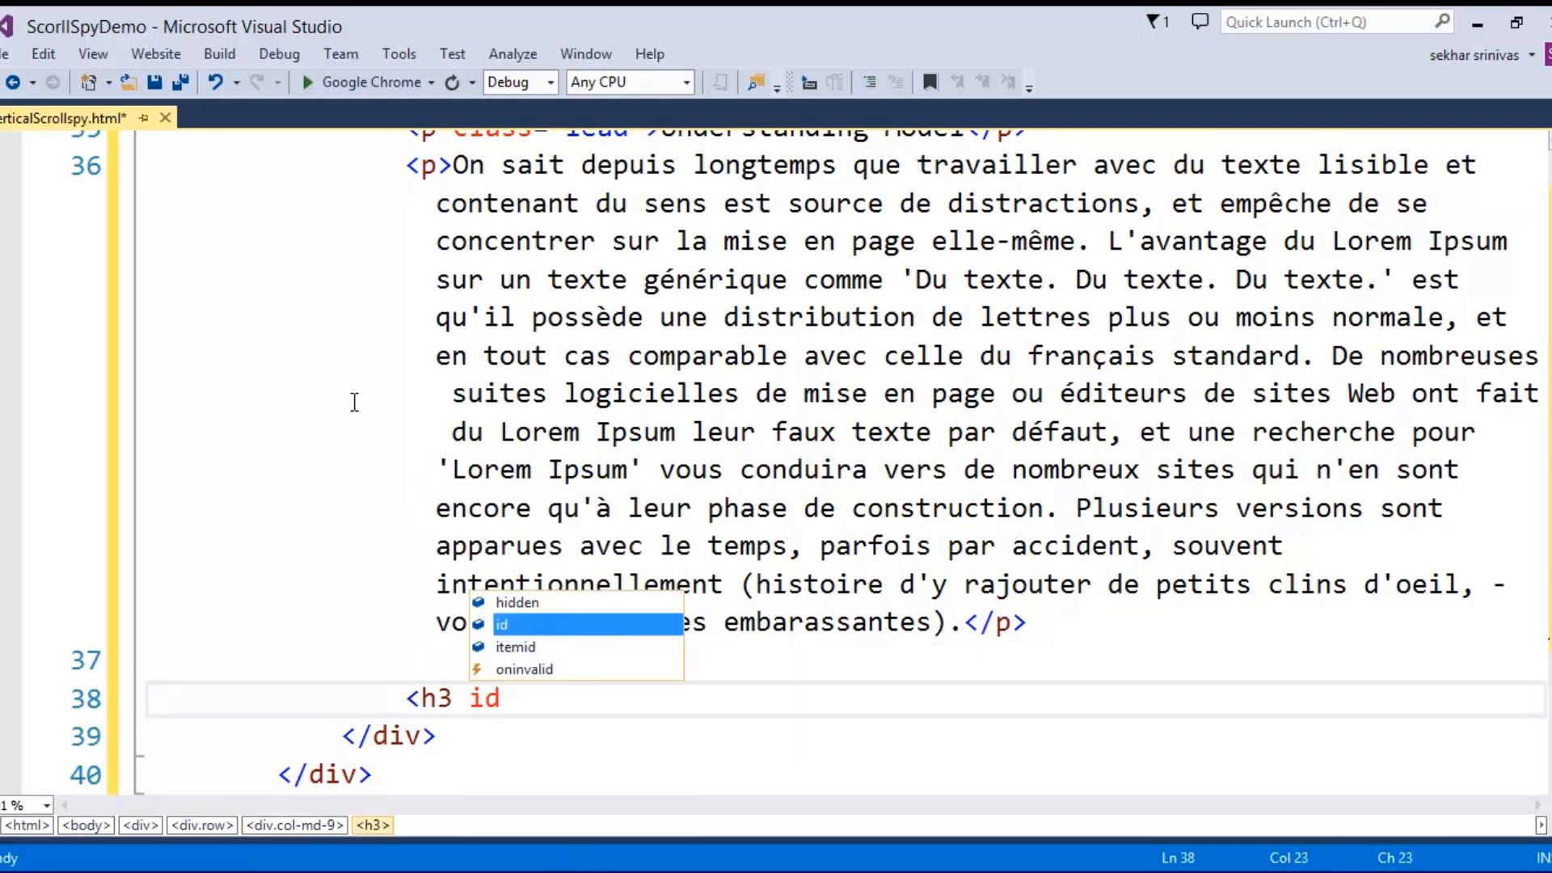
pyautogui.write('="tab"')
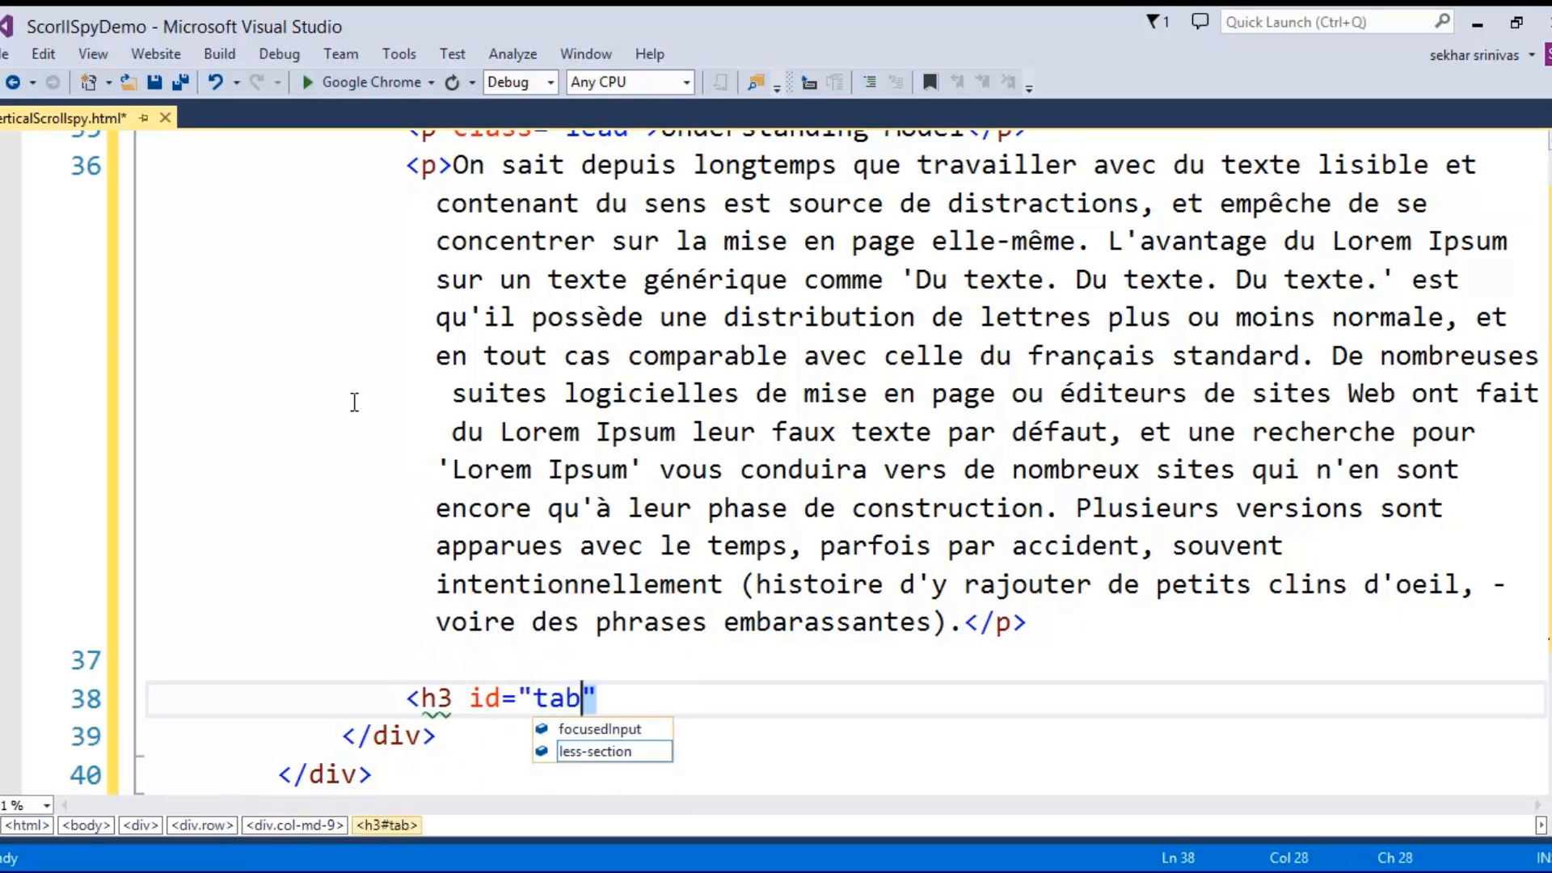
pyautogui.write('>Tab</h3>')
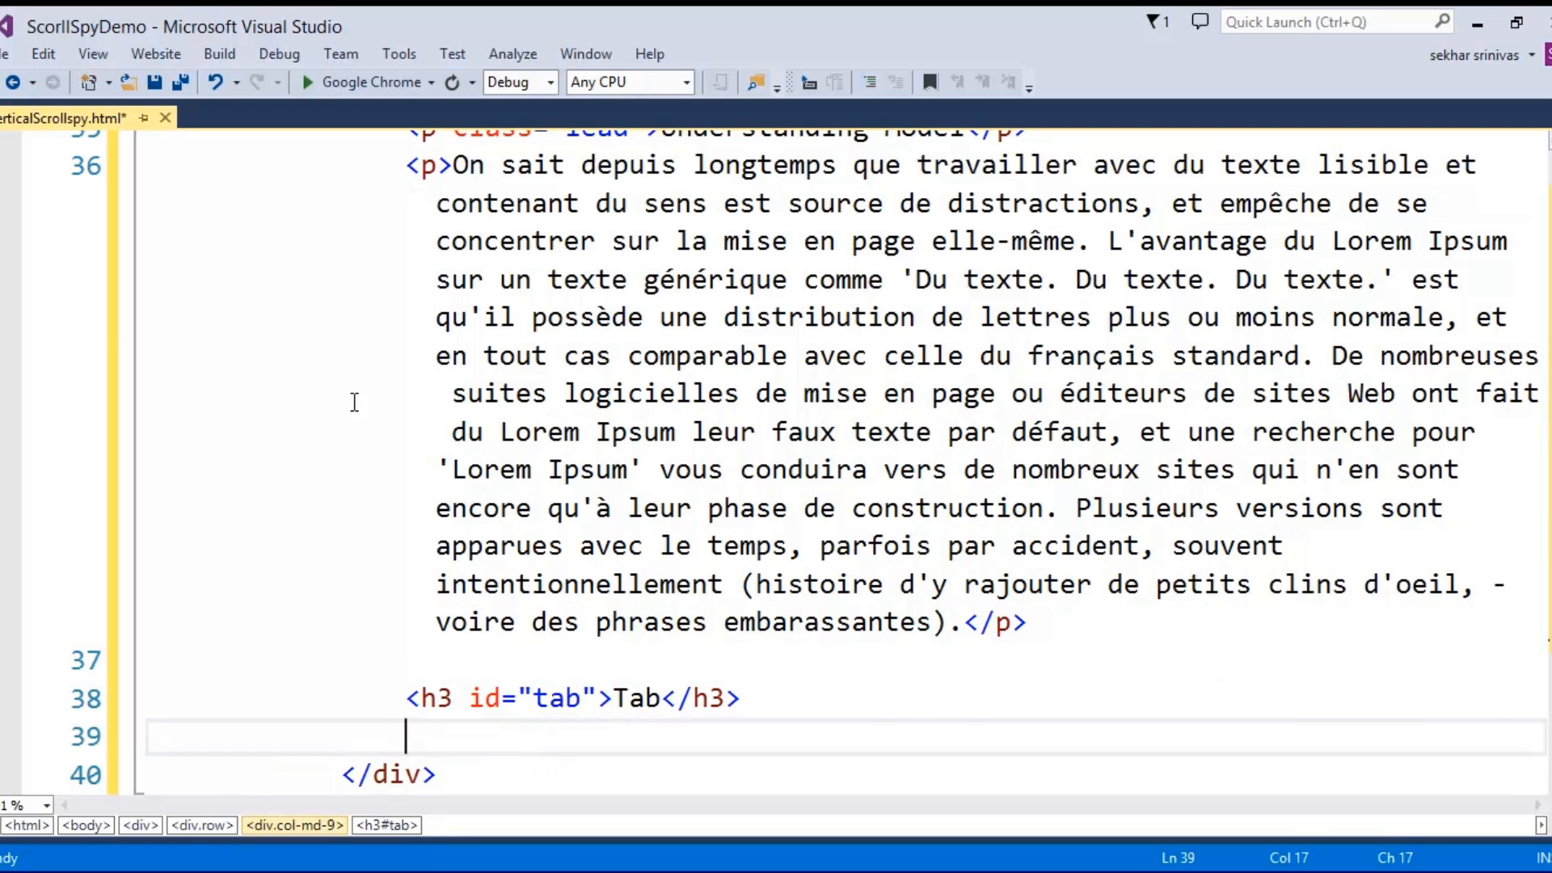
pyautogui.write('<p clas')
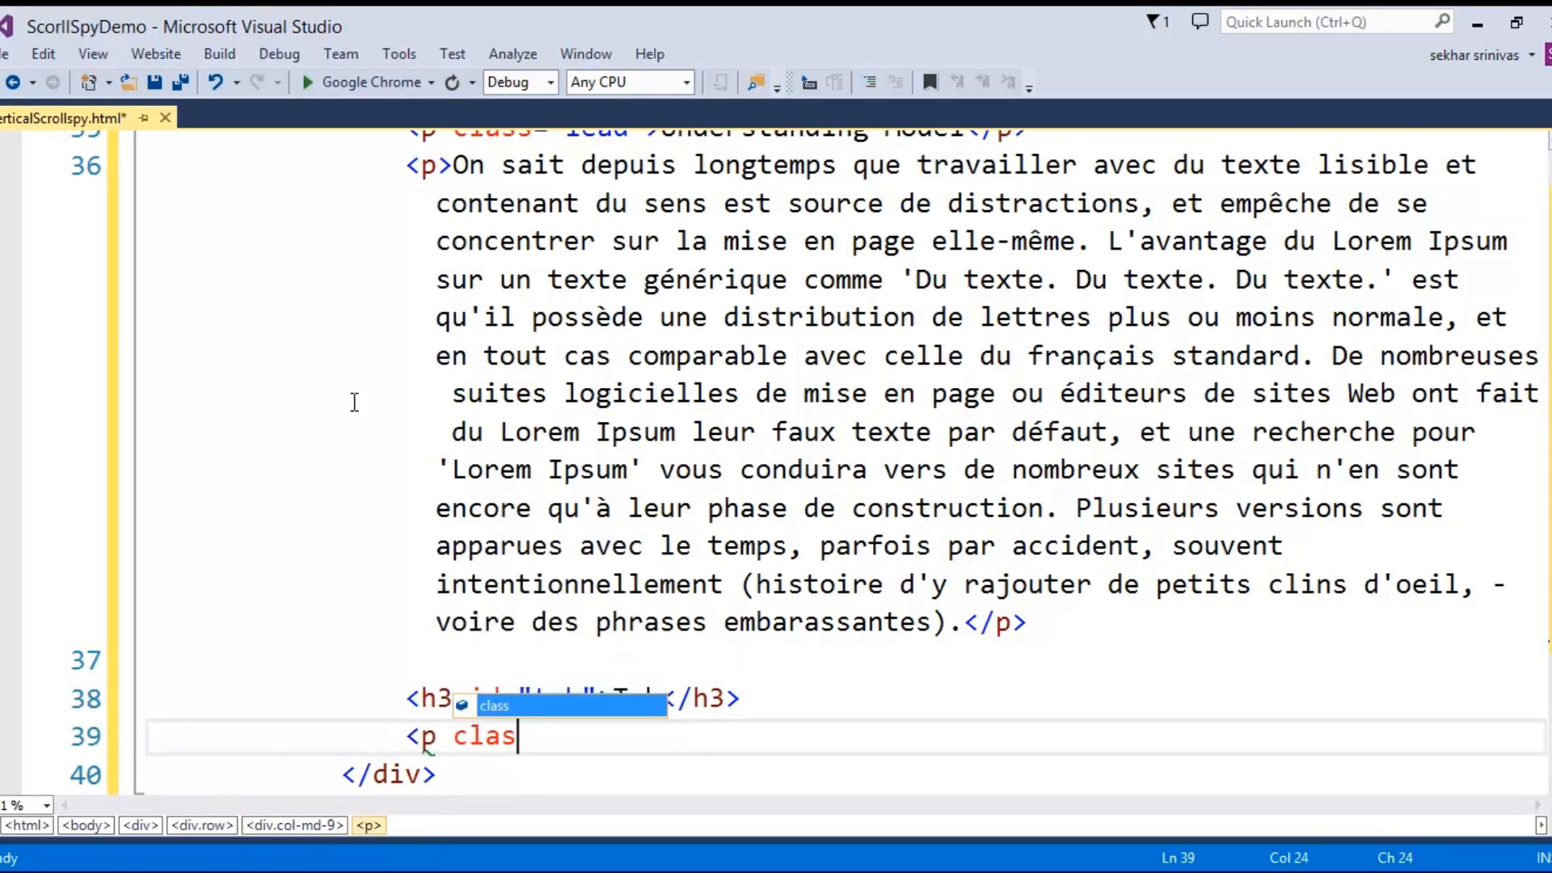
pyautogui.write('s="lead"></p>')
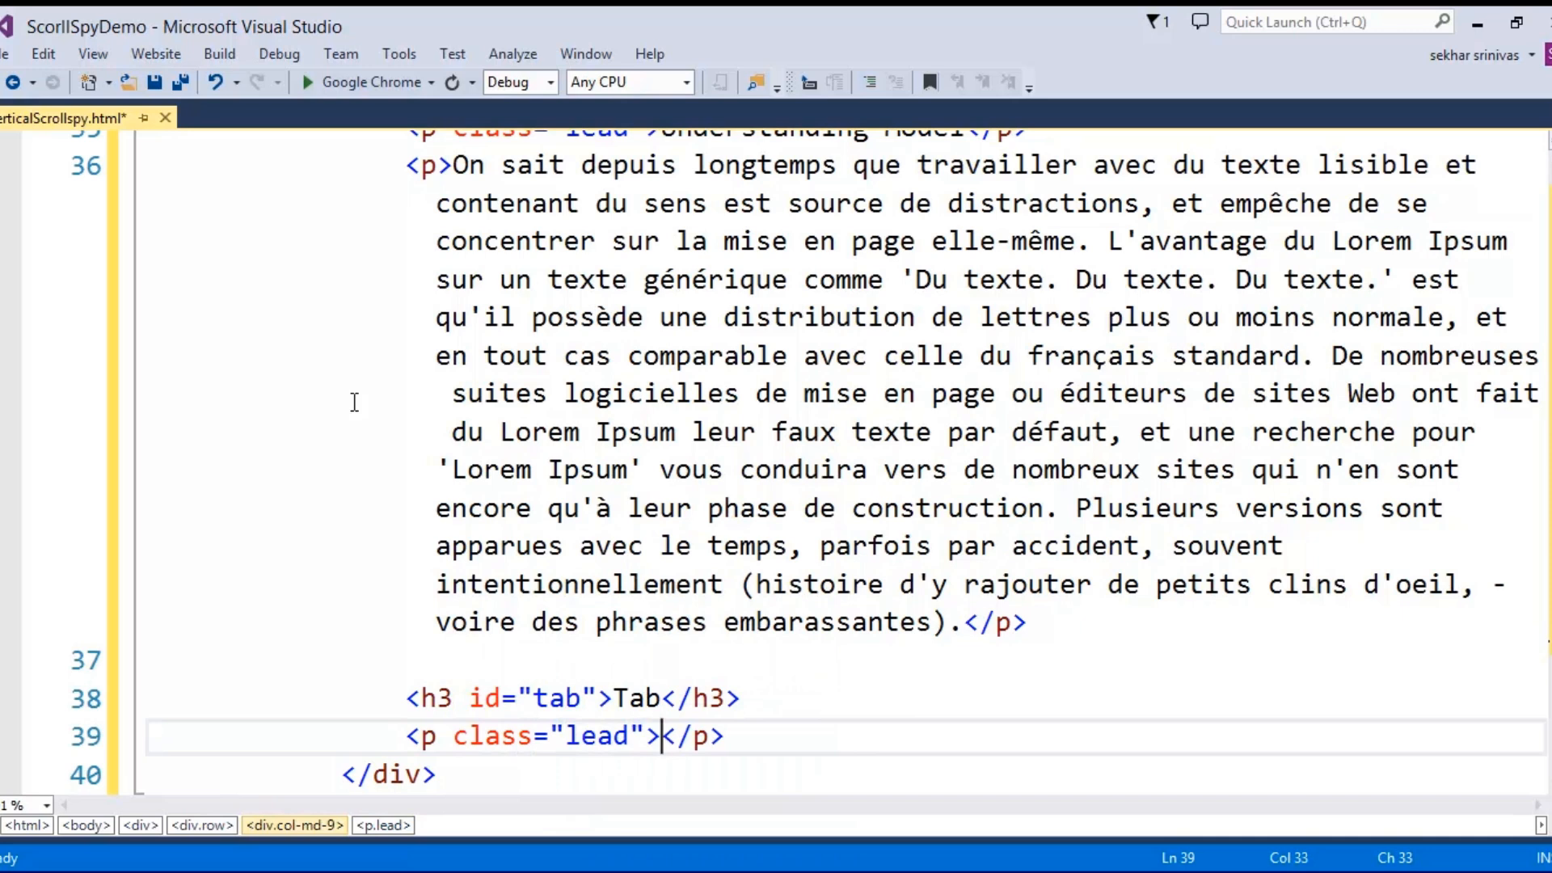
pyautogui.write('How to use Tab')
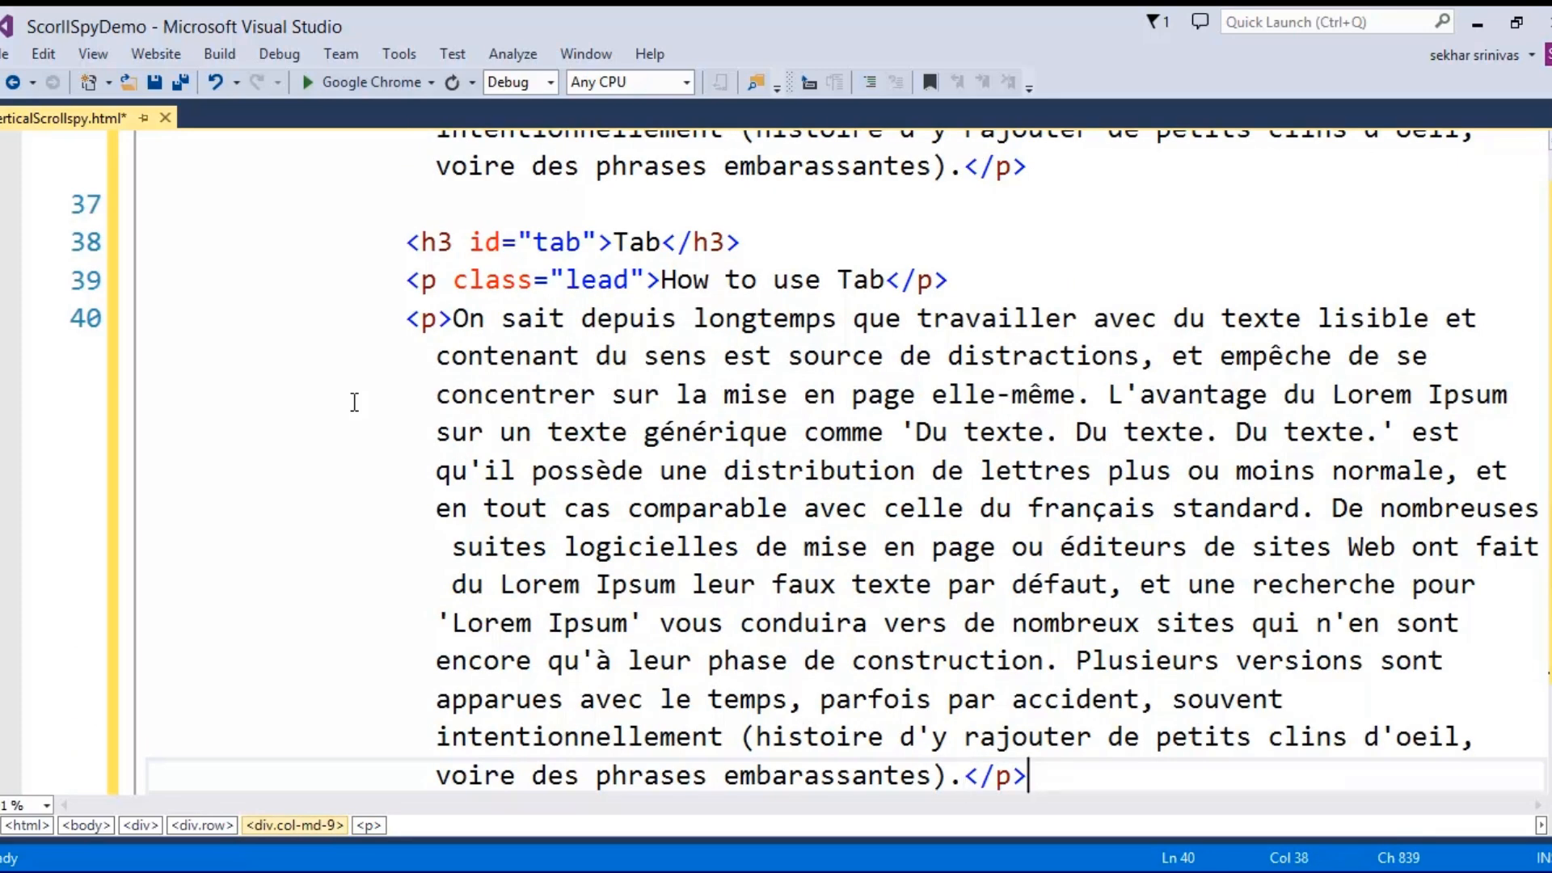
pyautogui.write('\\')
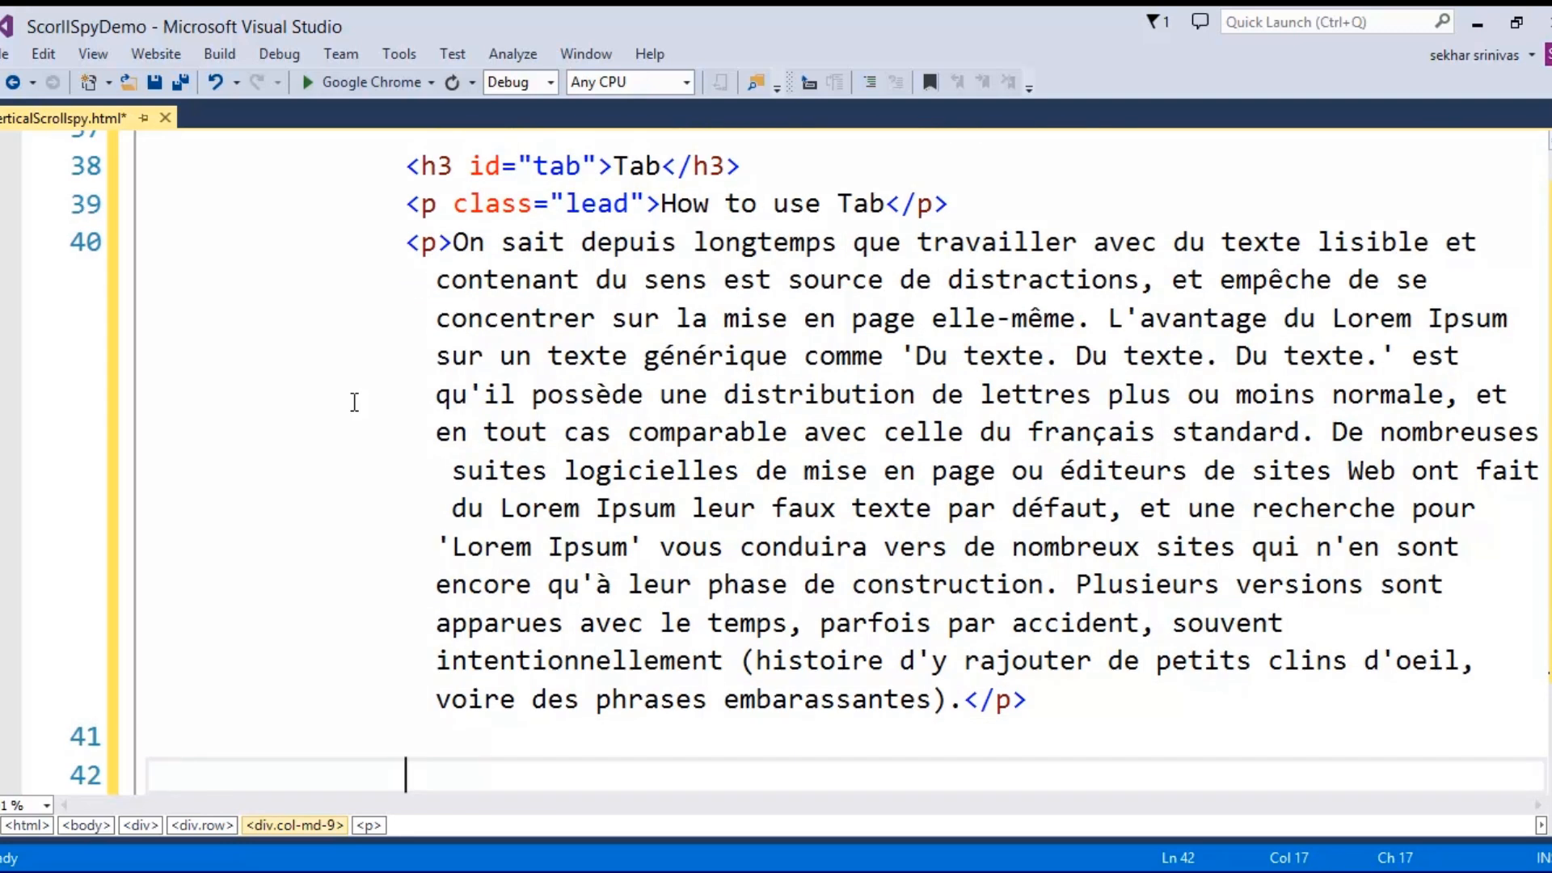
# Write <h3 id="scrollspy">Scroll Spy</h3>, the lead 'Using Bootstrap Scroll Spy' and a filler paragraph
pyautogui.write('<h3')
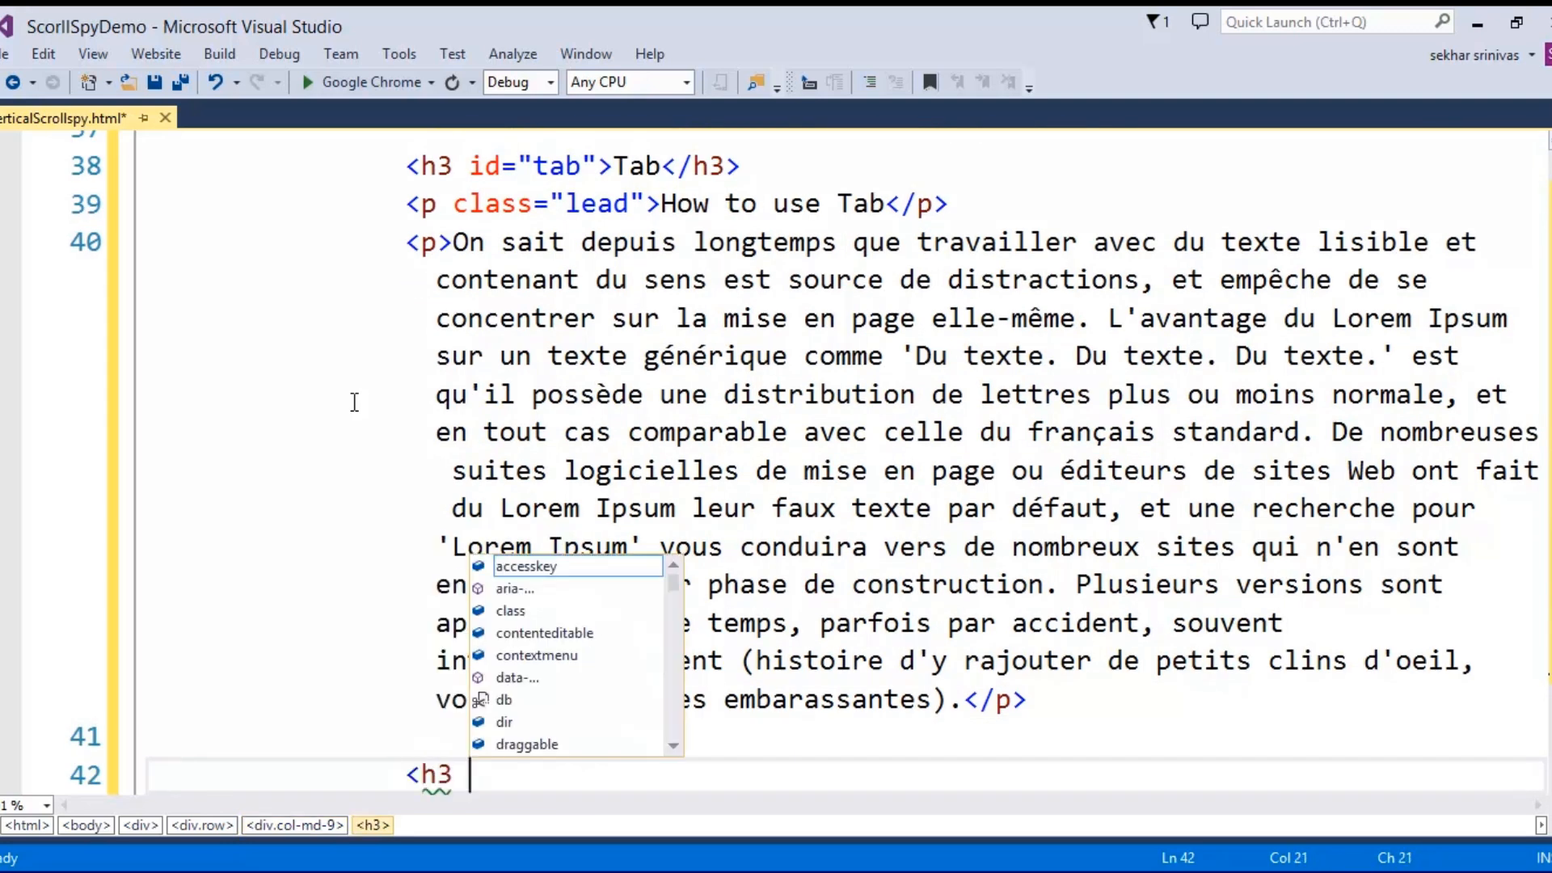
pyautogui.write('id="sc')
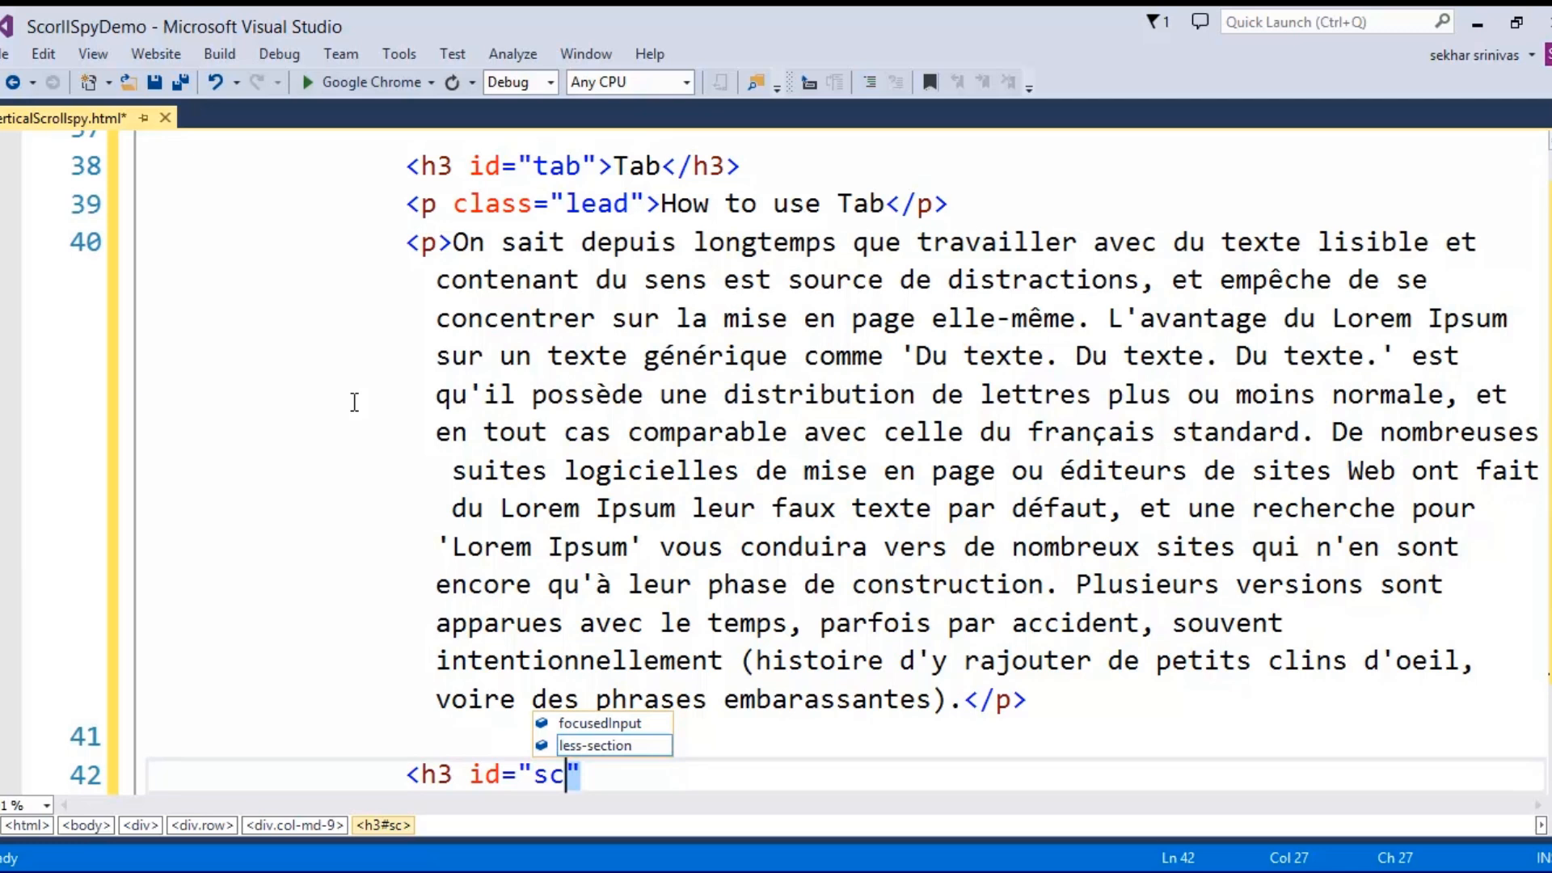
pyautogui.write('rollspy')
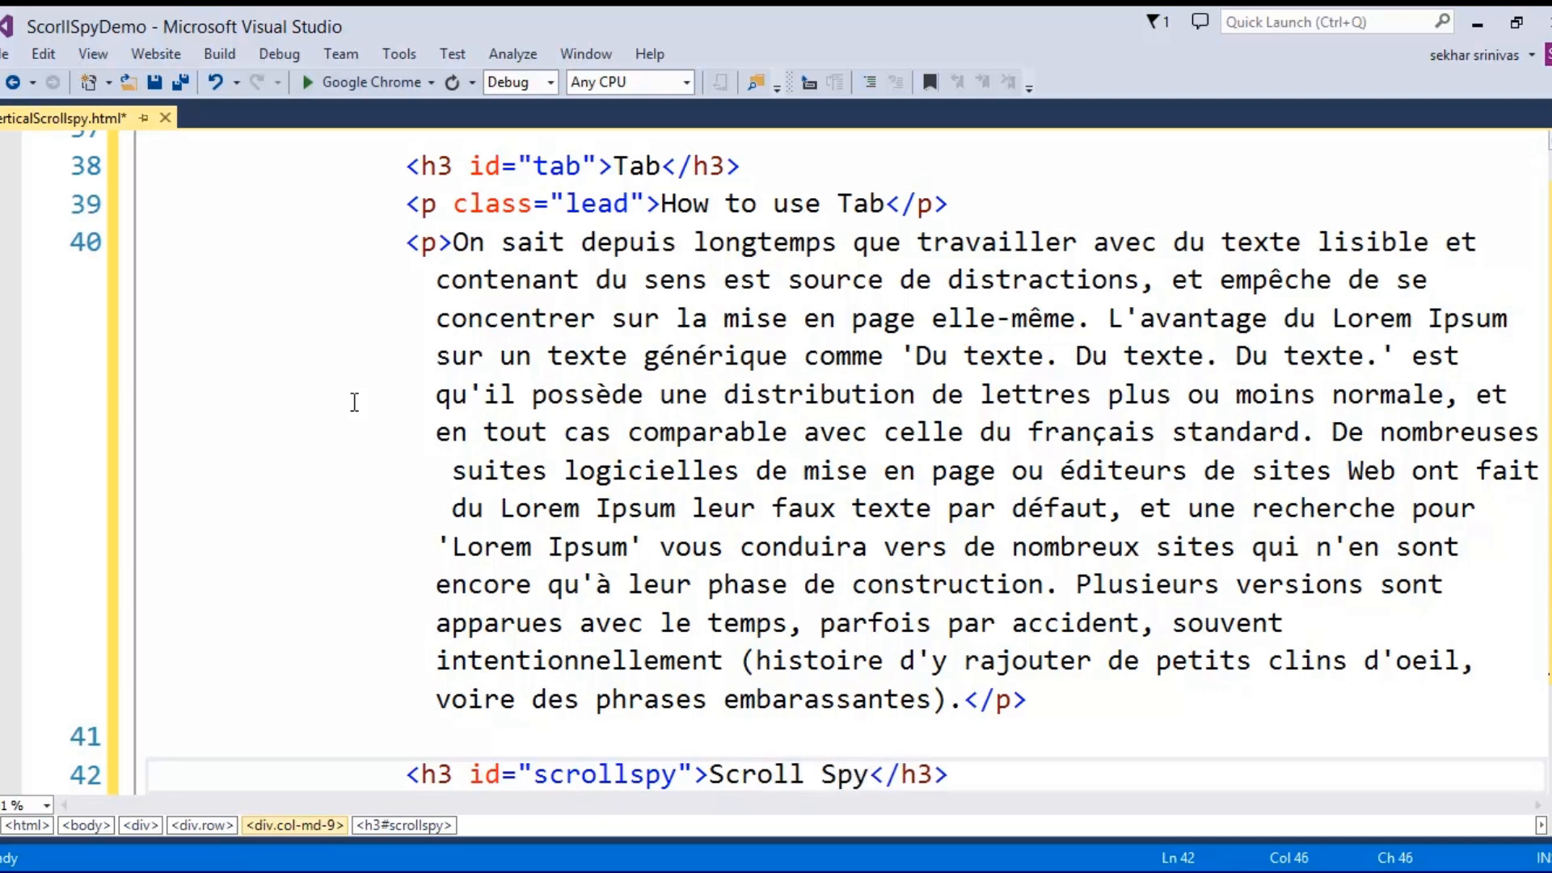
pyautogui.write('<p class="lead"></p>')
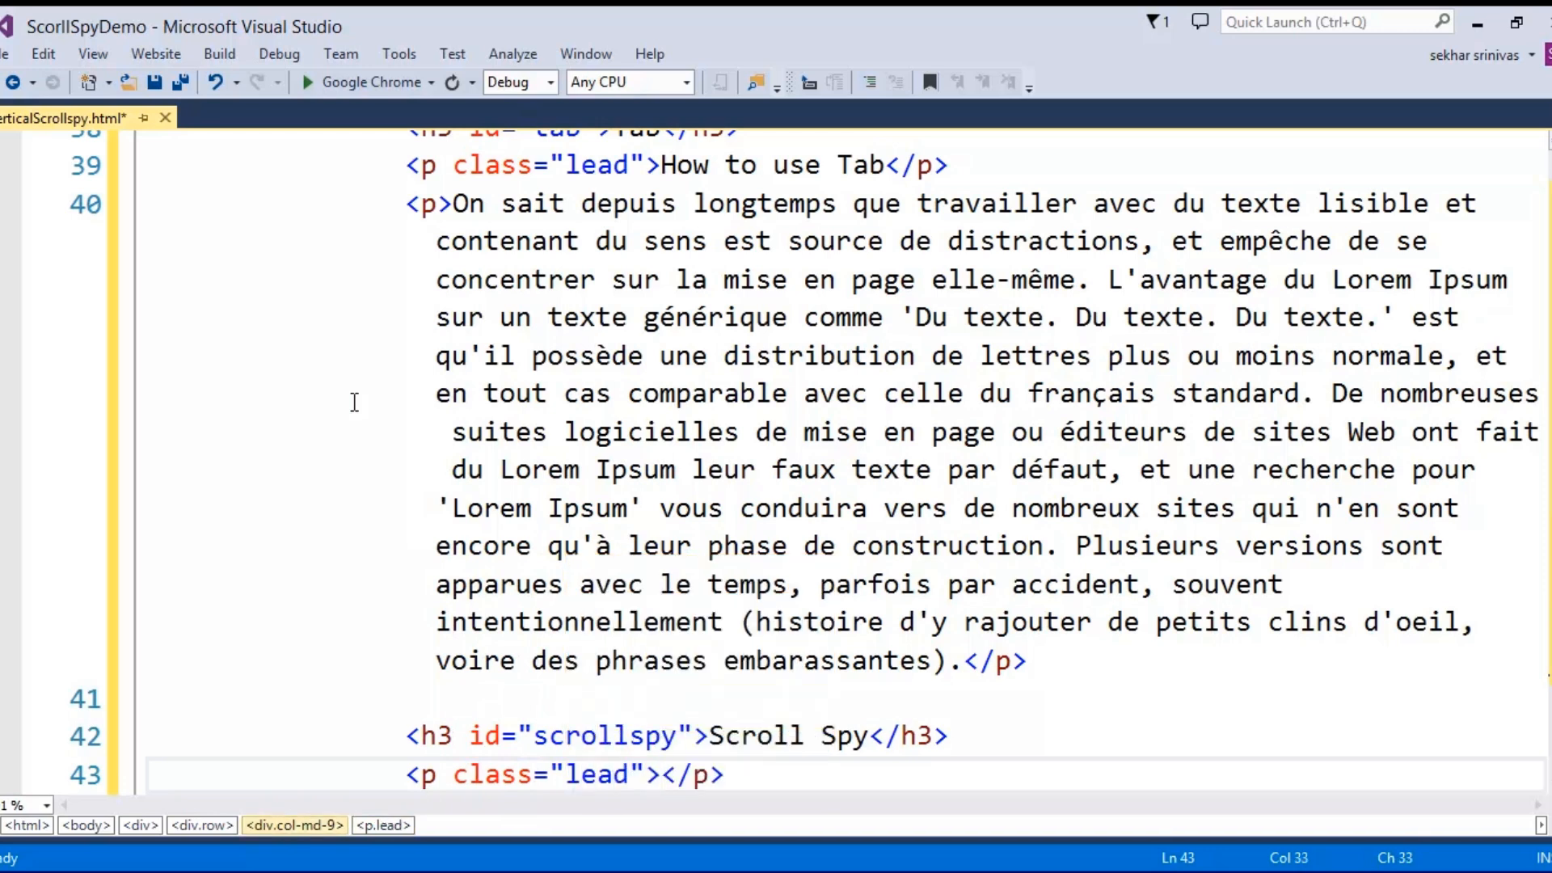
pyautogui.write('U')
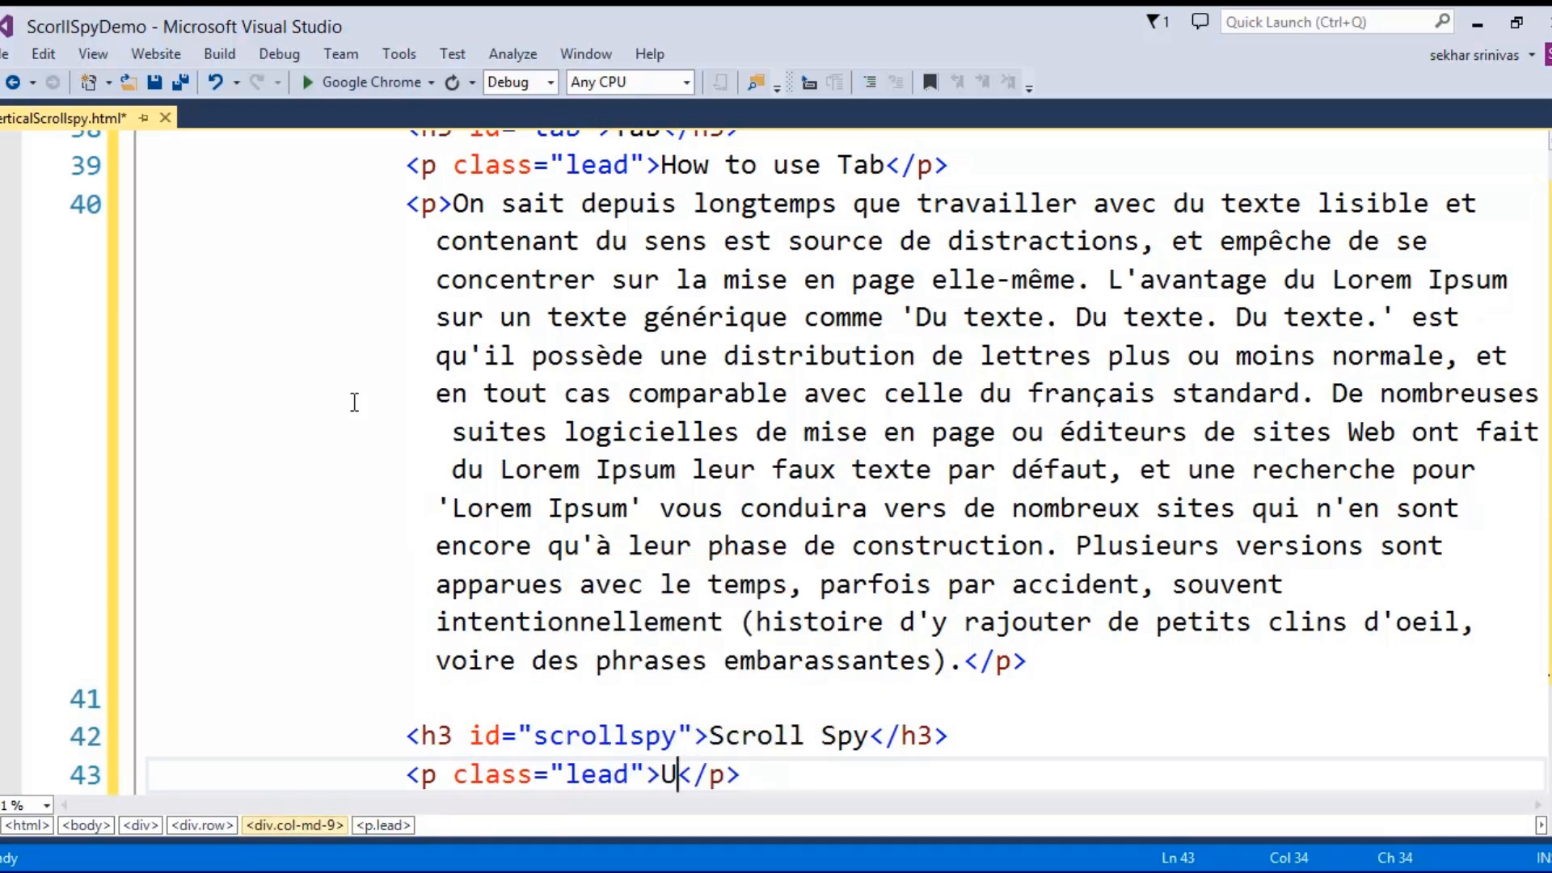
pyautogui.write('sing Bootstrap Scroll Spy')
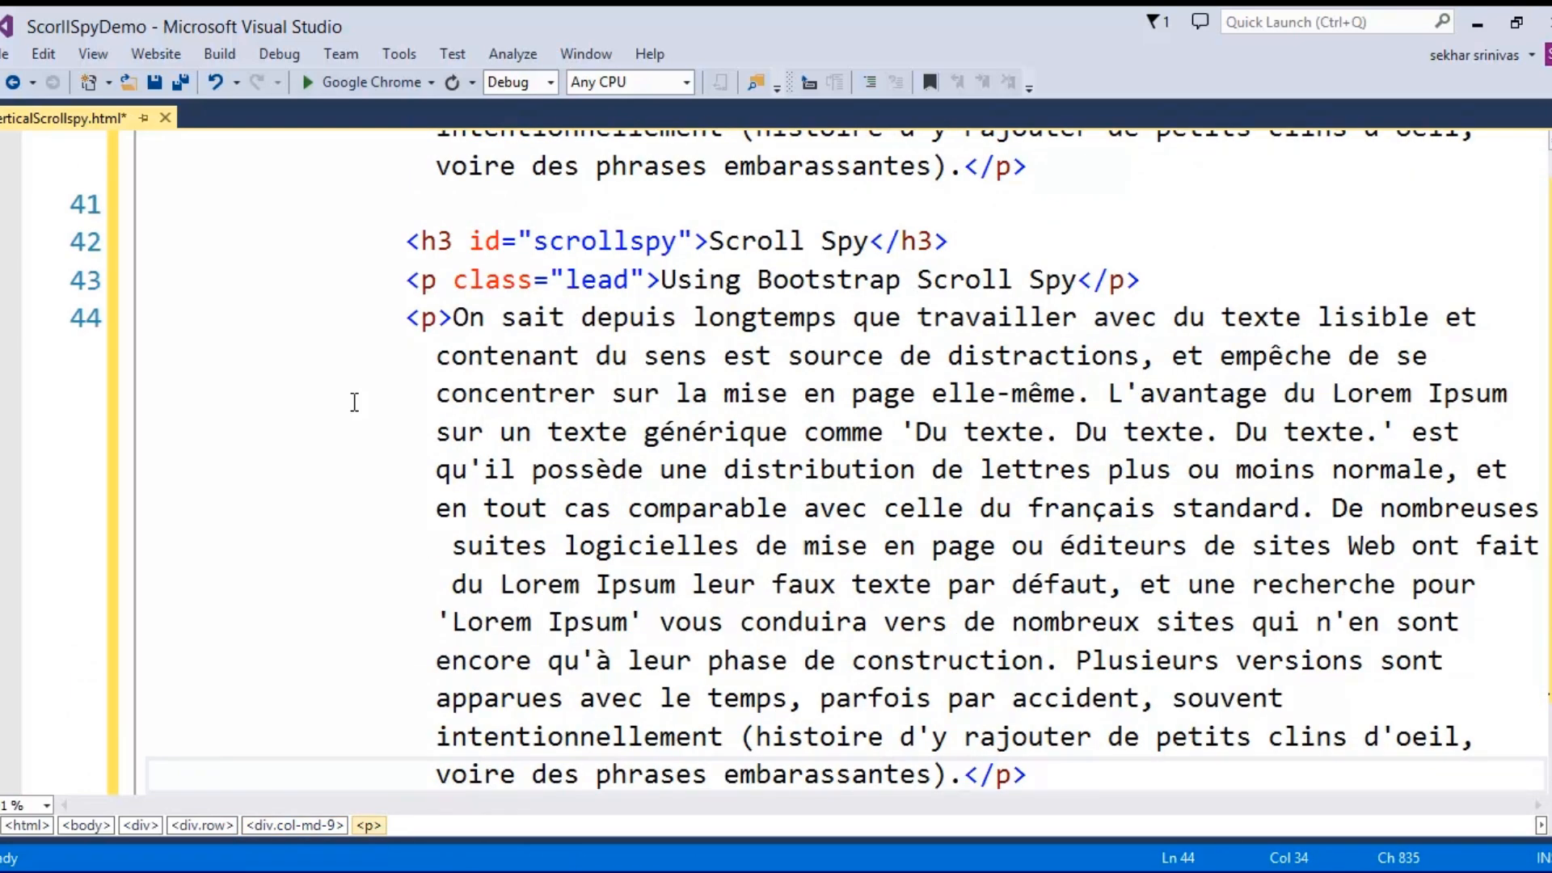
# Scroll to the end of the file and link css/docs.css as a stylesheet before </body>
pyautogui.scroll(-3)
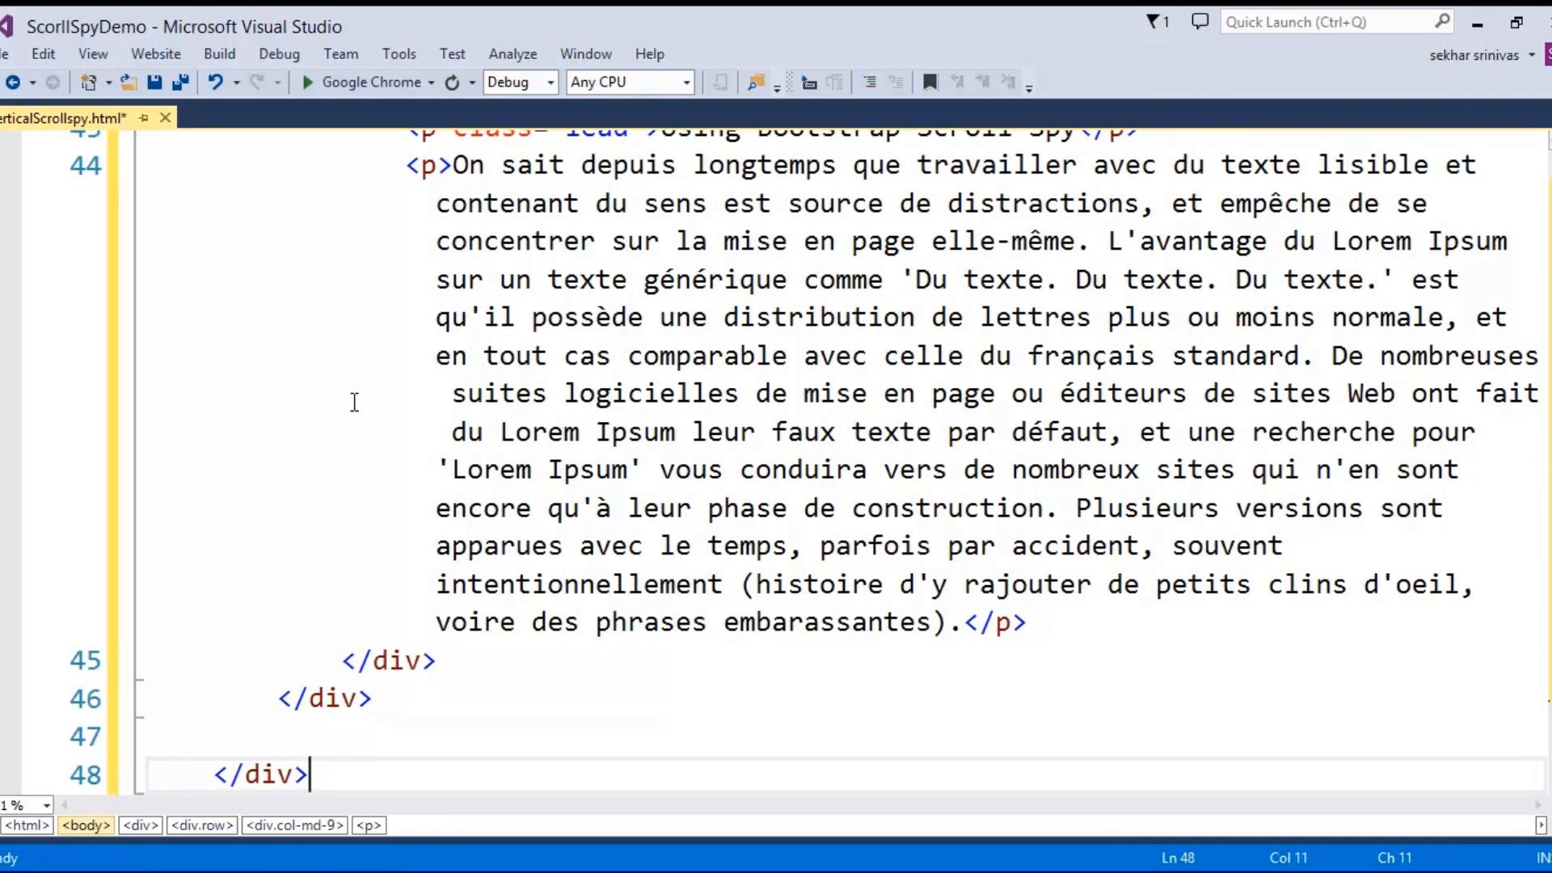
pyautogui.scroll(-3)
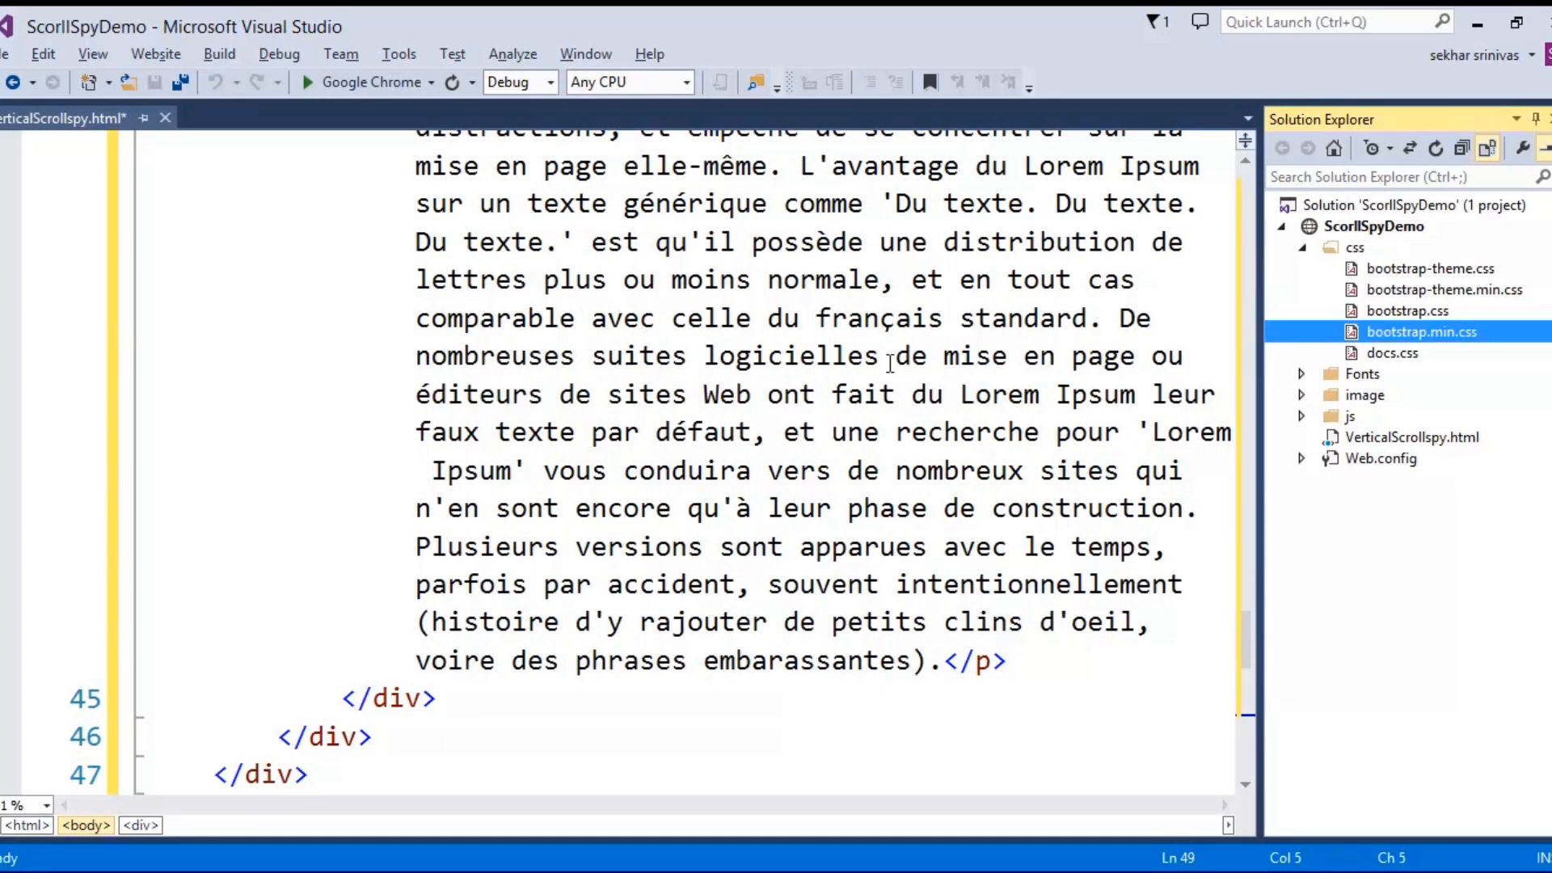
pyautogui.scroll(-3)
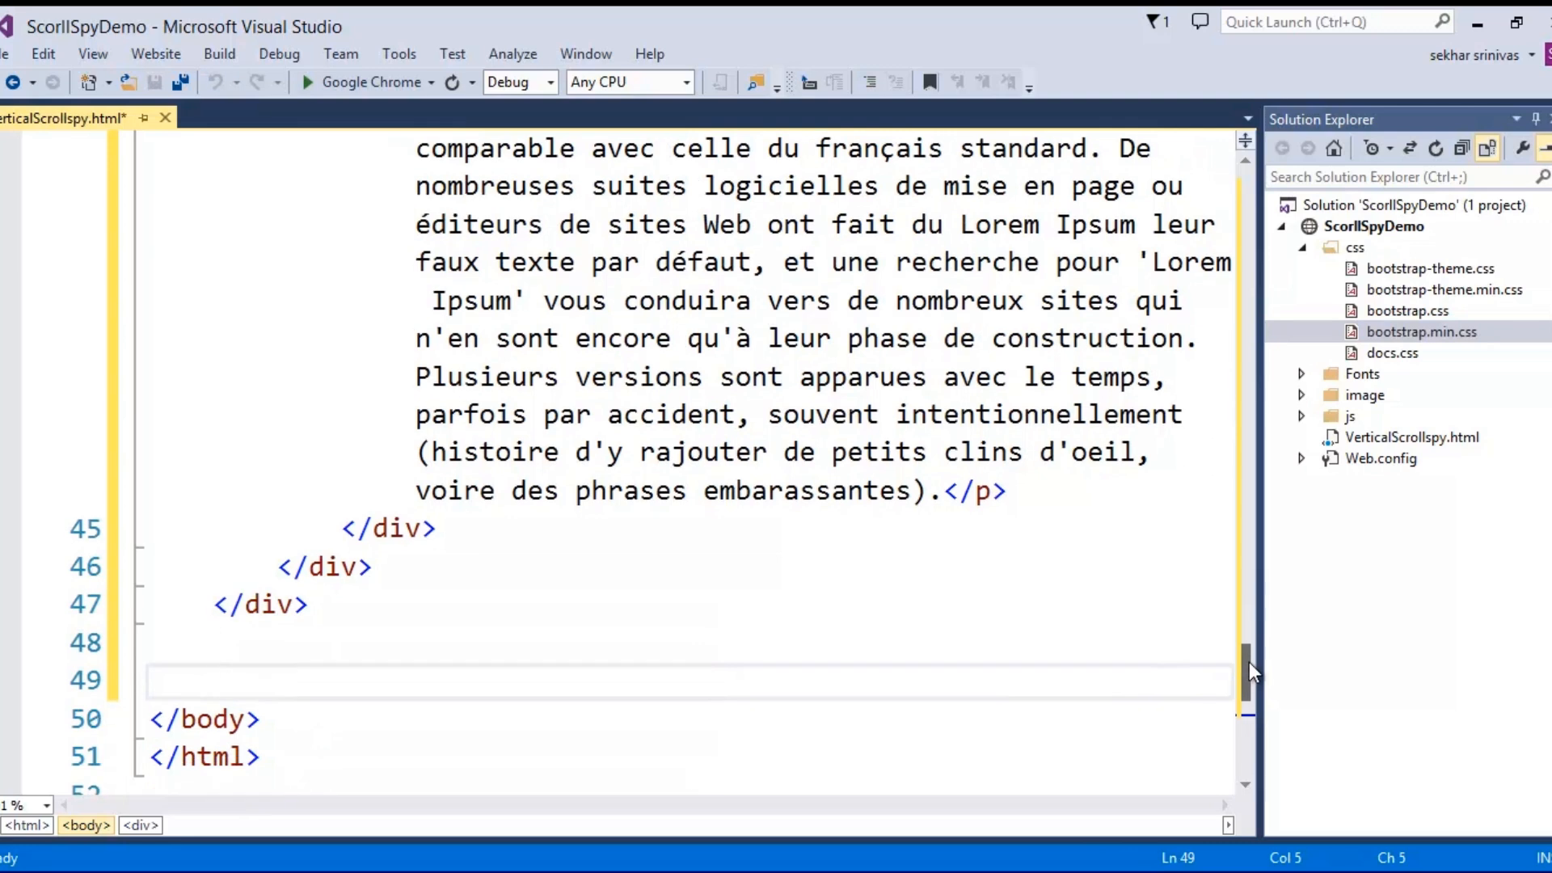
pyautogui.click(1392, 352)
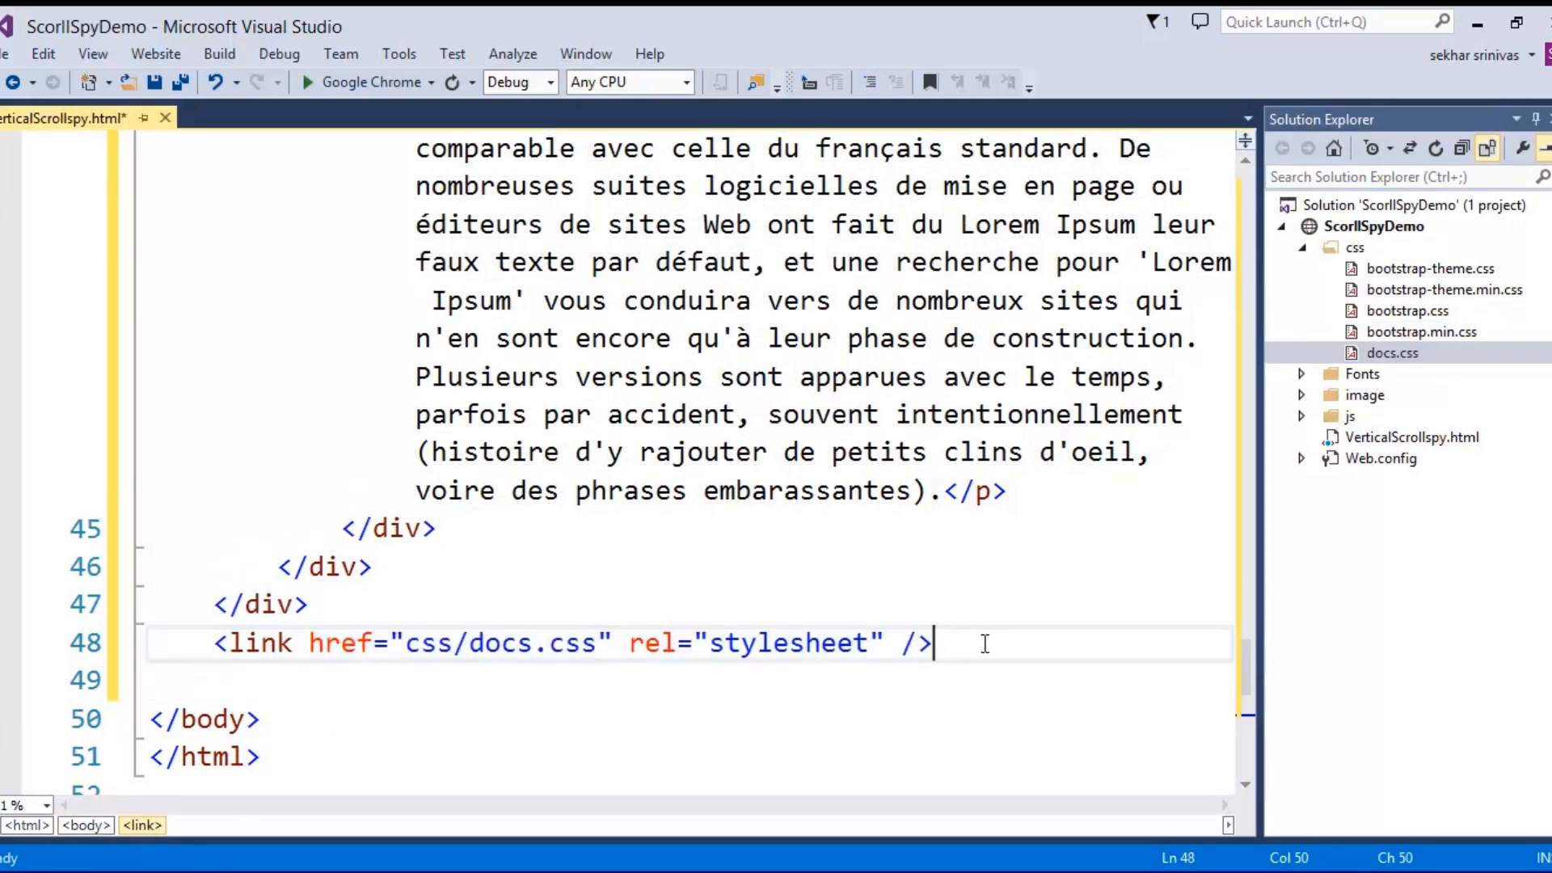
# Add script tags for js/jquery.js, js/bootstrap.js and js/application.js after the docs.css link
pyautogui.press('enter')
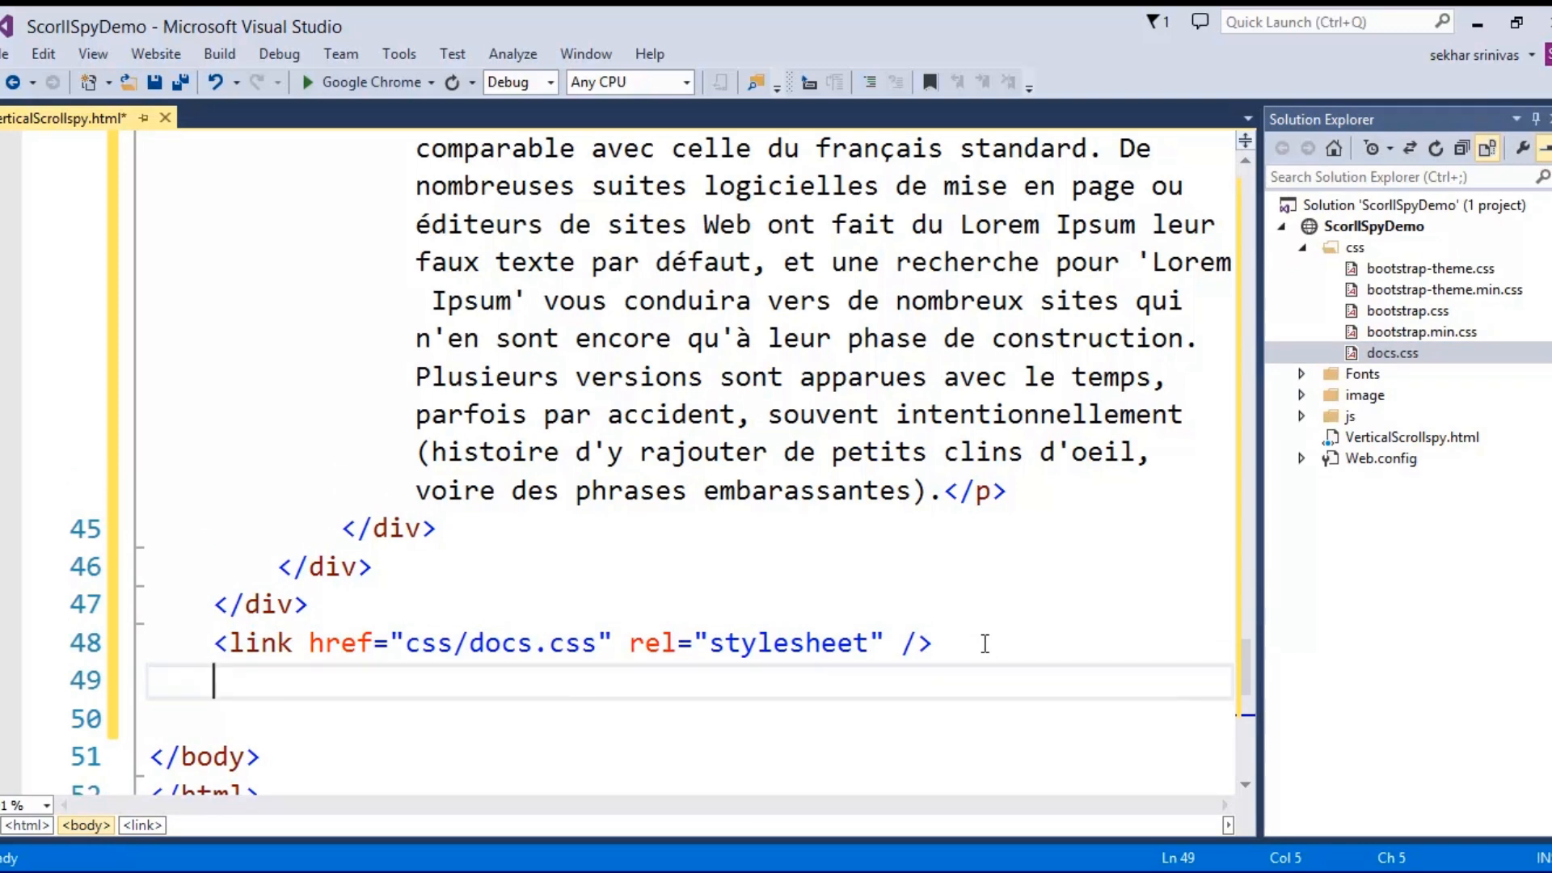
pyautogui.click(1303, 415)
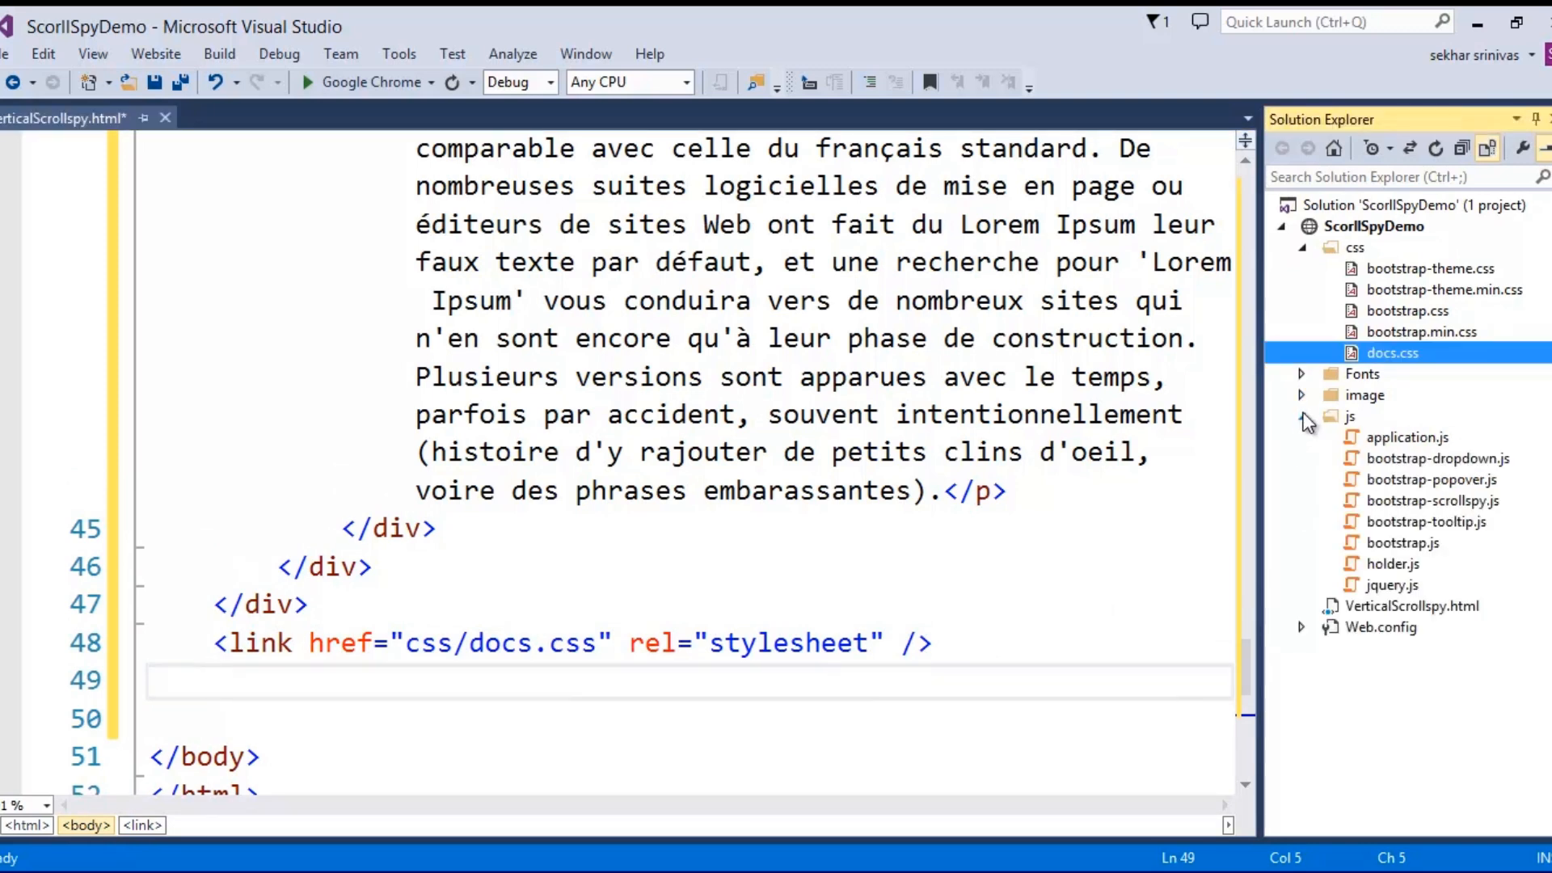
pyautogui.click(1392, 585)
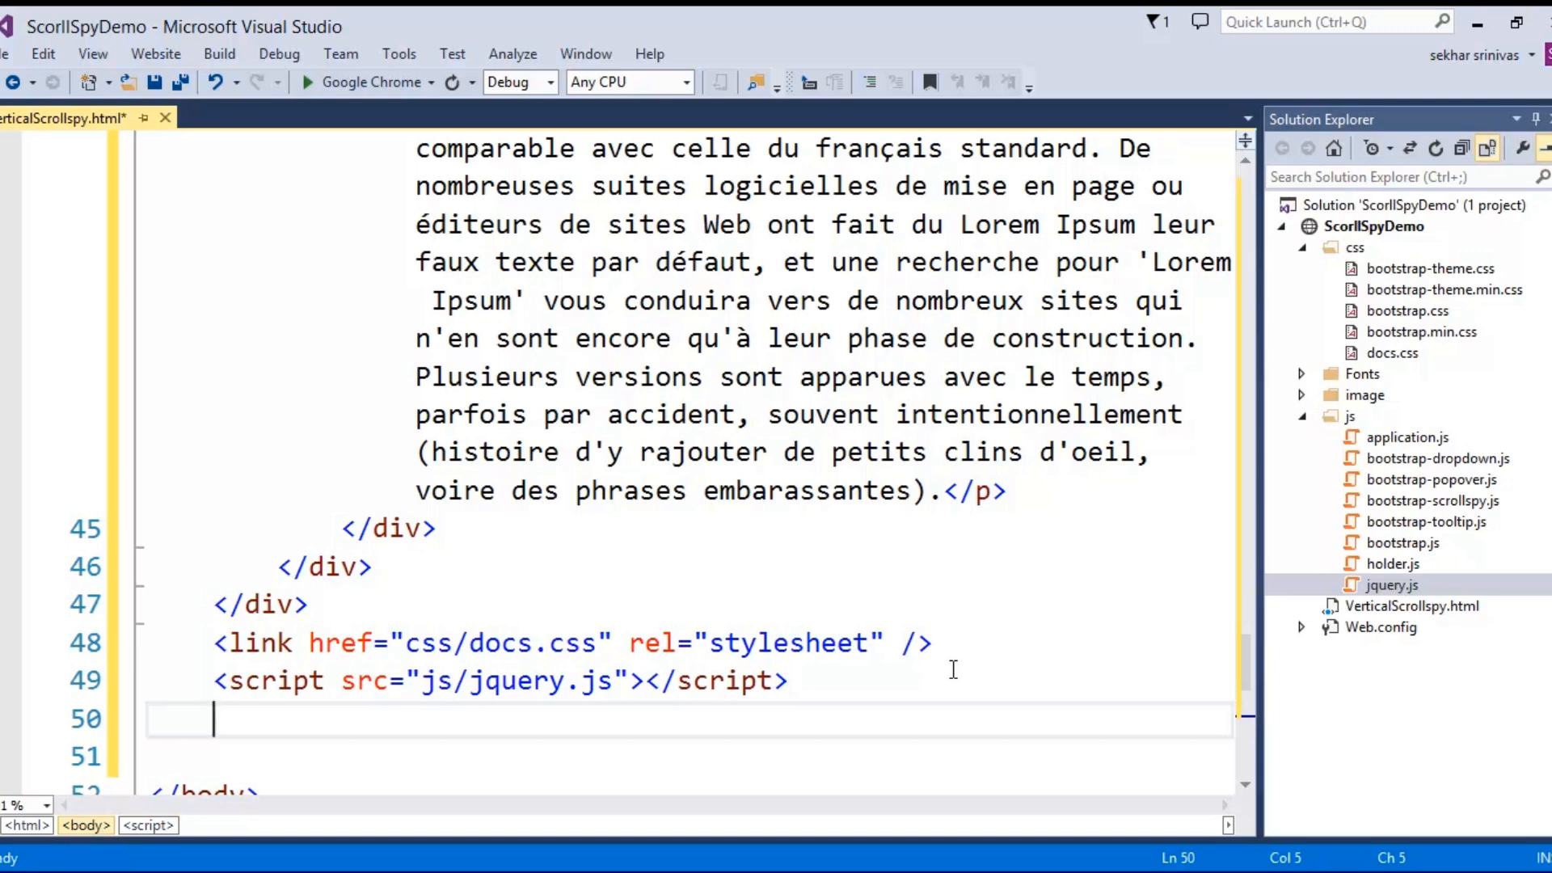
pyautogui.click(1402, 544)
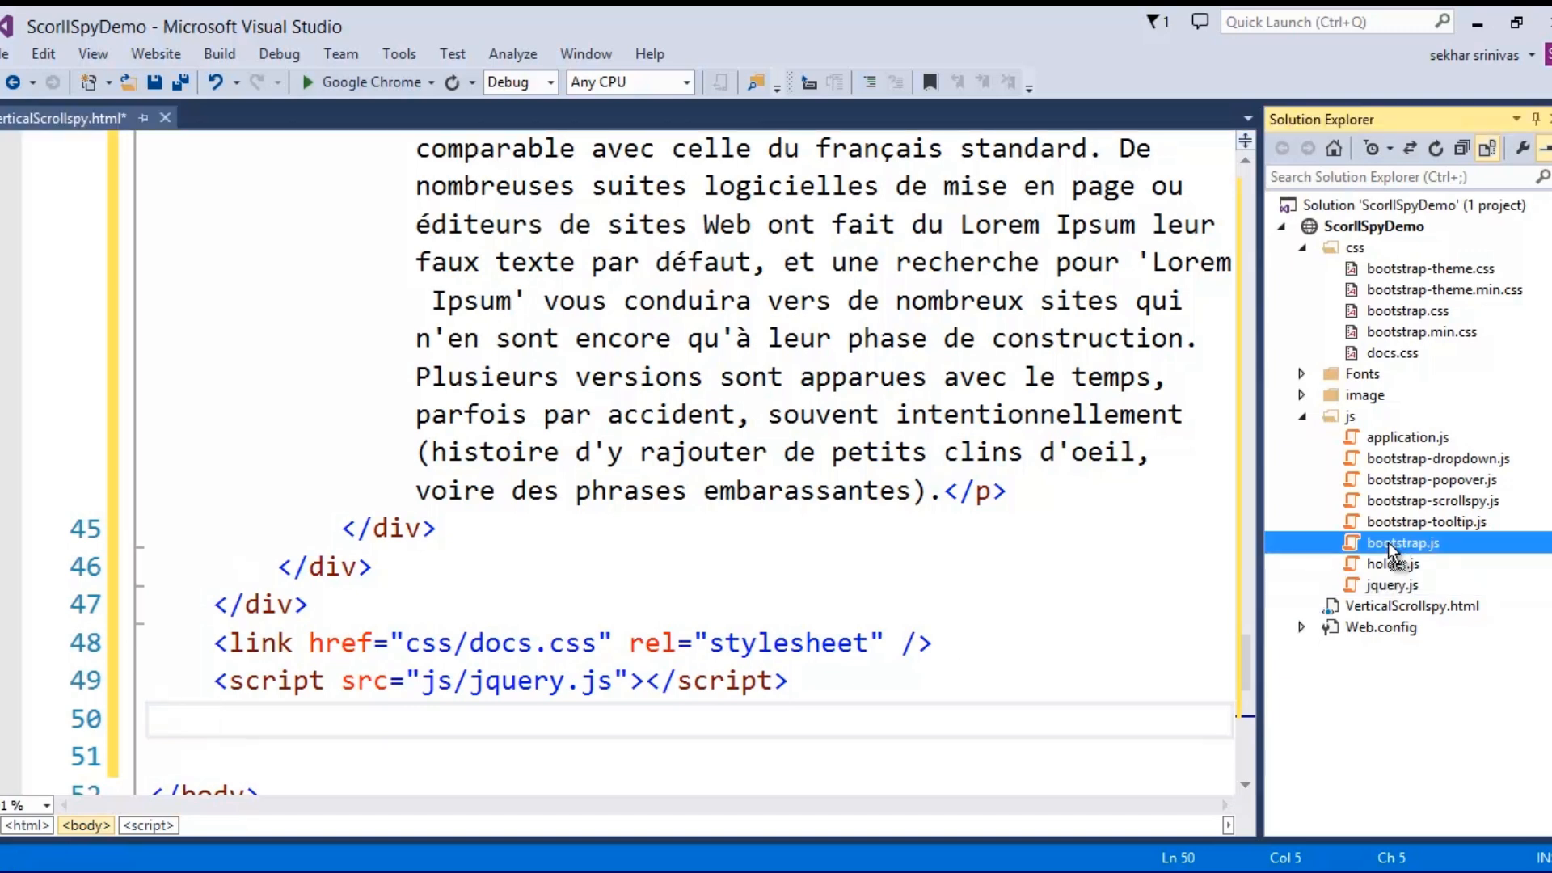
pyautogui.write('<script src="js/bootstrap.js"></script>')
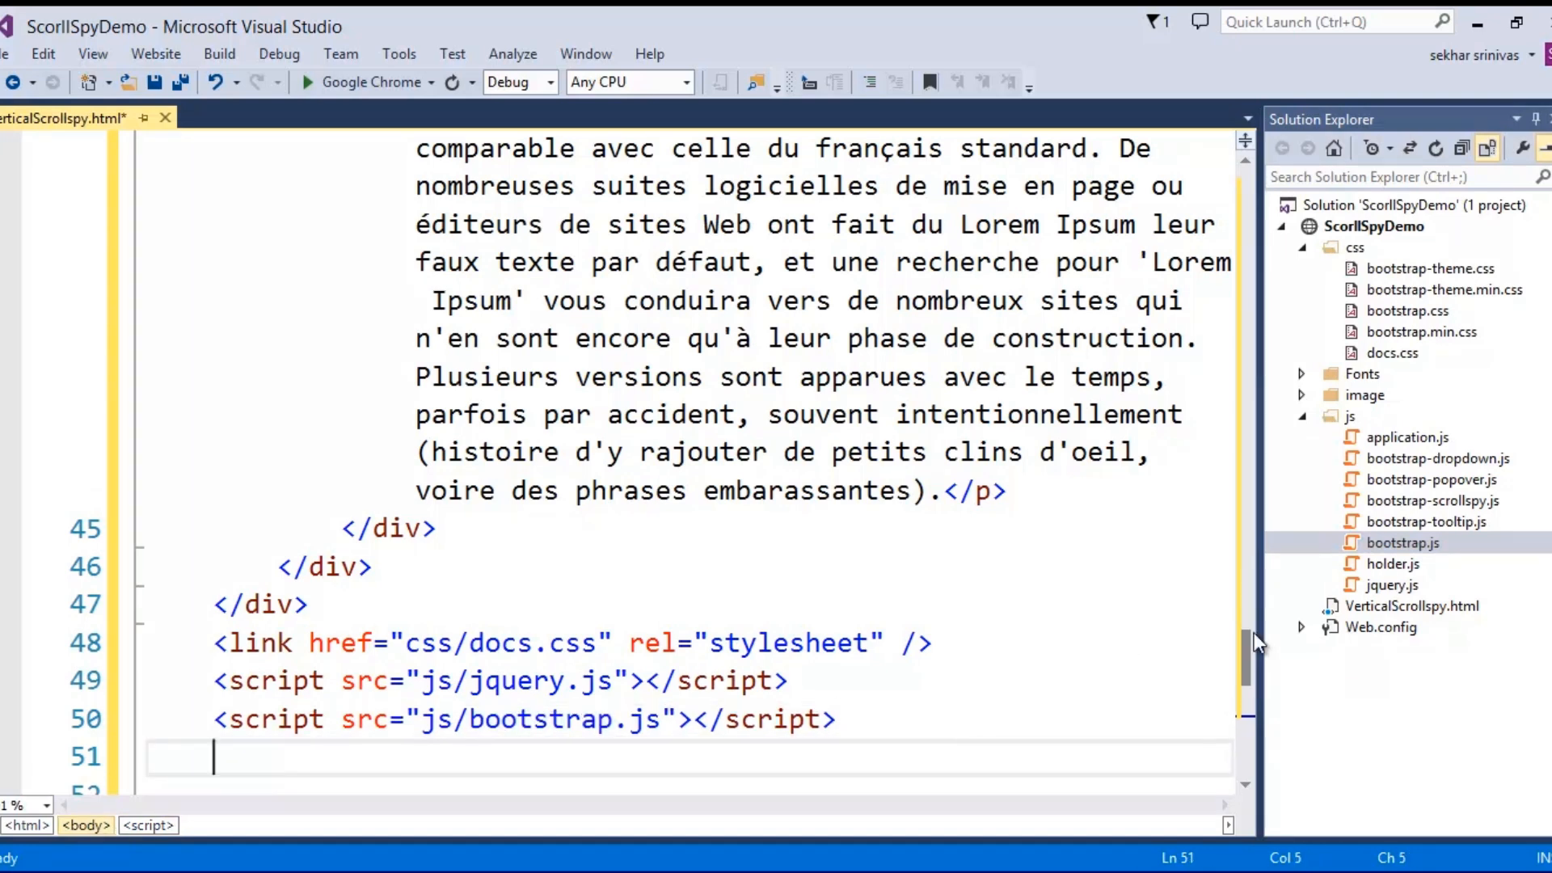
pyautogui.click(1407, 436)
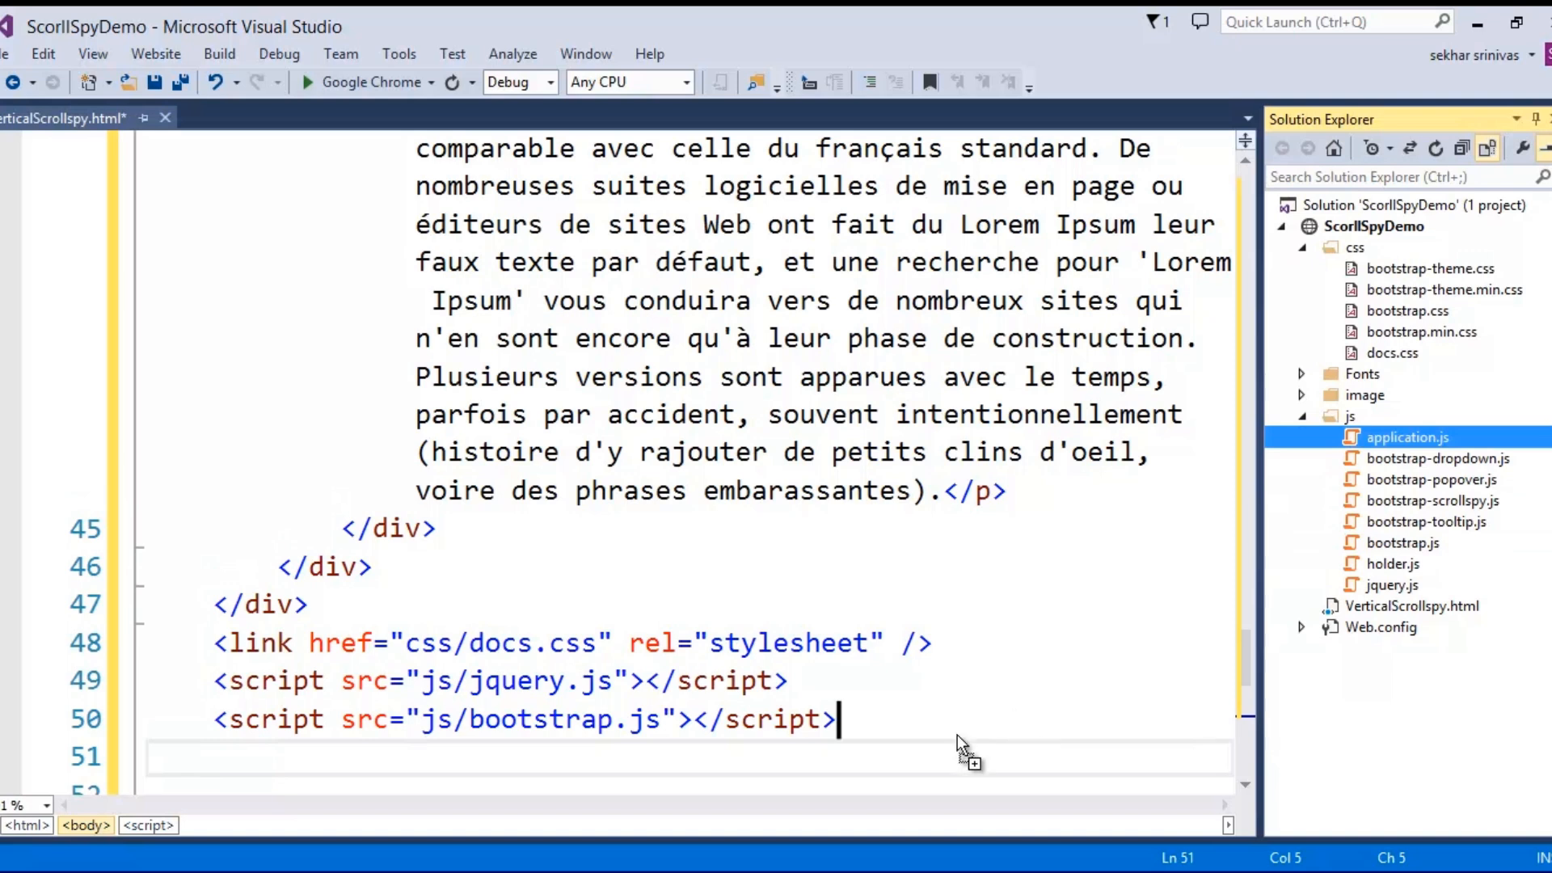
pyautogui.write('<script src="js/application.js"></script>')
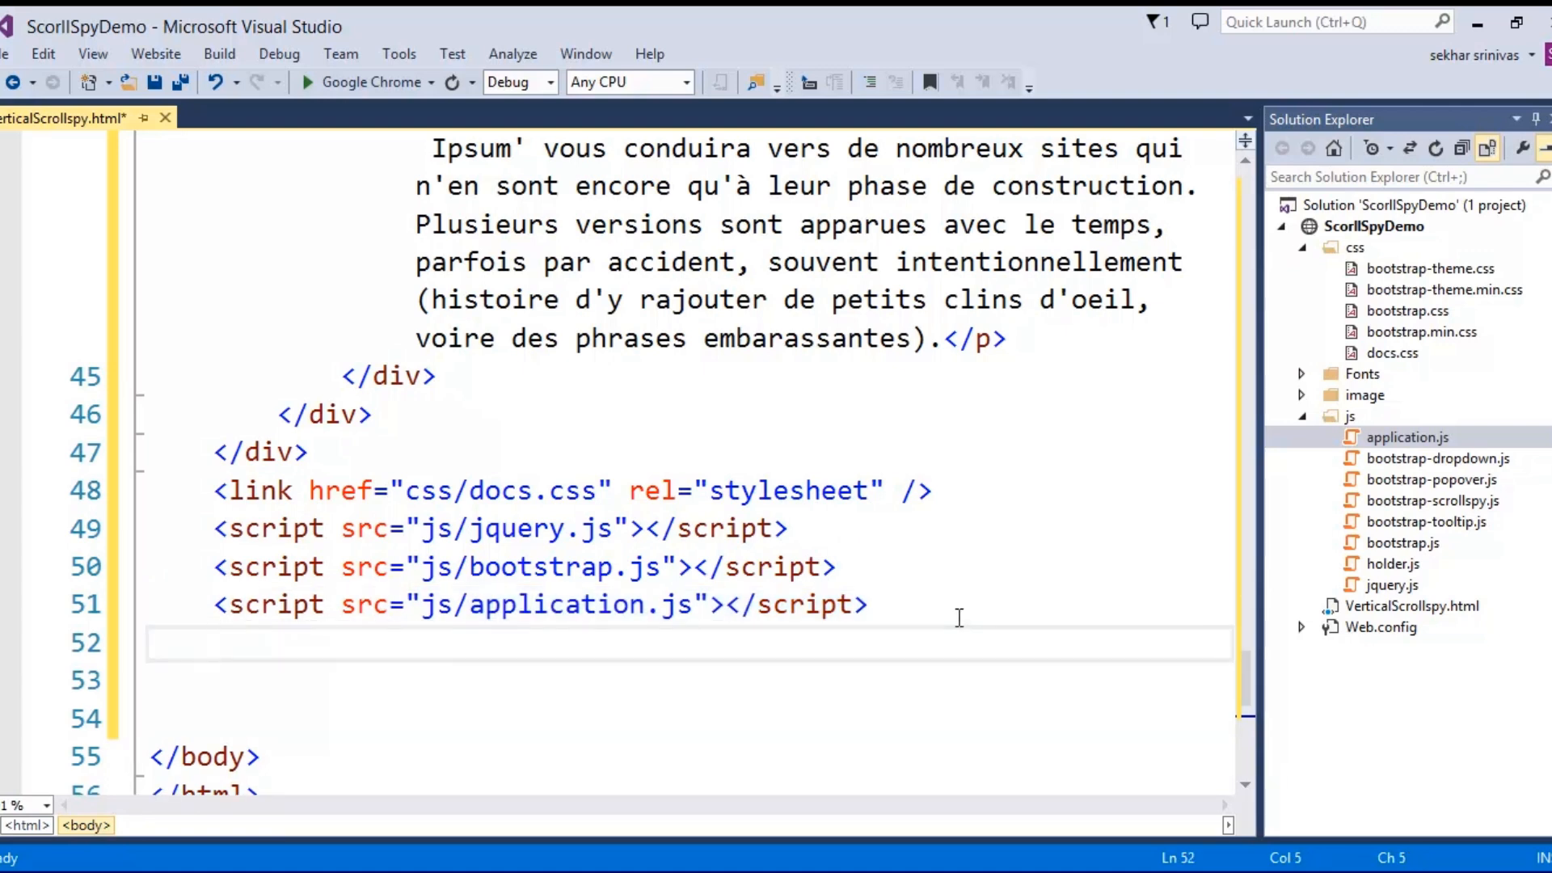
# Start an inline script with a $(document).ready(function () { handler
pyautogui.write('<scr')
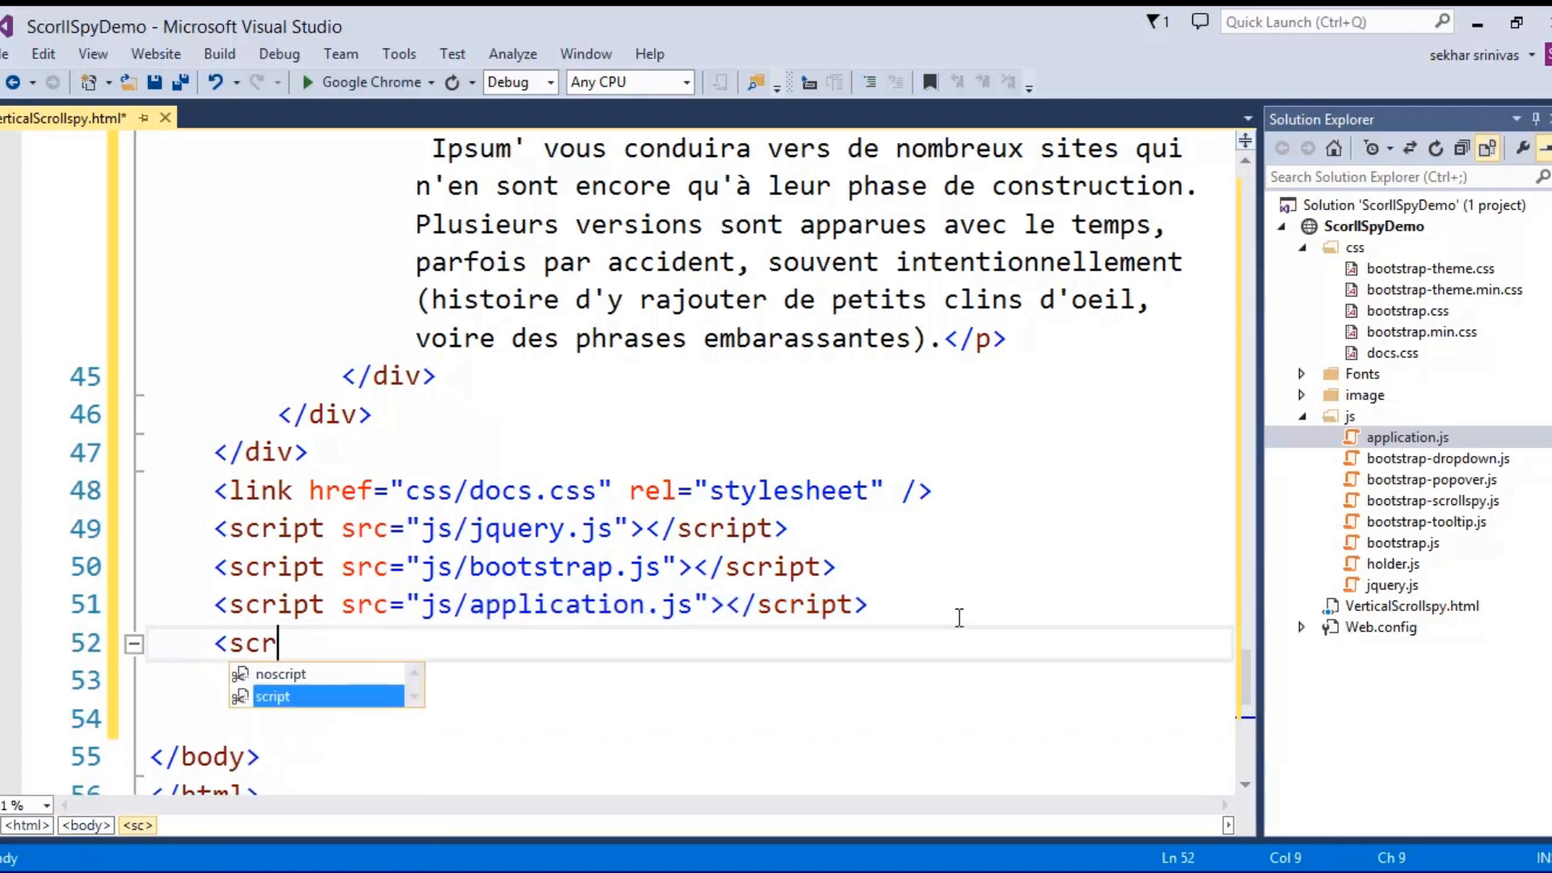
pyautogui.write('ipt')
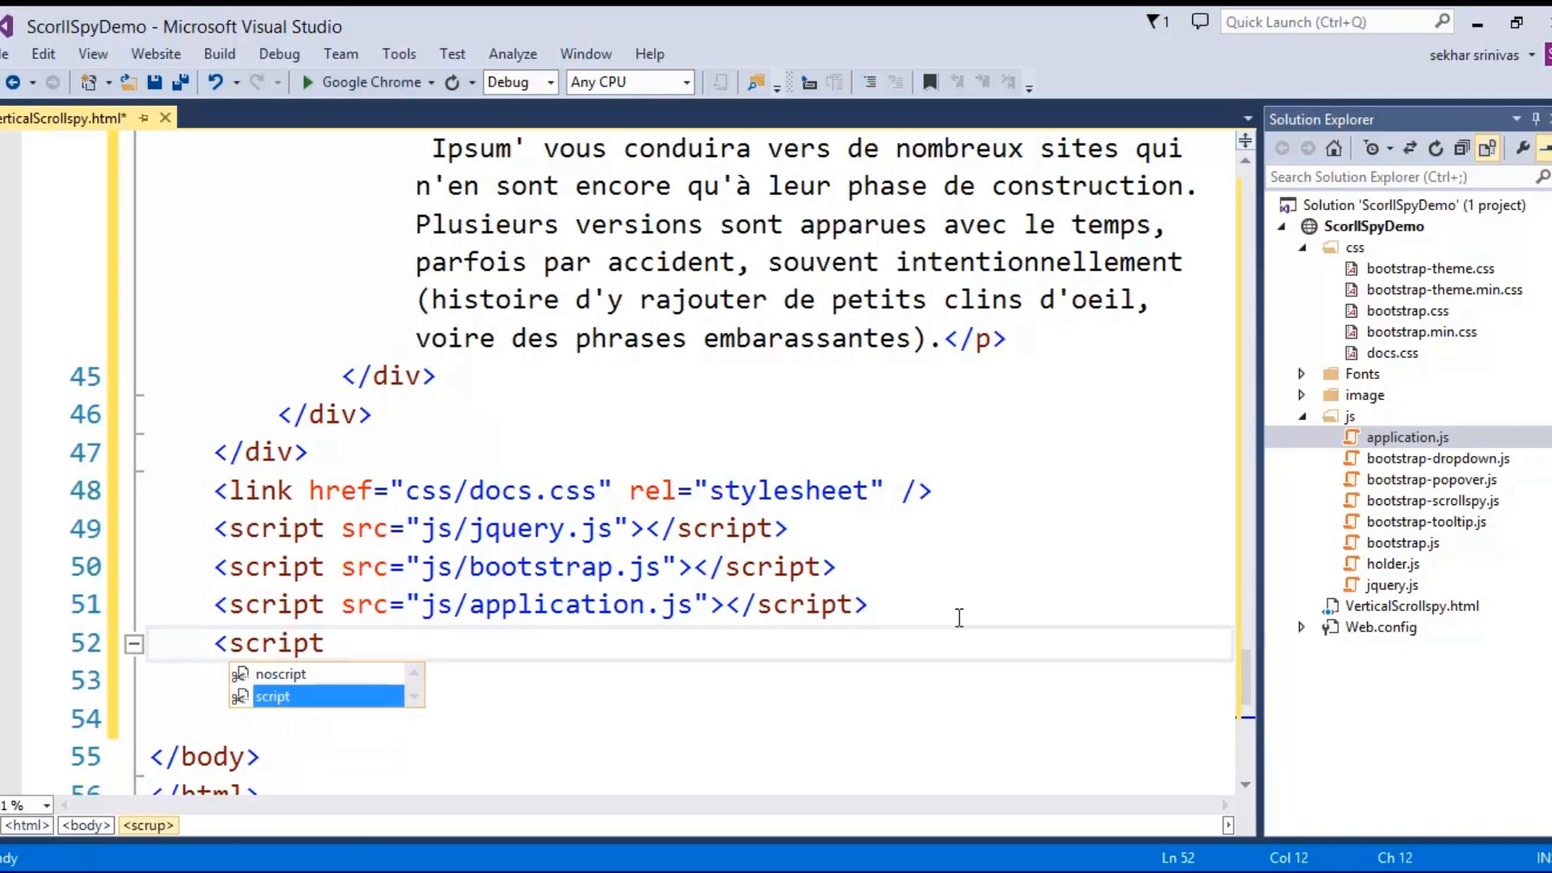
pyautogui.write('type')
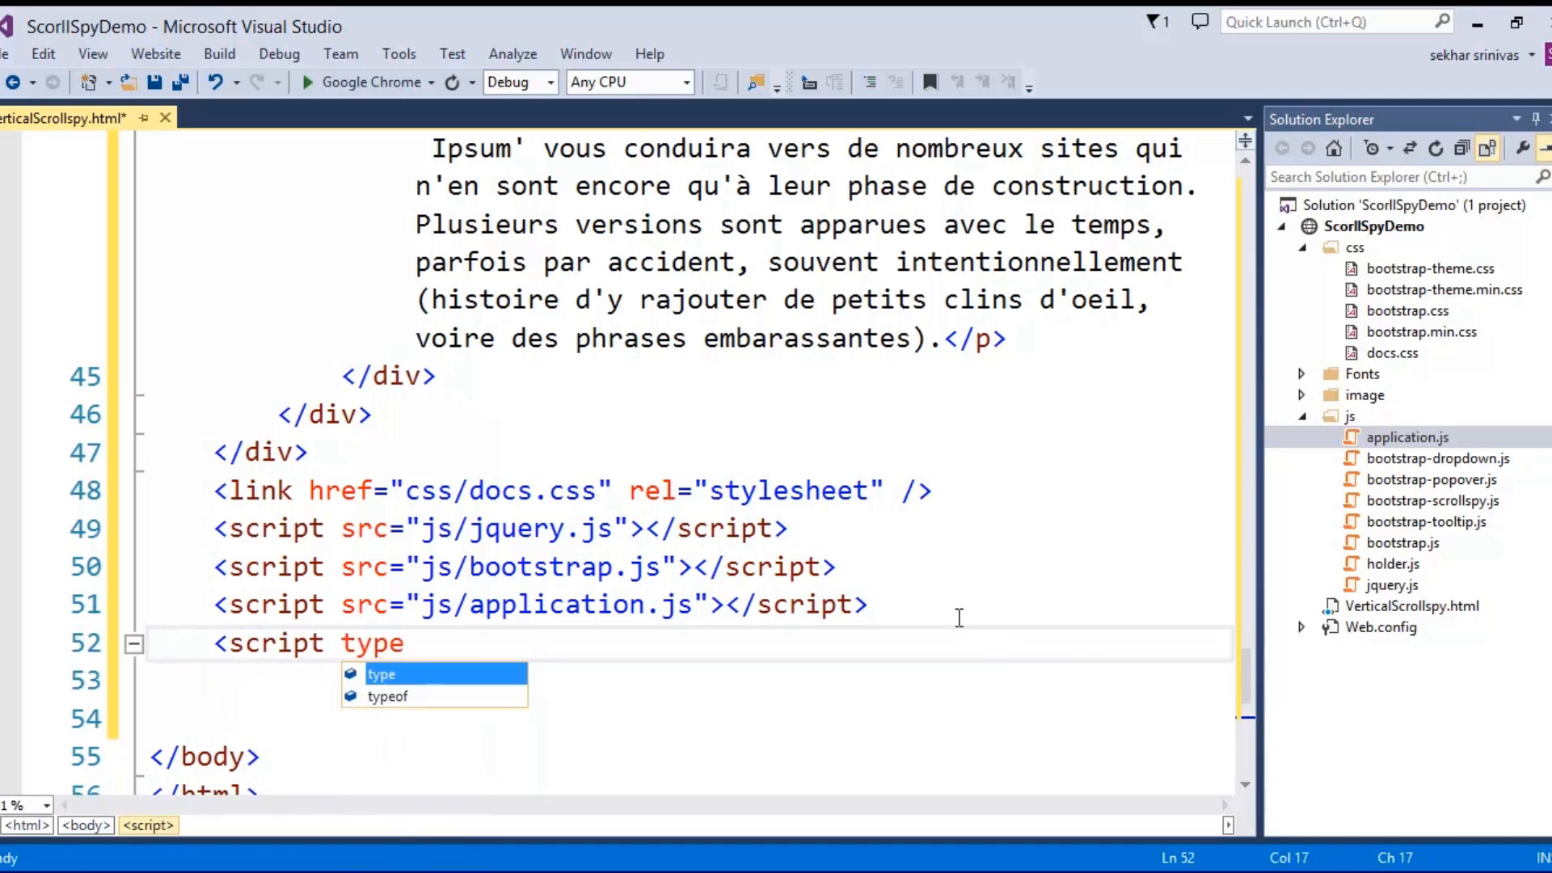
pyautogui.write('="text/javascript"></script>')
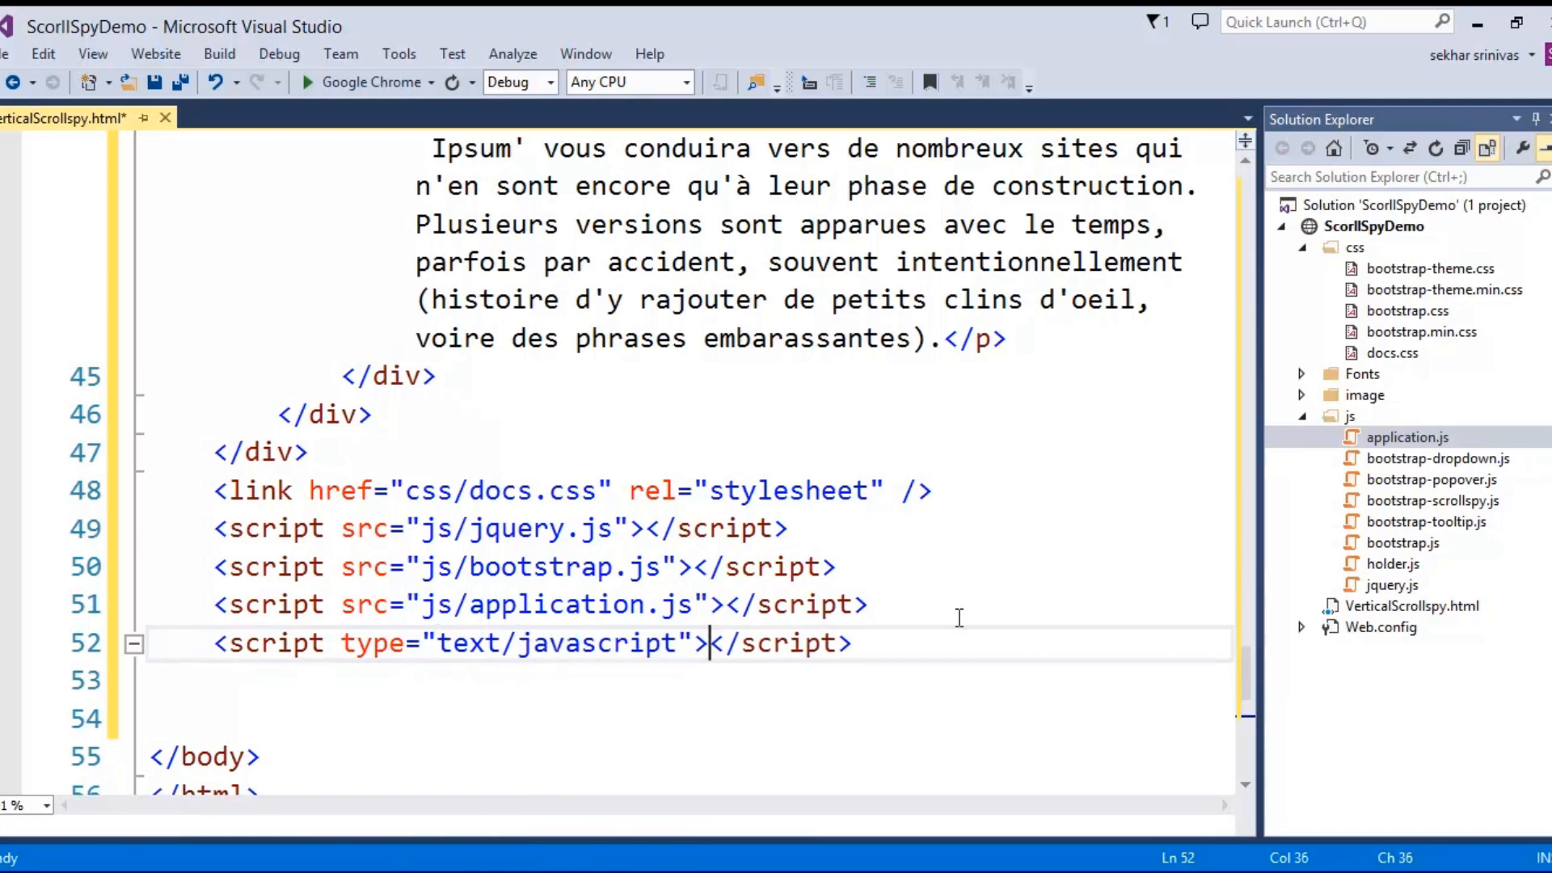
pyautogui.write('$(')
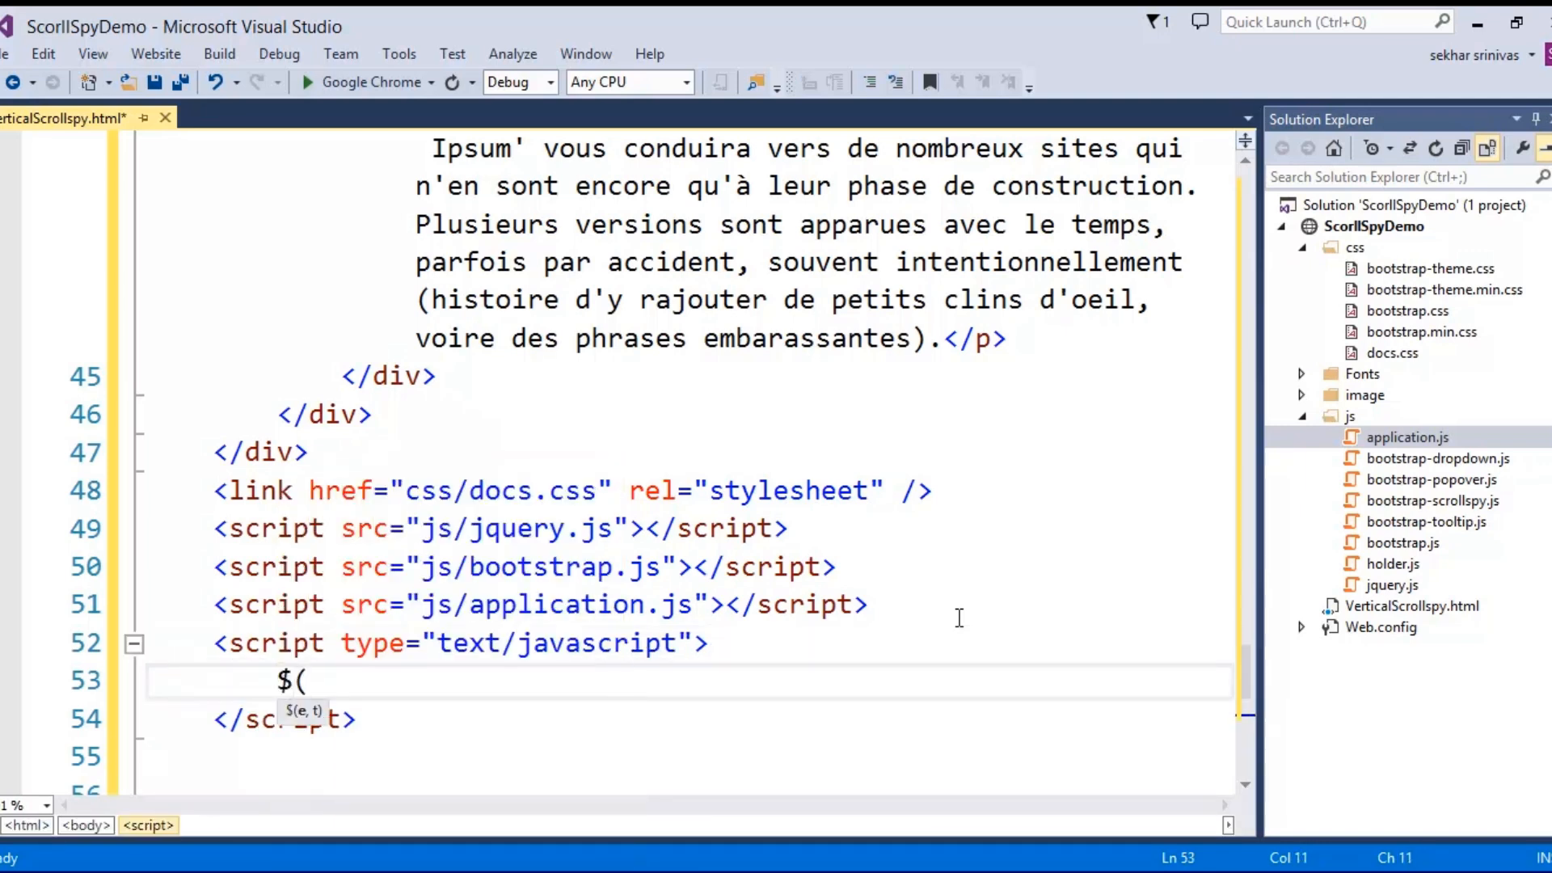
pyautogui.write('document)')
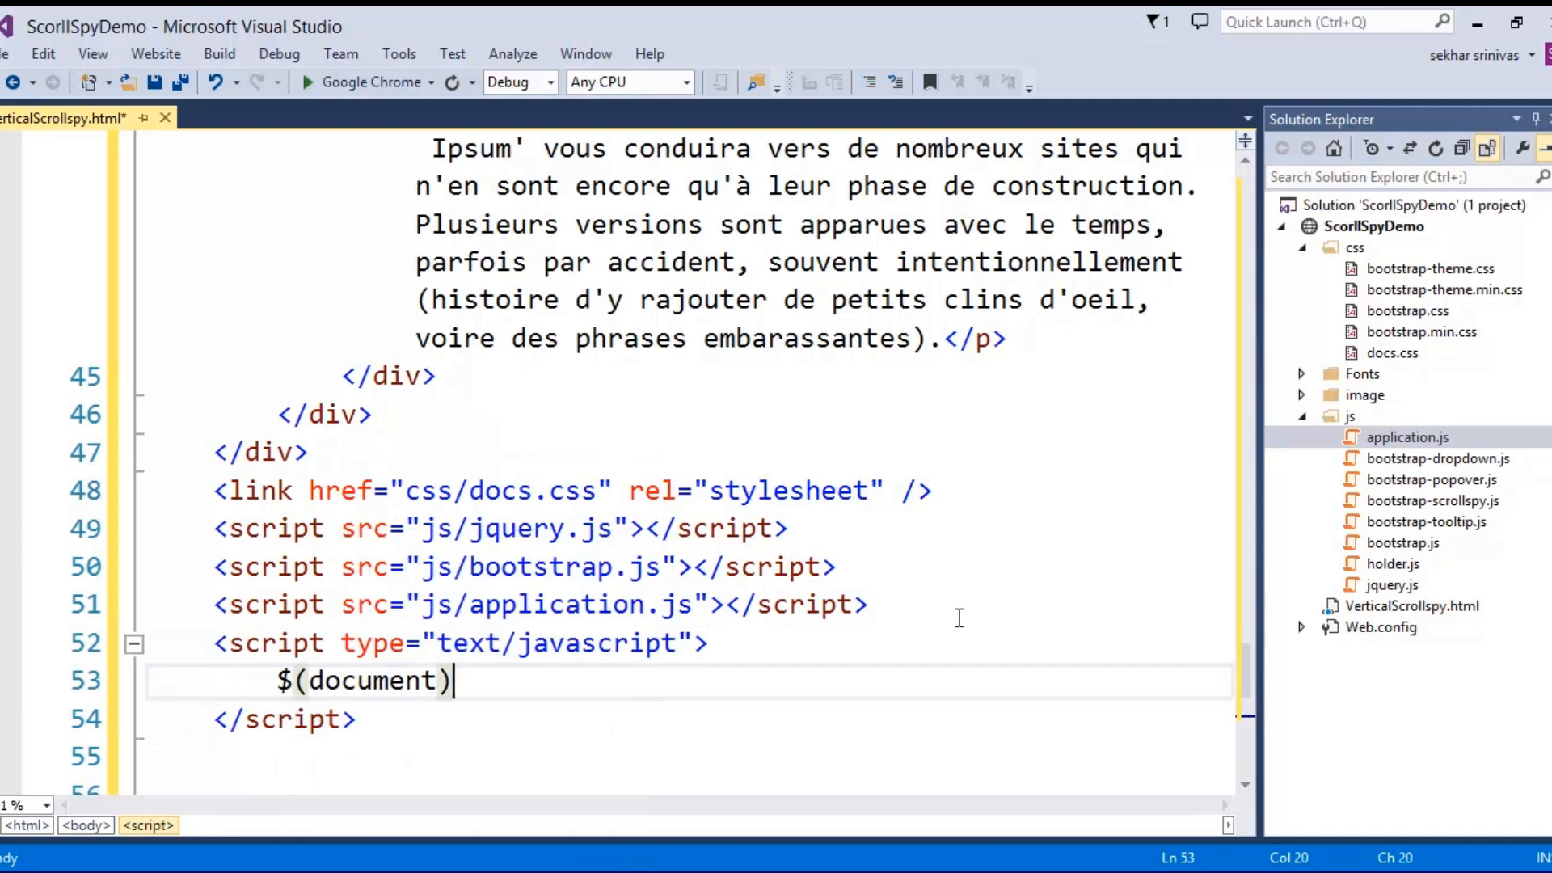
pyautogui.write('.ready(')
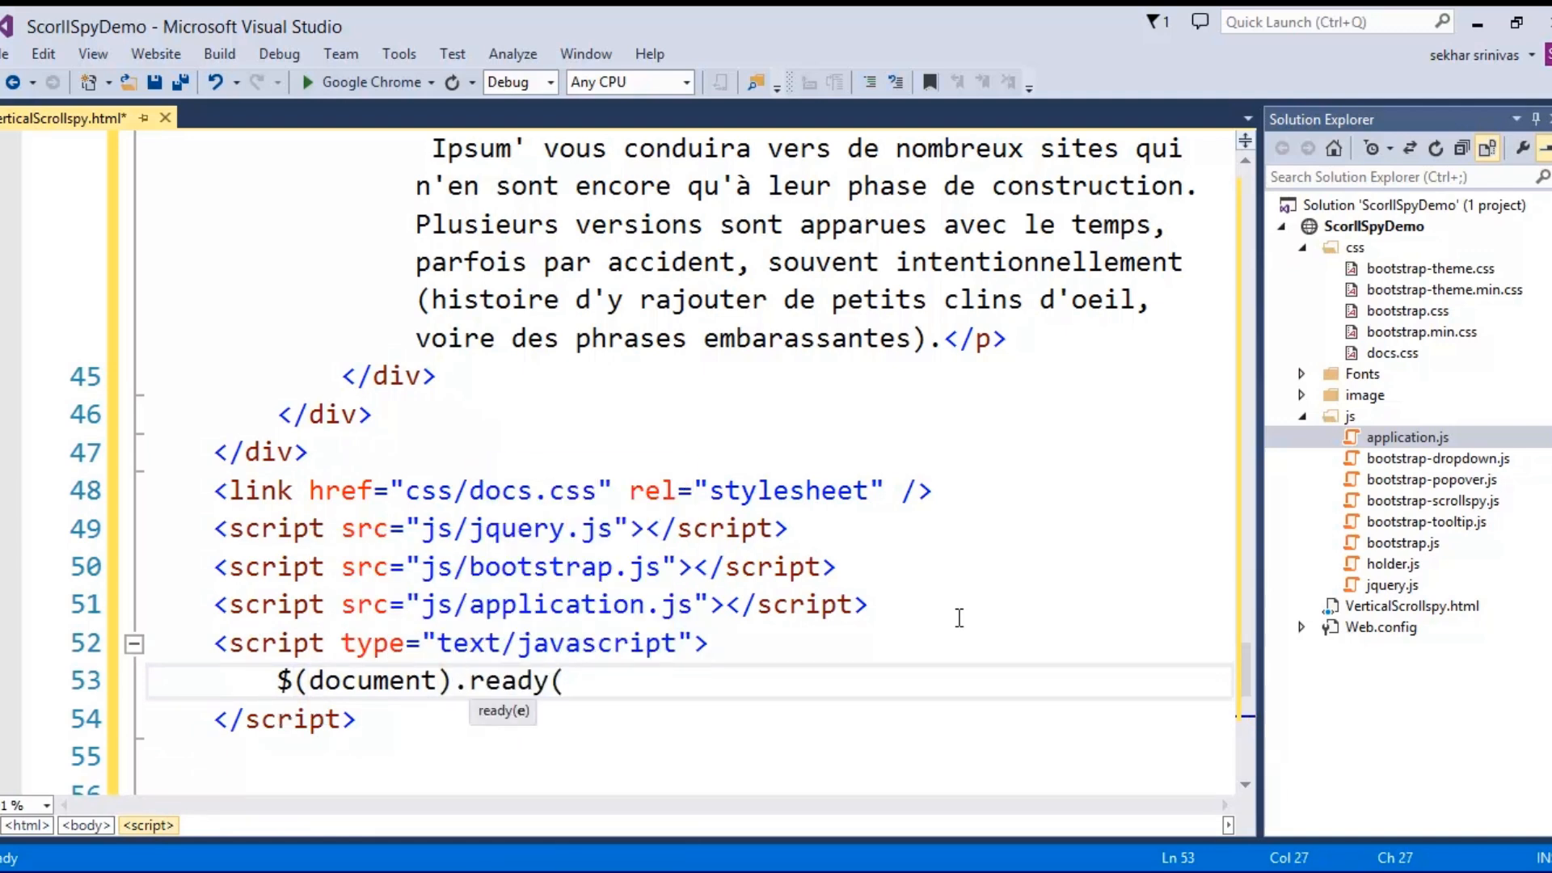
pyautogui.write('function(')
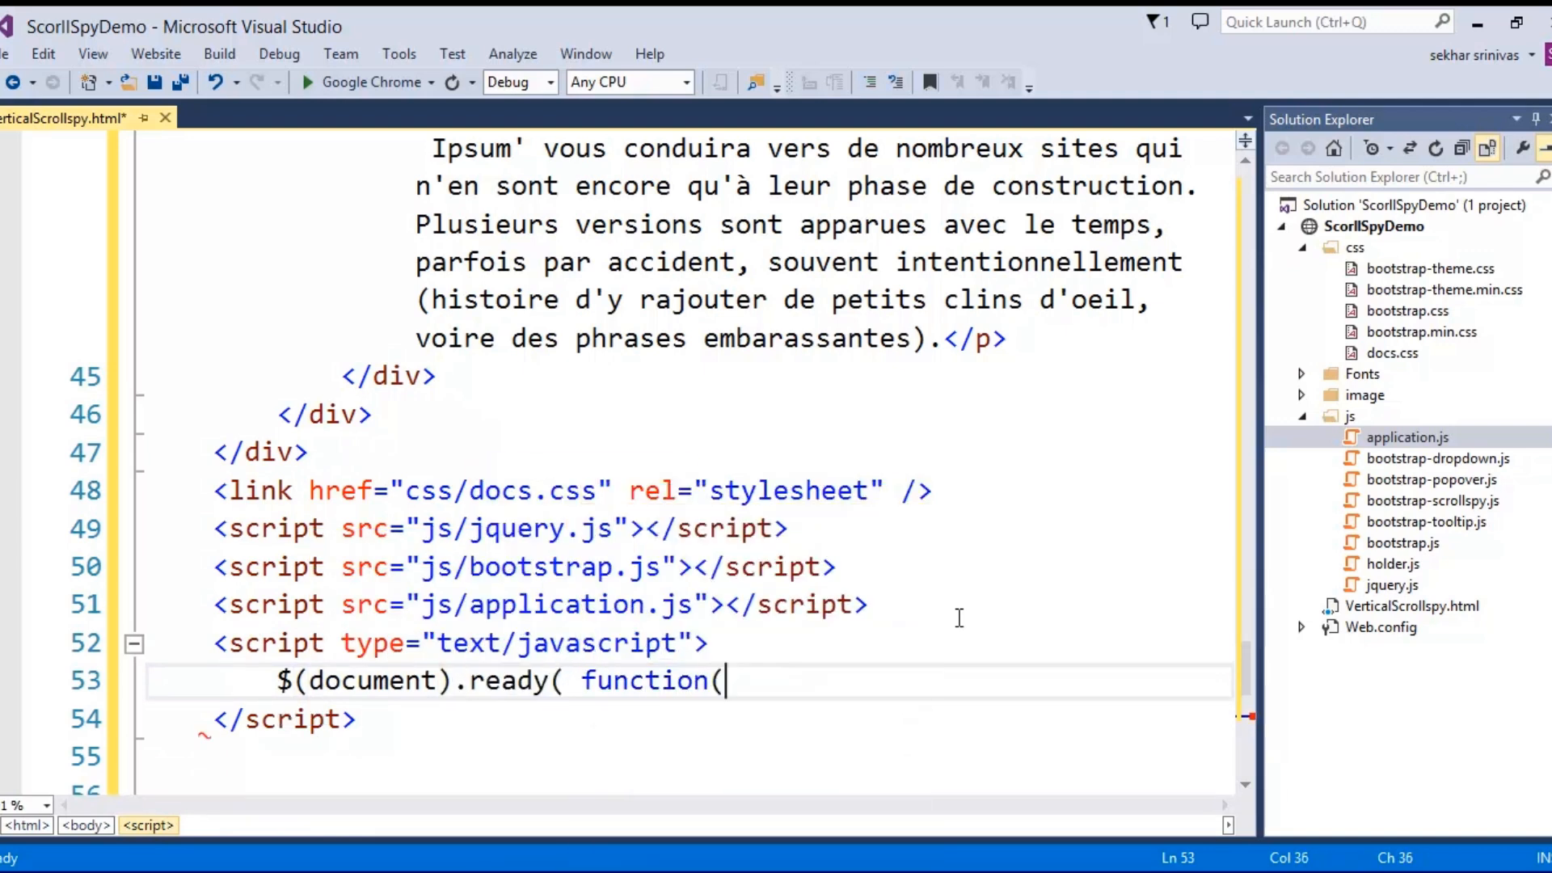
pyautogui.write(')')
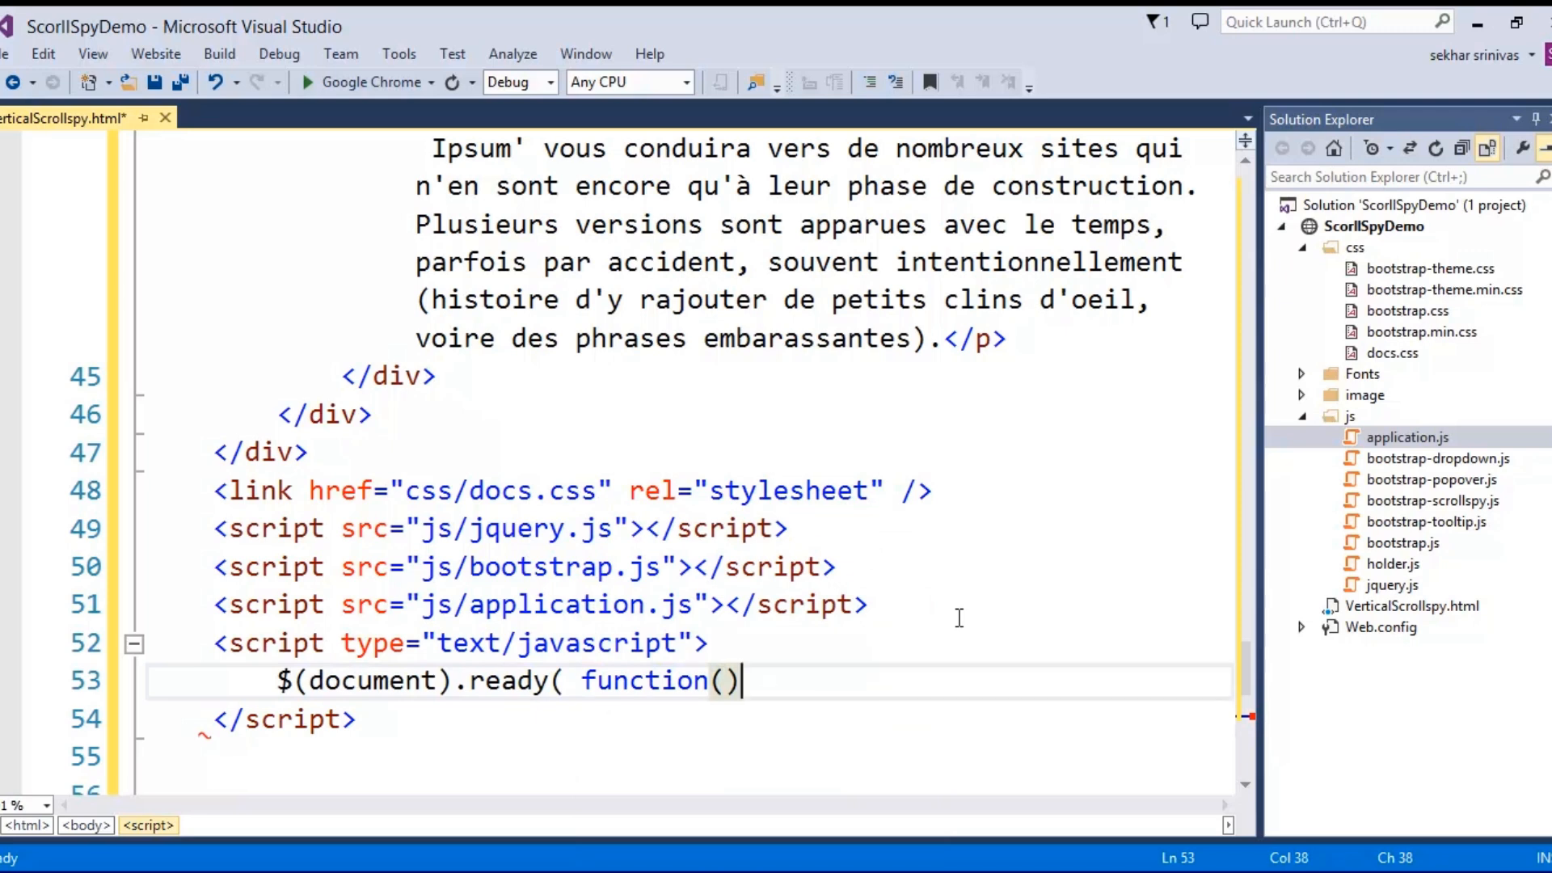
pyautogui.write('{')
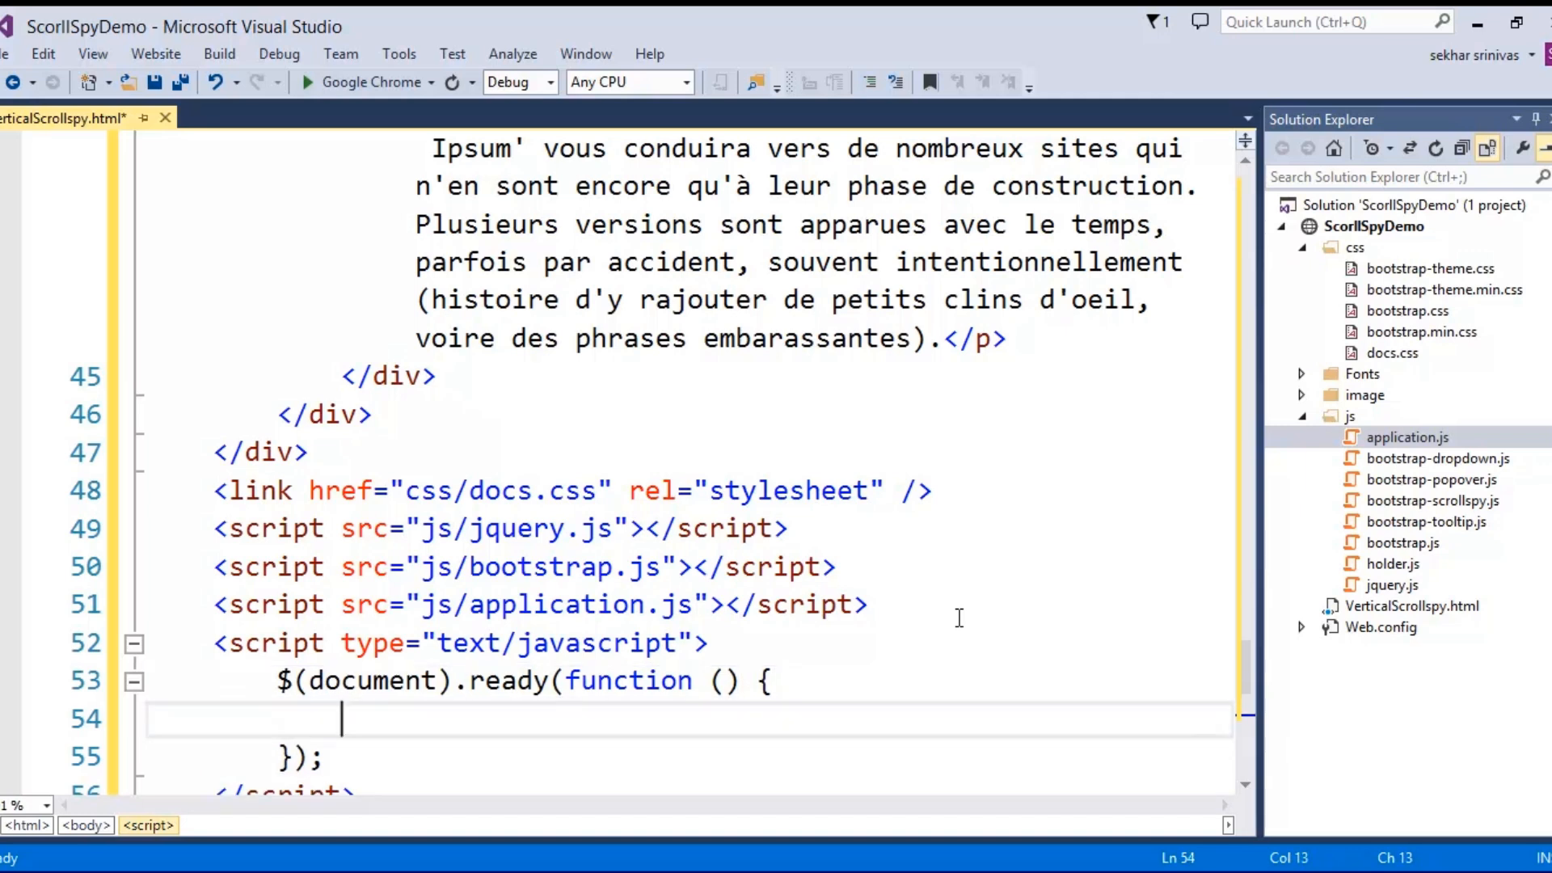
# Call $('body').scrollspy({ target: '#example' }) inside it and save the page with Ctrl+S
pyautogui.write("$('")
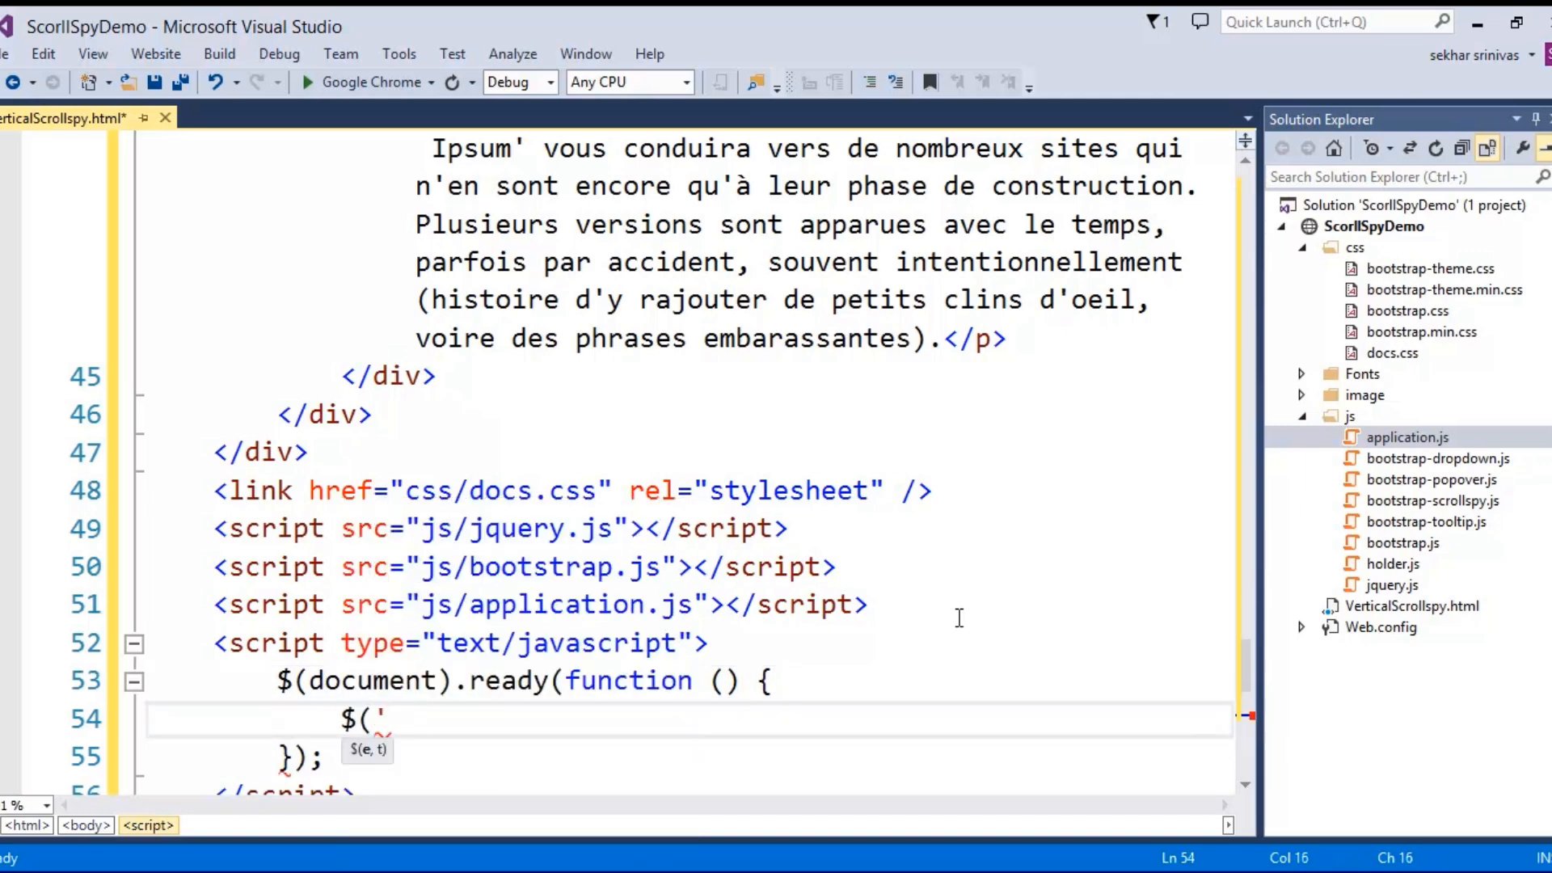
pyautogui.write('bo')
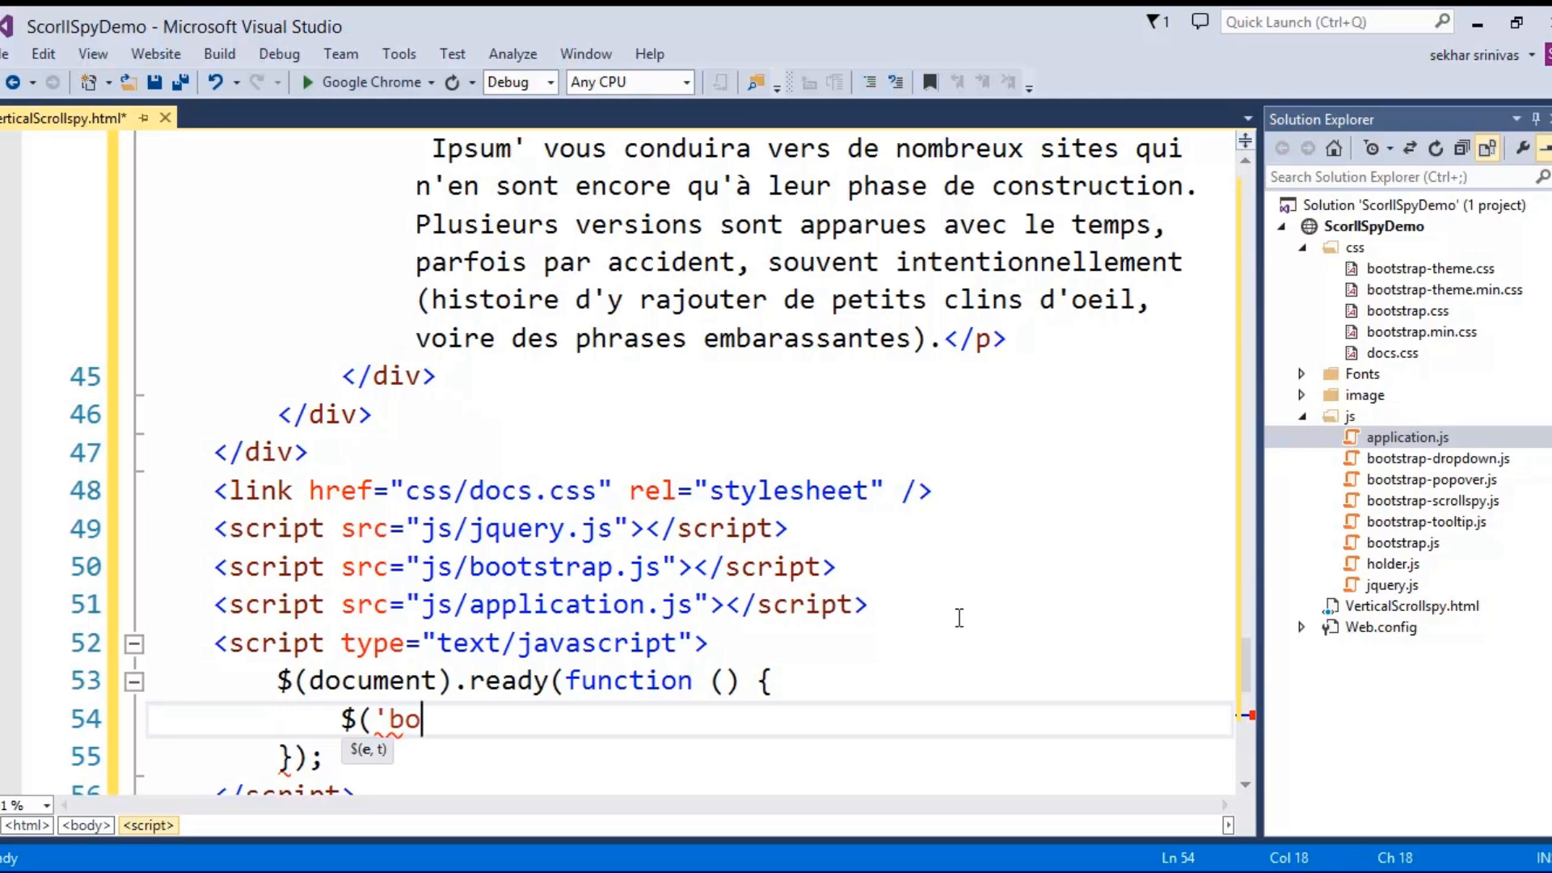
pyautogui.write("dy')")
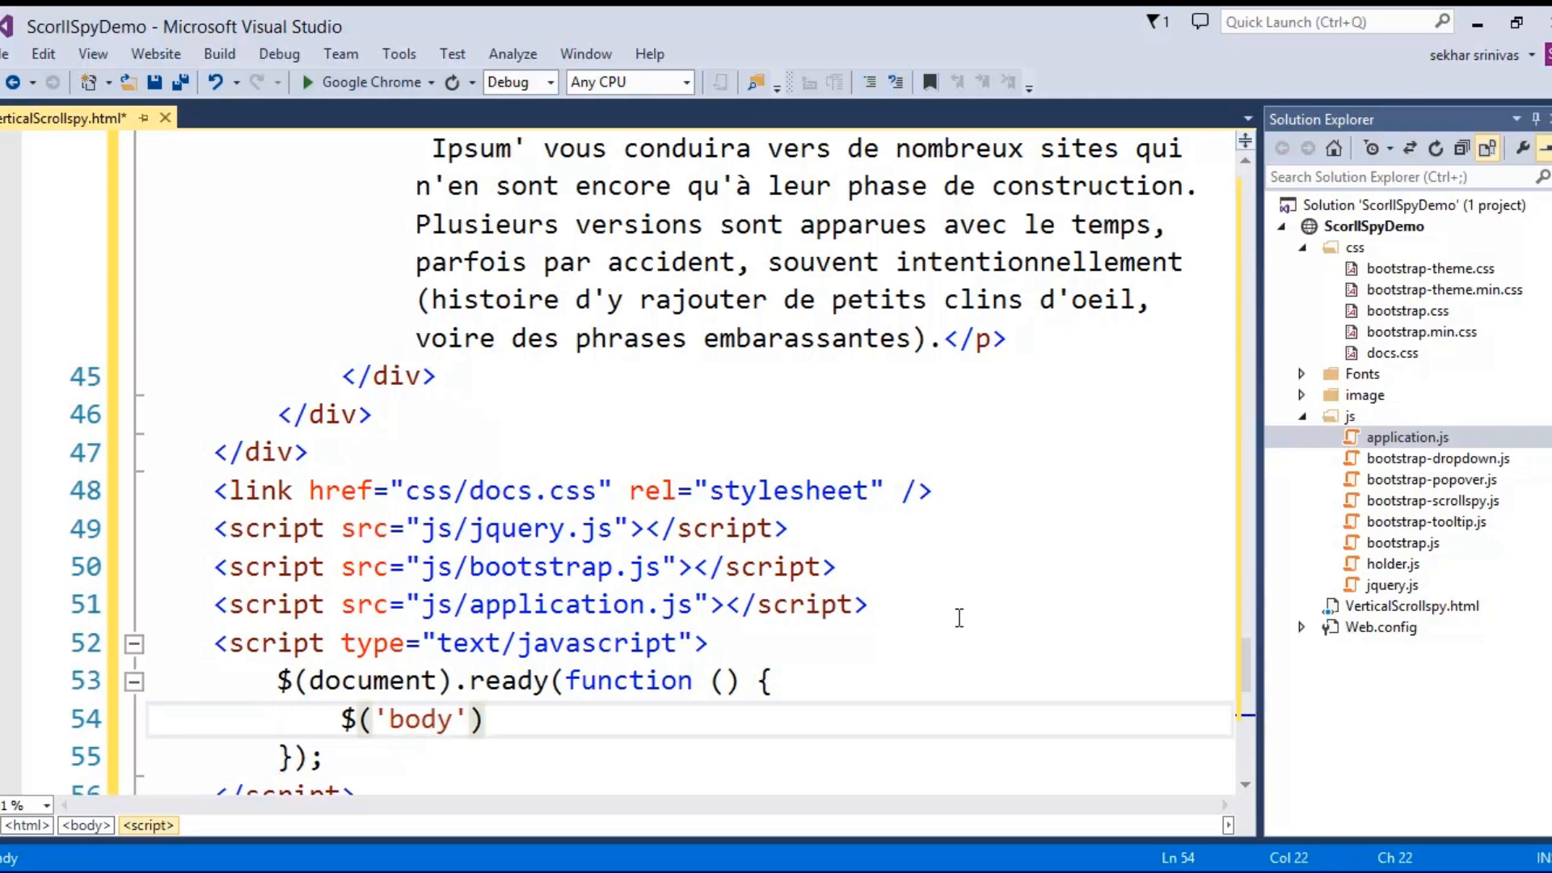
pyautogui.write('.s')
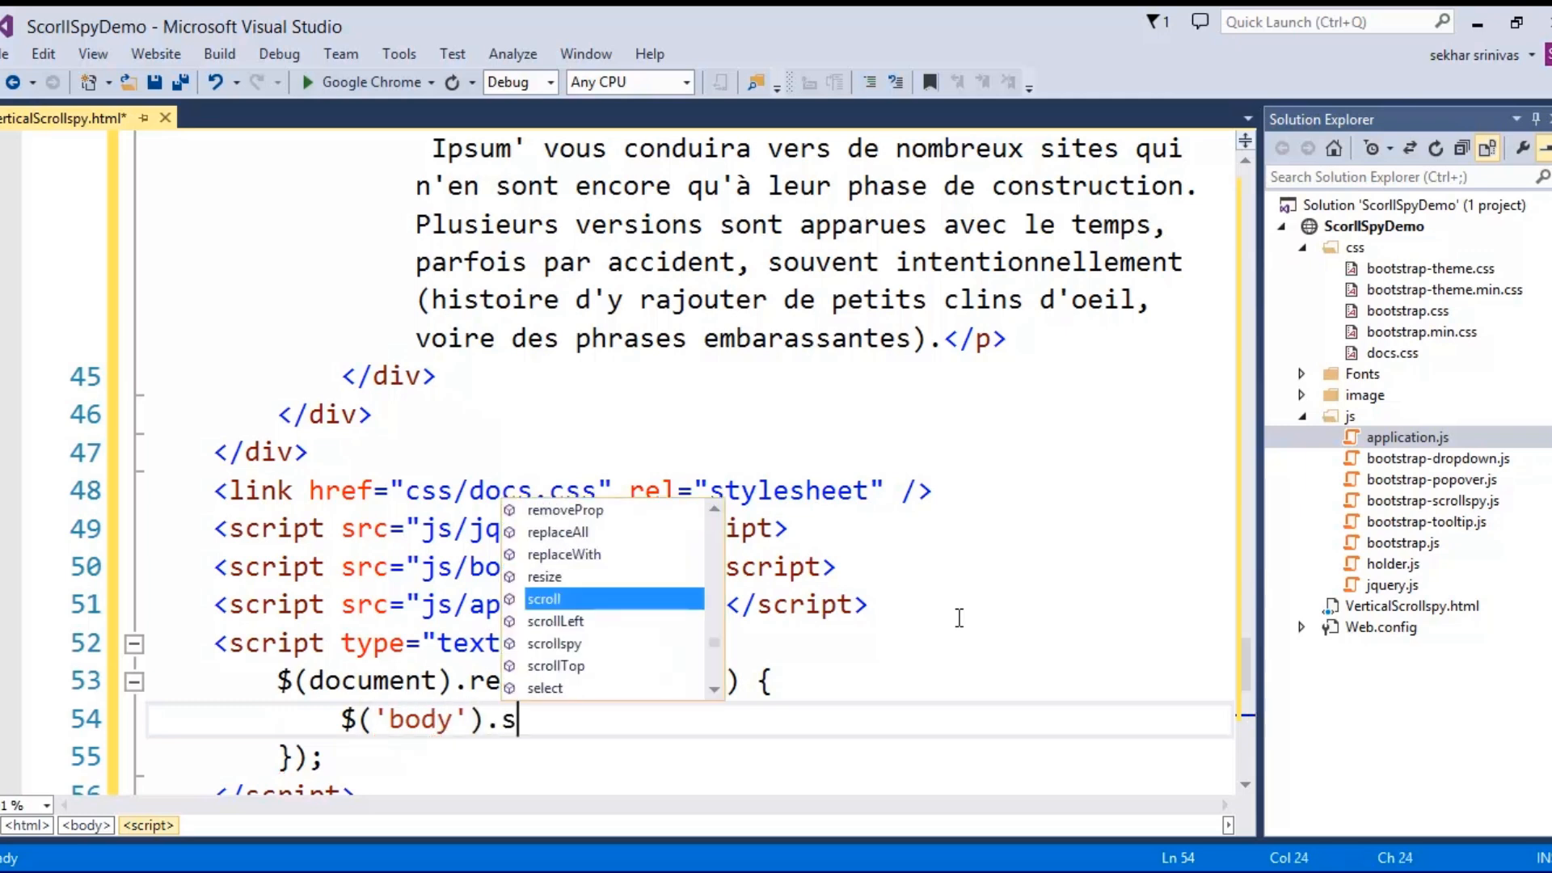
pyautogui.write('crollspy')
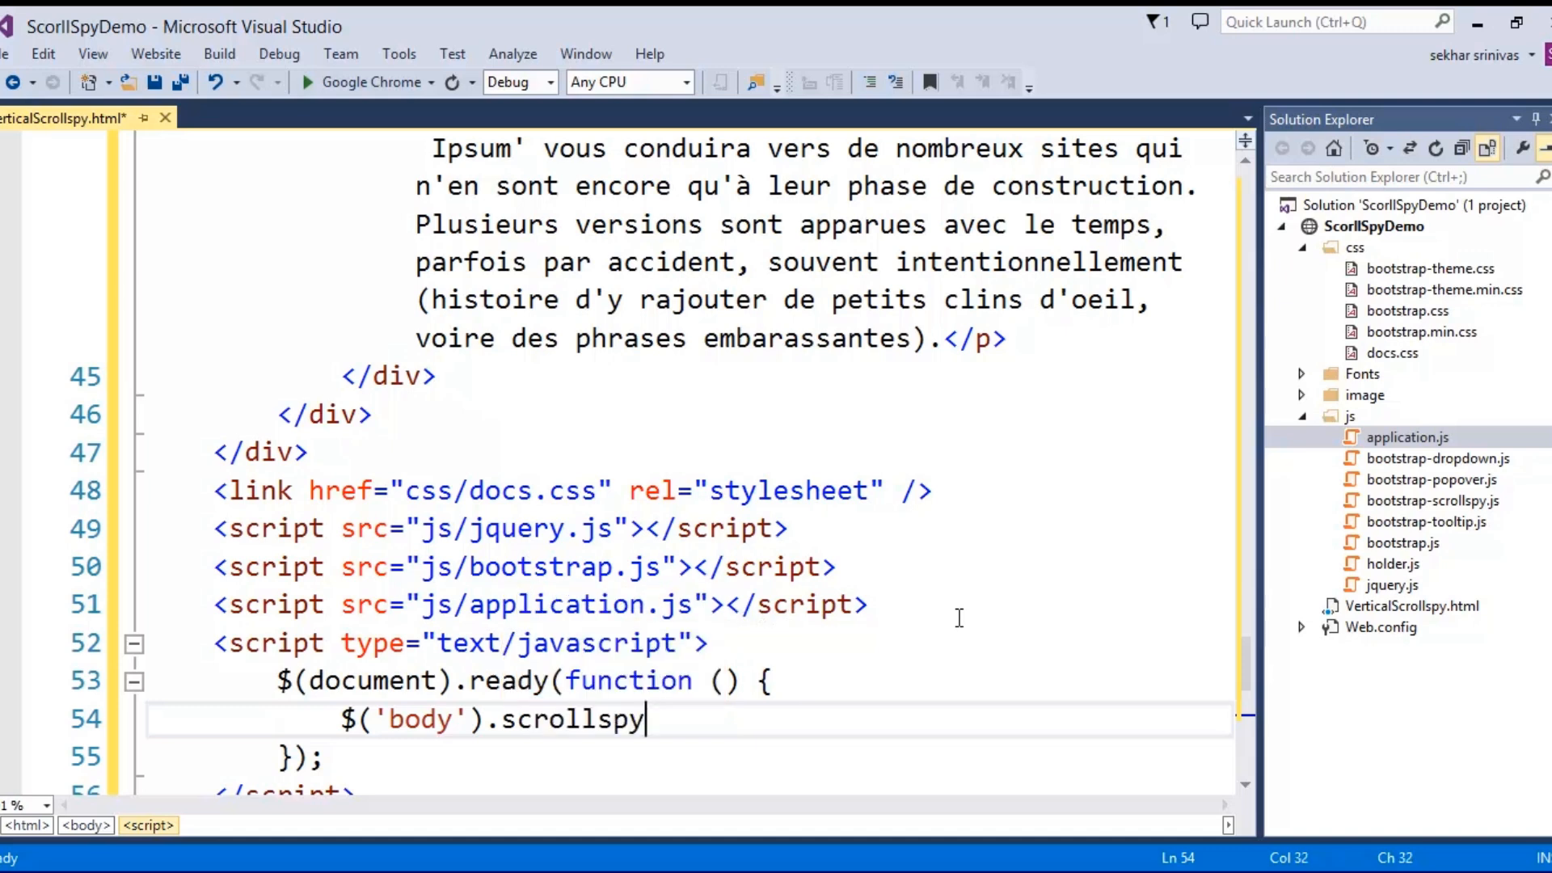
pyautogui.write('(')
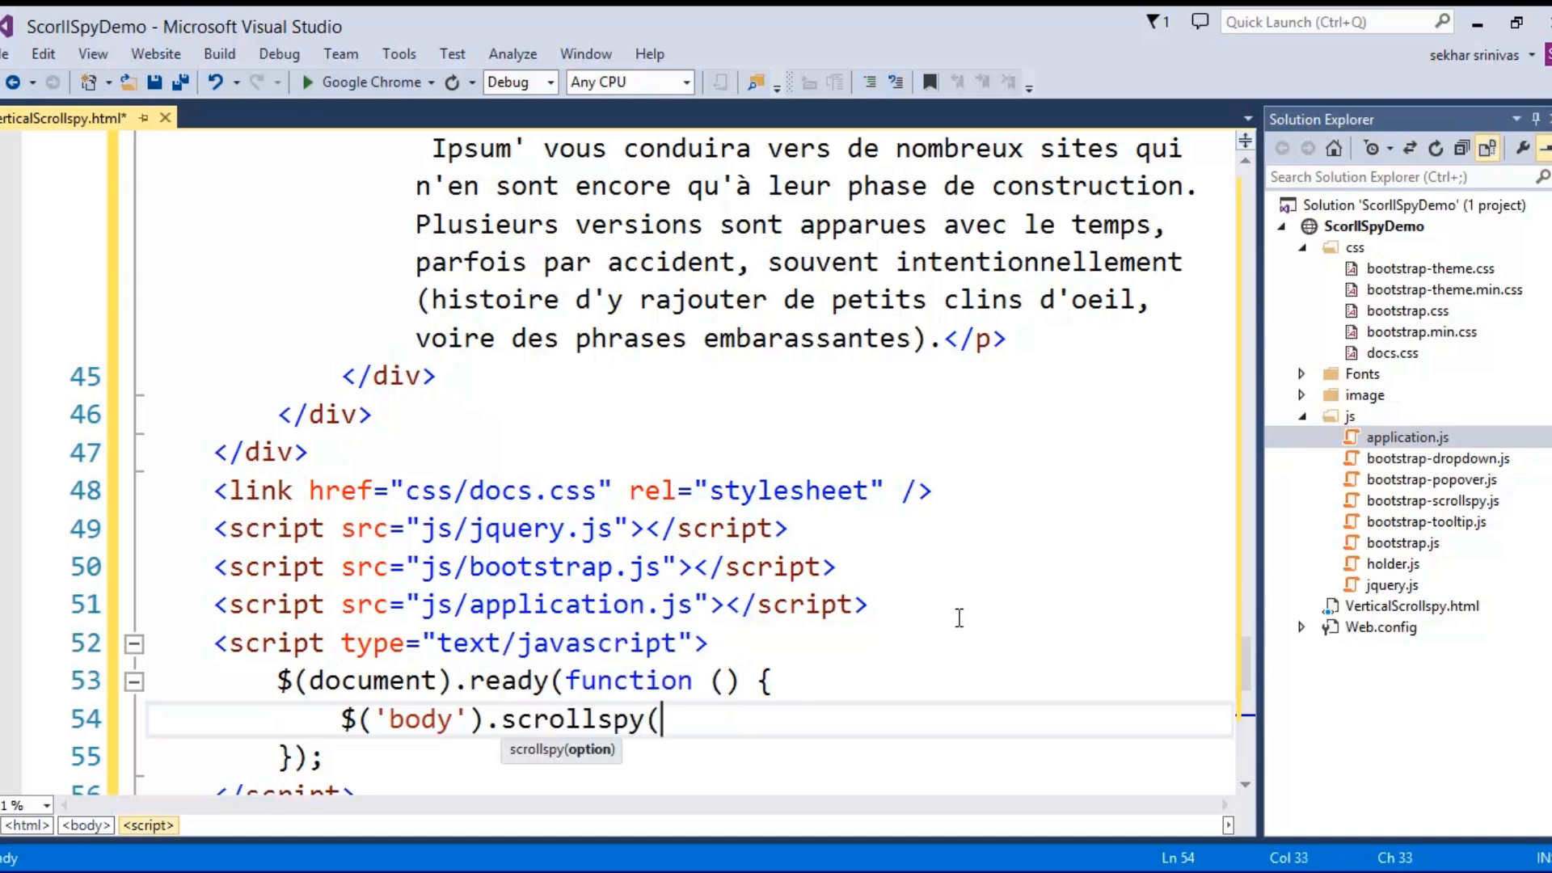
pyautogui.write("{ target: '")
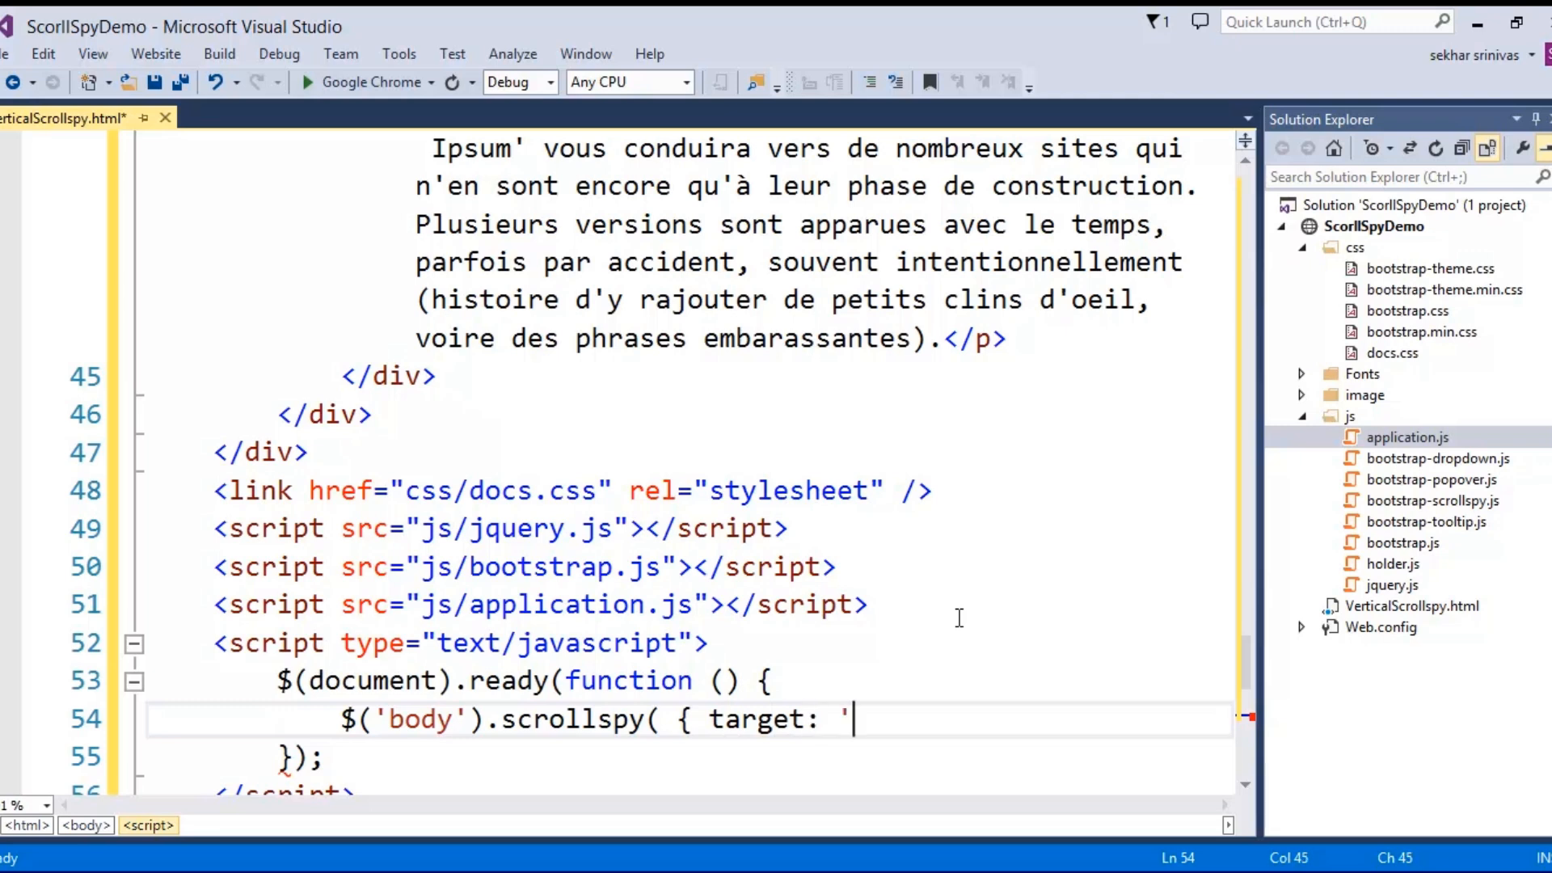
pyautogui.write('#exa')
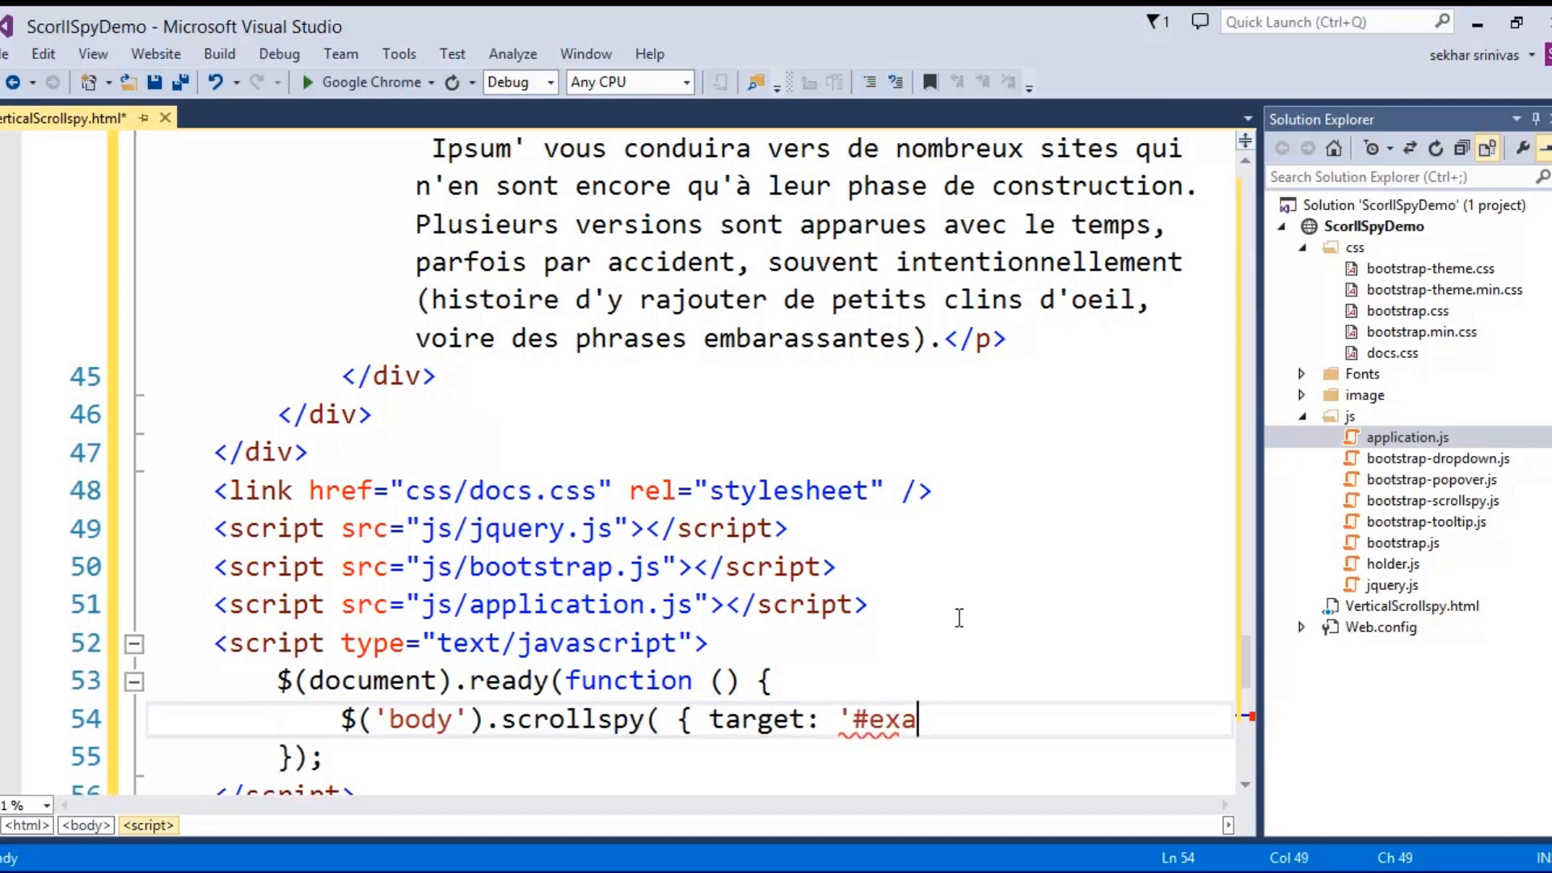
pyautogui.write("mple'}")
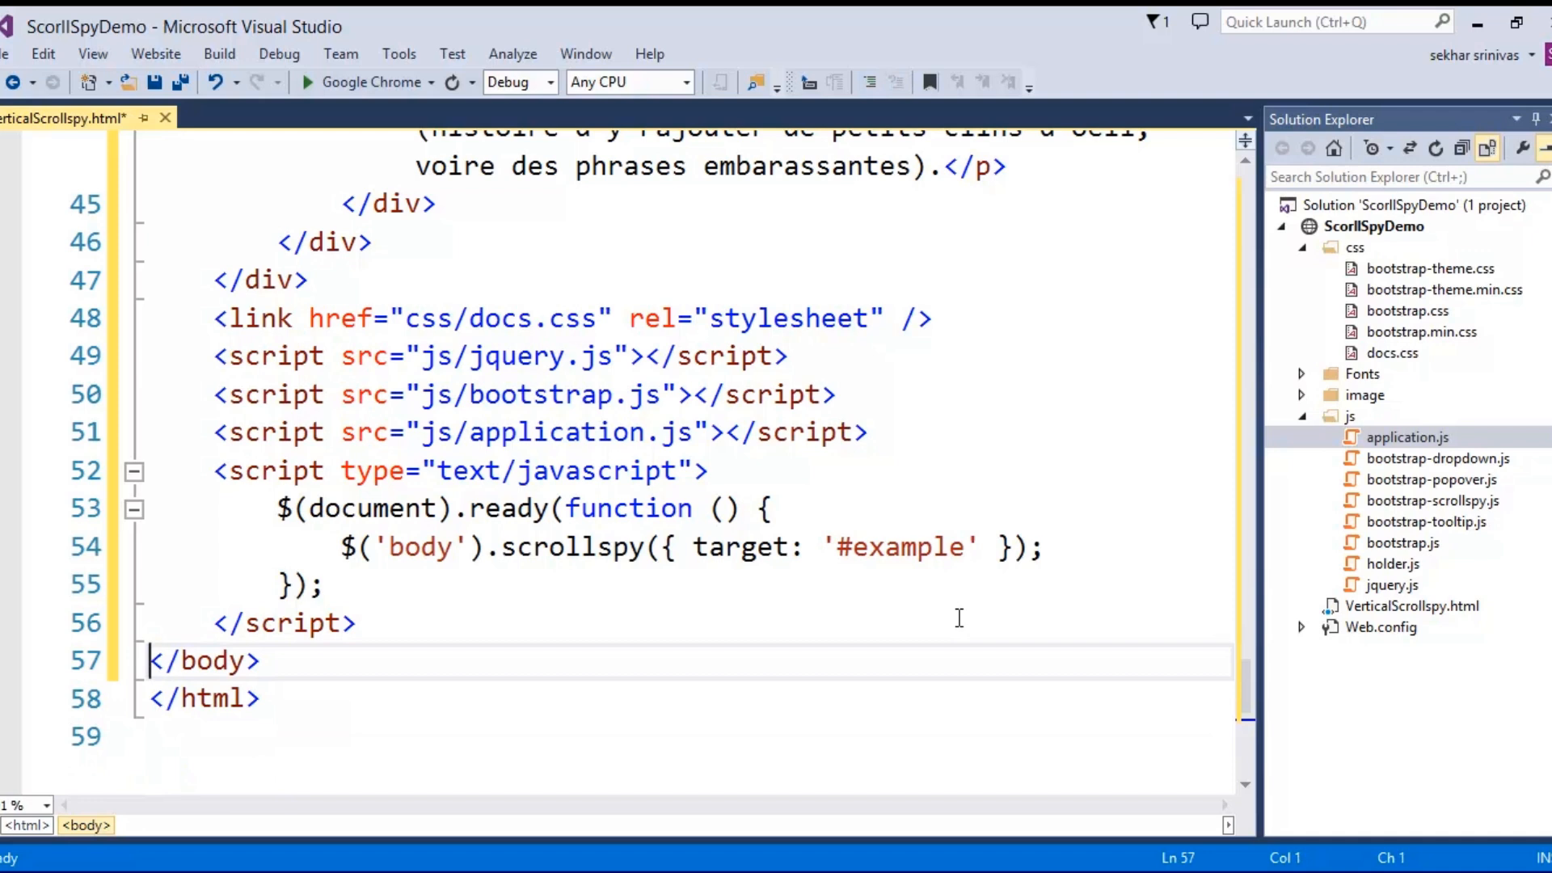
pyautogui.press('ctrl+s')
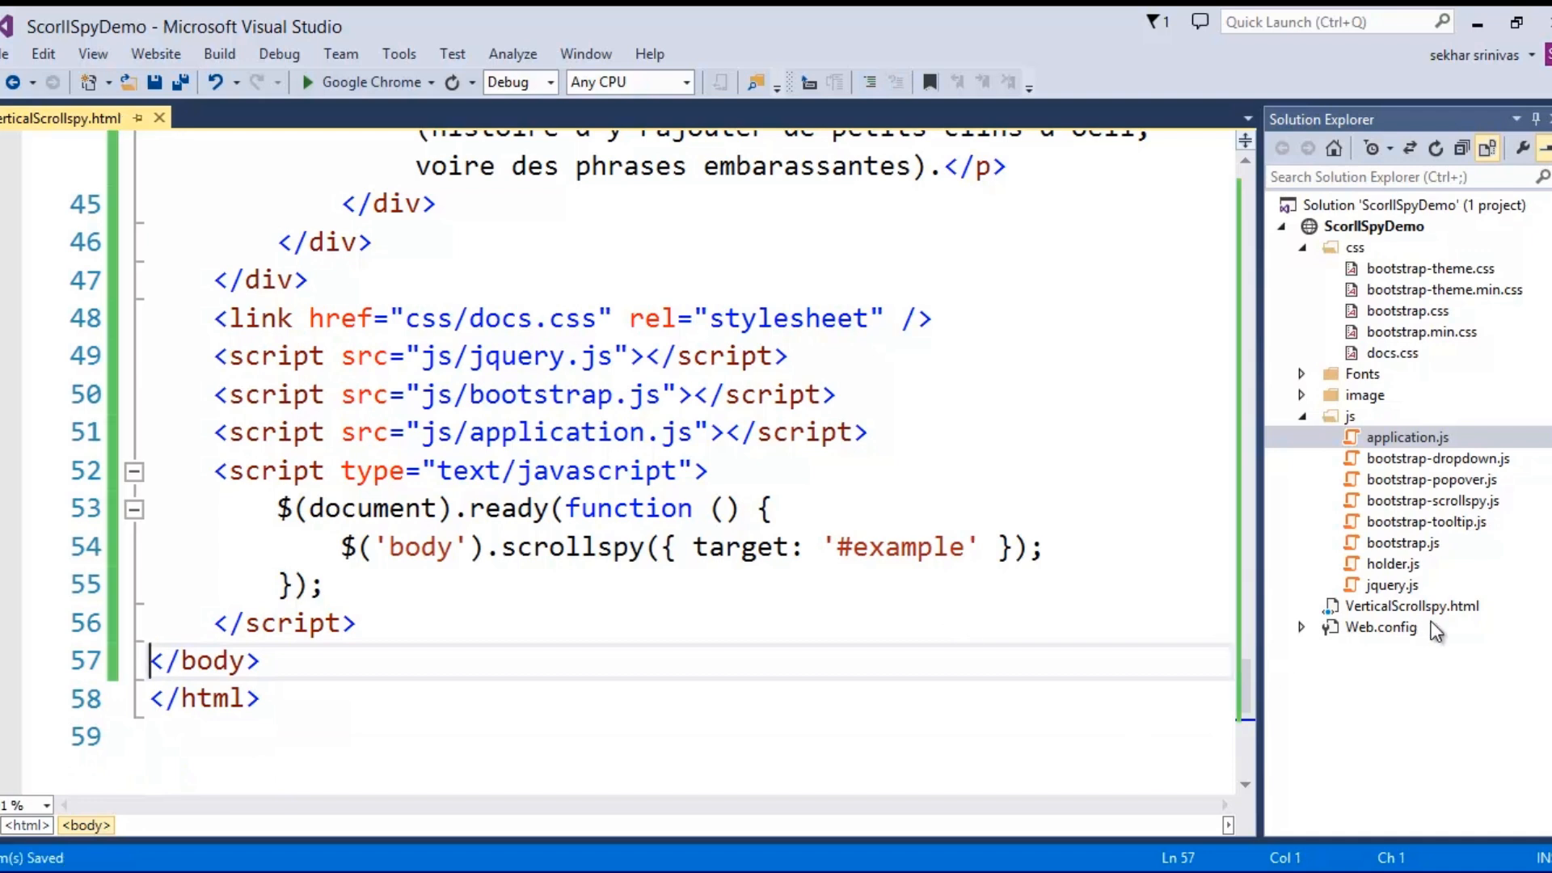
pyautogui.moveTo(1434, 621)
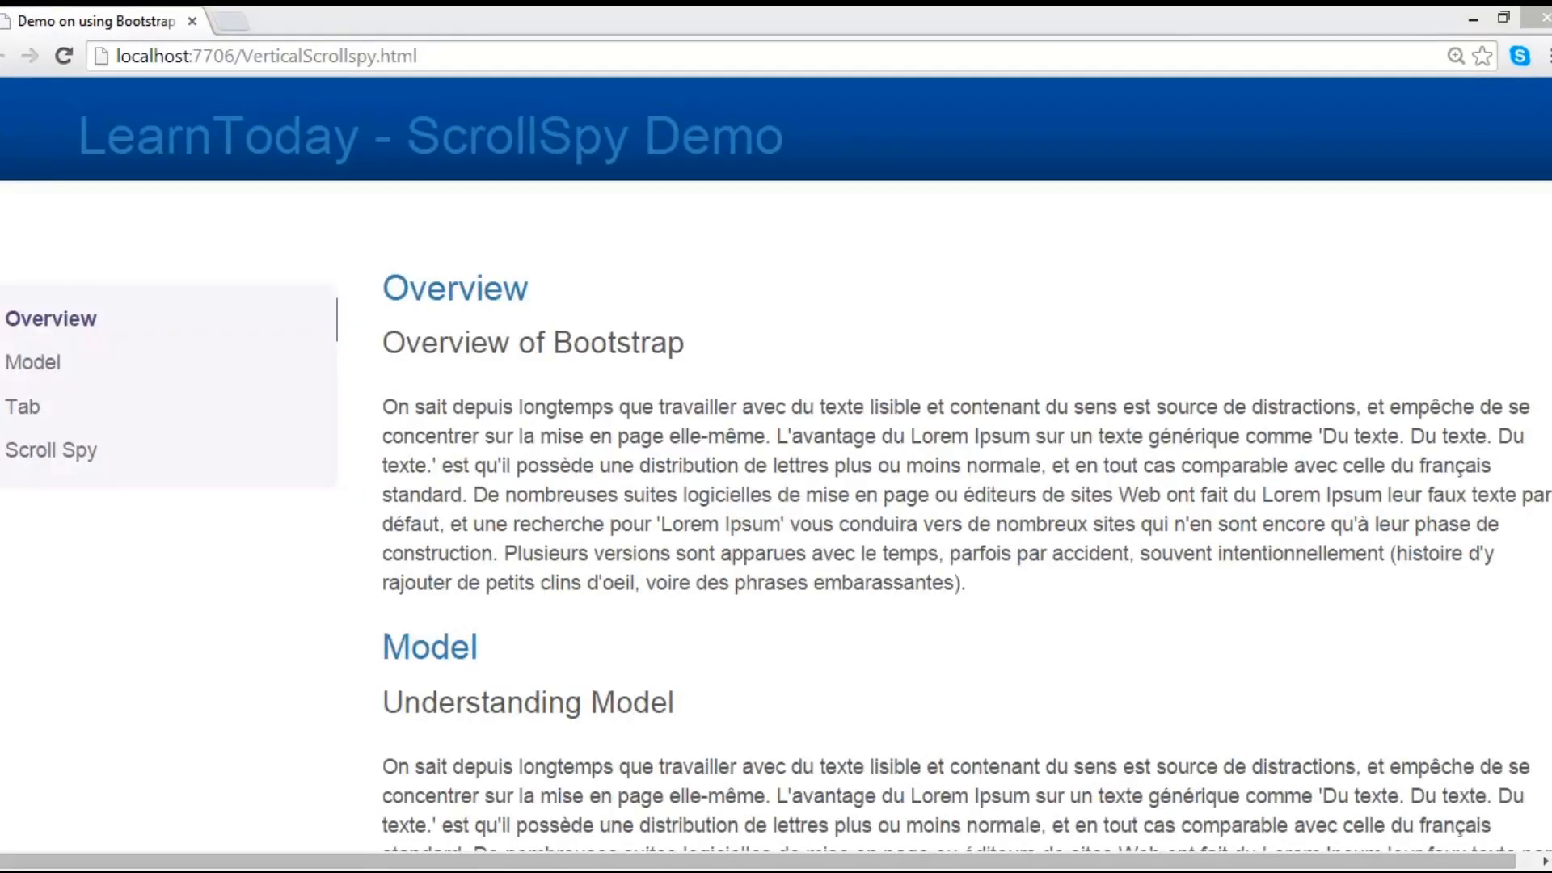
# Scroll the running page in Chrome so the side nav highlights Overview, Model, Tab and Scroll Spy in turn
pyautogui.scroll(-3)
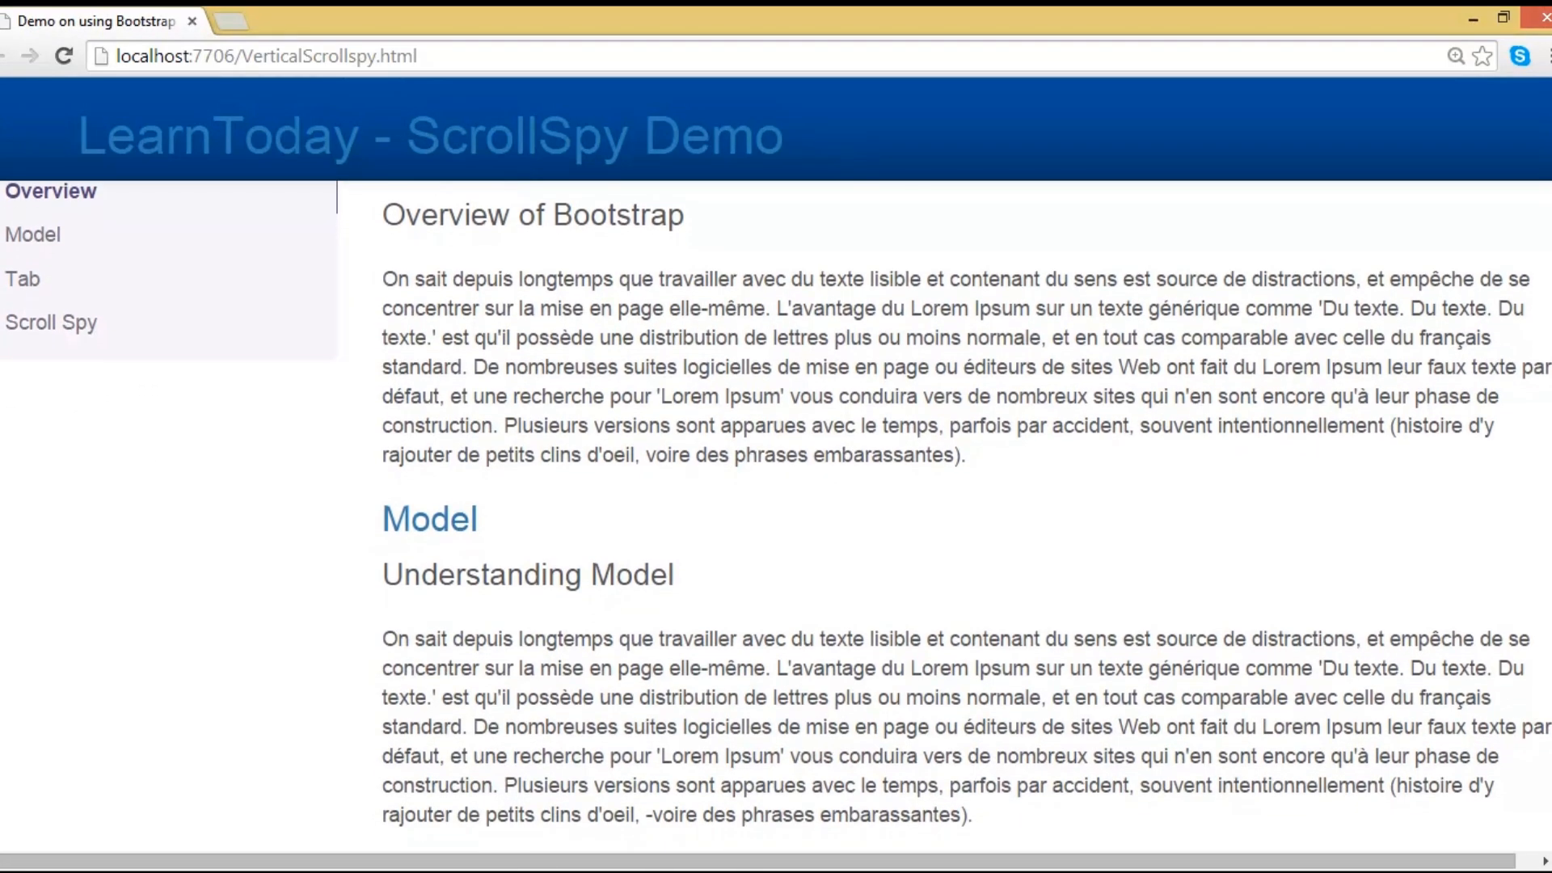
pyautogui.scroll(-3)
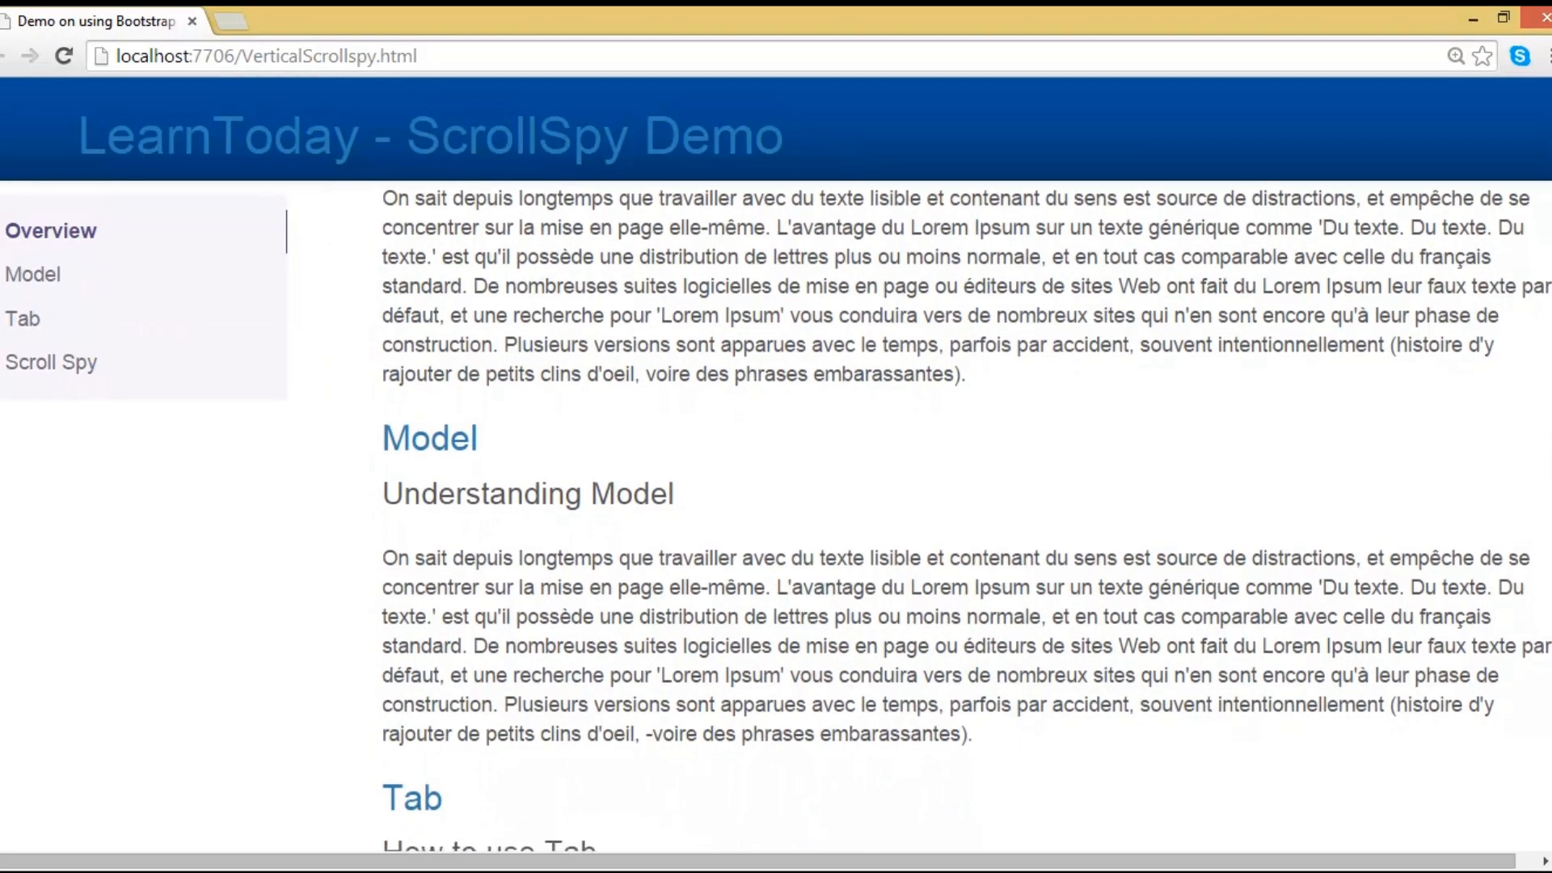
pyautogui.scroll(-3)
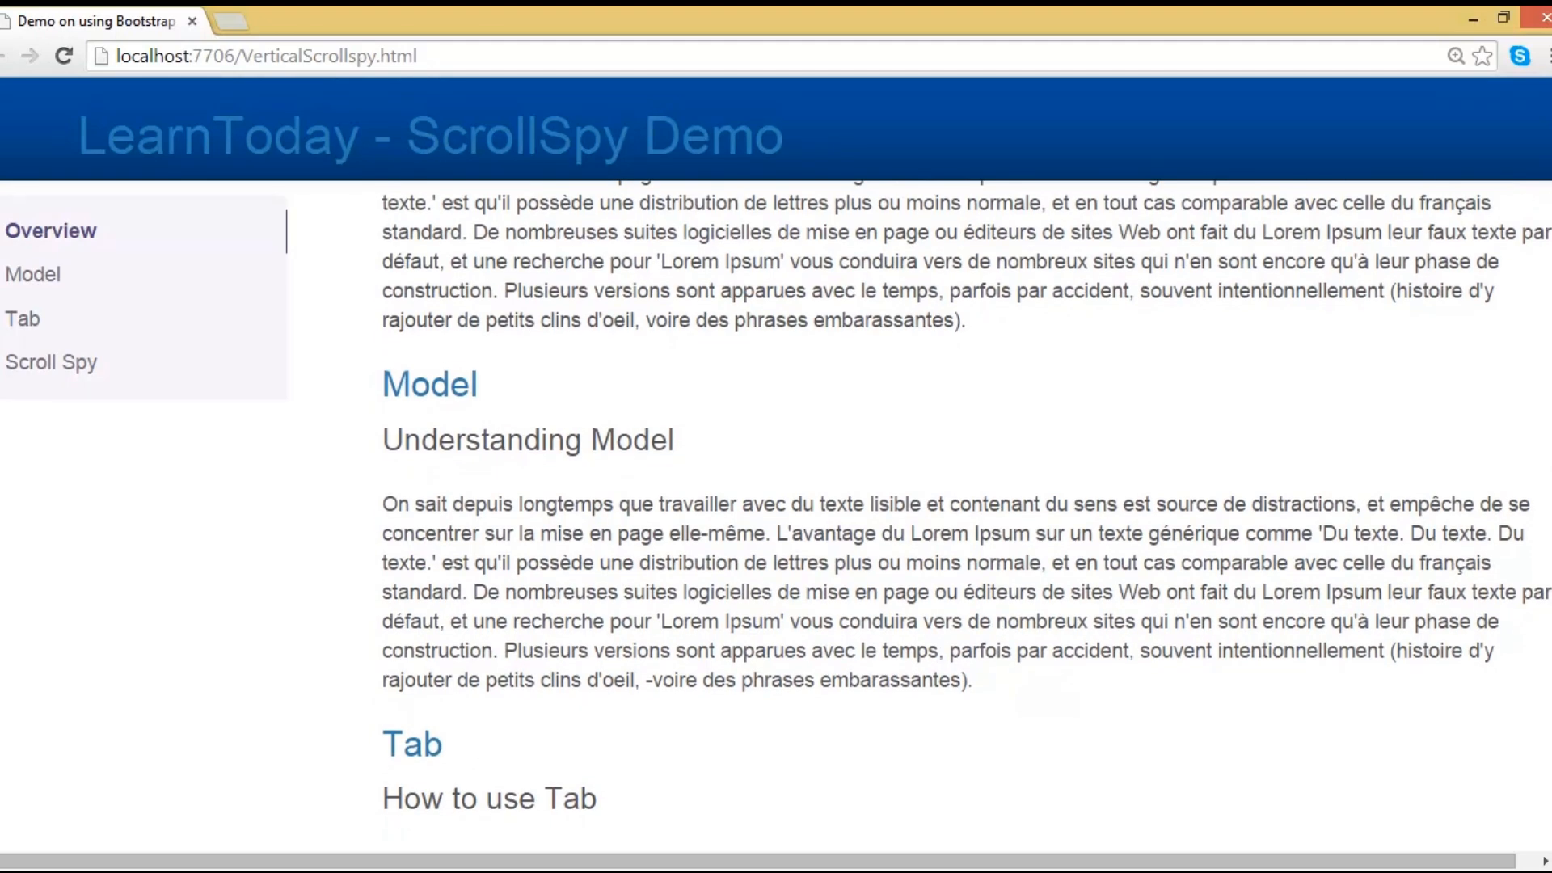
pyautogui.scroll(-3)
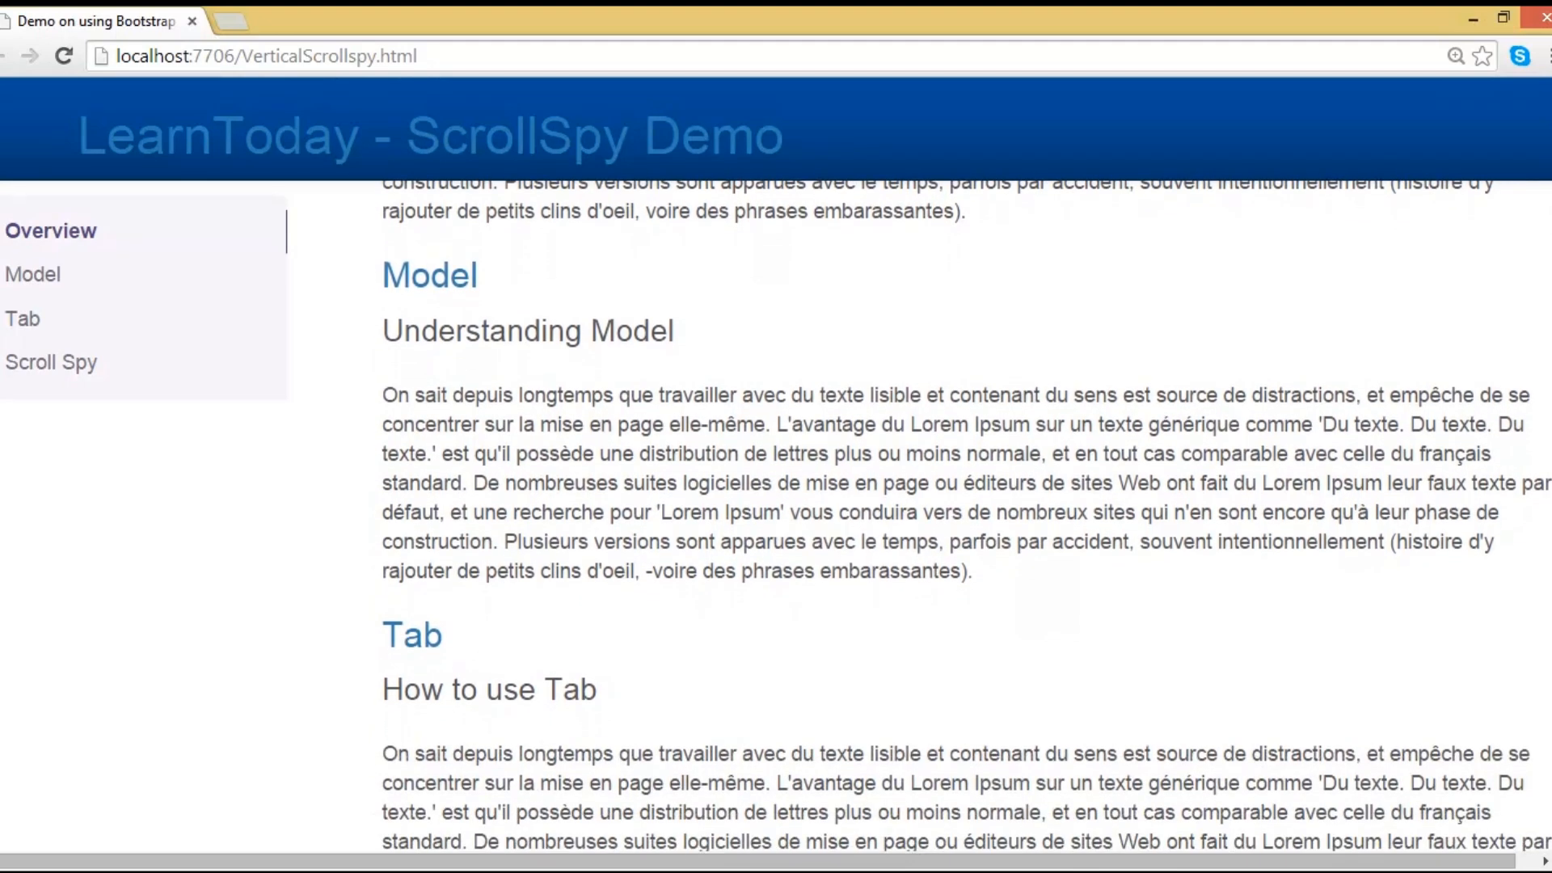
pyautogui.scroll(-3)
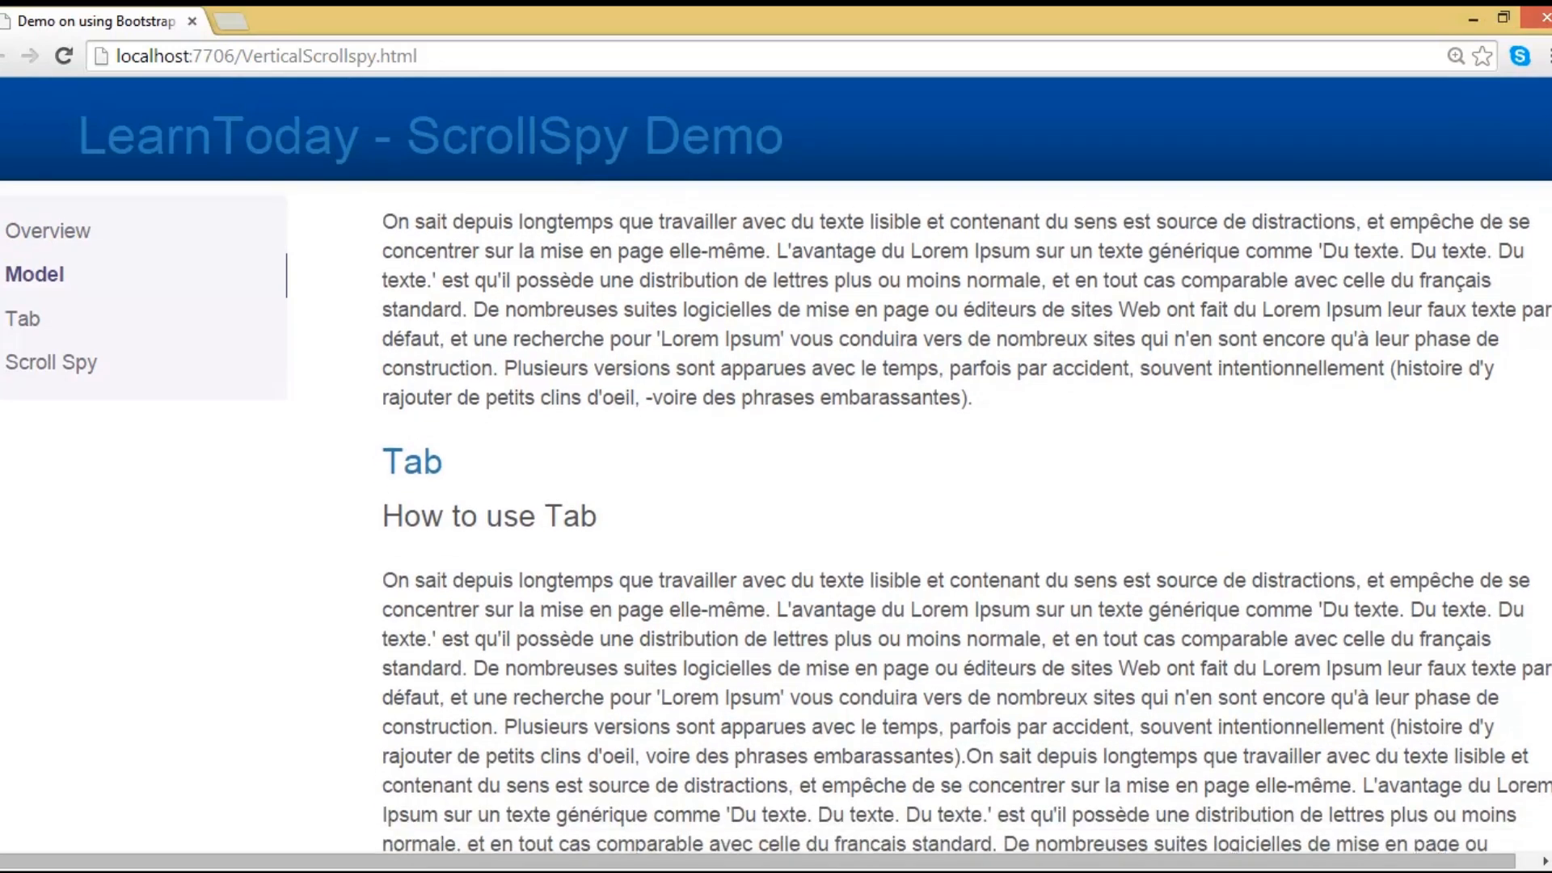
pyautogui.scroll(-3)
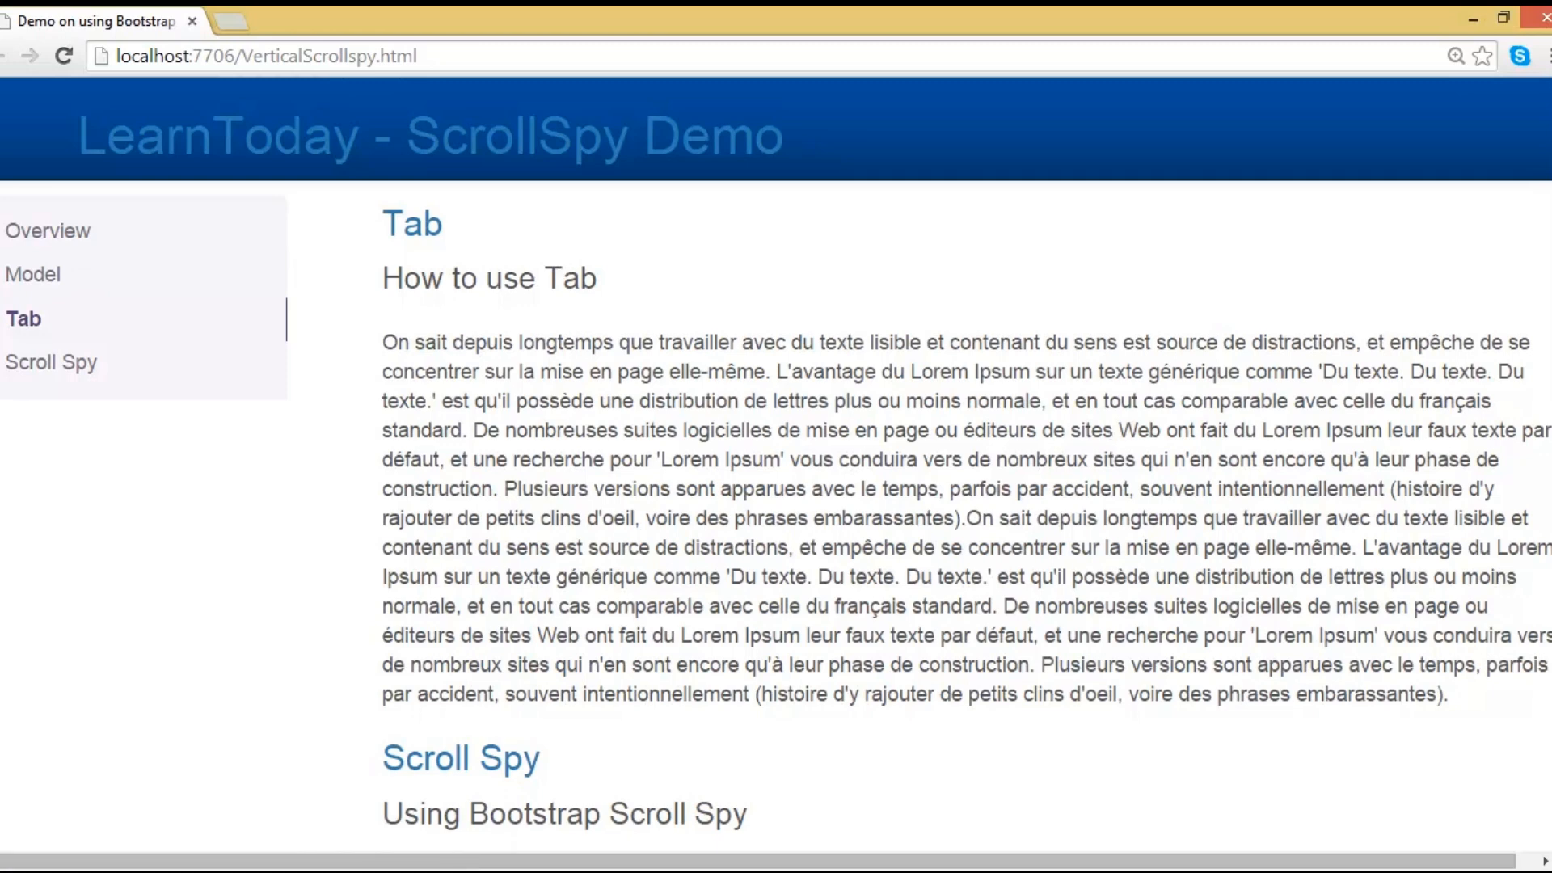
pyautogui.scroll(-3)
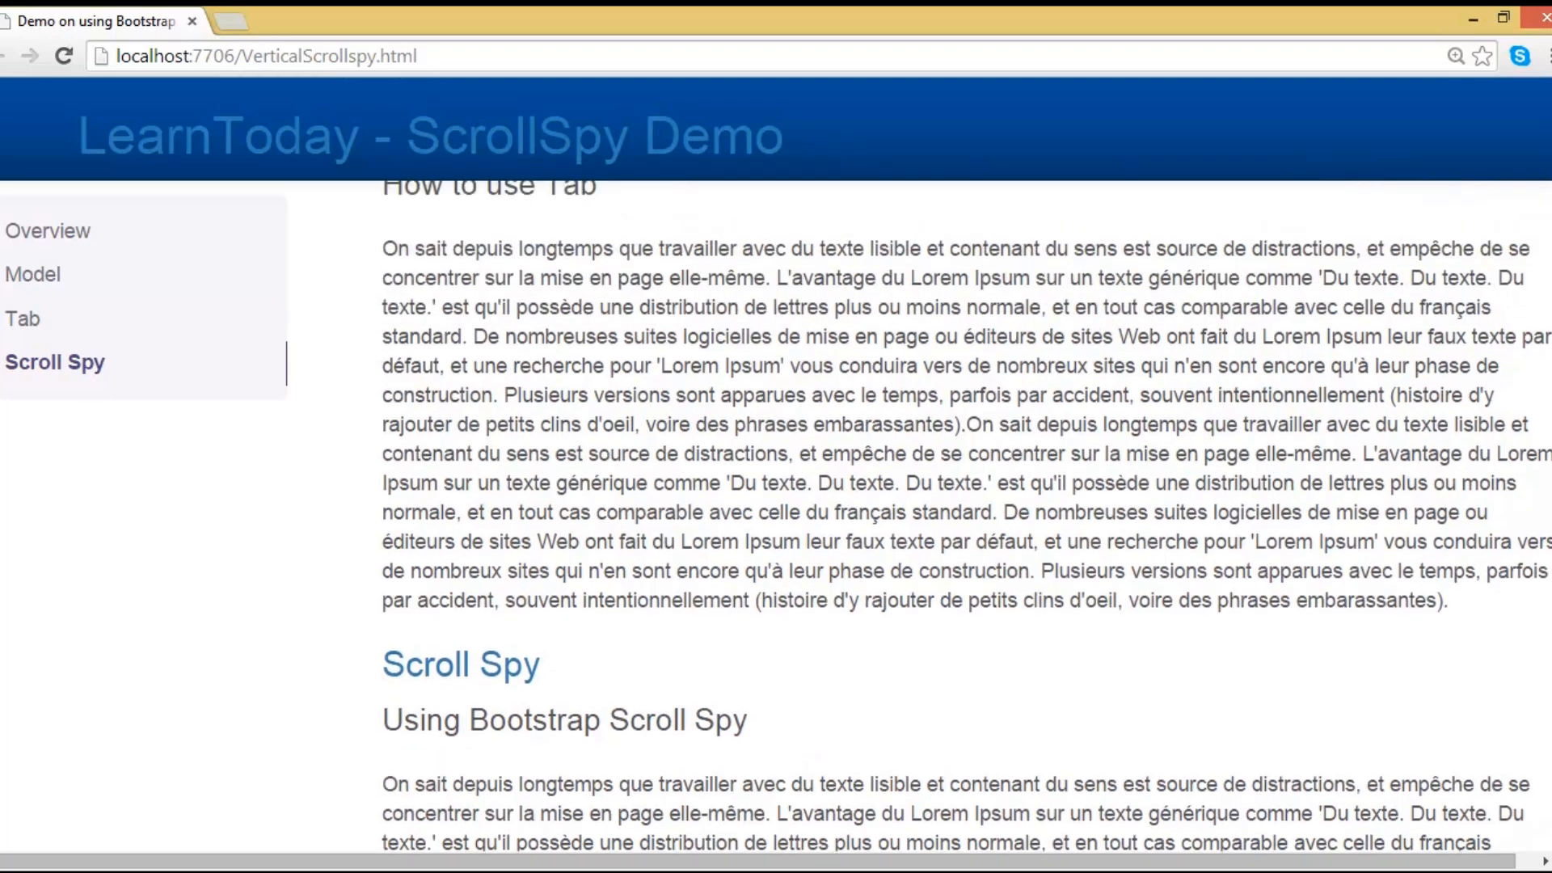
pyautogui.scroll(3)
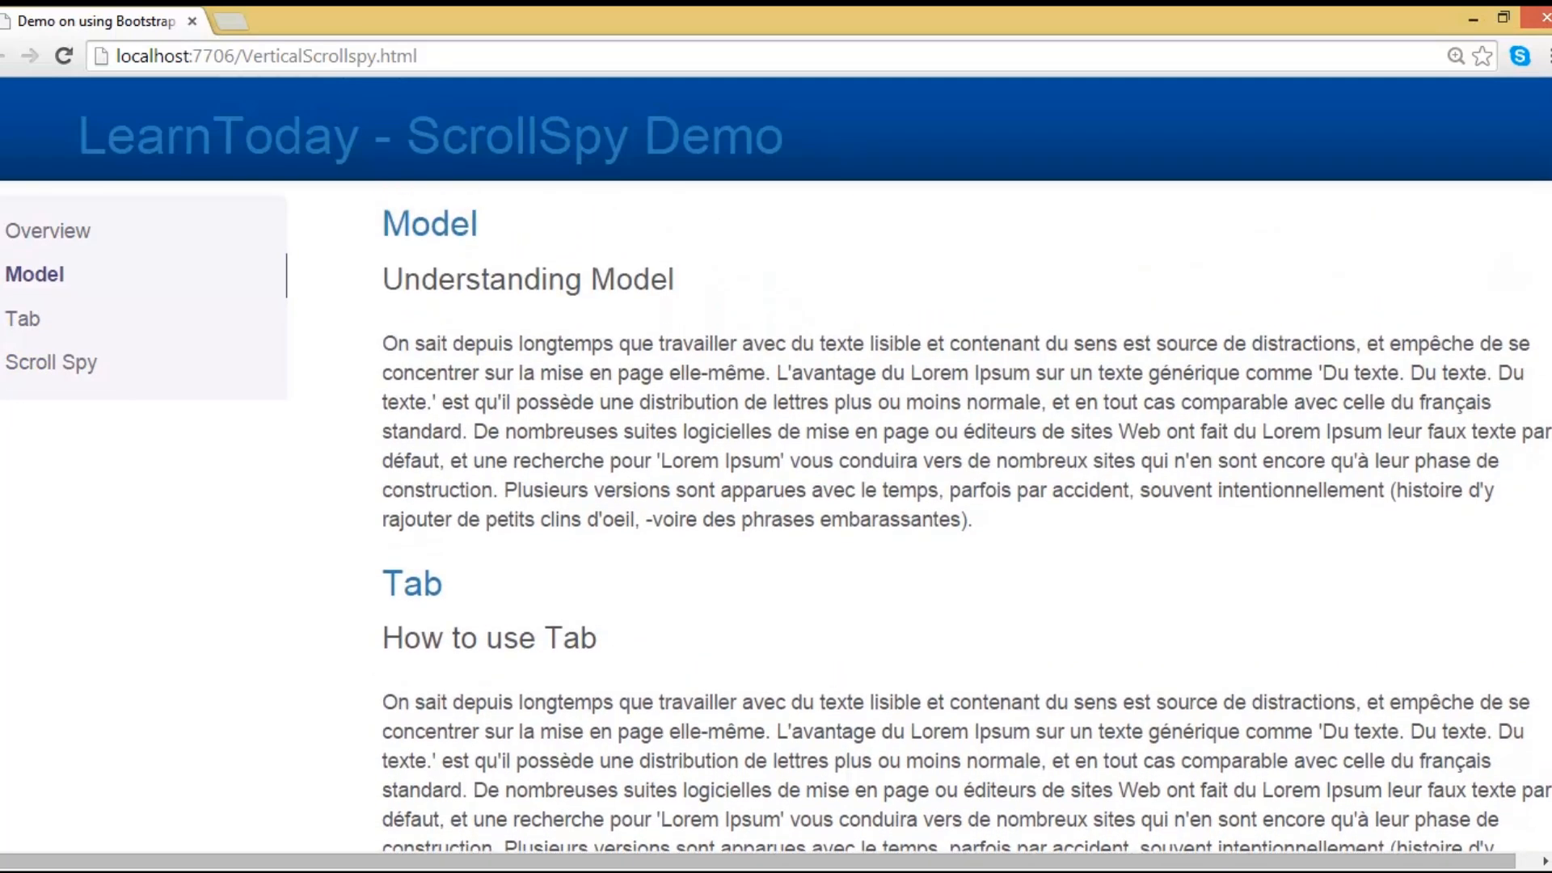
pyautogui.scroll(-3)
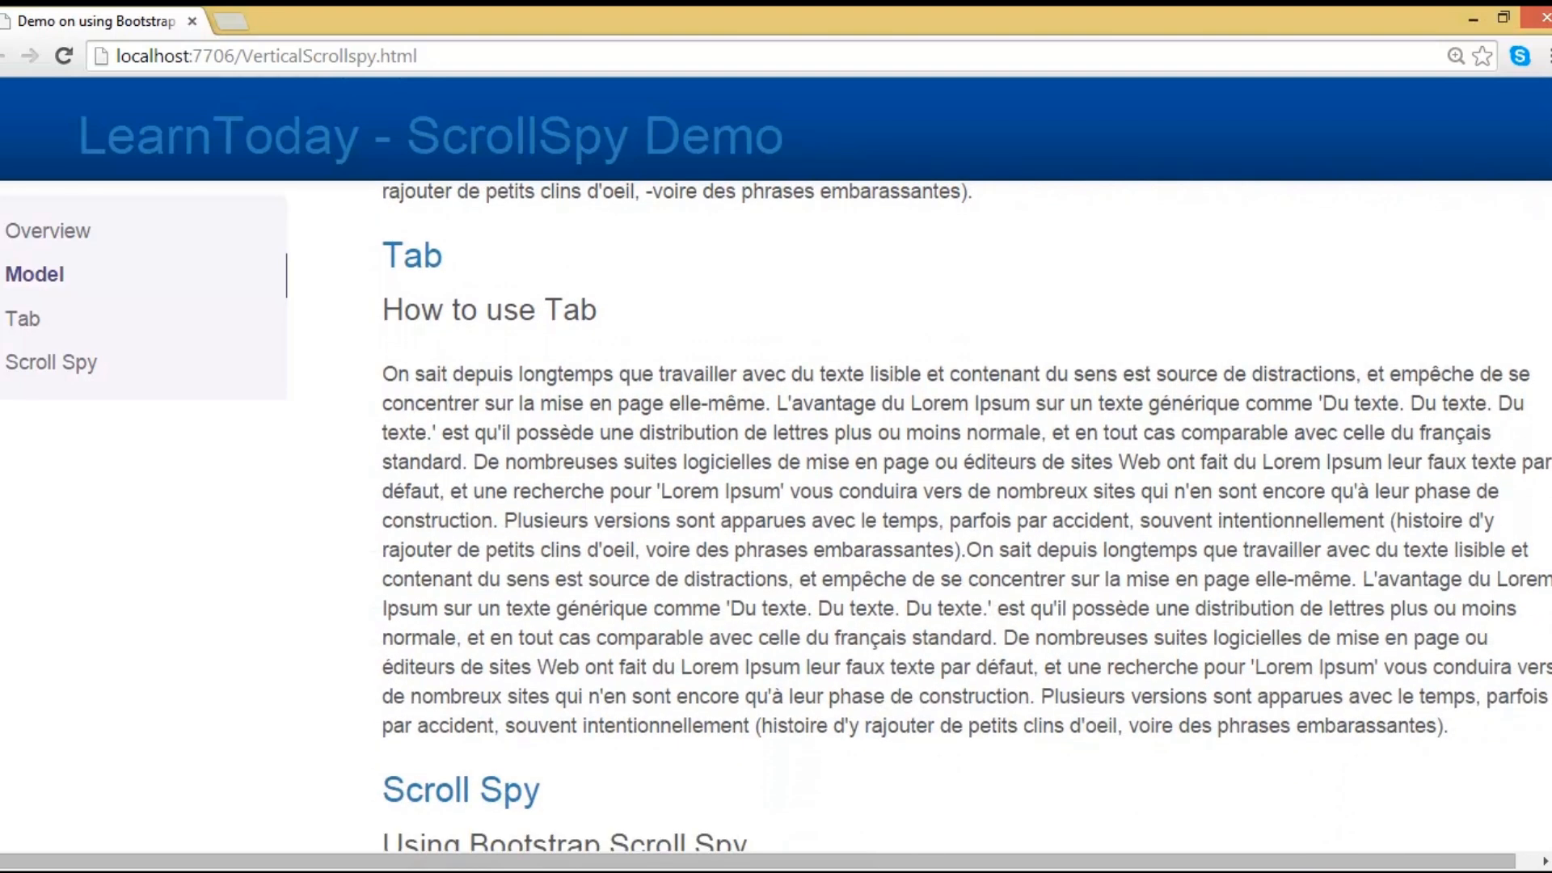
pyautogui.scroll(-3)
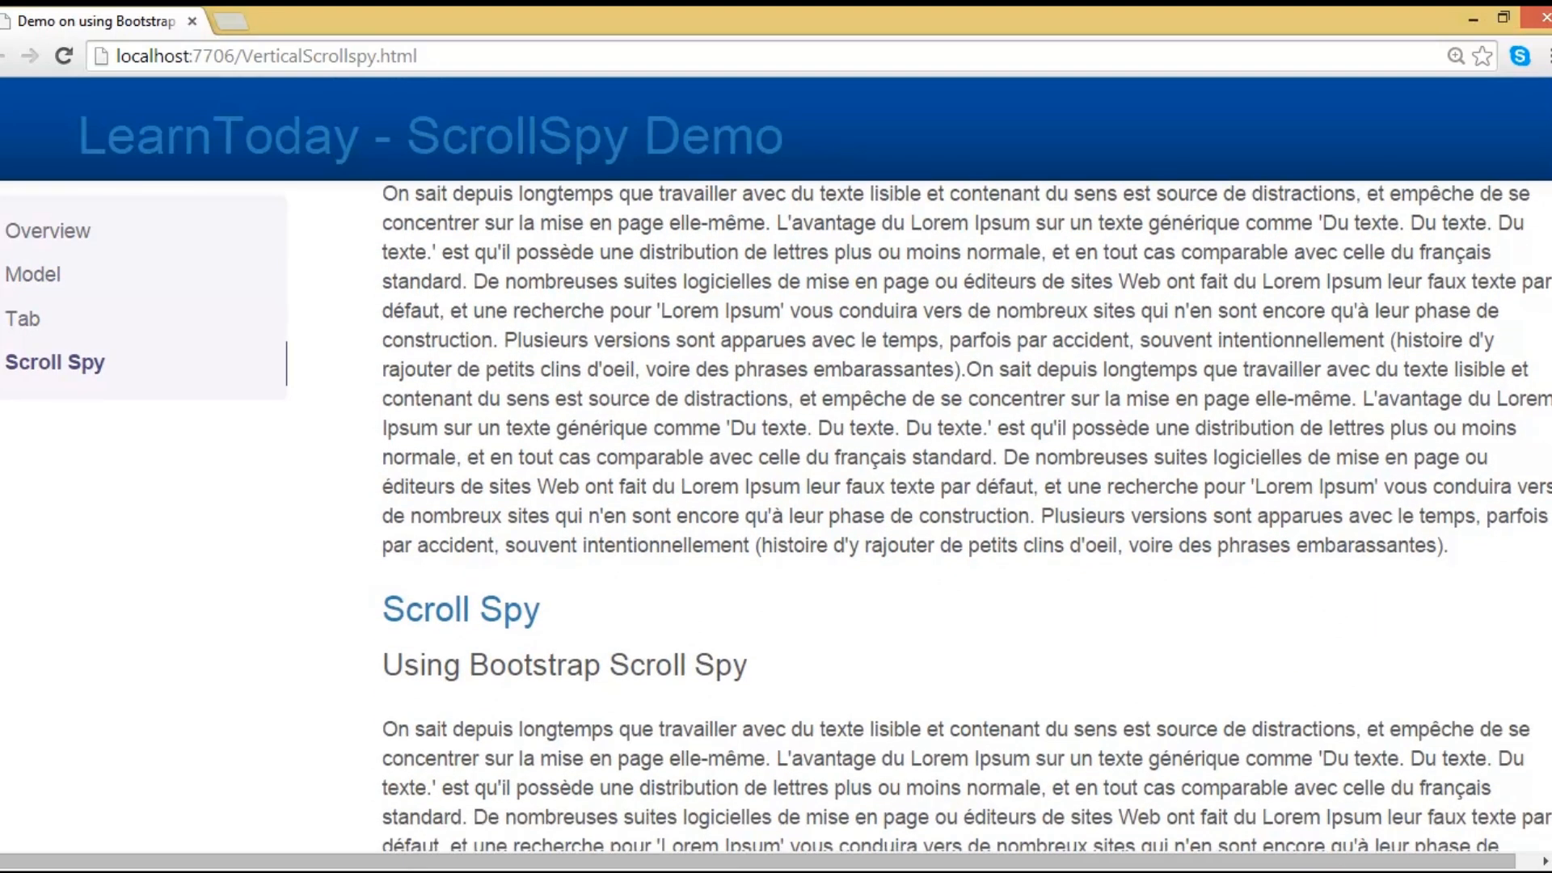